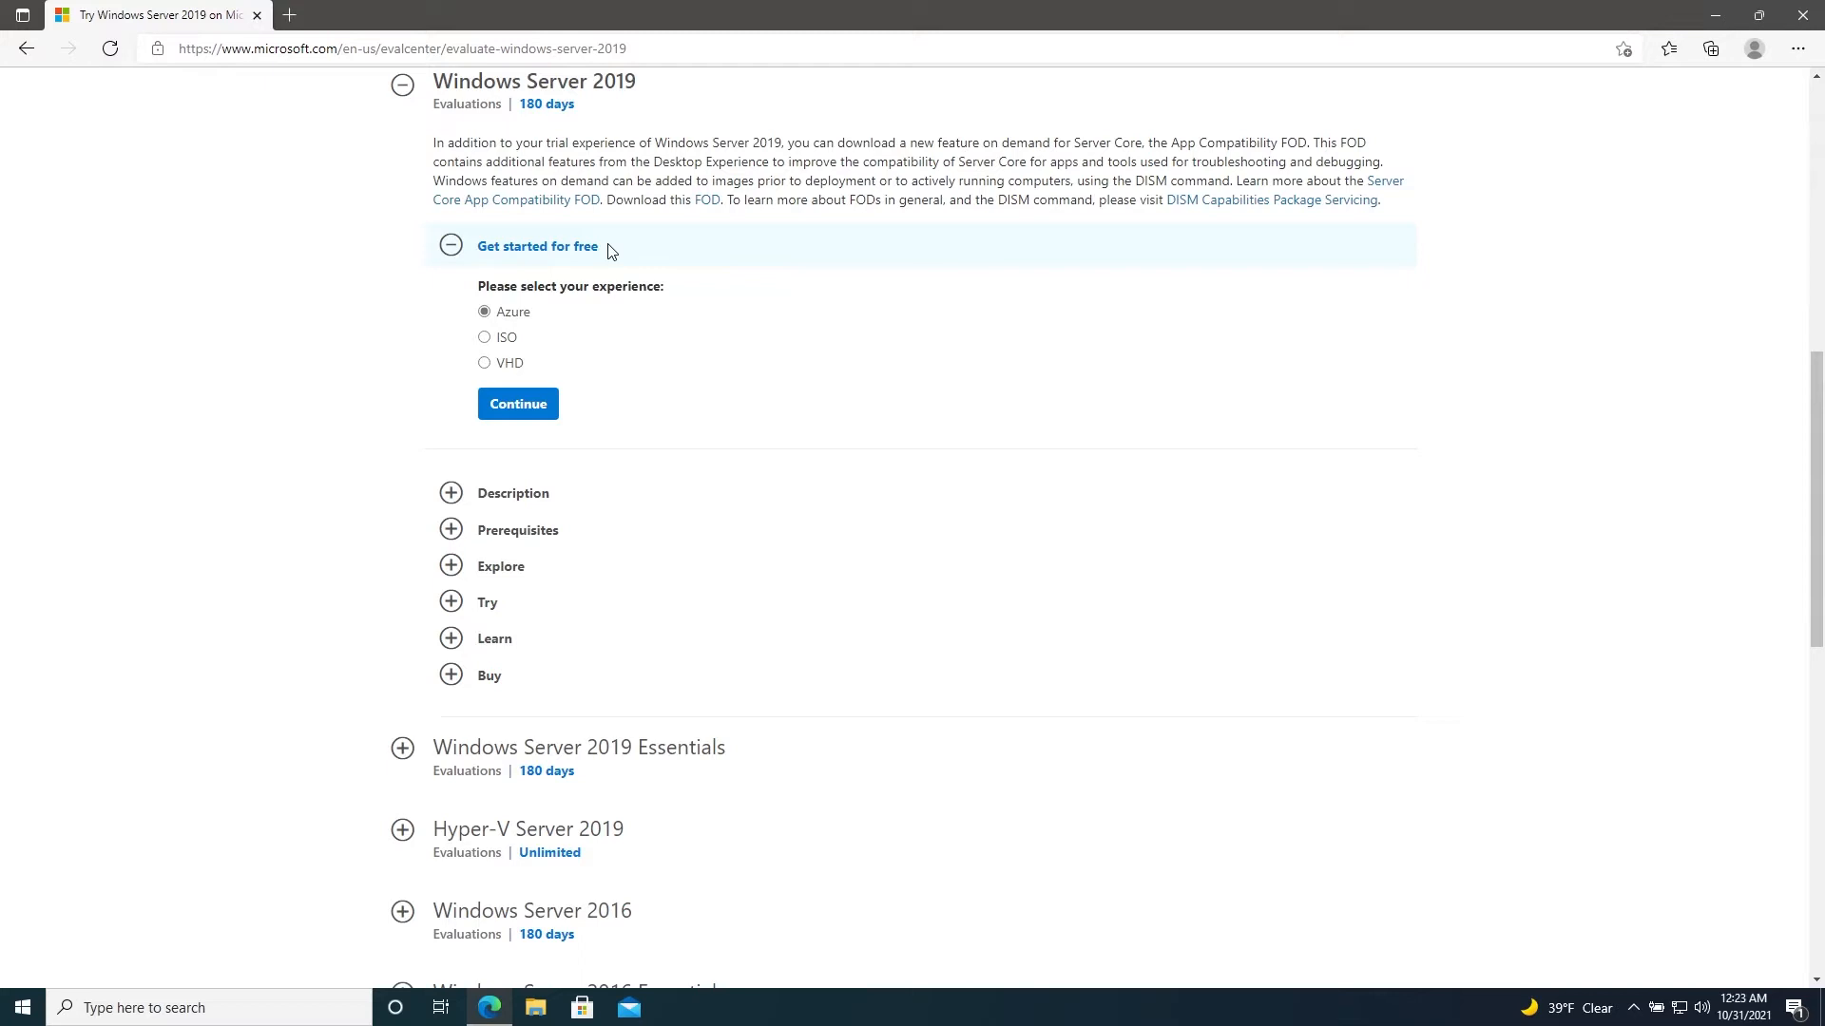
pyautogui.moveTo(506, 338)
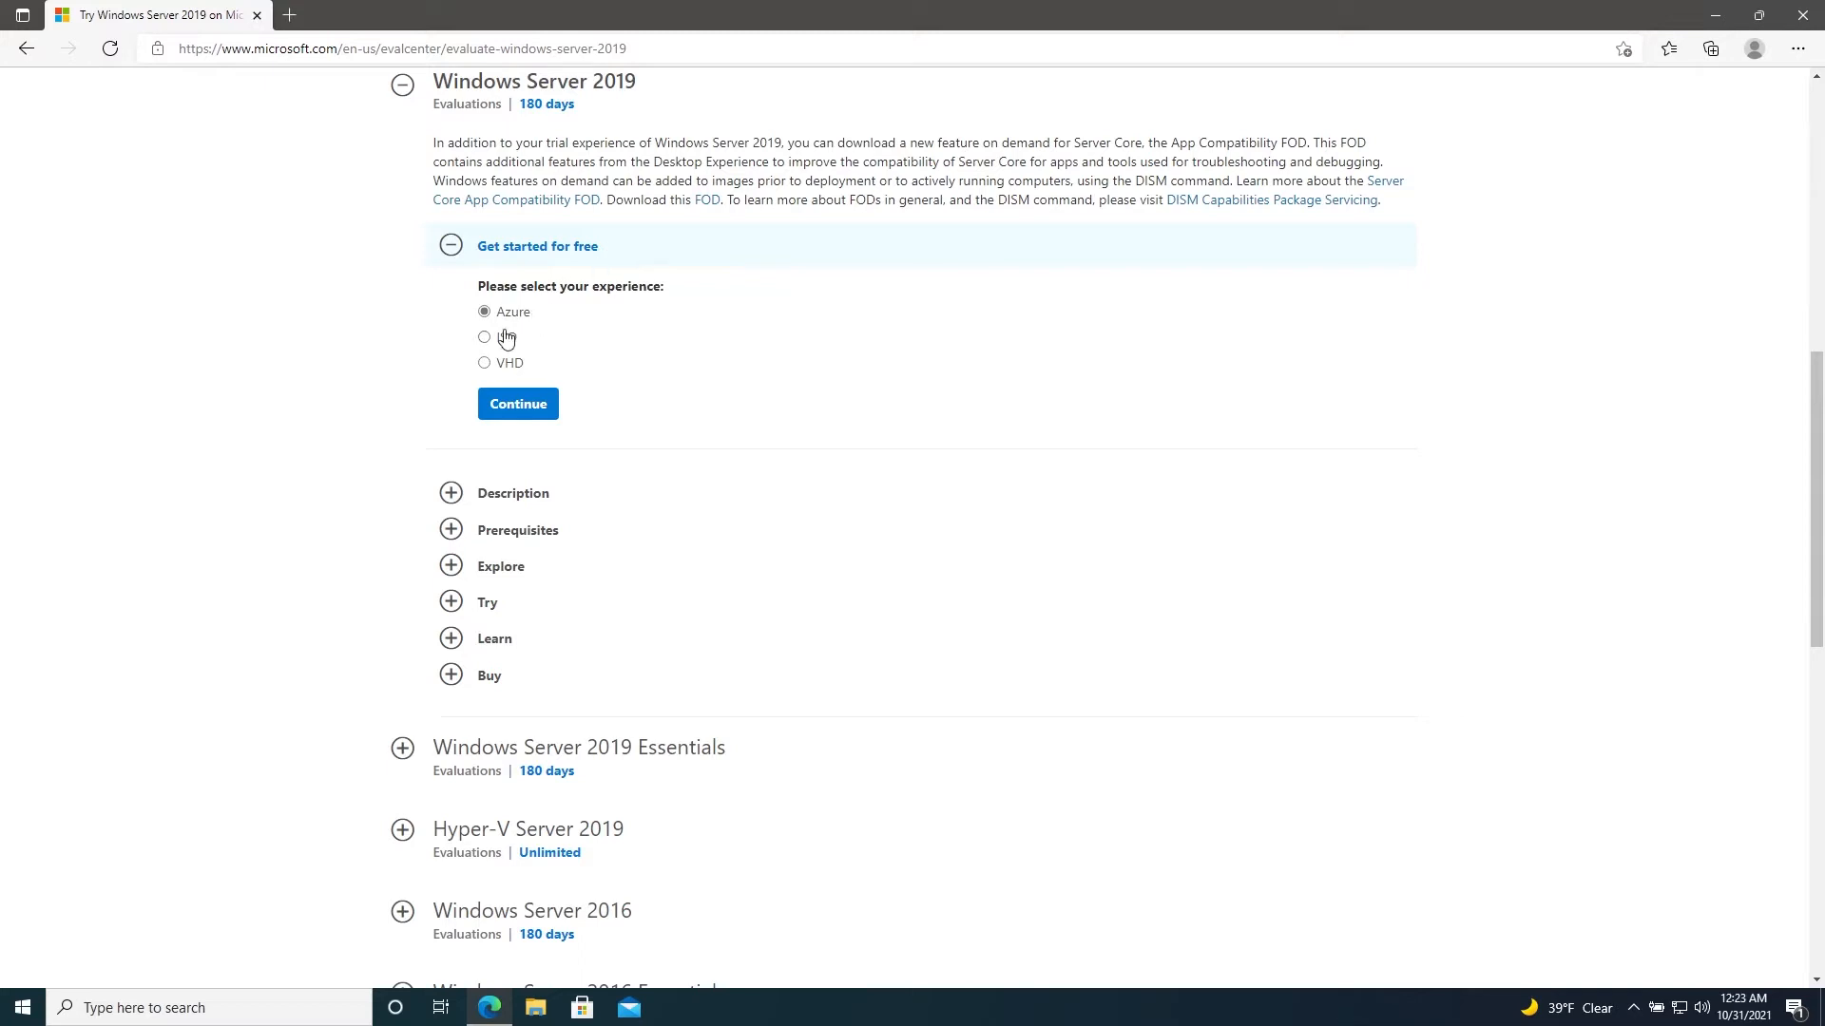
# Register for the Windows Server 2019 evaluation and download the English ISO.
pyautogui.click(517, 404)
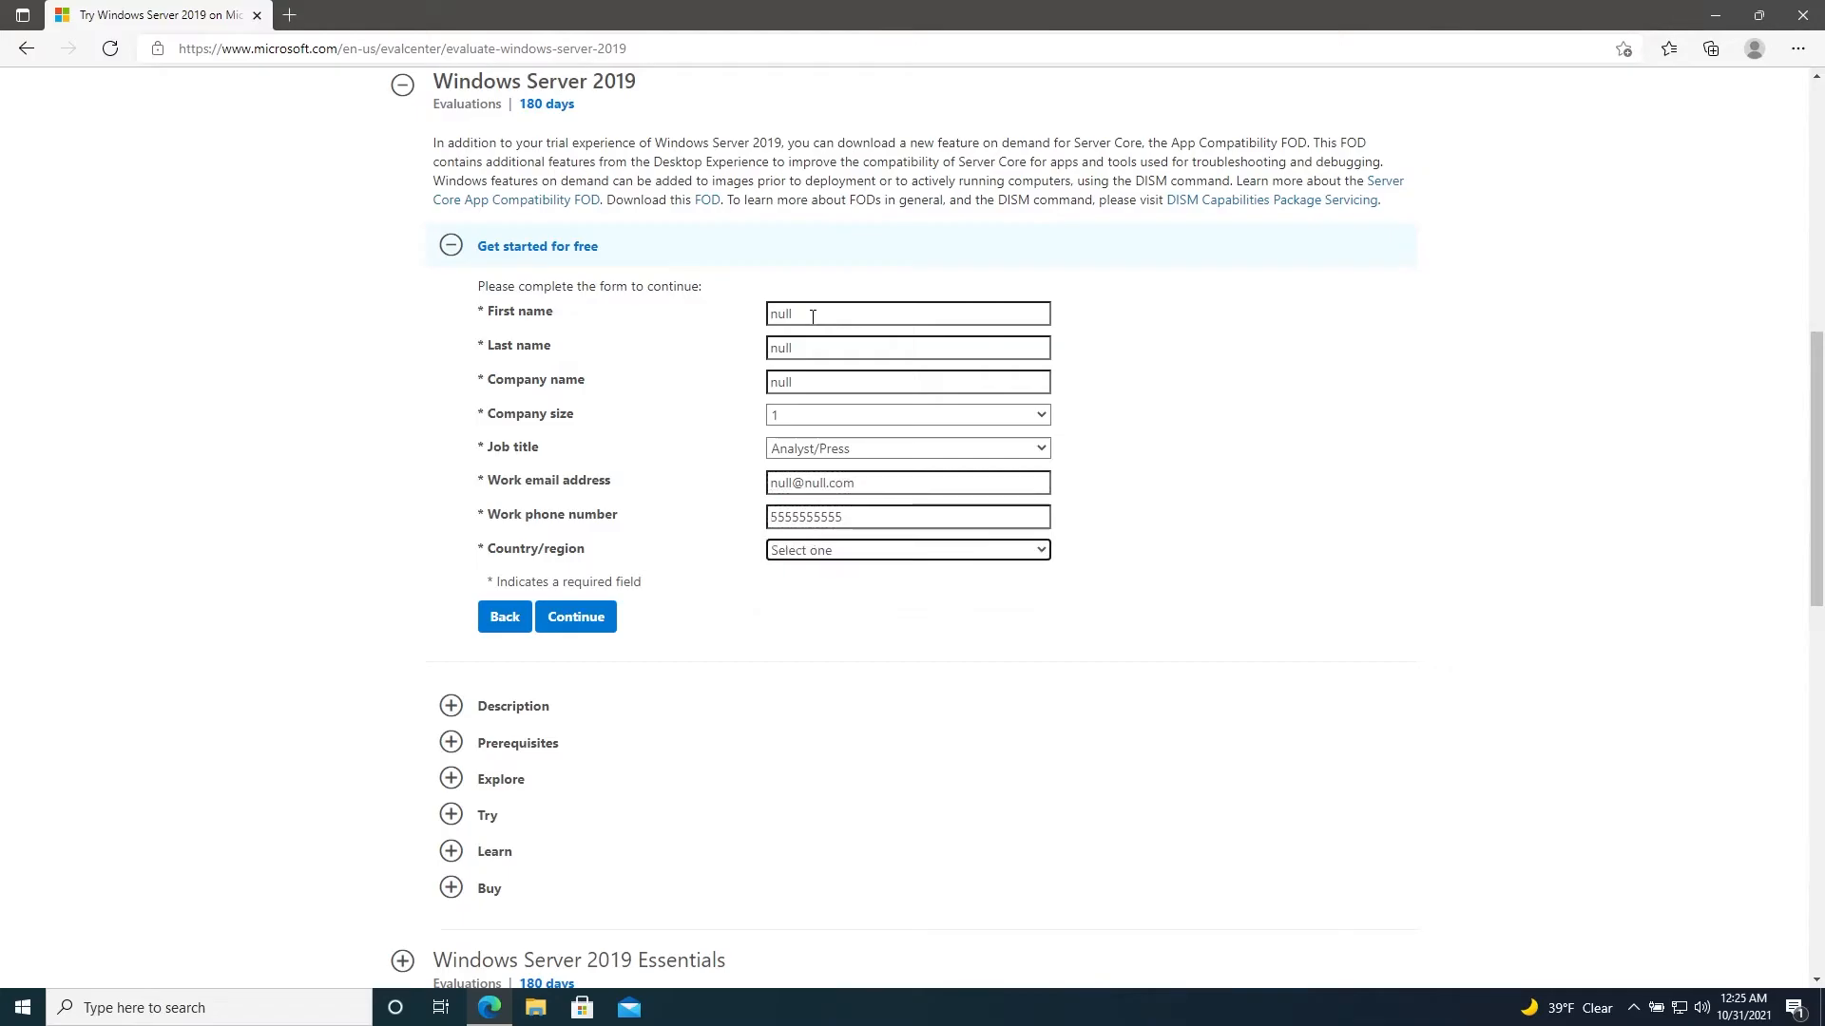
pyautogui.click(575, 616)
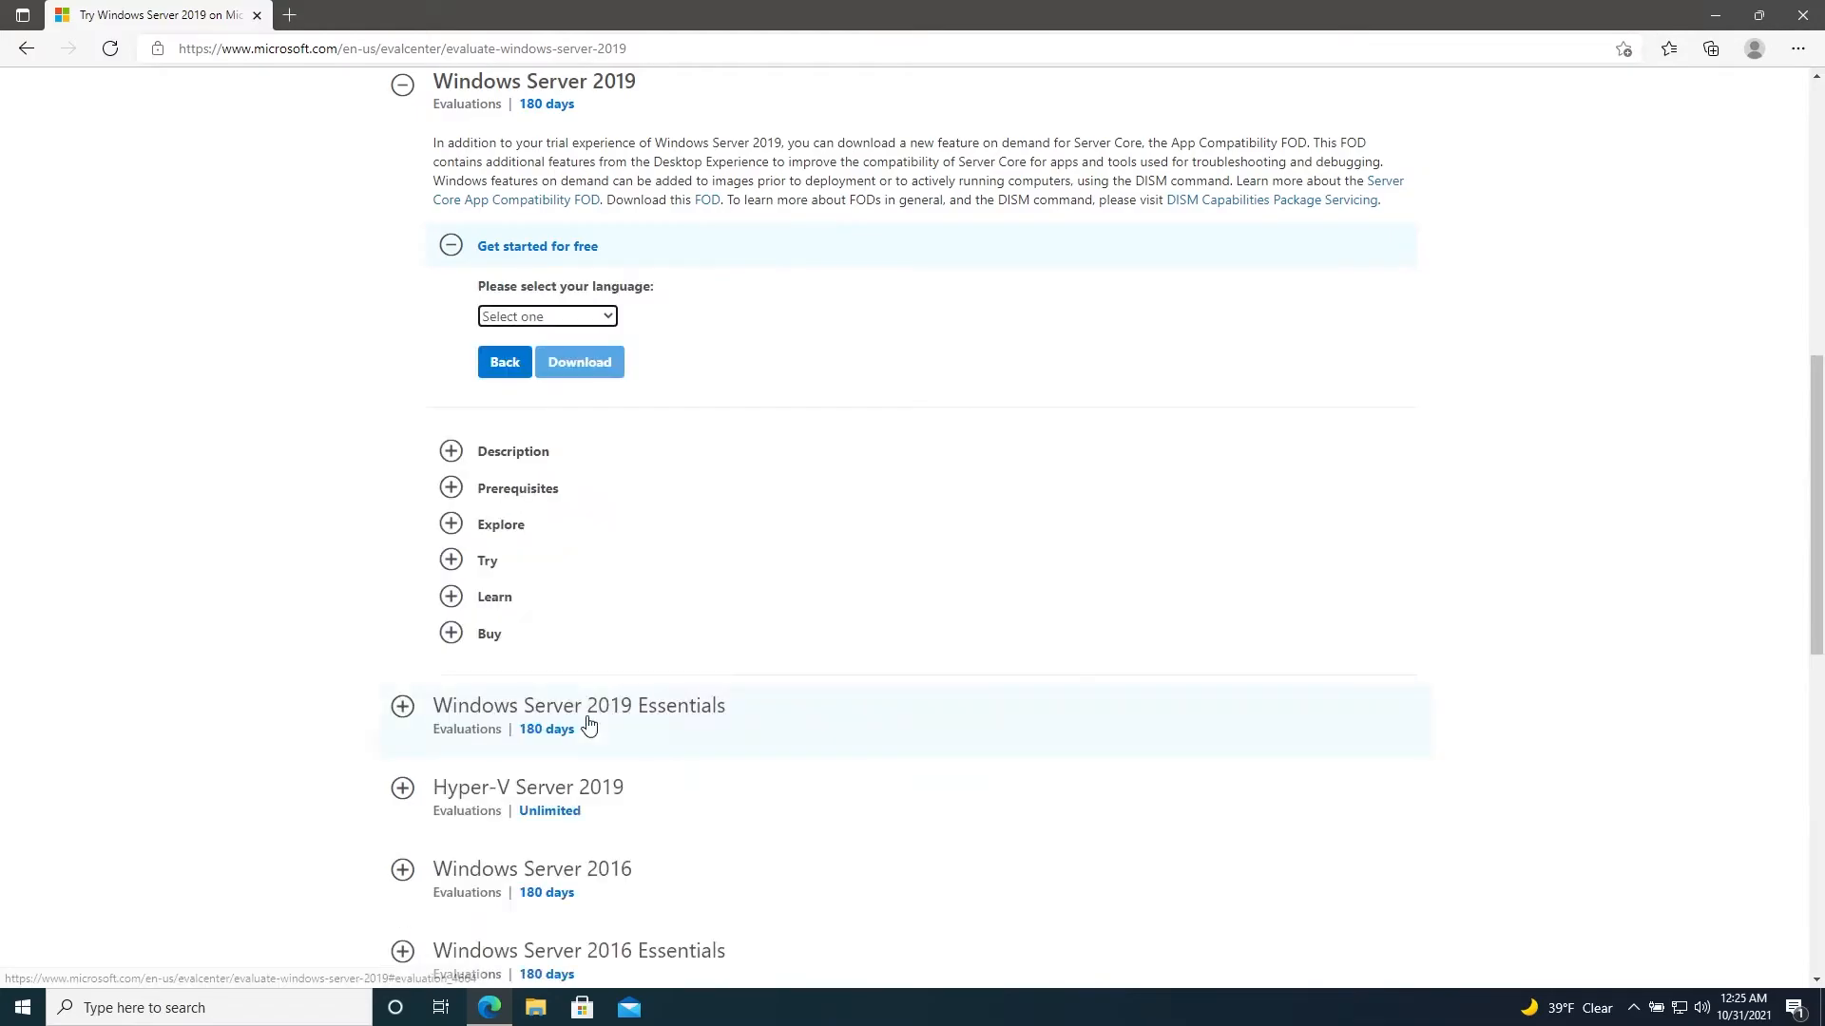
pyautogui.click(545, 316)
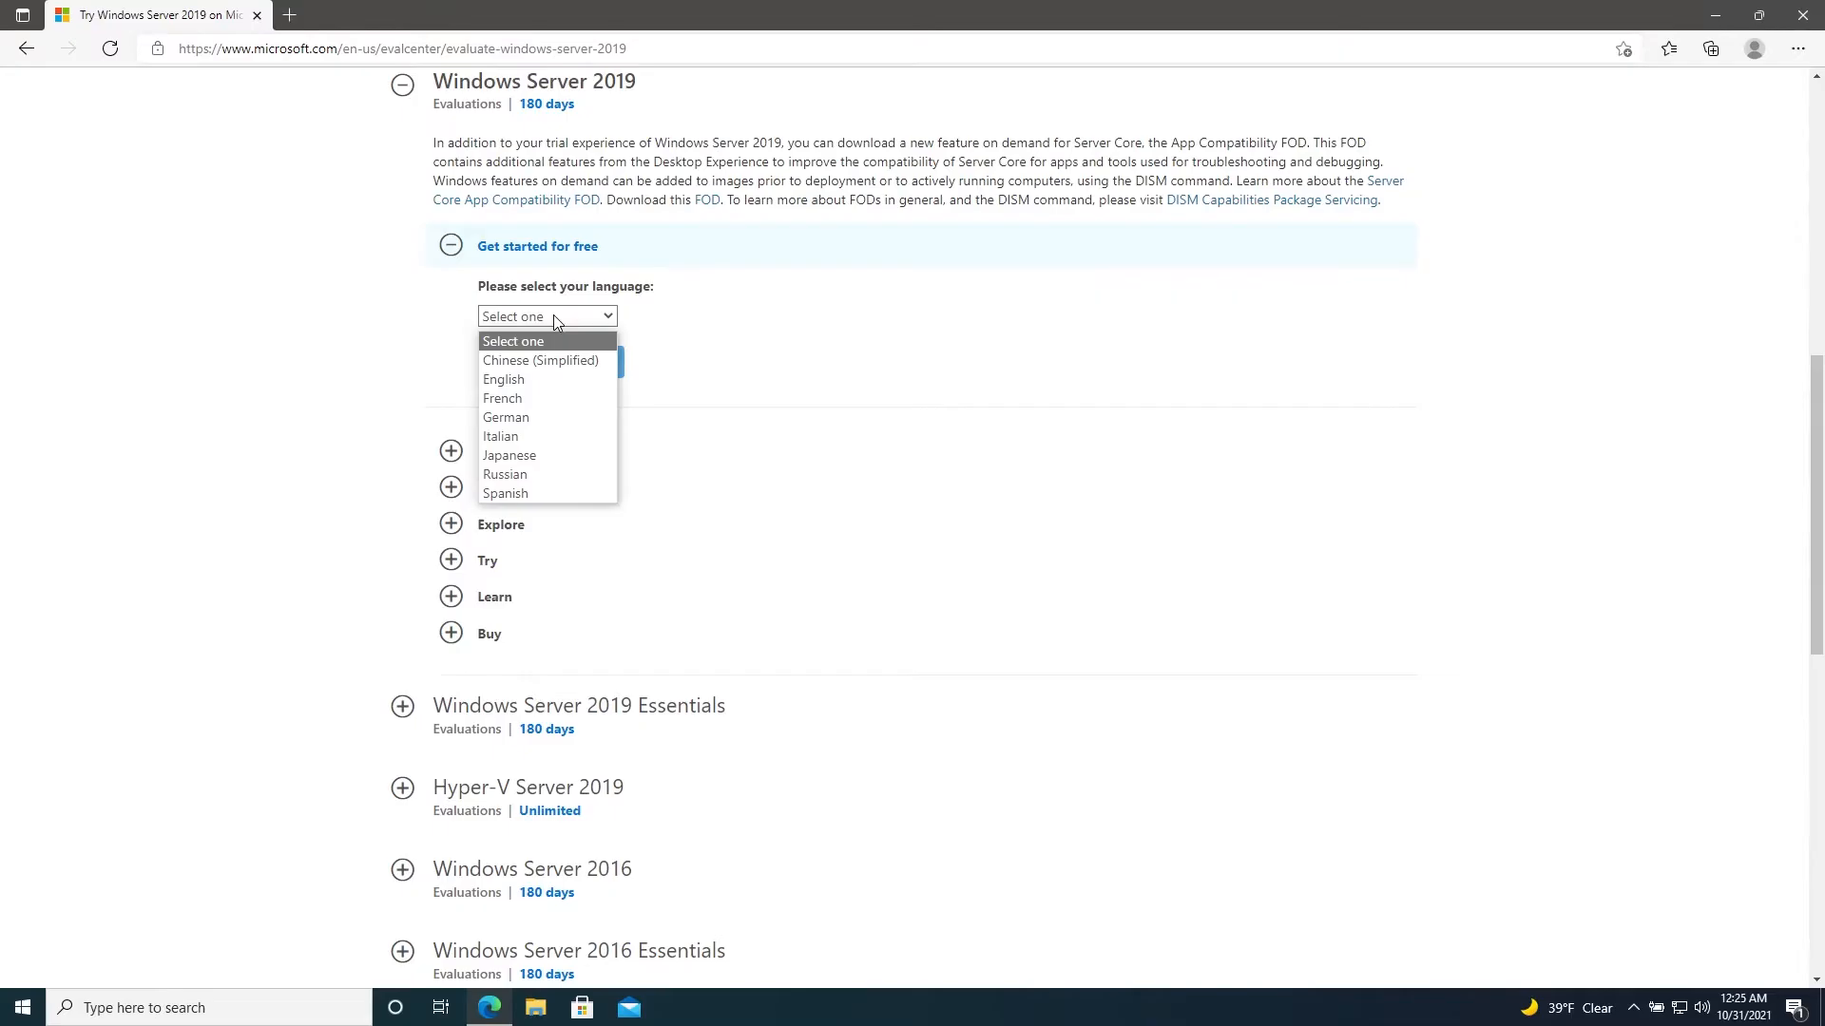
pyautogui.click(502, 379)
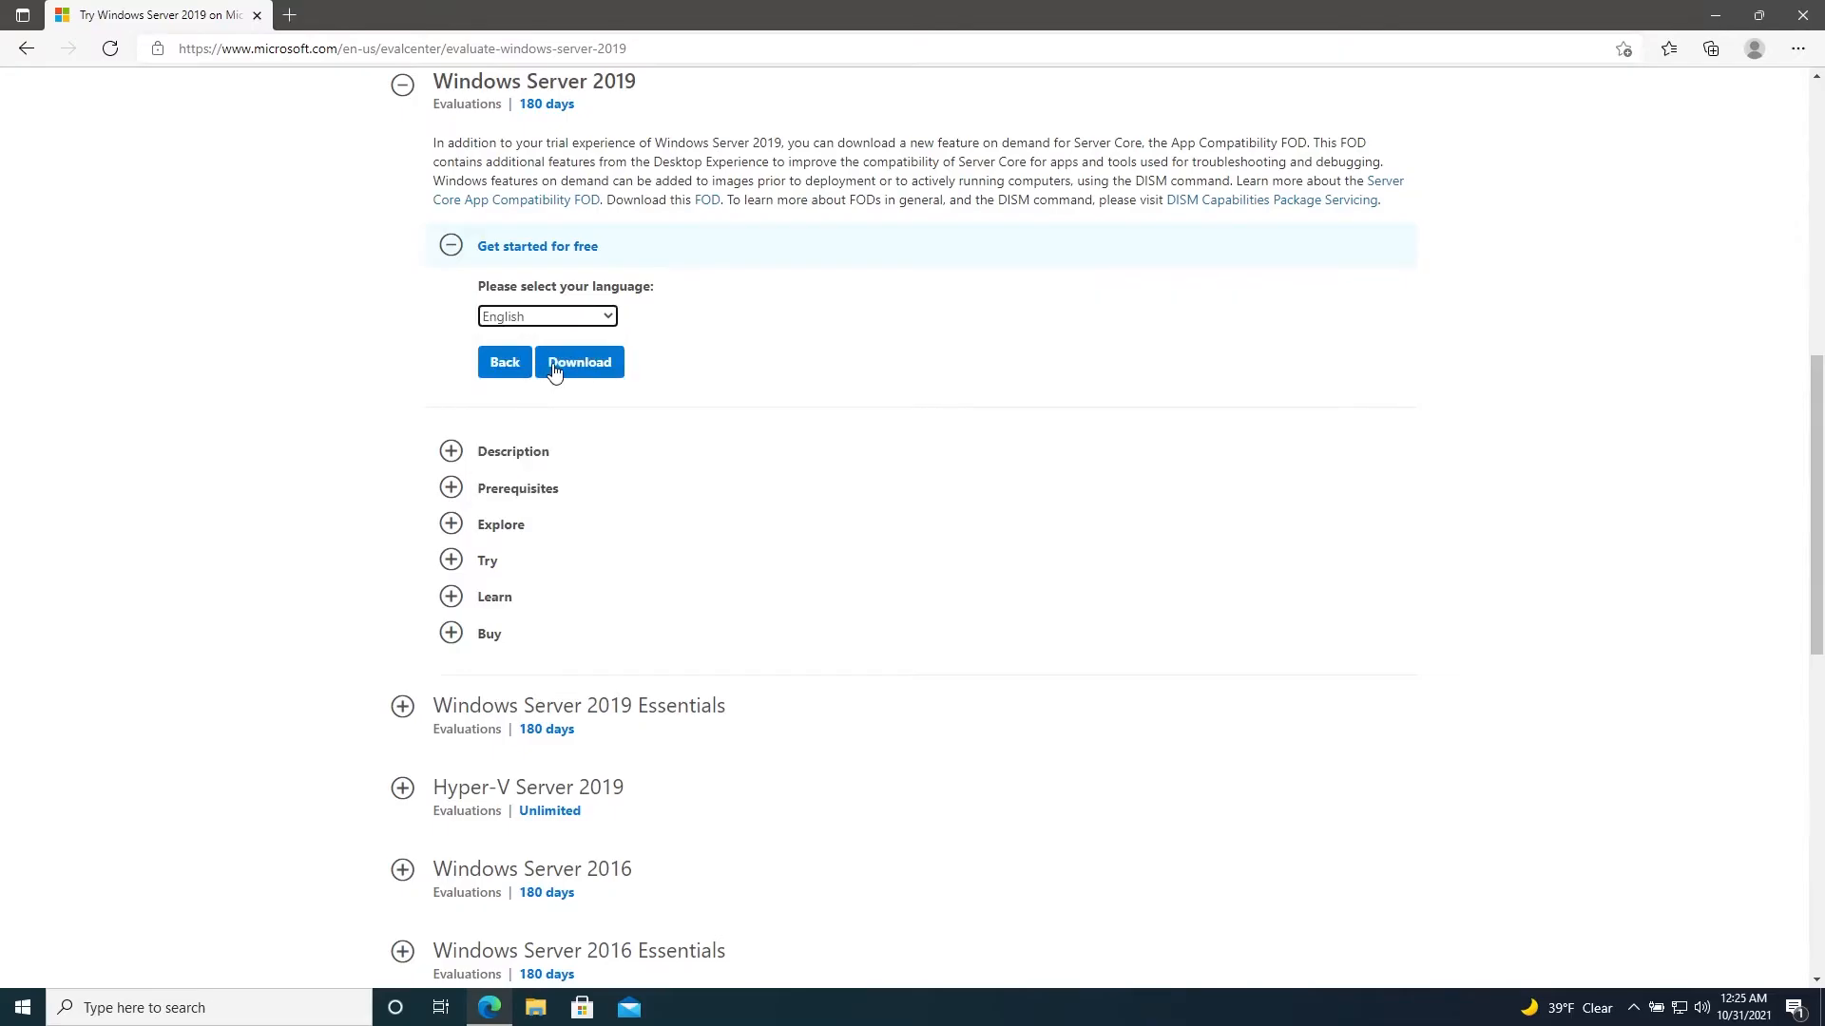
pyautogui.click(579, 362)
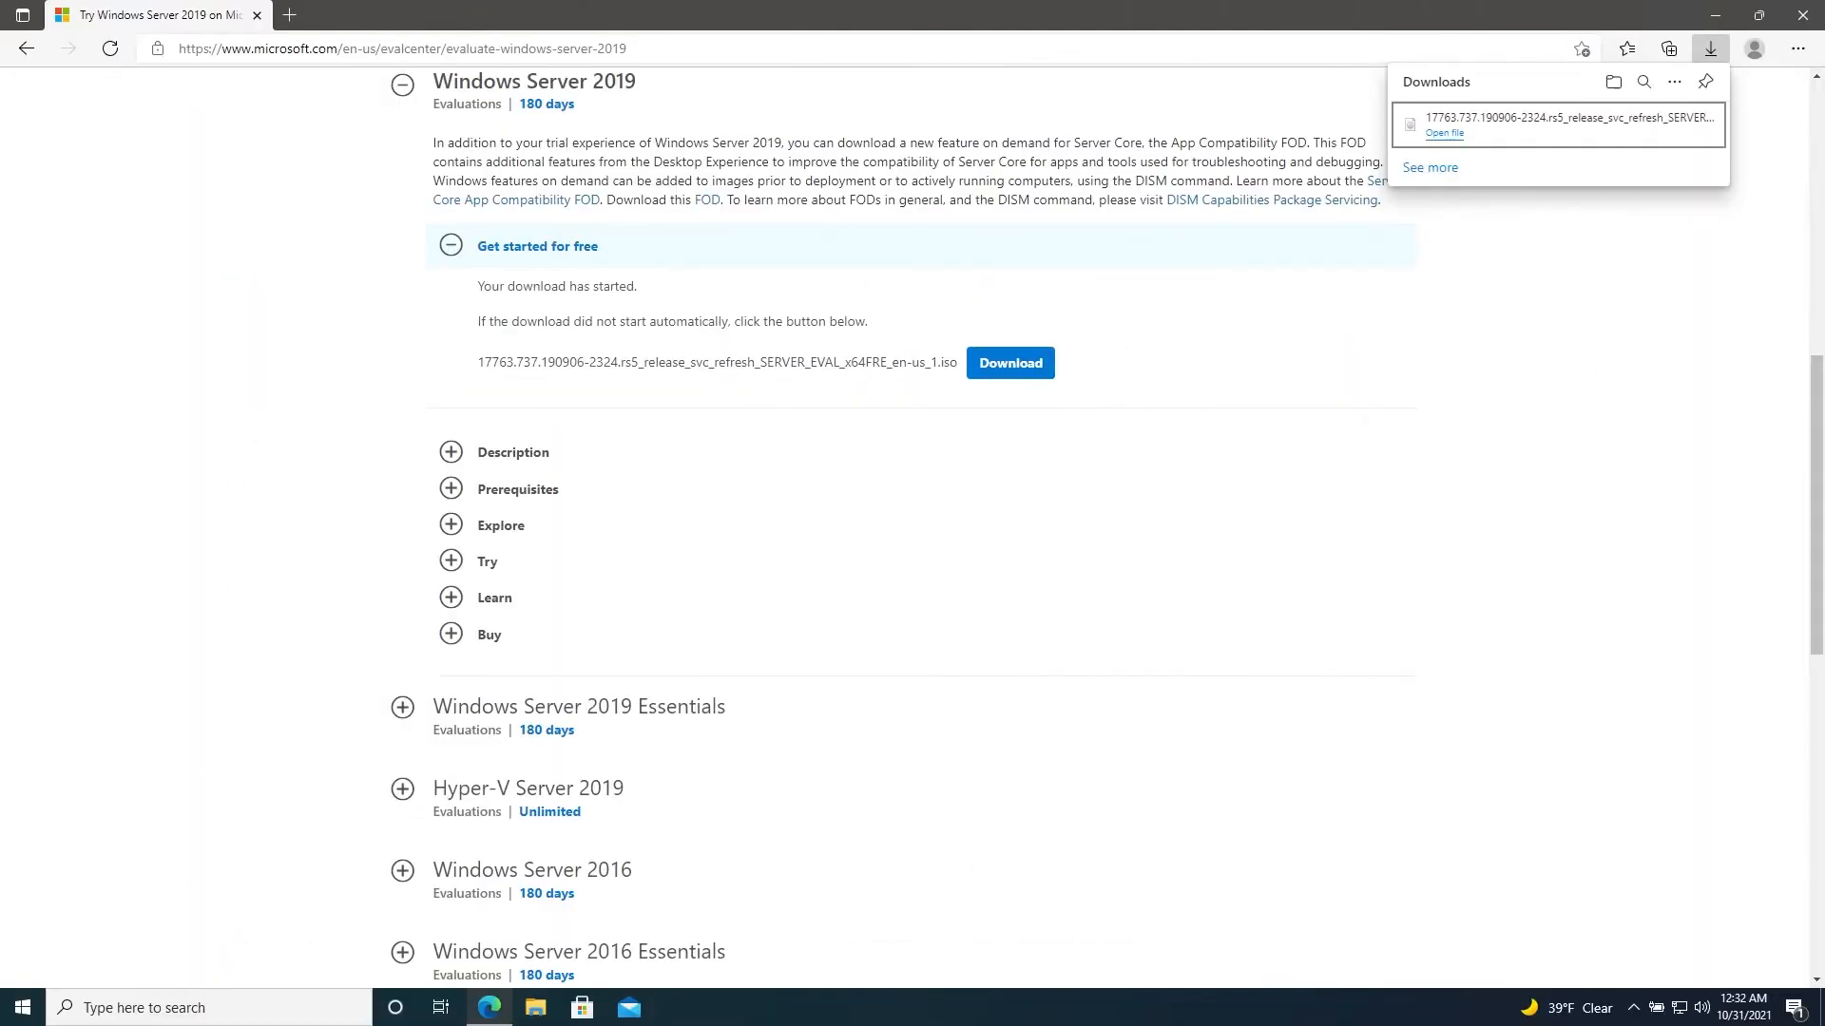
pyautogui.click(235, 615)
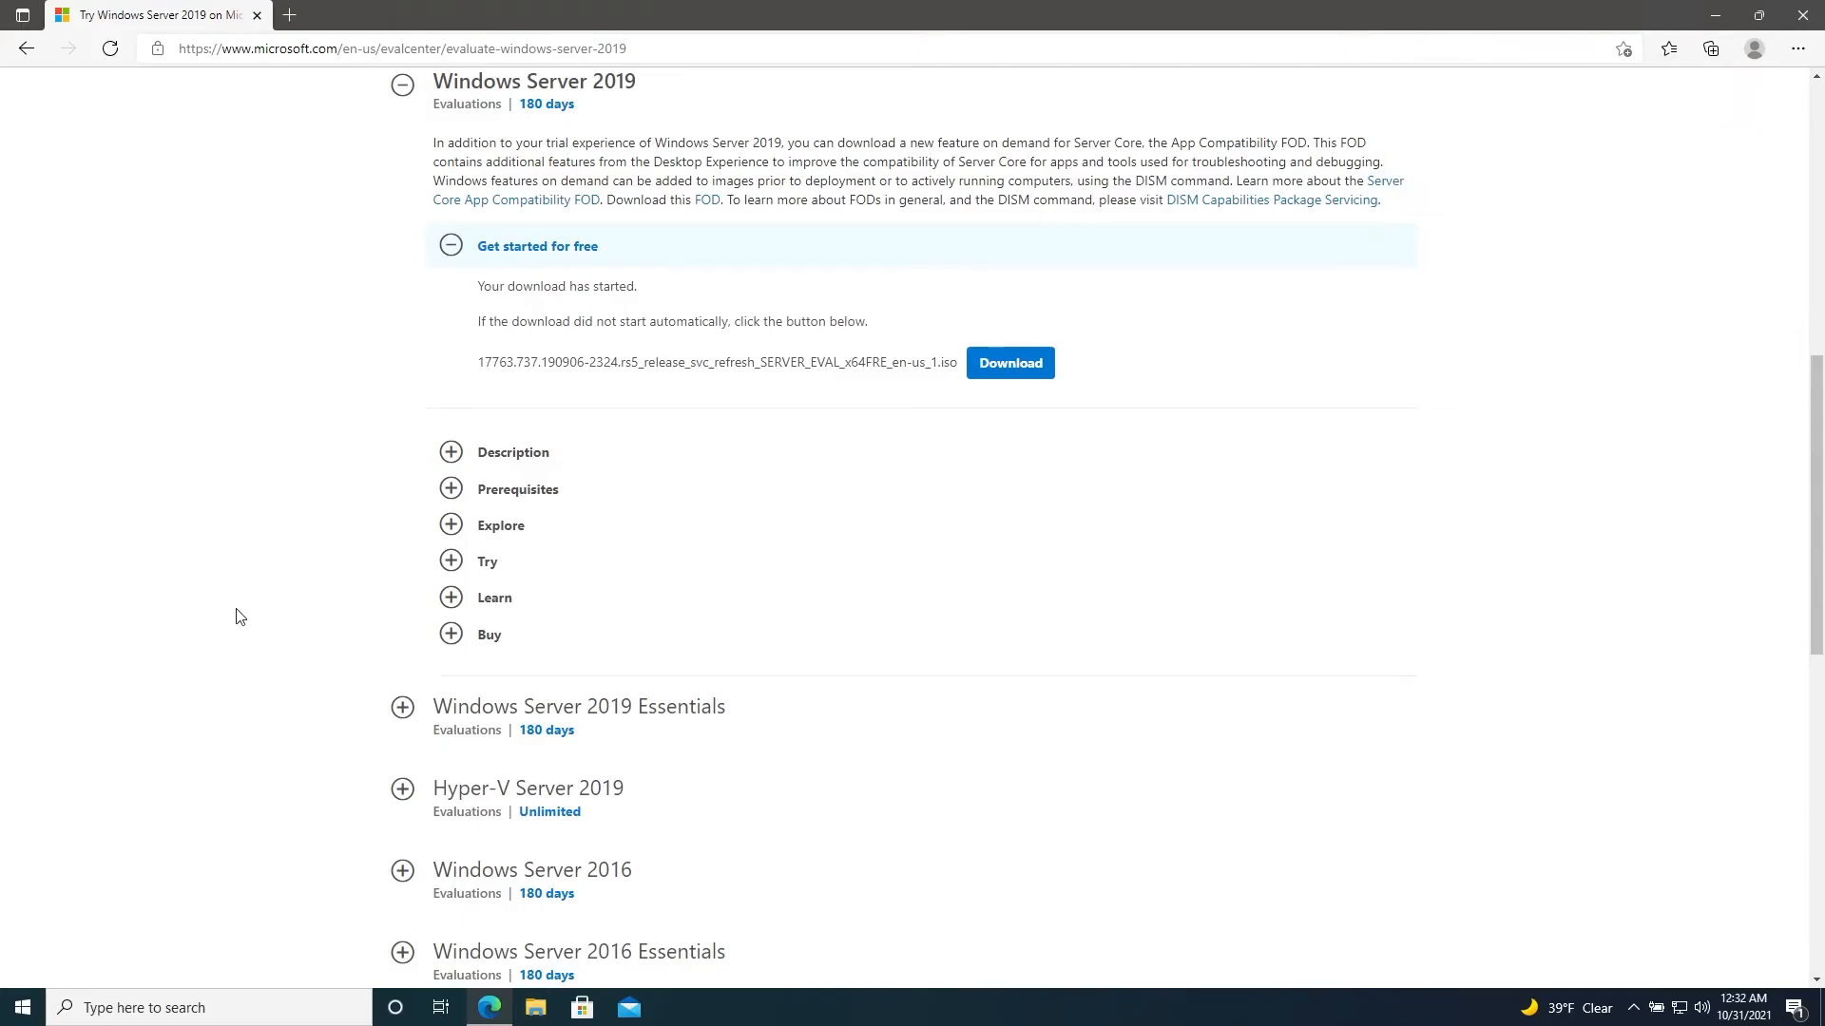
pyautogui.click(675, 1007)
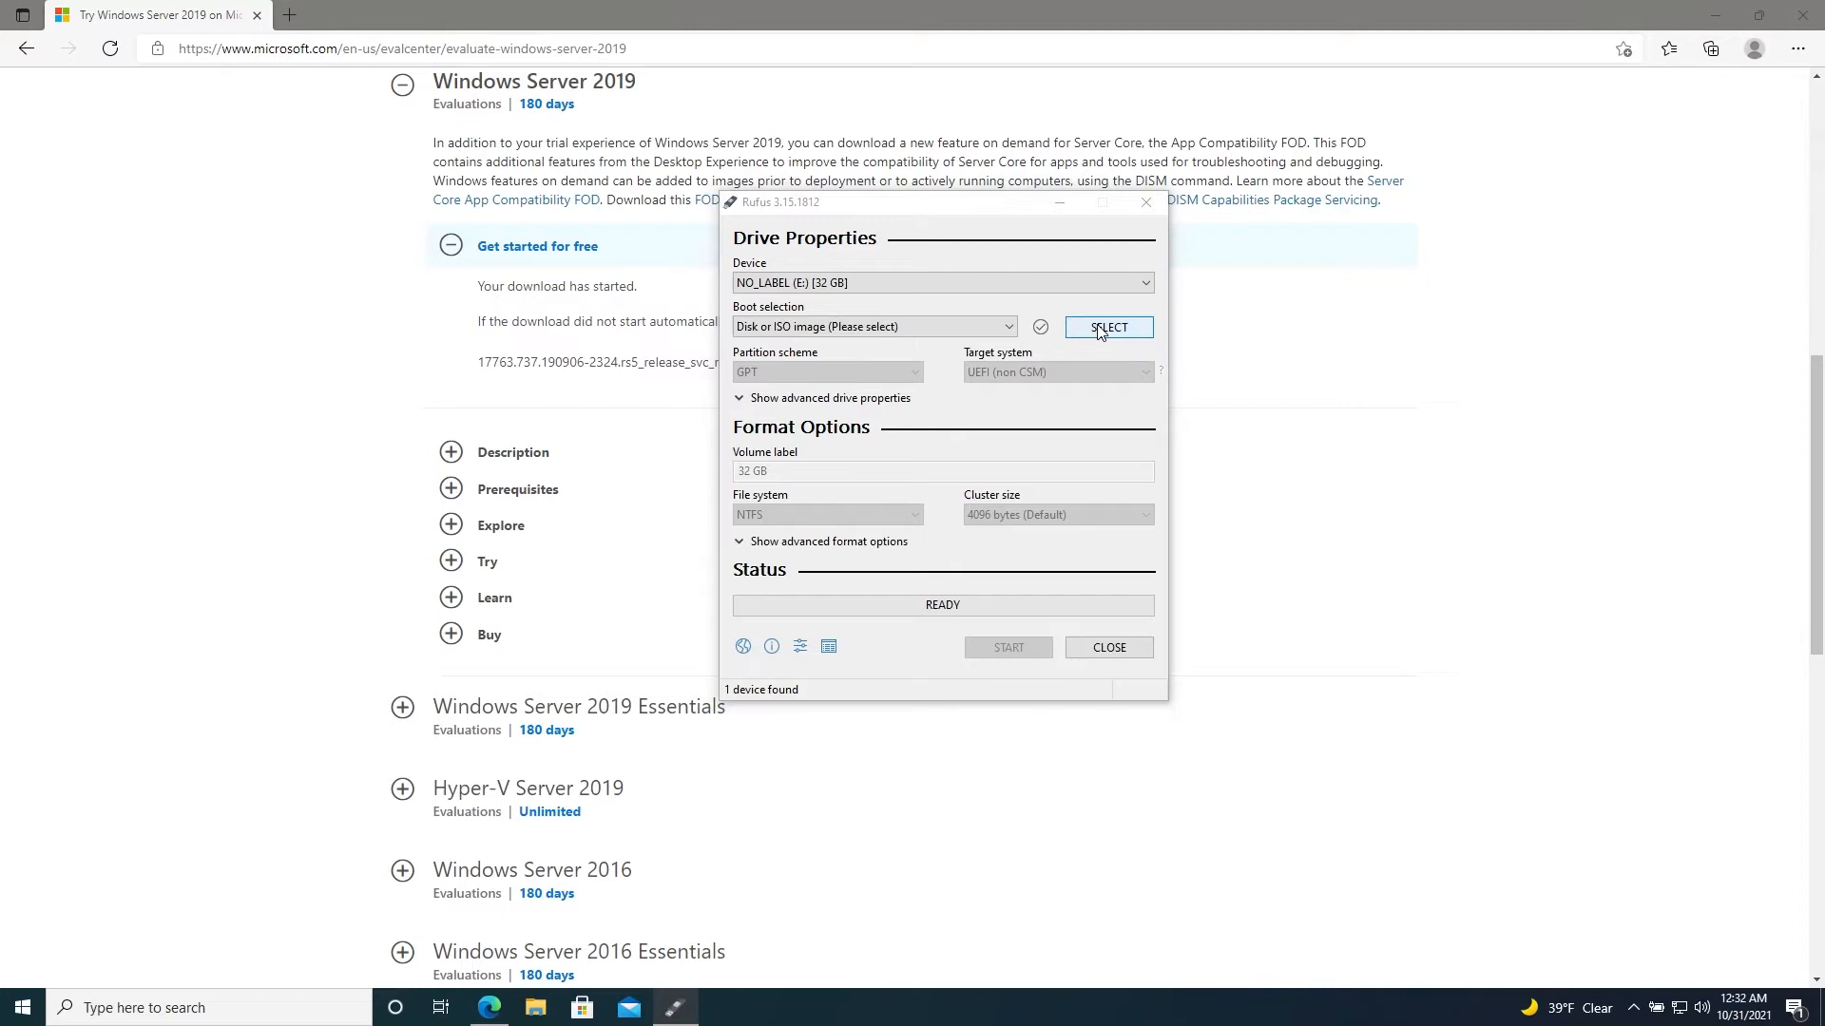
# Write the Windows Server ISO to the 32 GB USB drive using MBR, confirming the erase.
pyautogui.click(1108, 327)
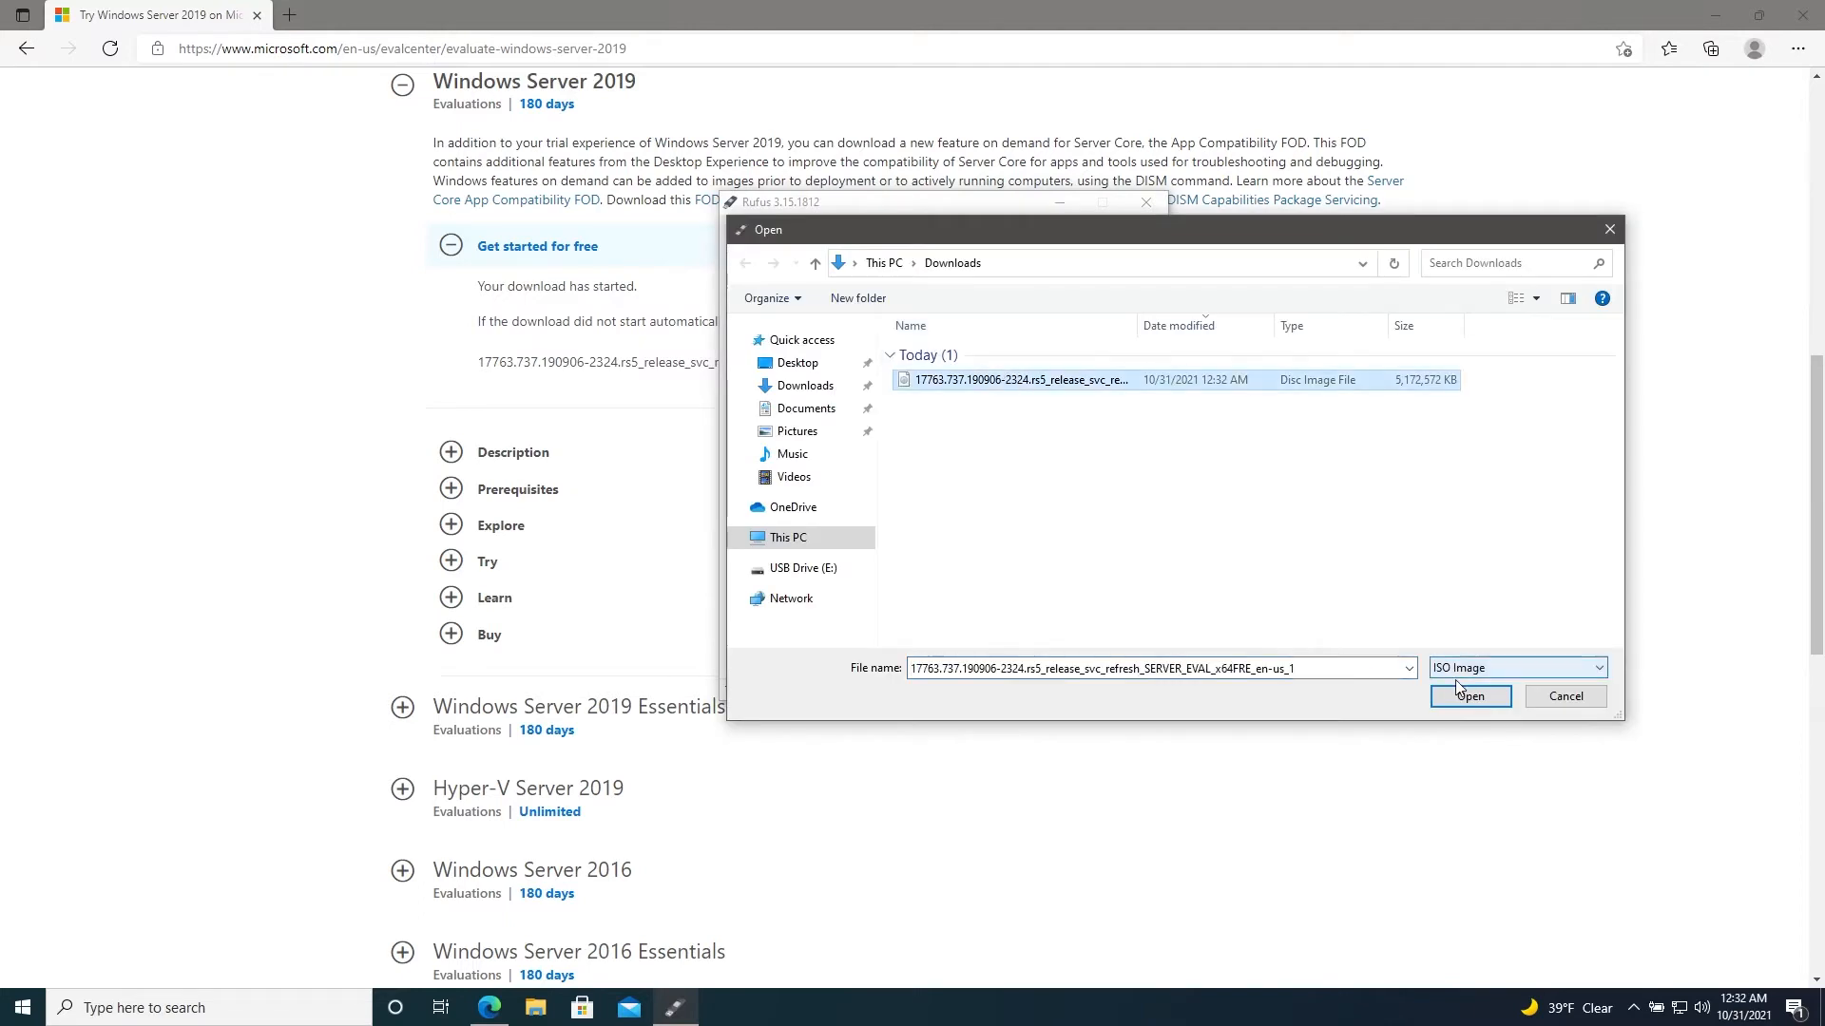
pyautogui.click(1468, 696)
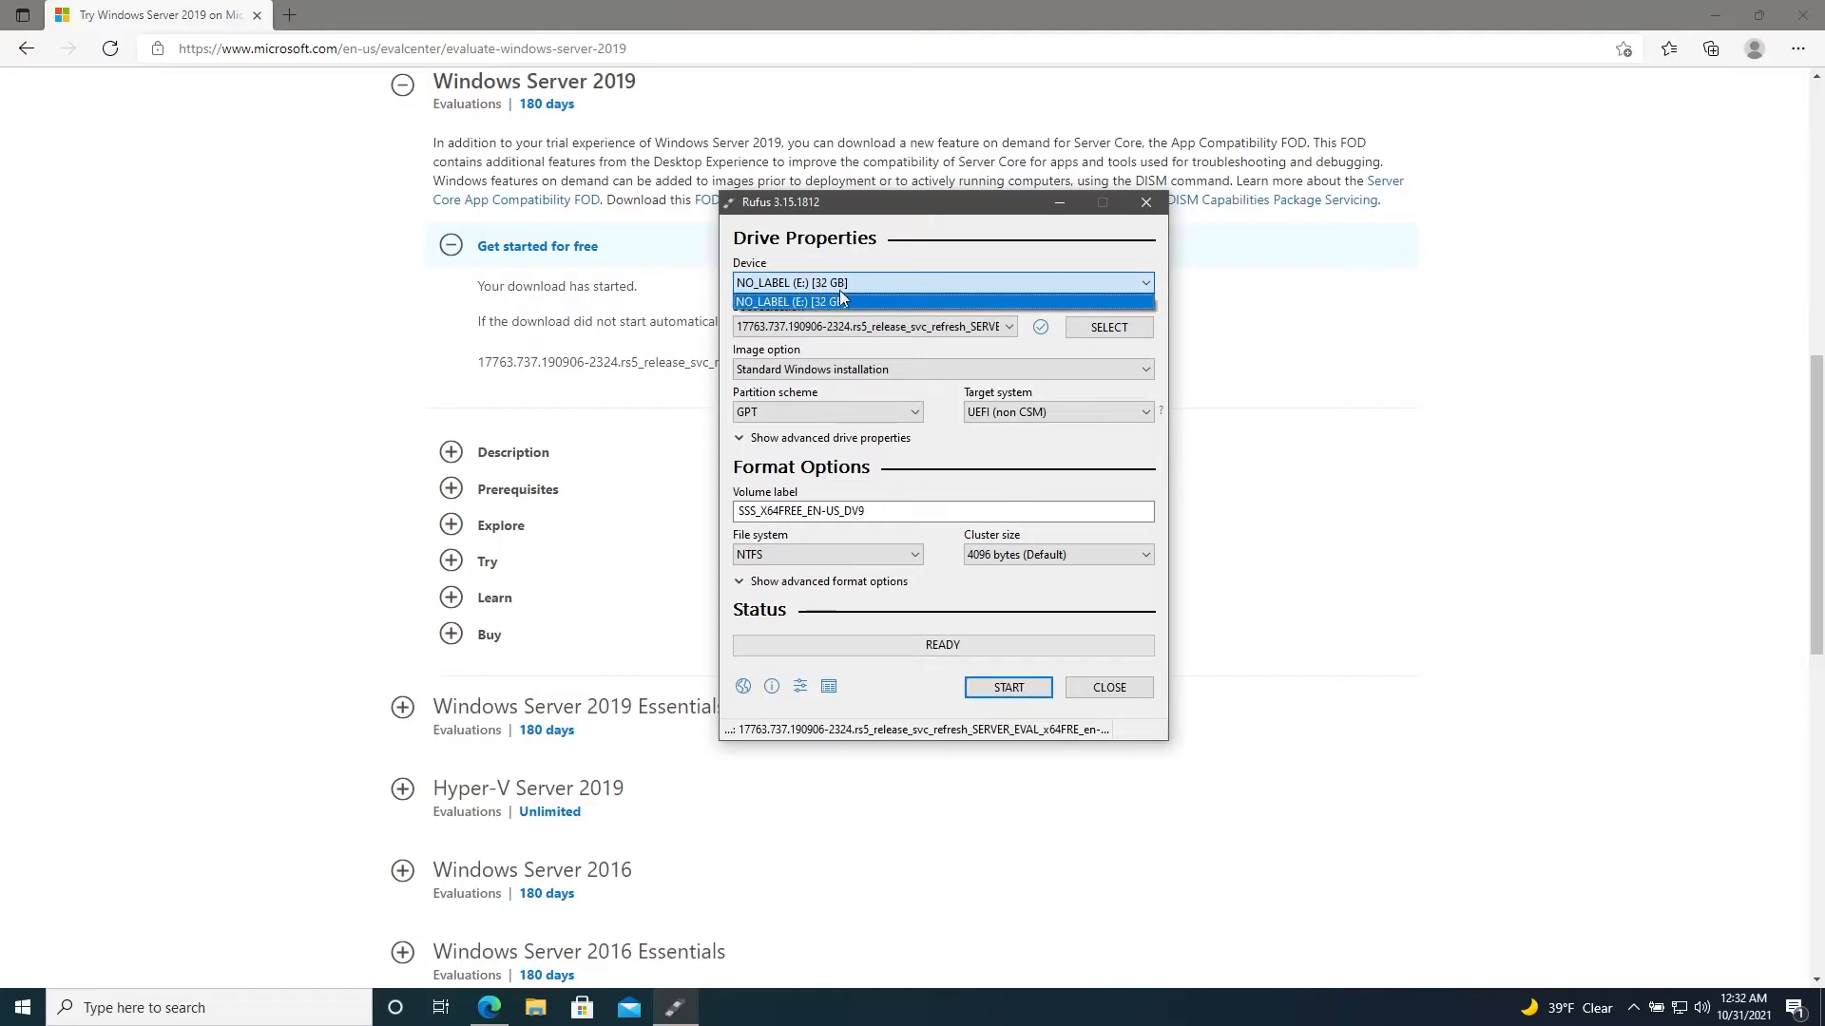
pyautogui.click(796, 300)
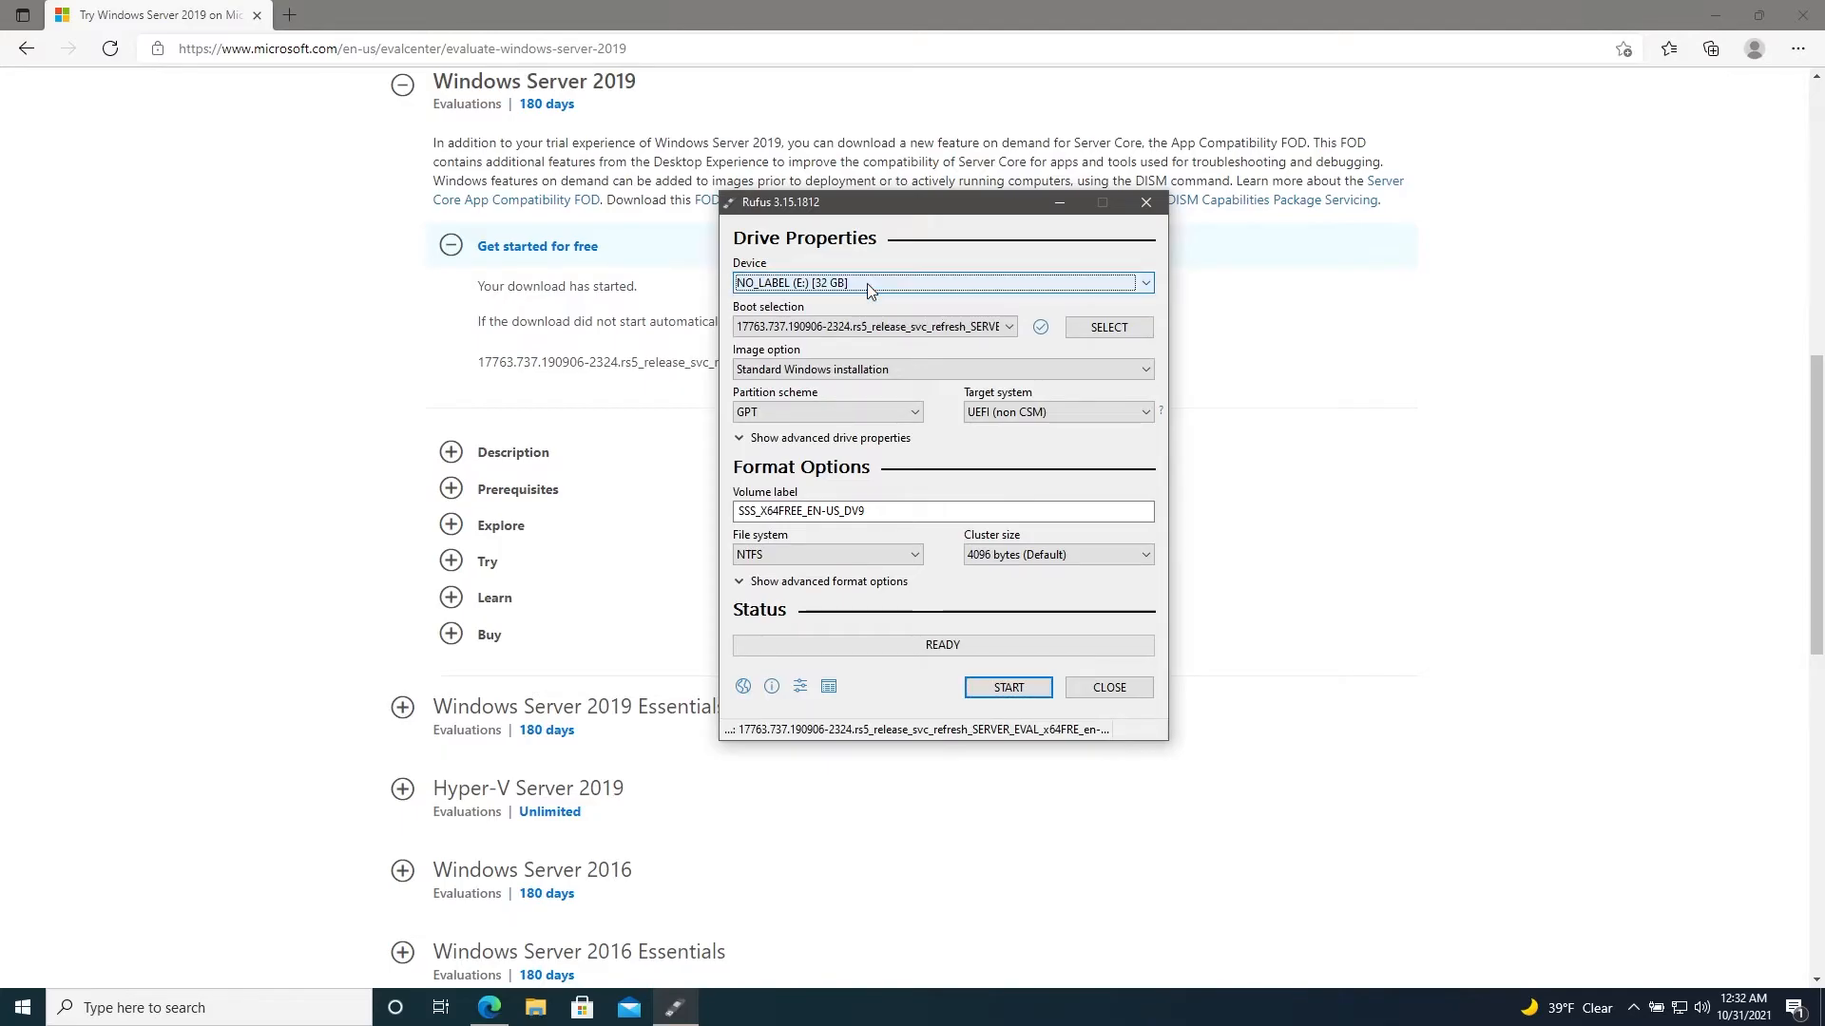
pyautogui.click(826, 411)
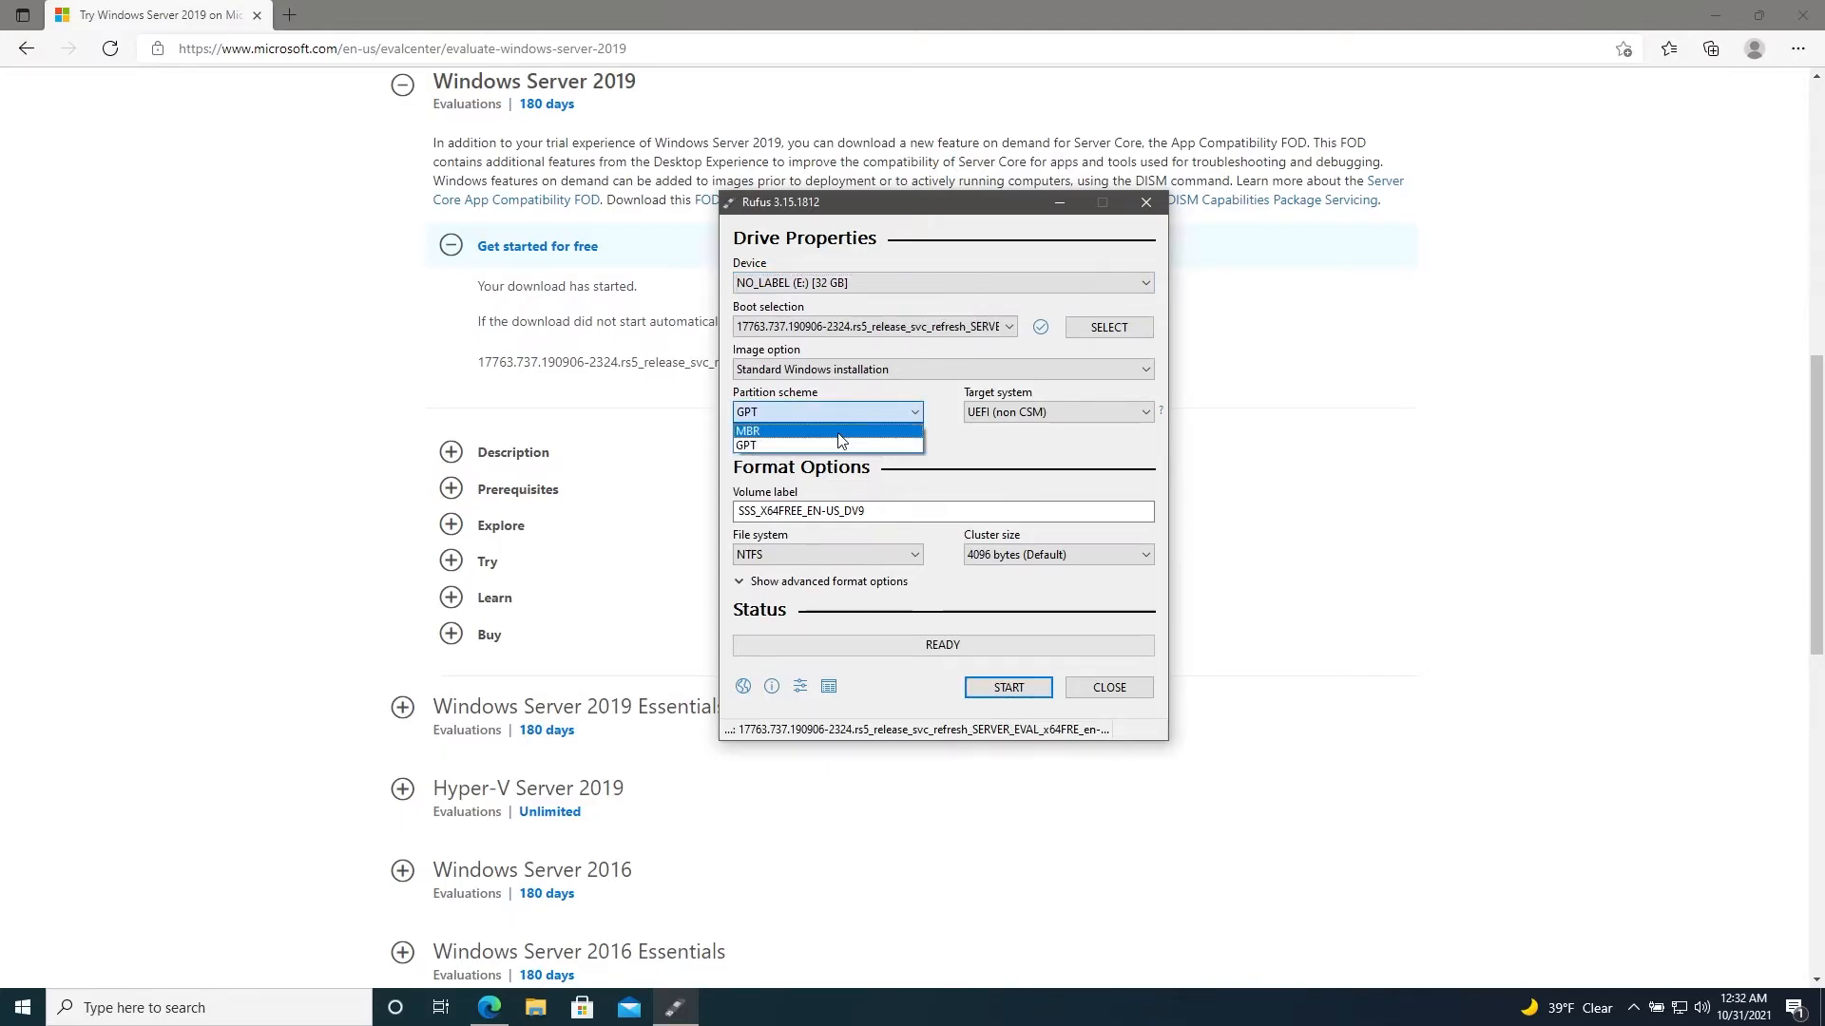
pyautogui.click(747, 430)
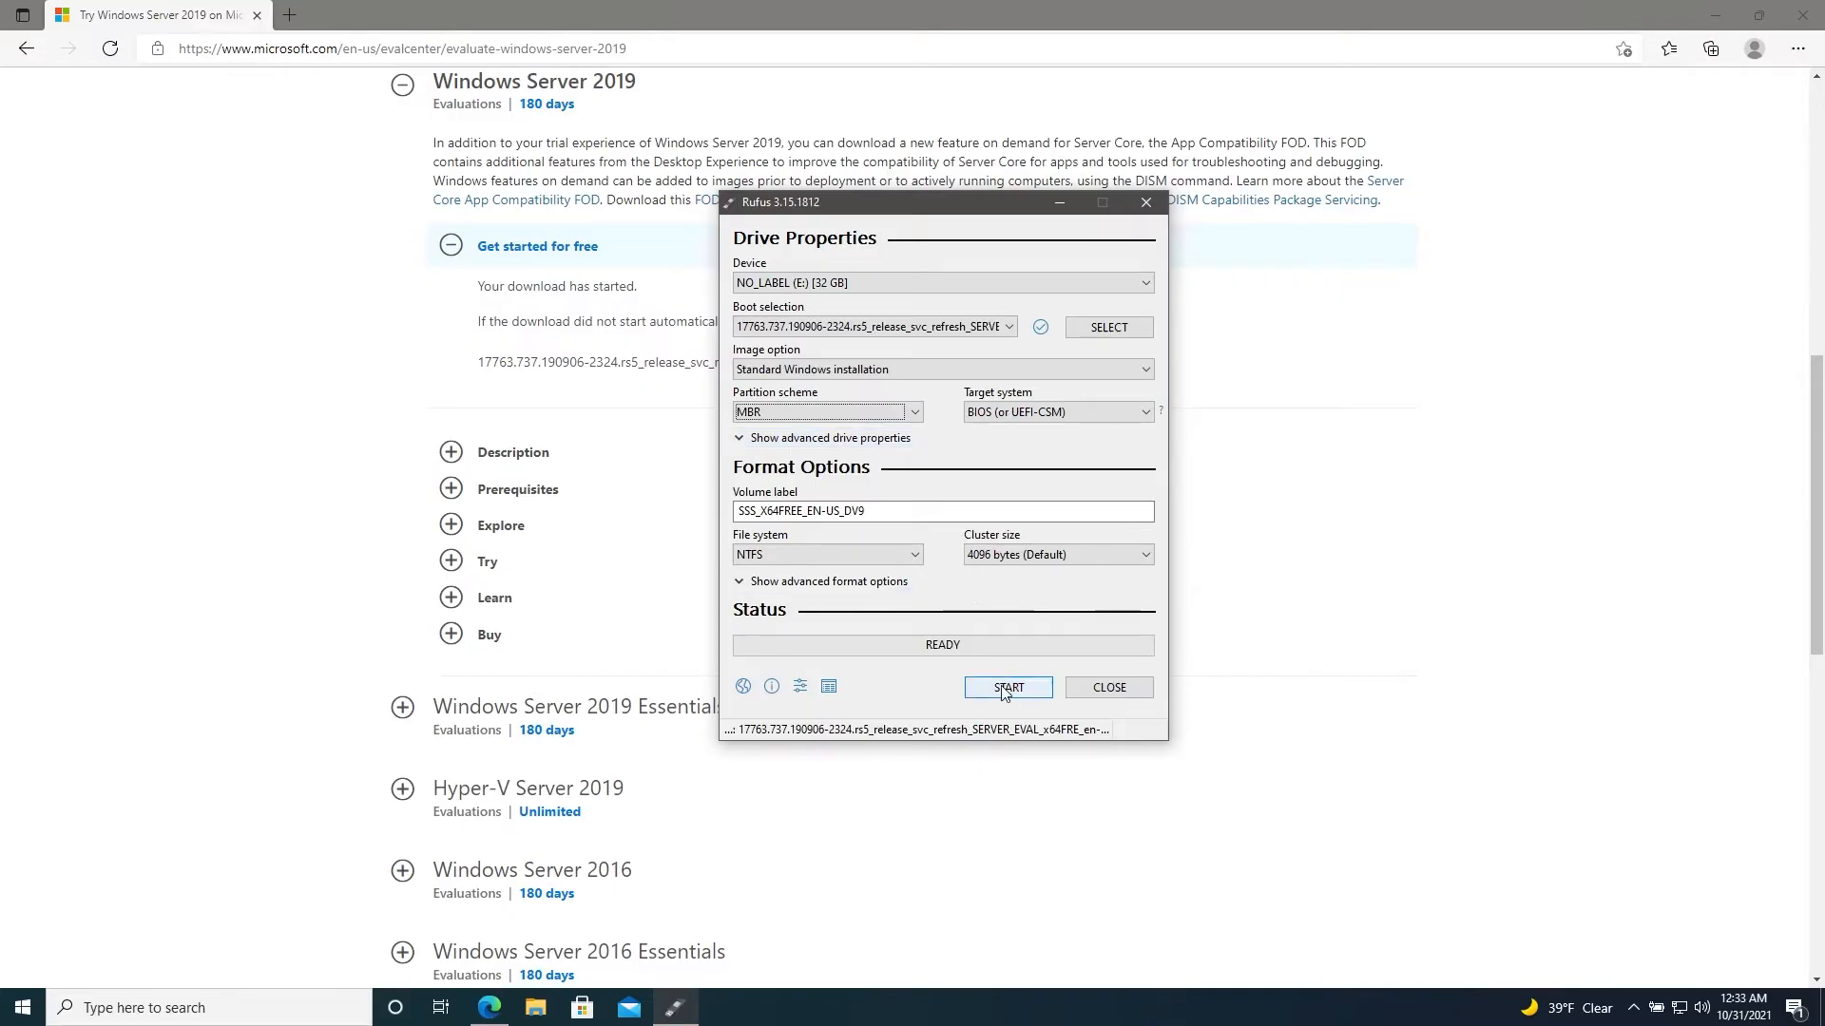
pyautogui.click(1006, 687)
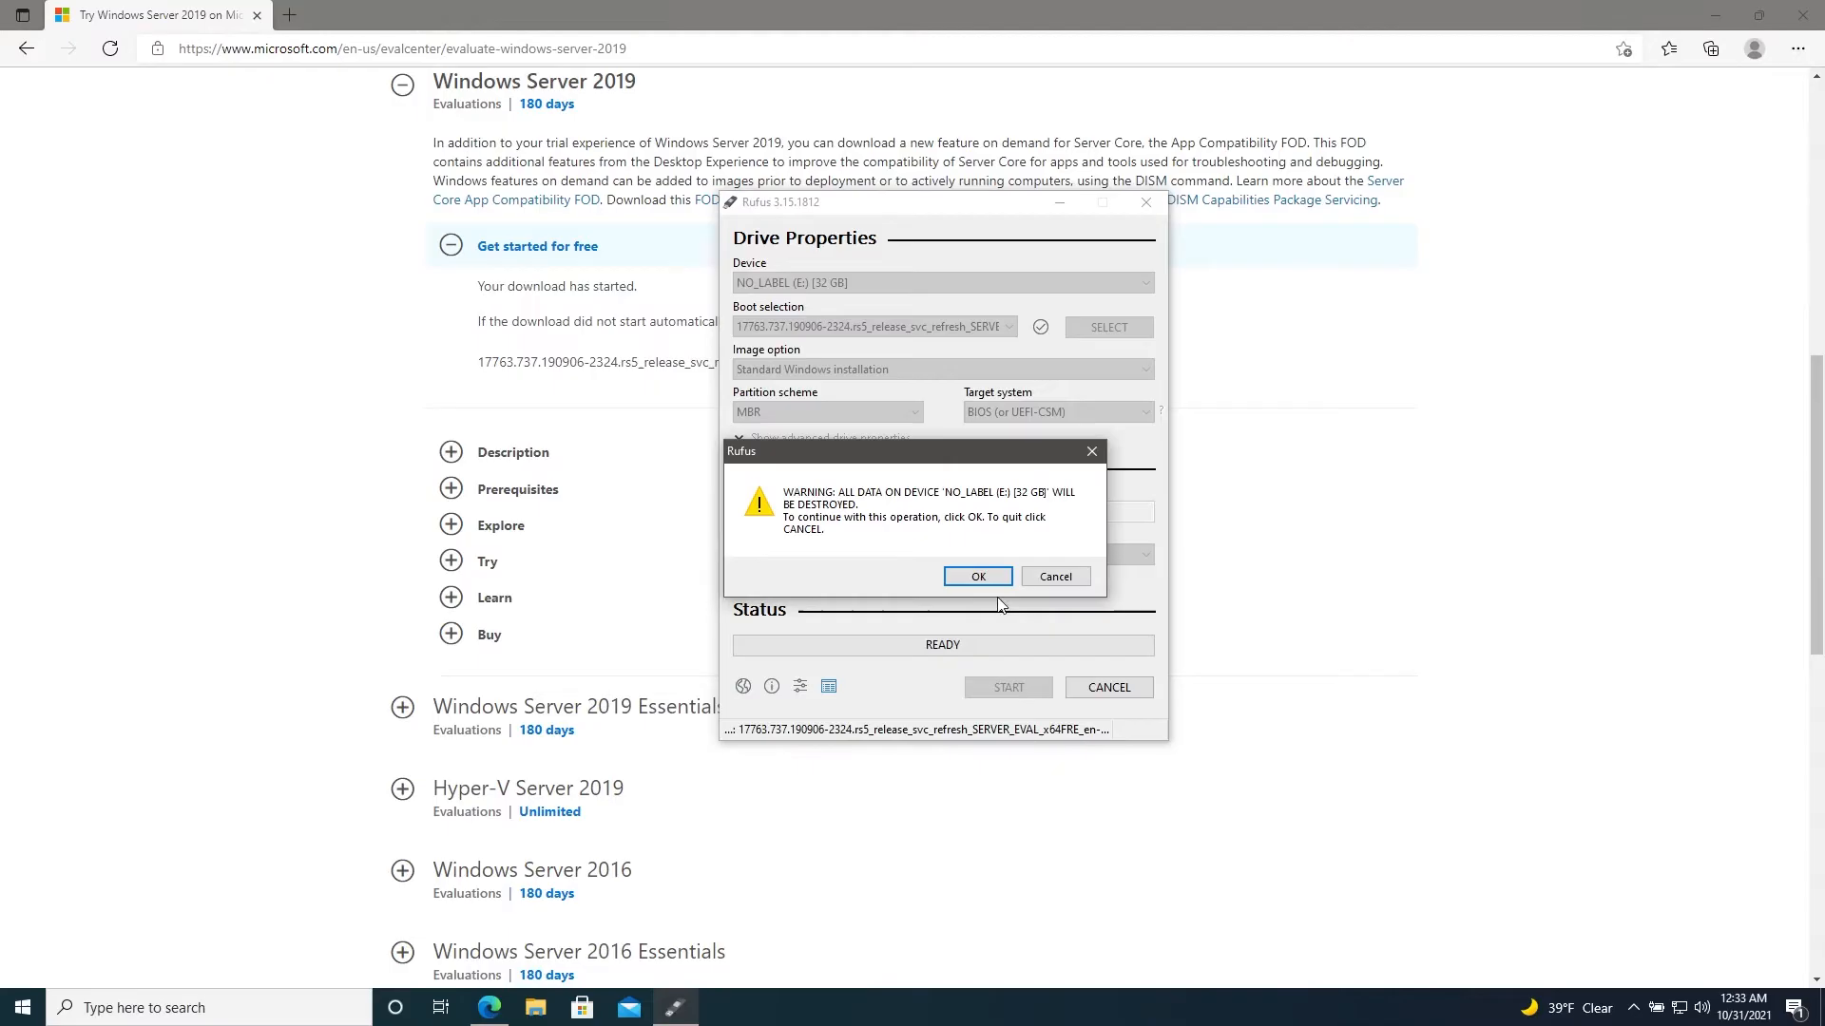
pyautogui.click(976, 576)
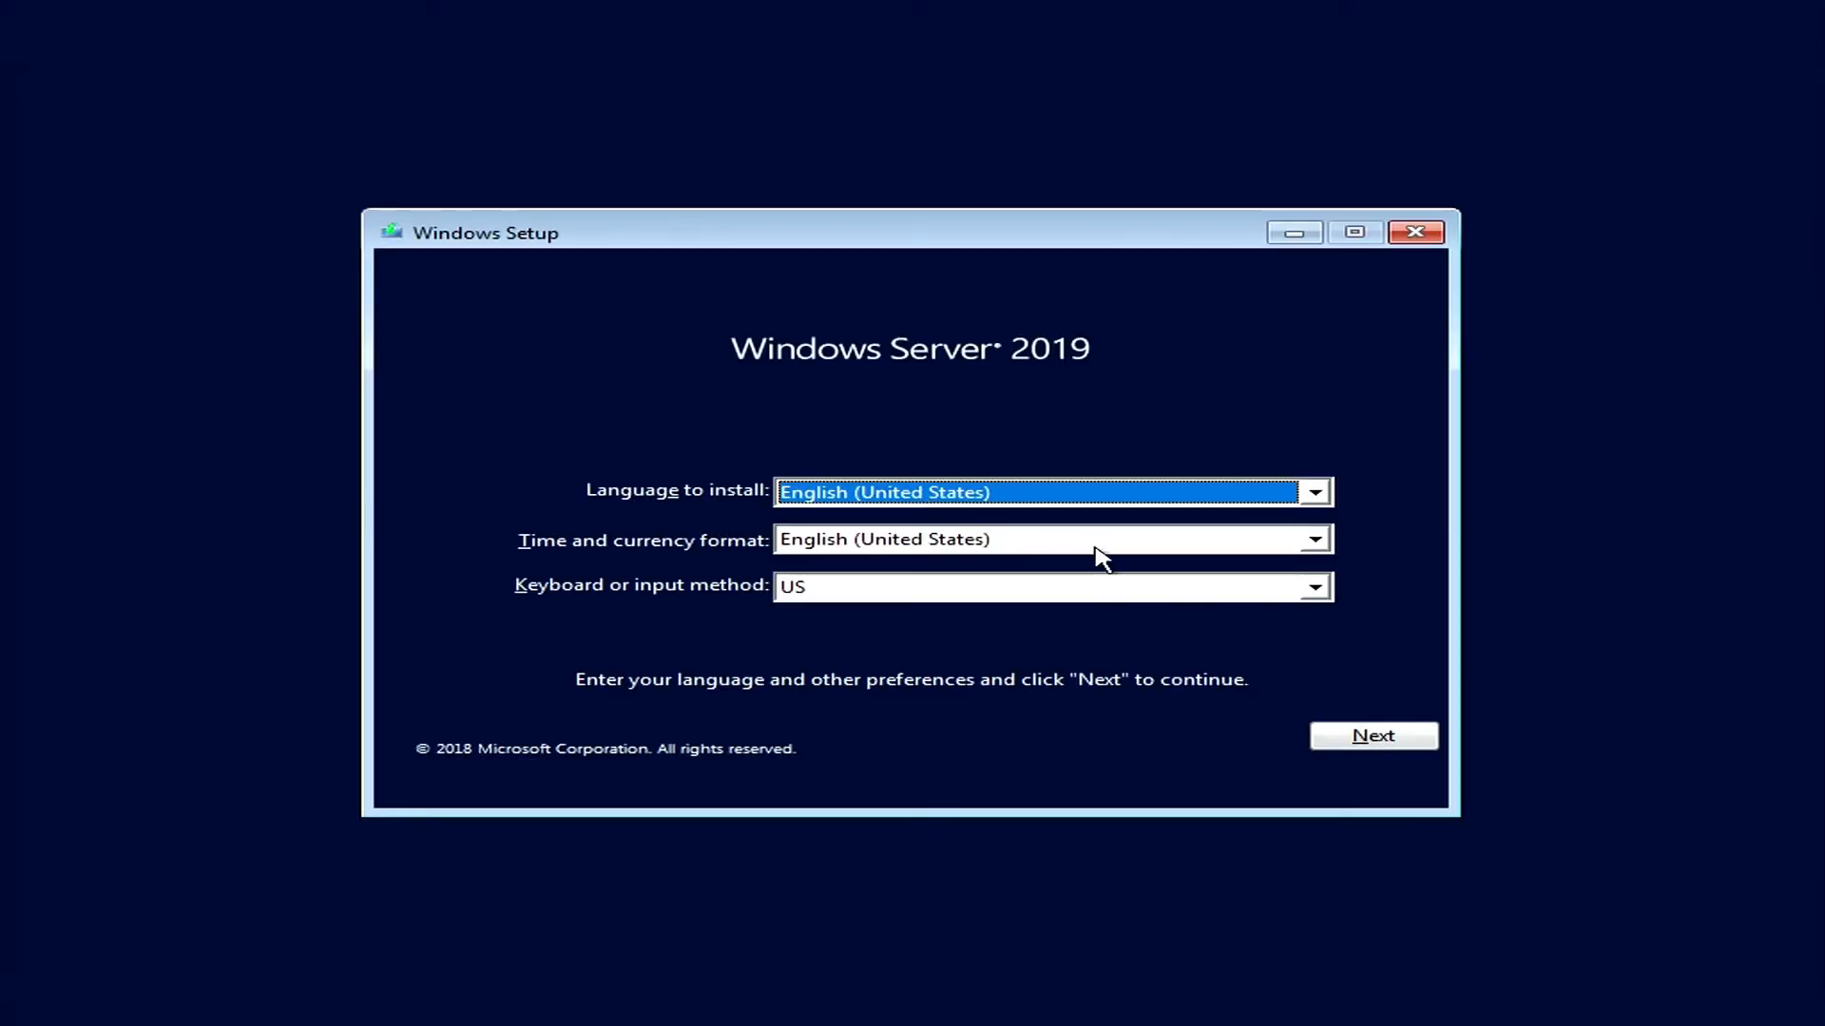
# Start Setup, choose Standard Evaluation (Desktop Experience) and accept the license terms.
pyautogui.click(1372, 734)
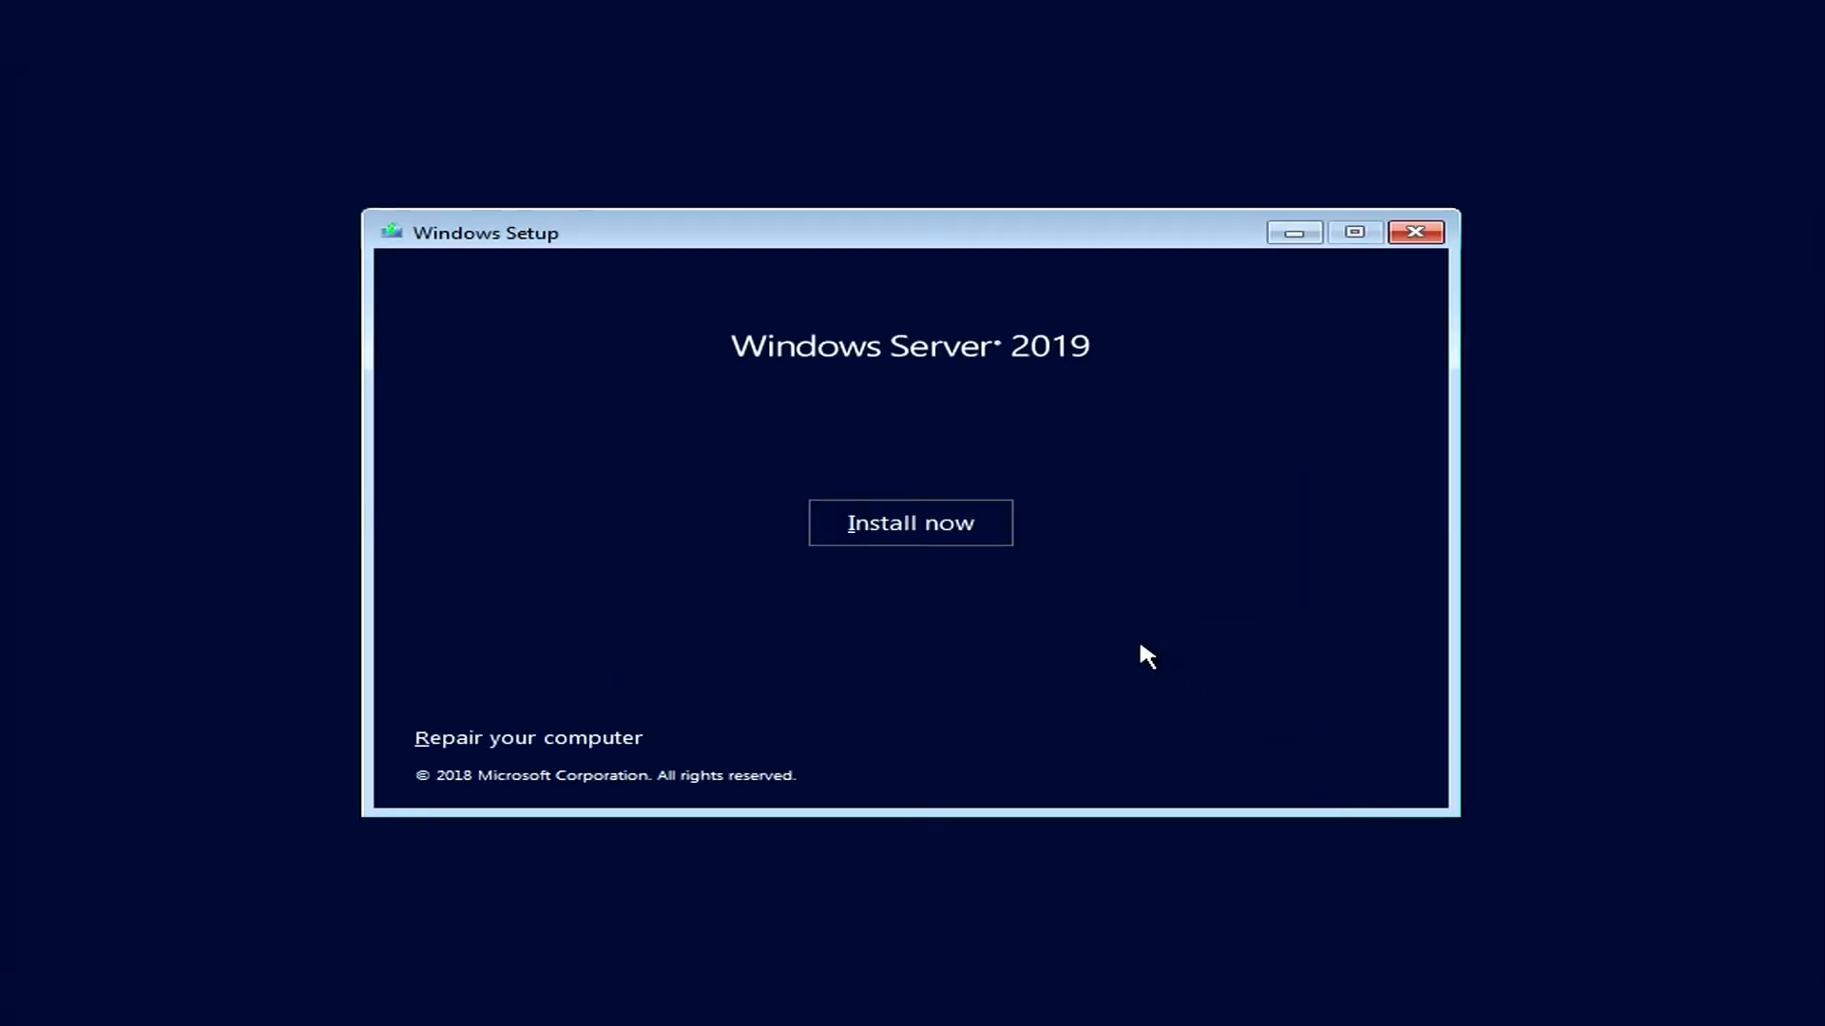
pyautogui.click(910, 522)
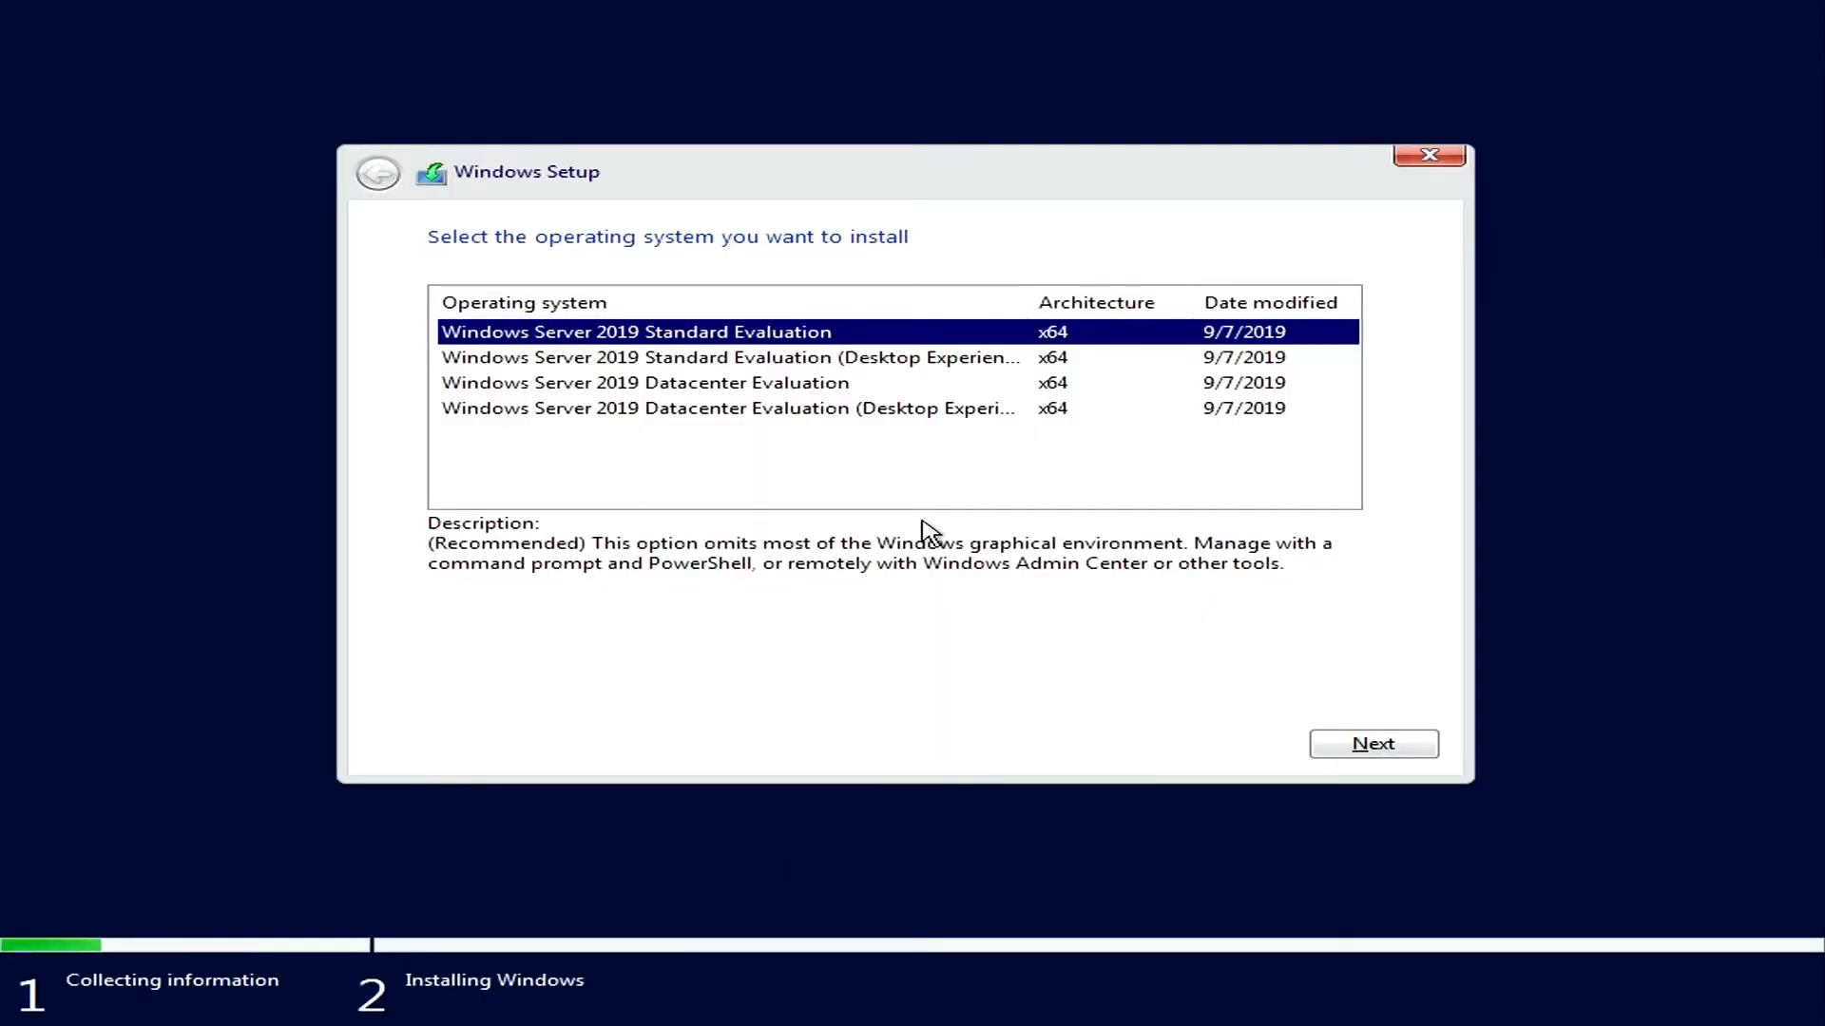
pyautogui.moveTo(872, 463)
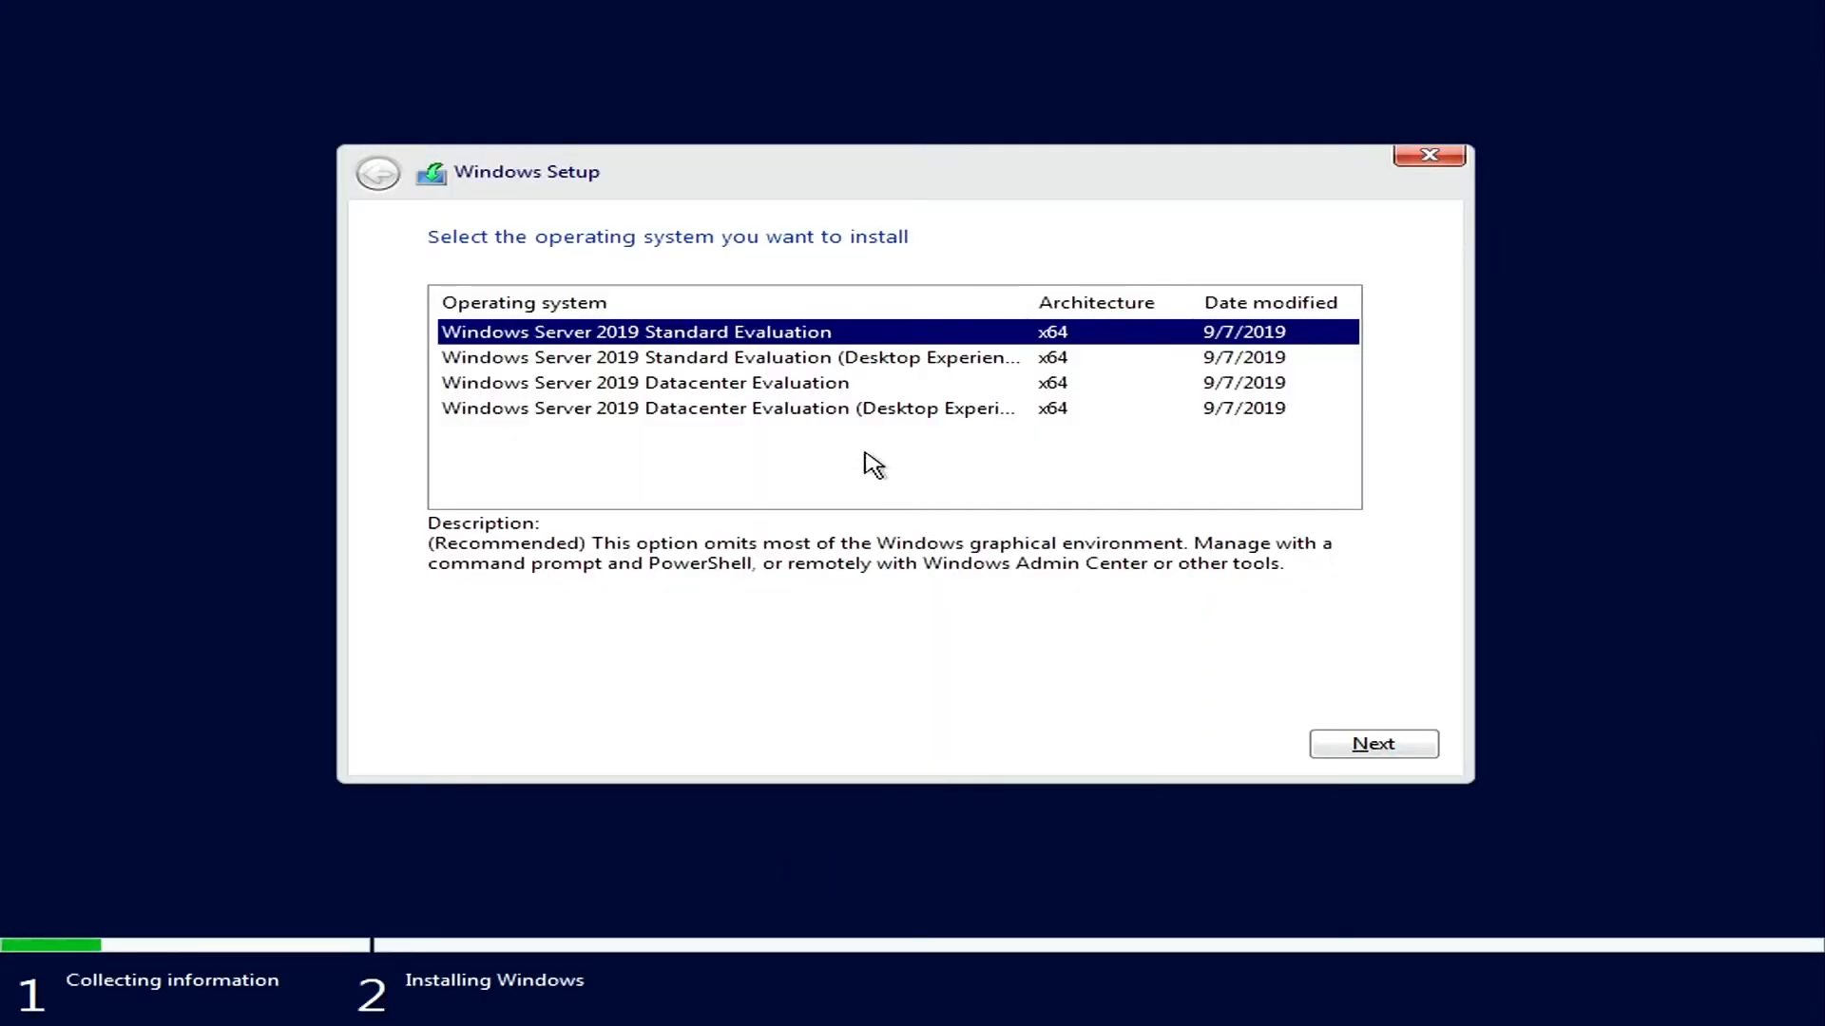
pyautogui.moveTo(833, 374)
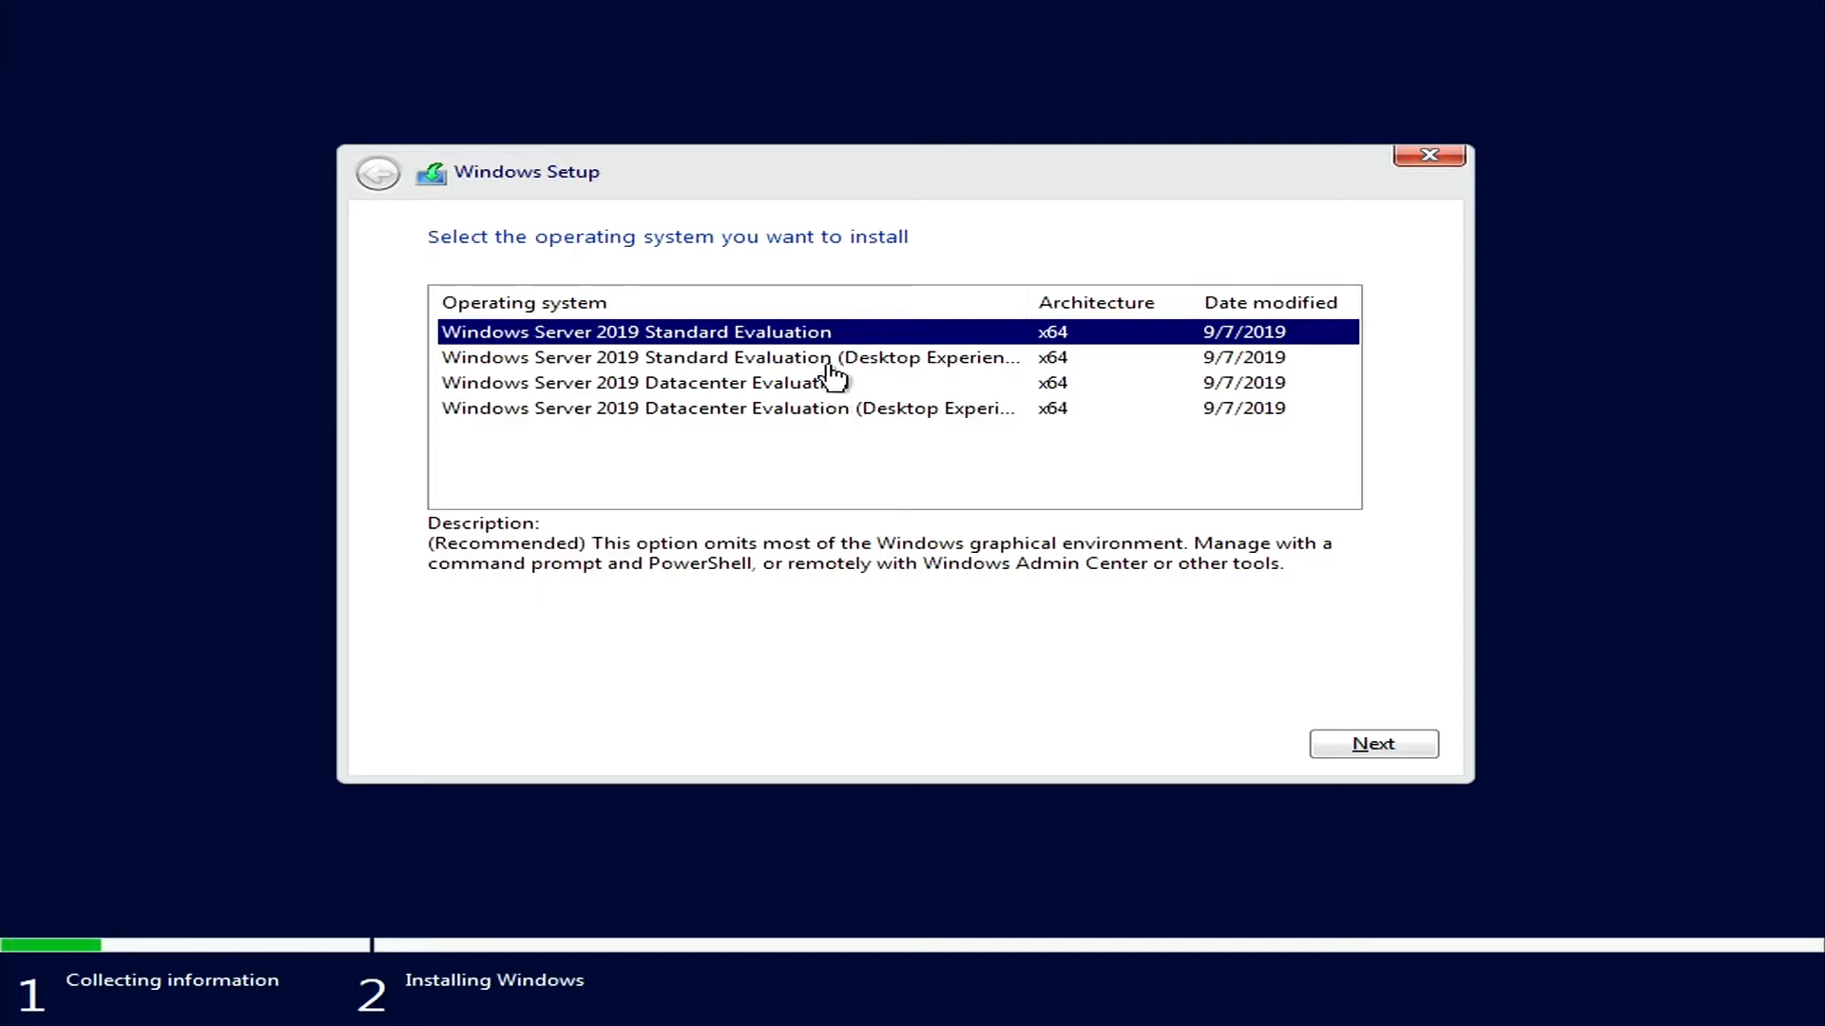
pyautogui.click(730, 358)
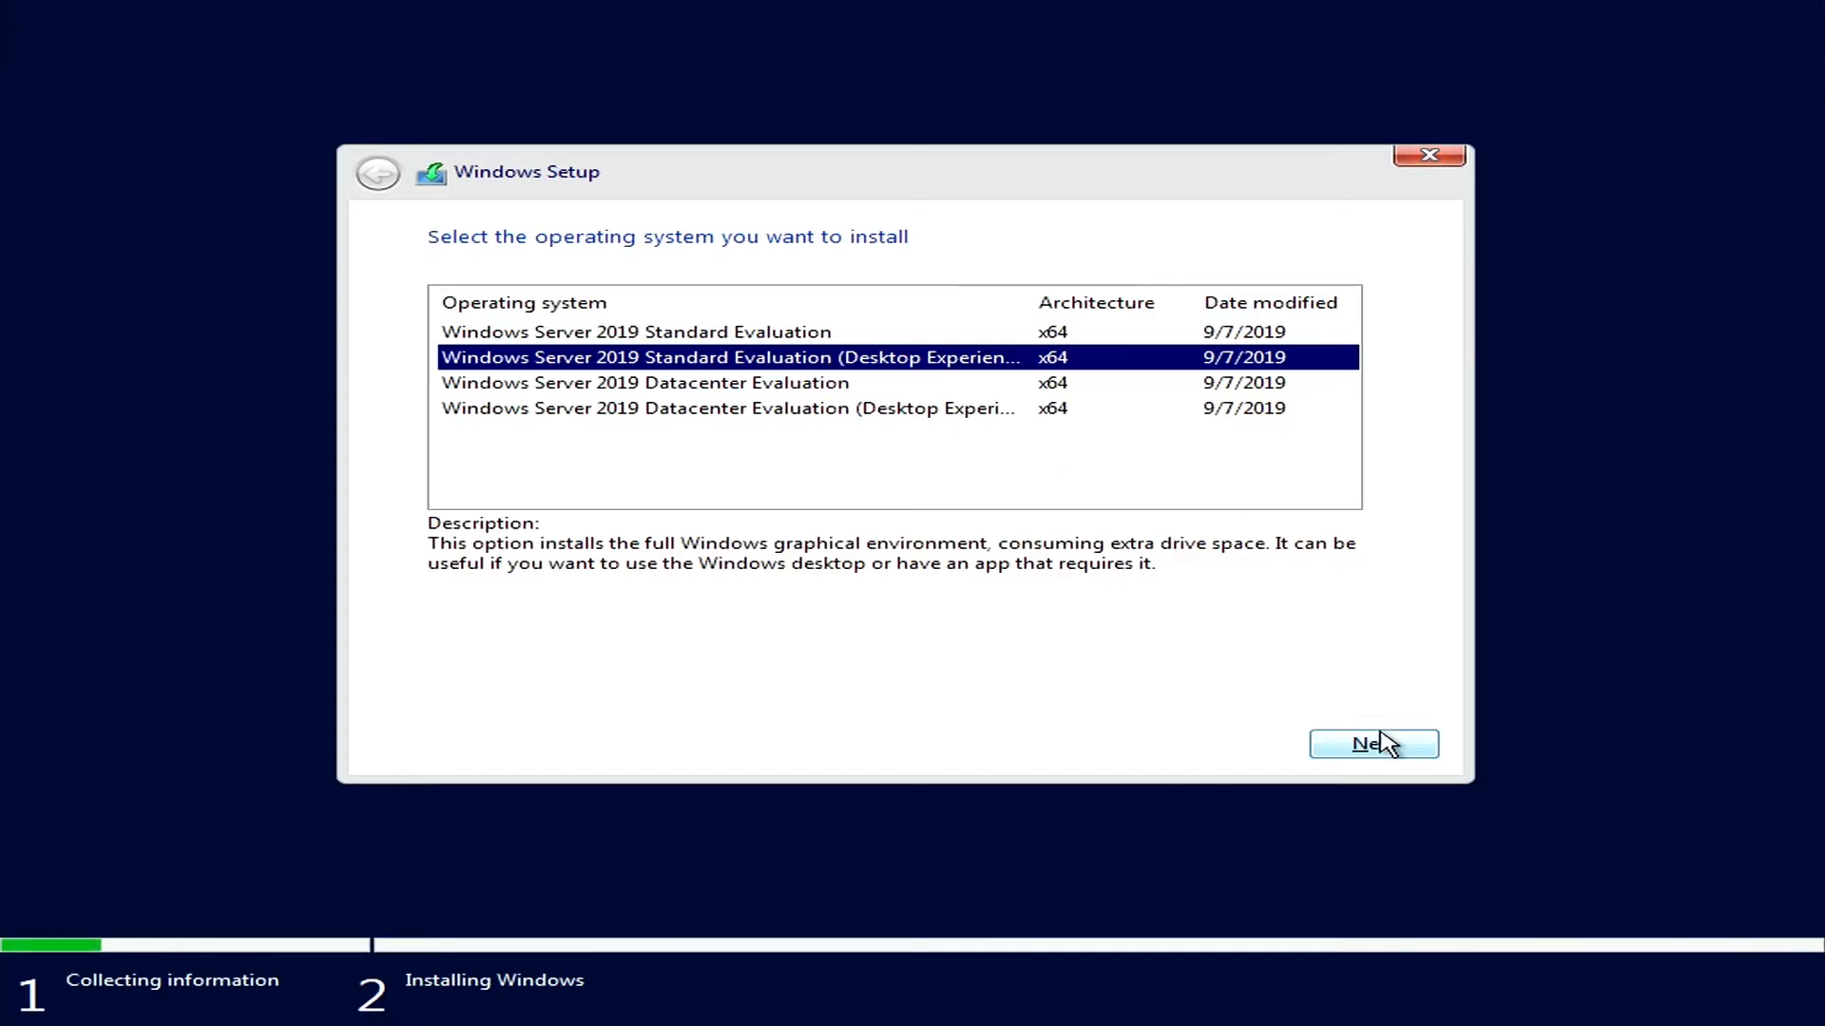
pyautogui.click(1373, 743)
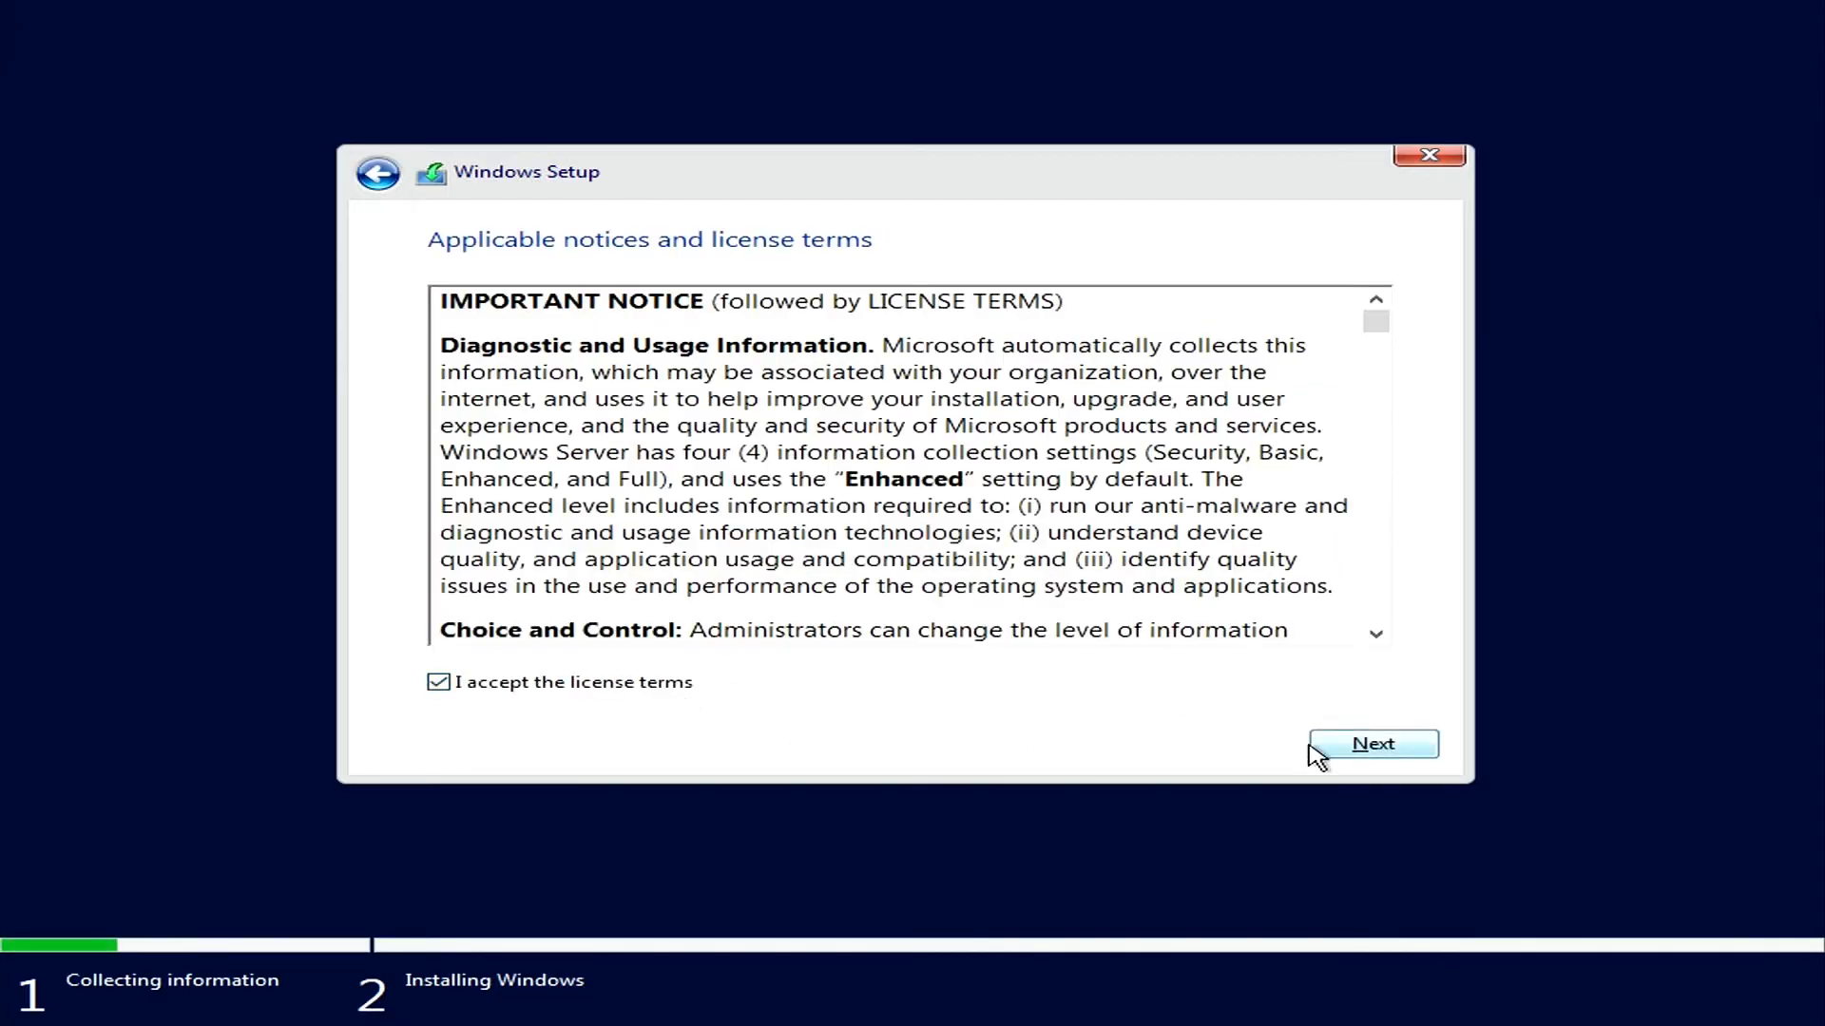
pyautogui.click(1373, 743)
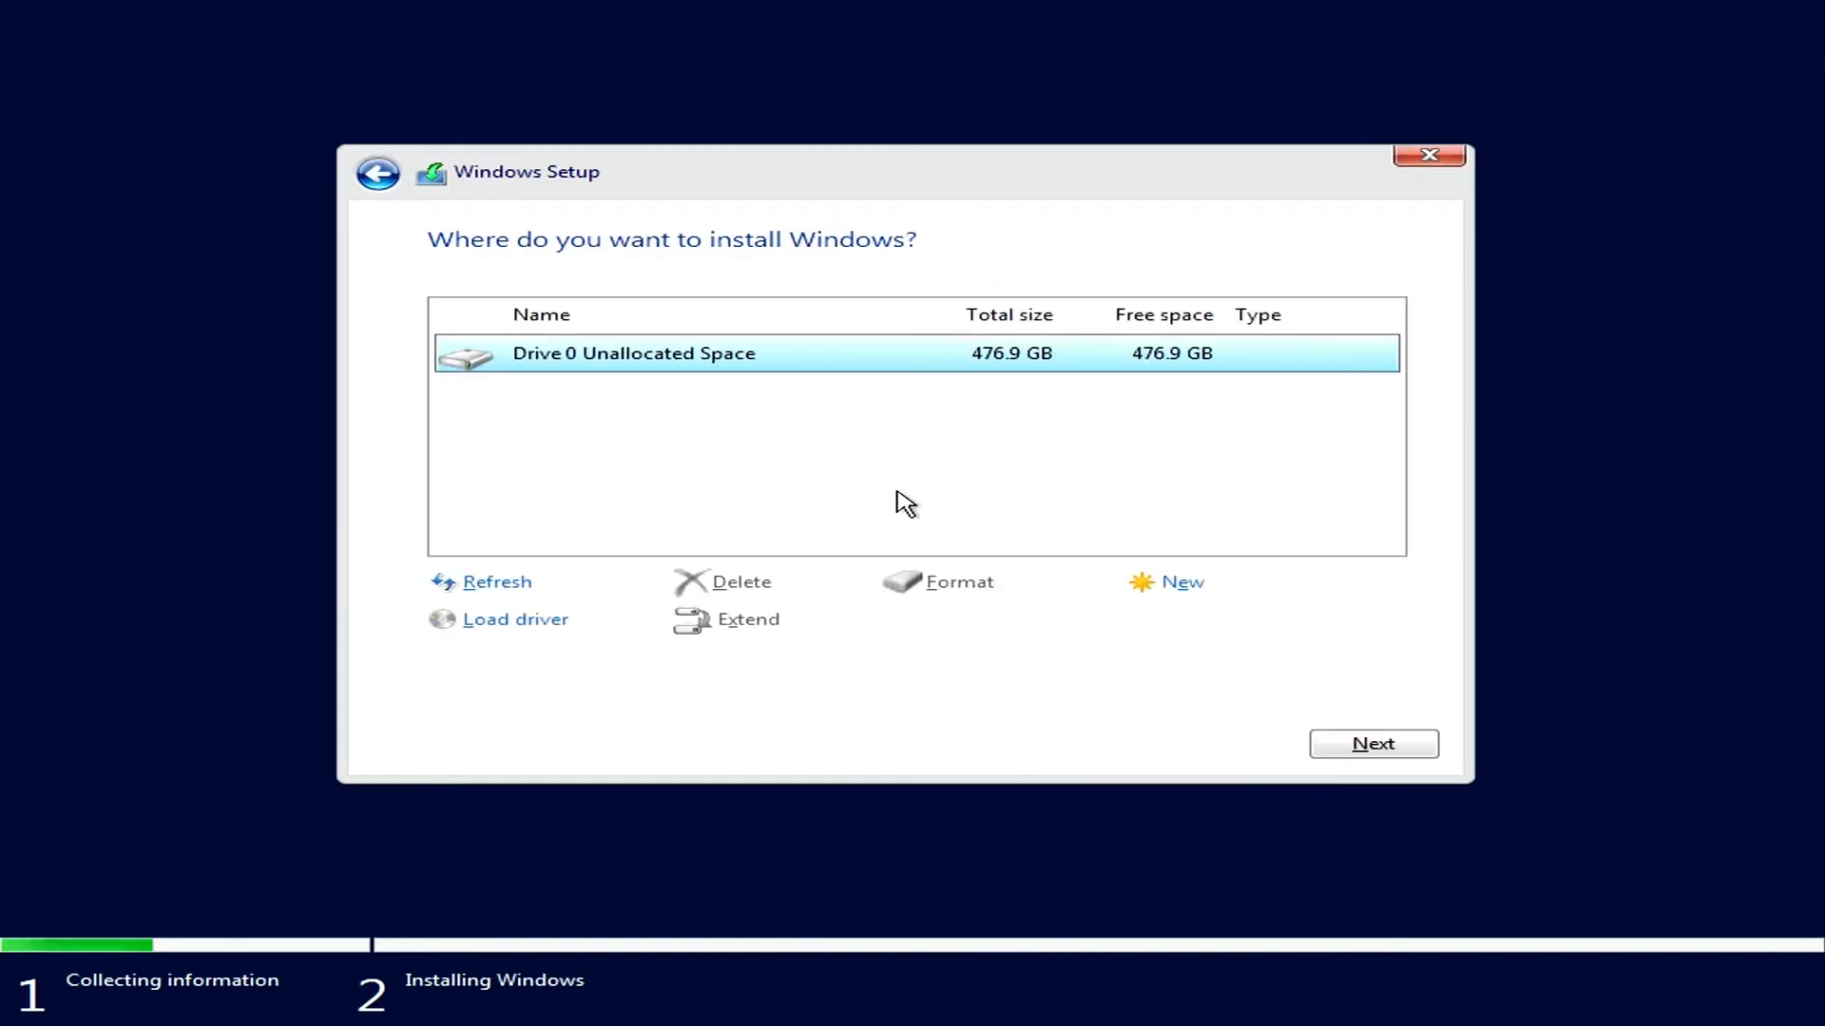
pyautogui.moveTo(1344, 695)
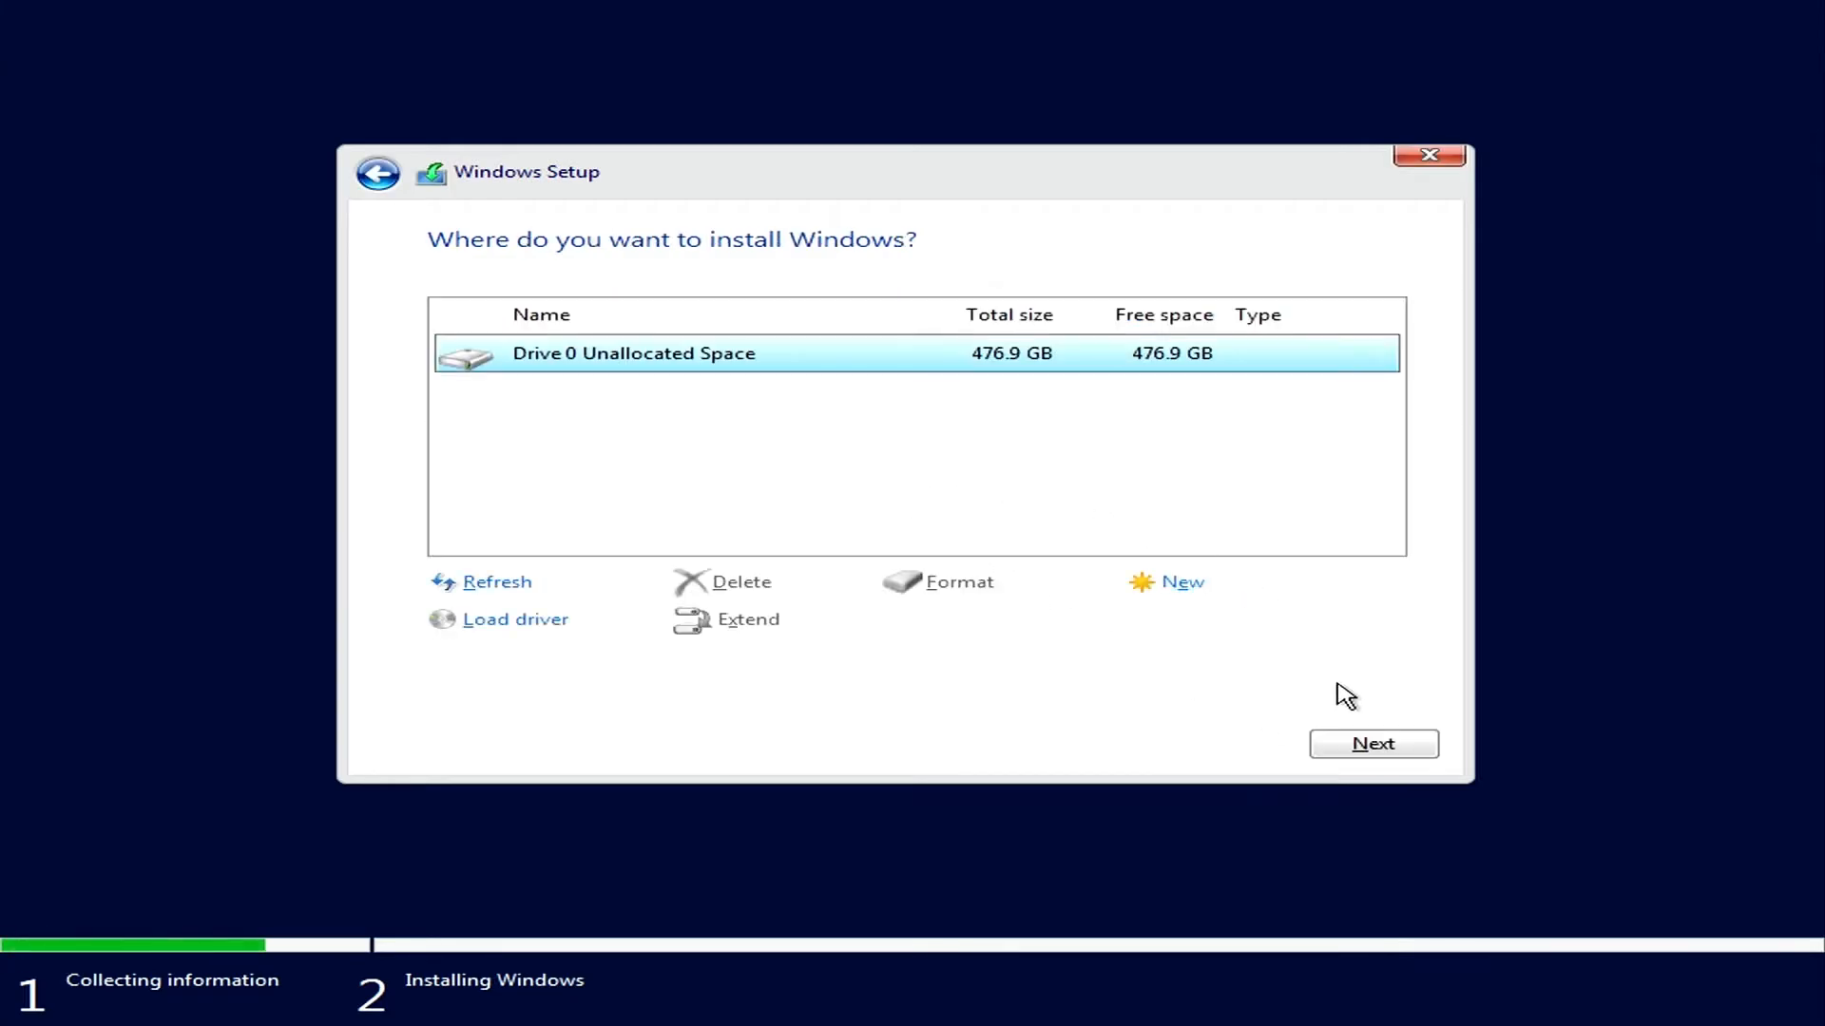
# Install Windows onto Drive 0 Unallocated Space.
pyautogui.click(1373, 743)
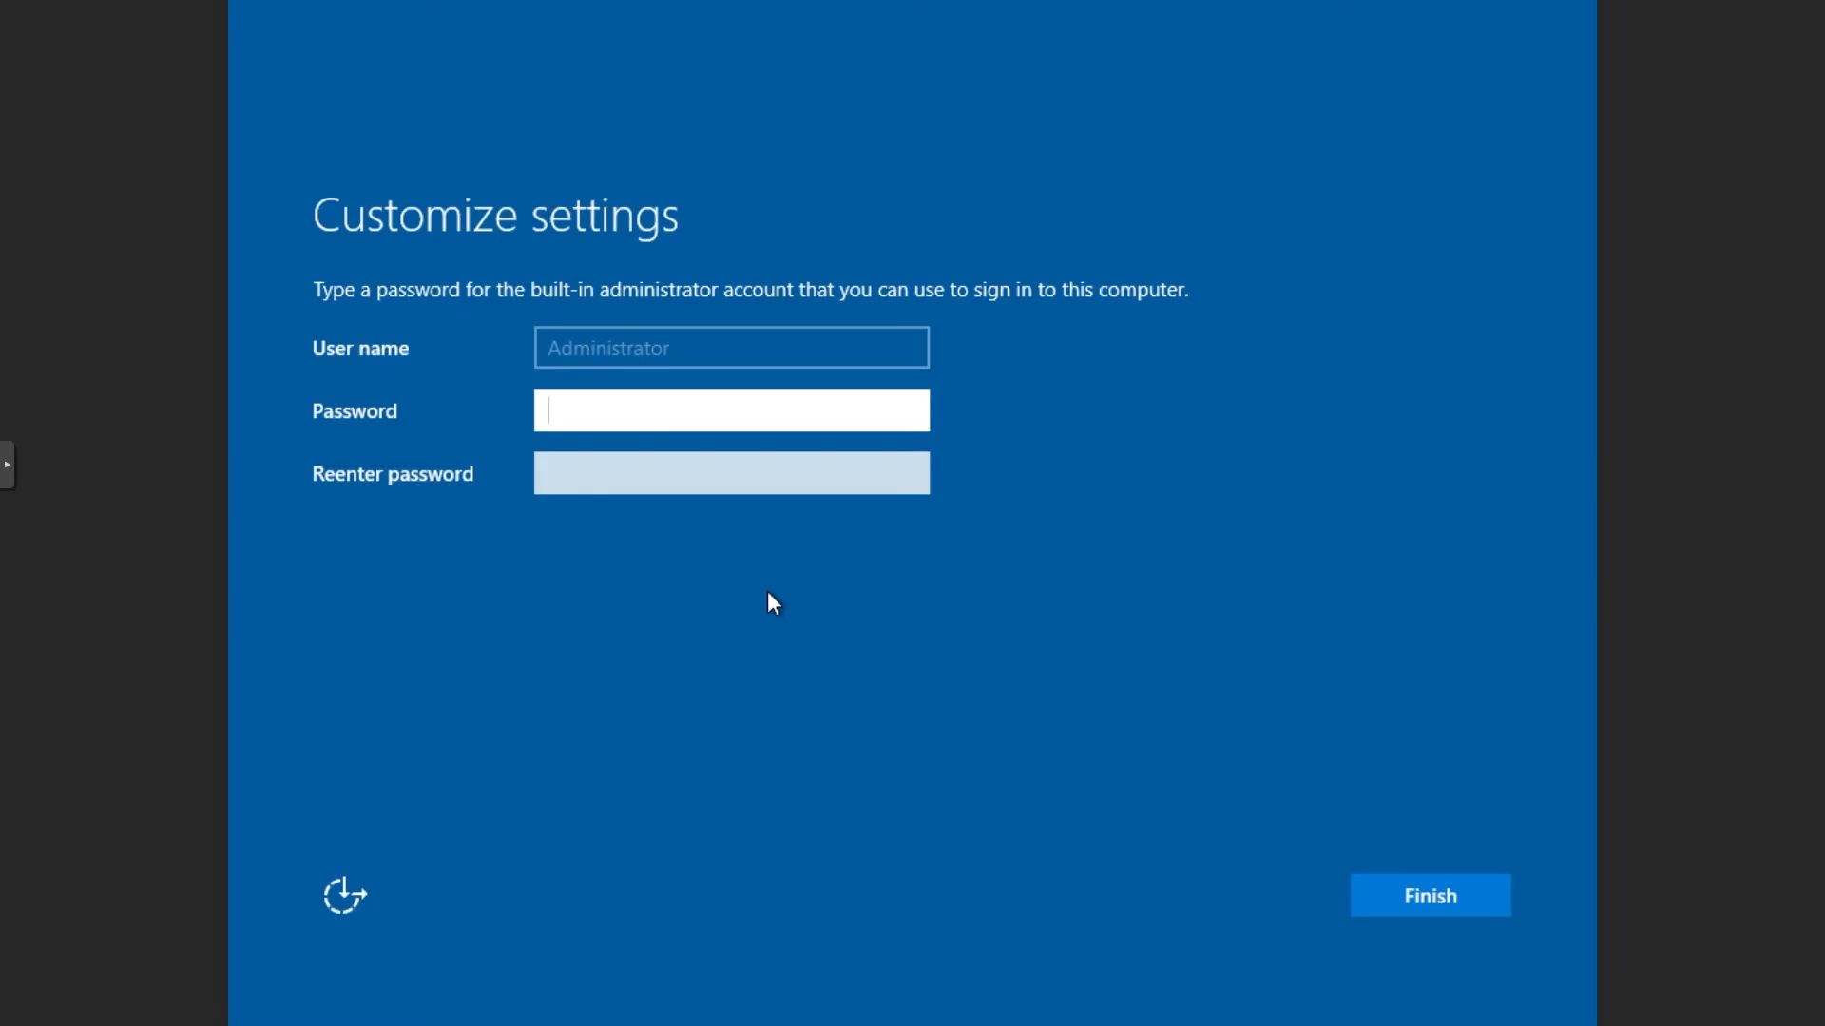
# Set the Administrator password and finish setup.
pyautogui.write('password')
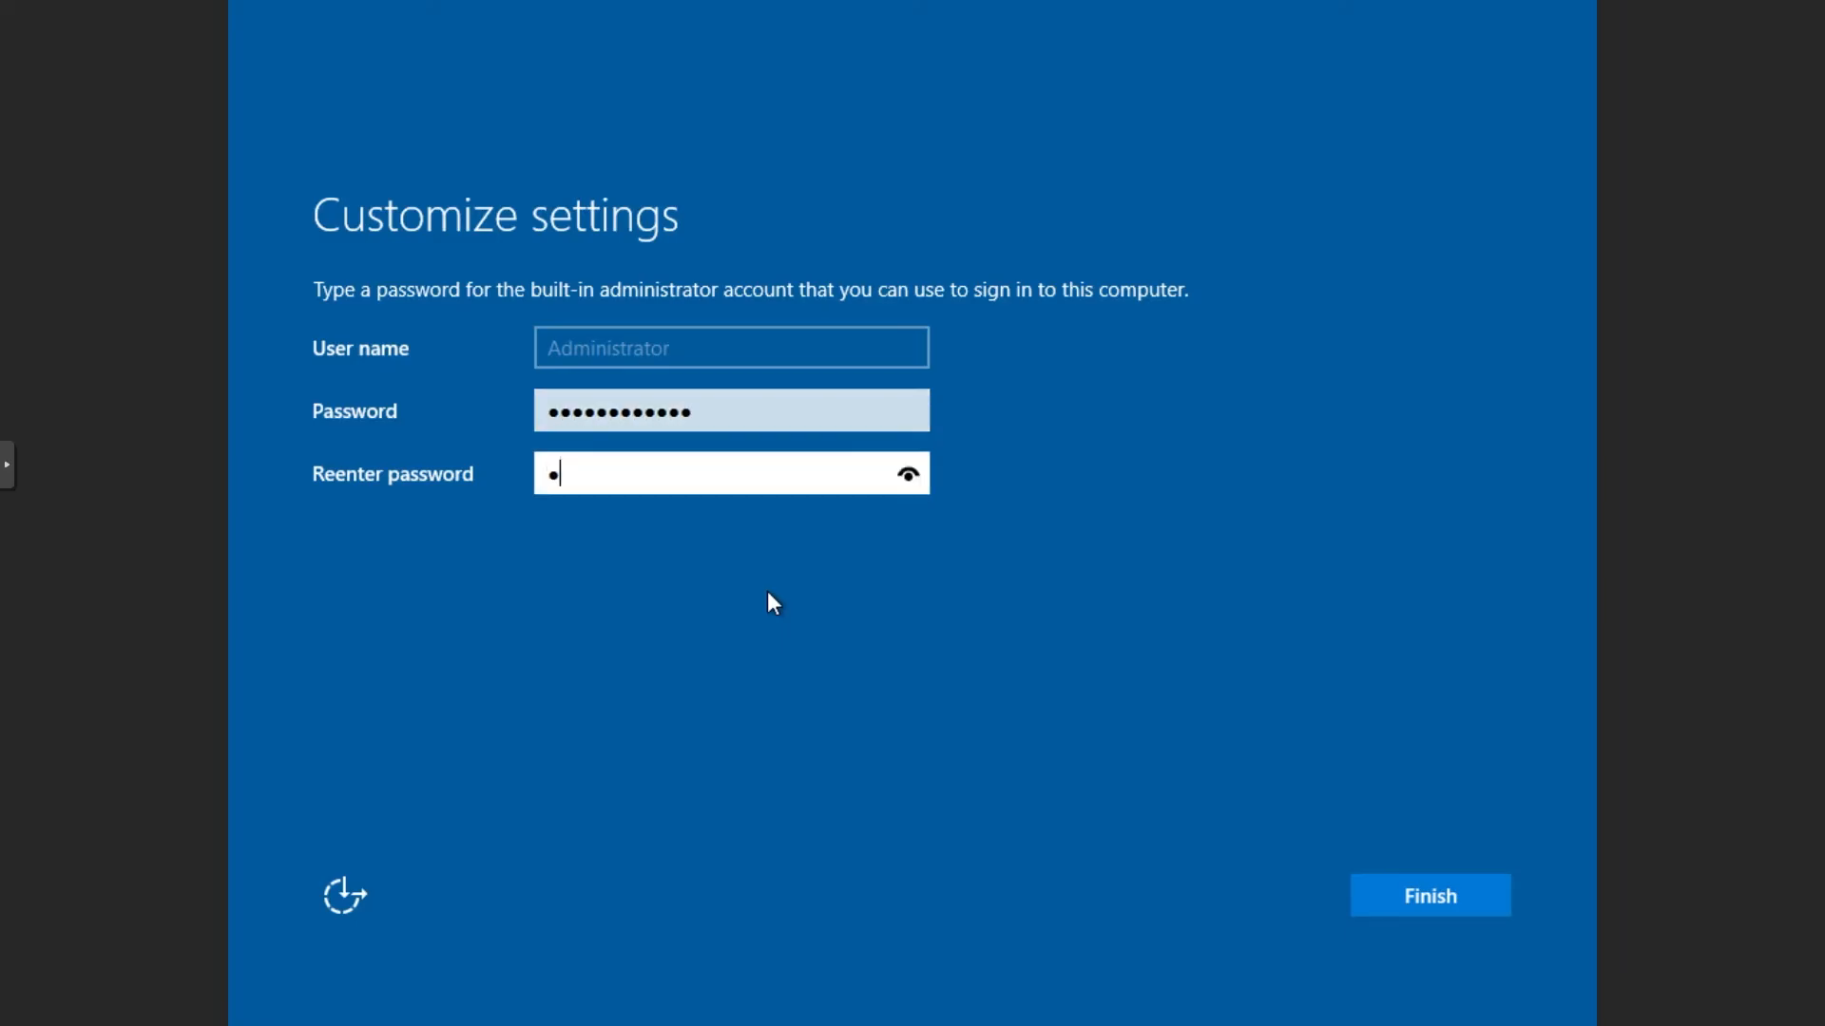
pyautogui.click(1430, 895)
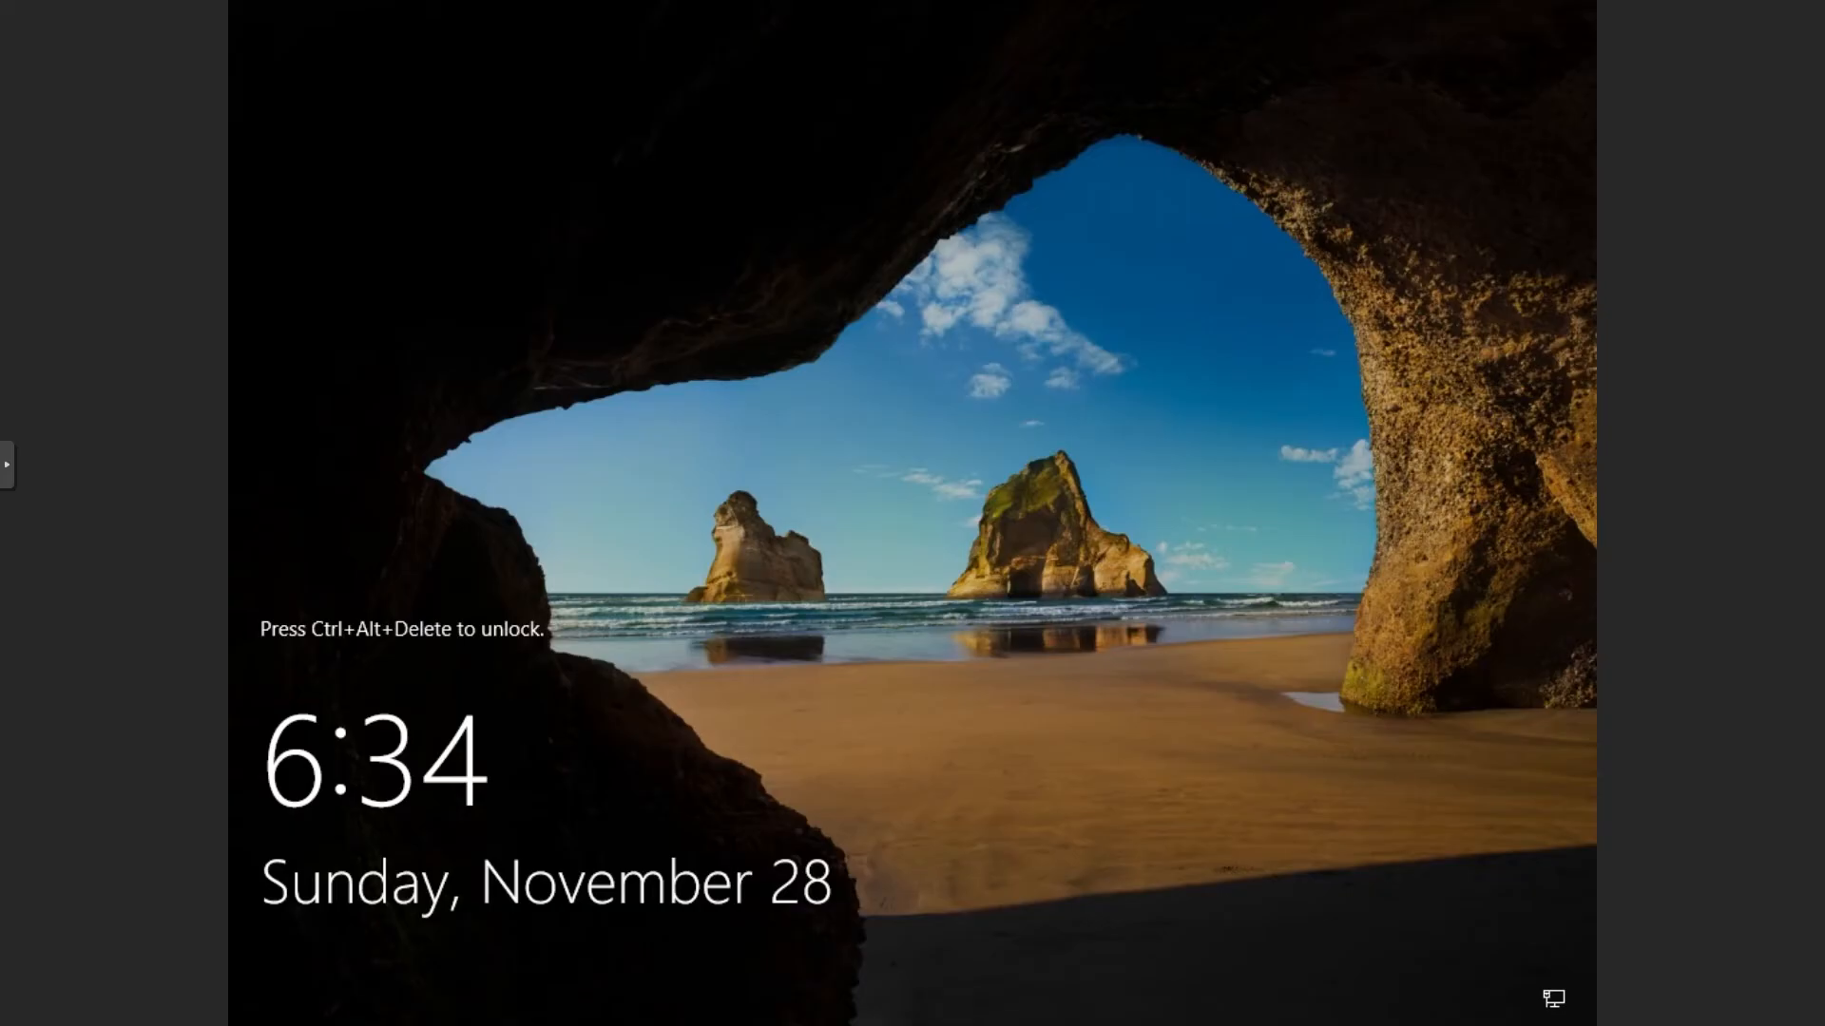
# Unlock the lock screen to sign in as Administrator.
pyautogui.click(7, 464)
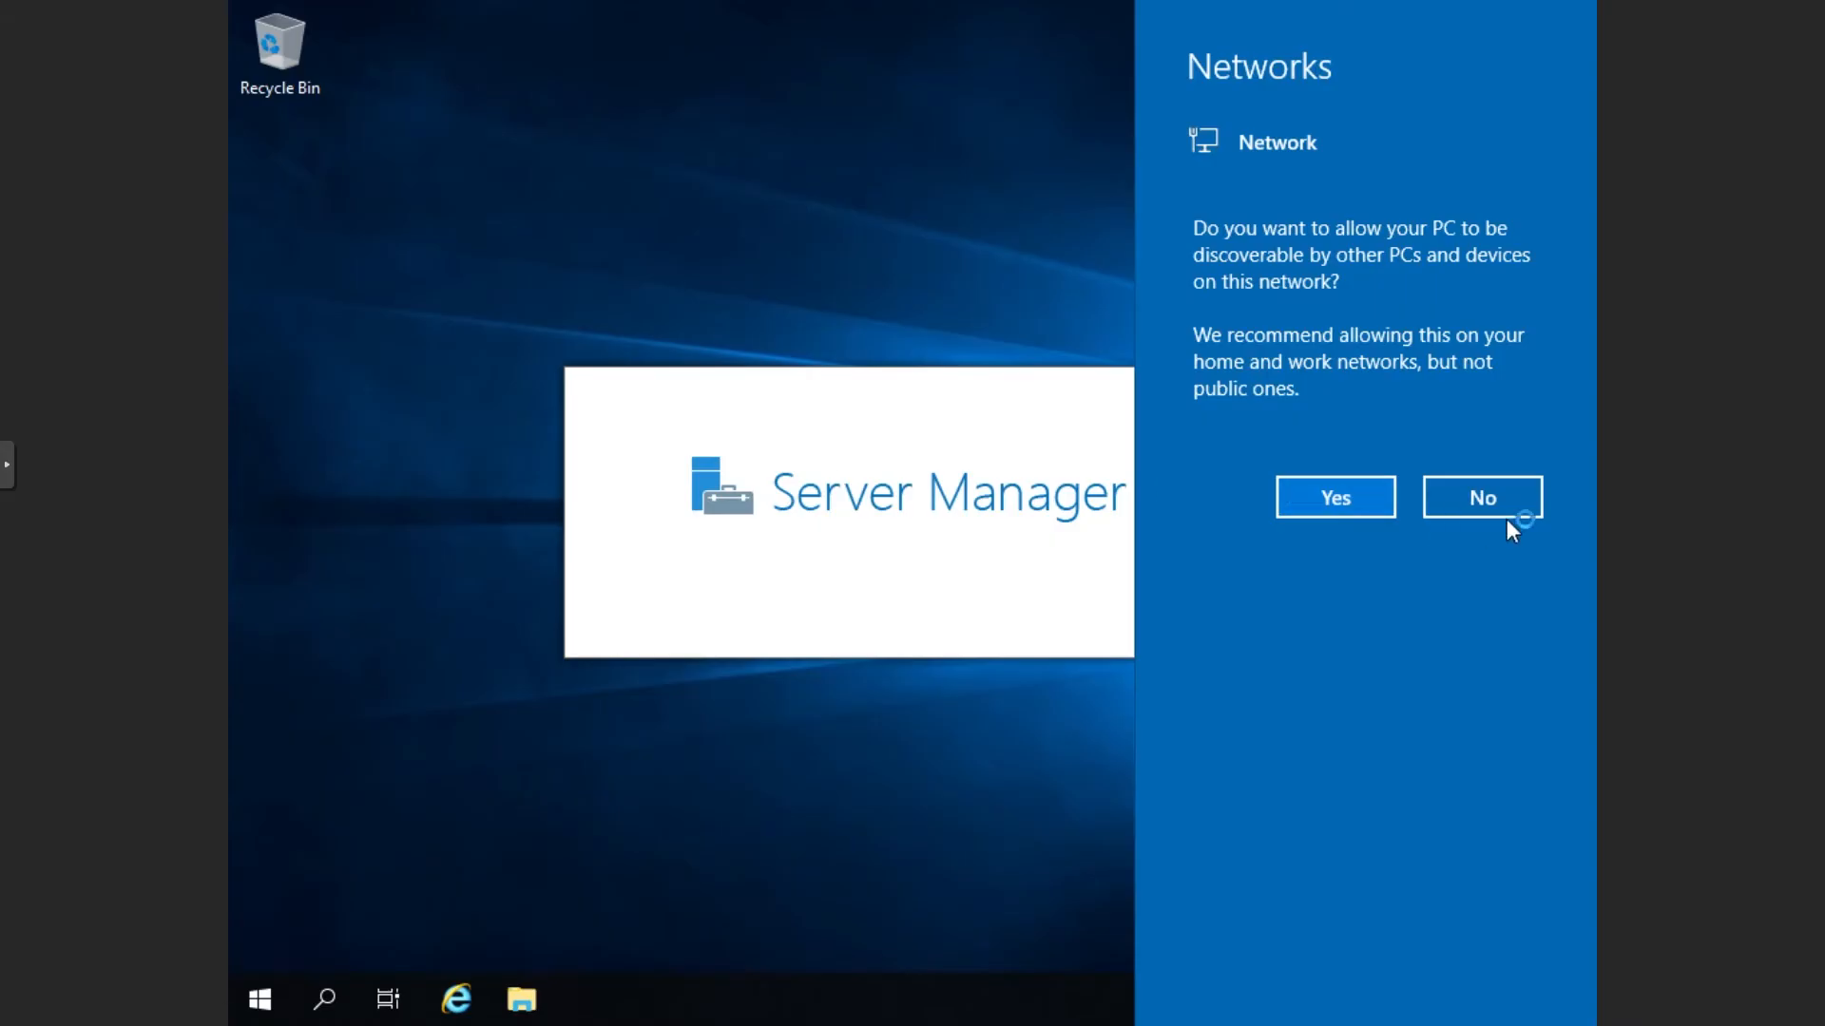
pyautogui.moveTo(1335, 497)
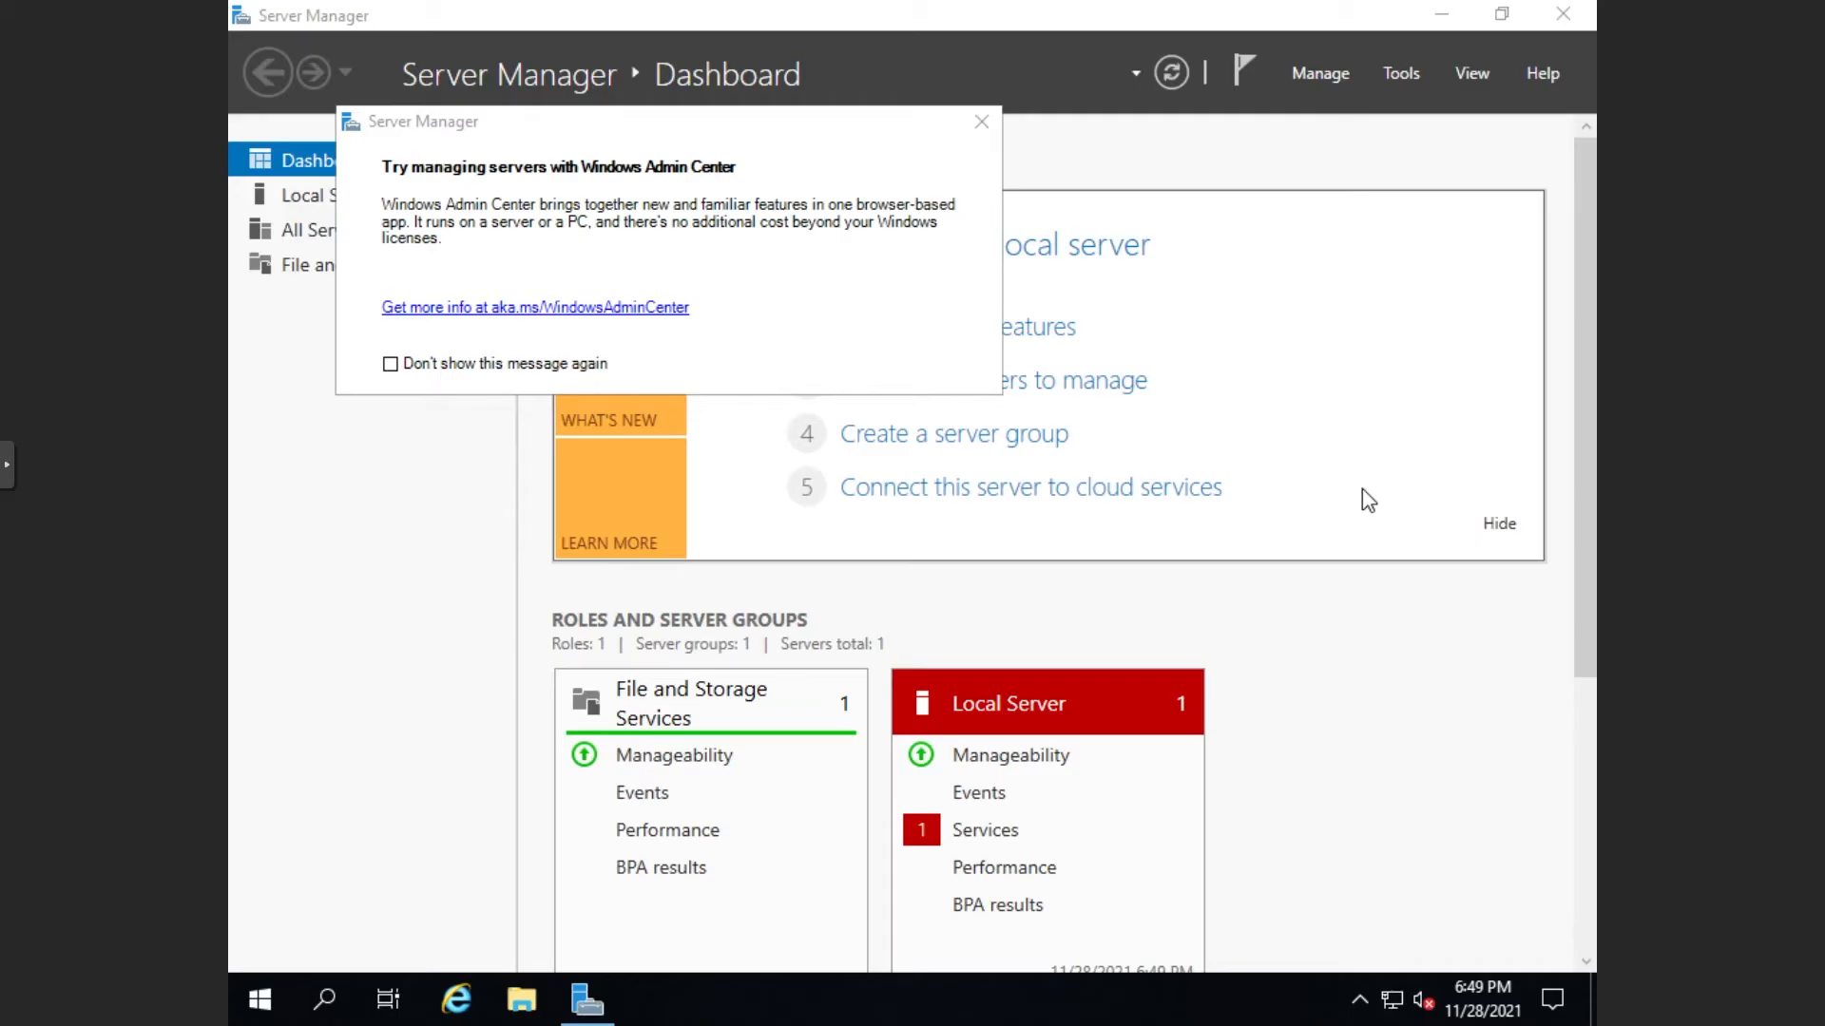
pyautogui.moveTo(658, 422)
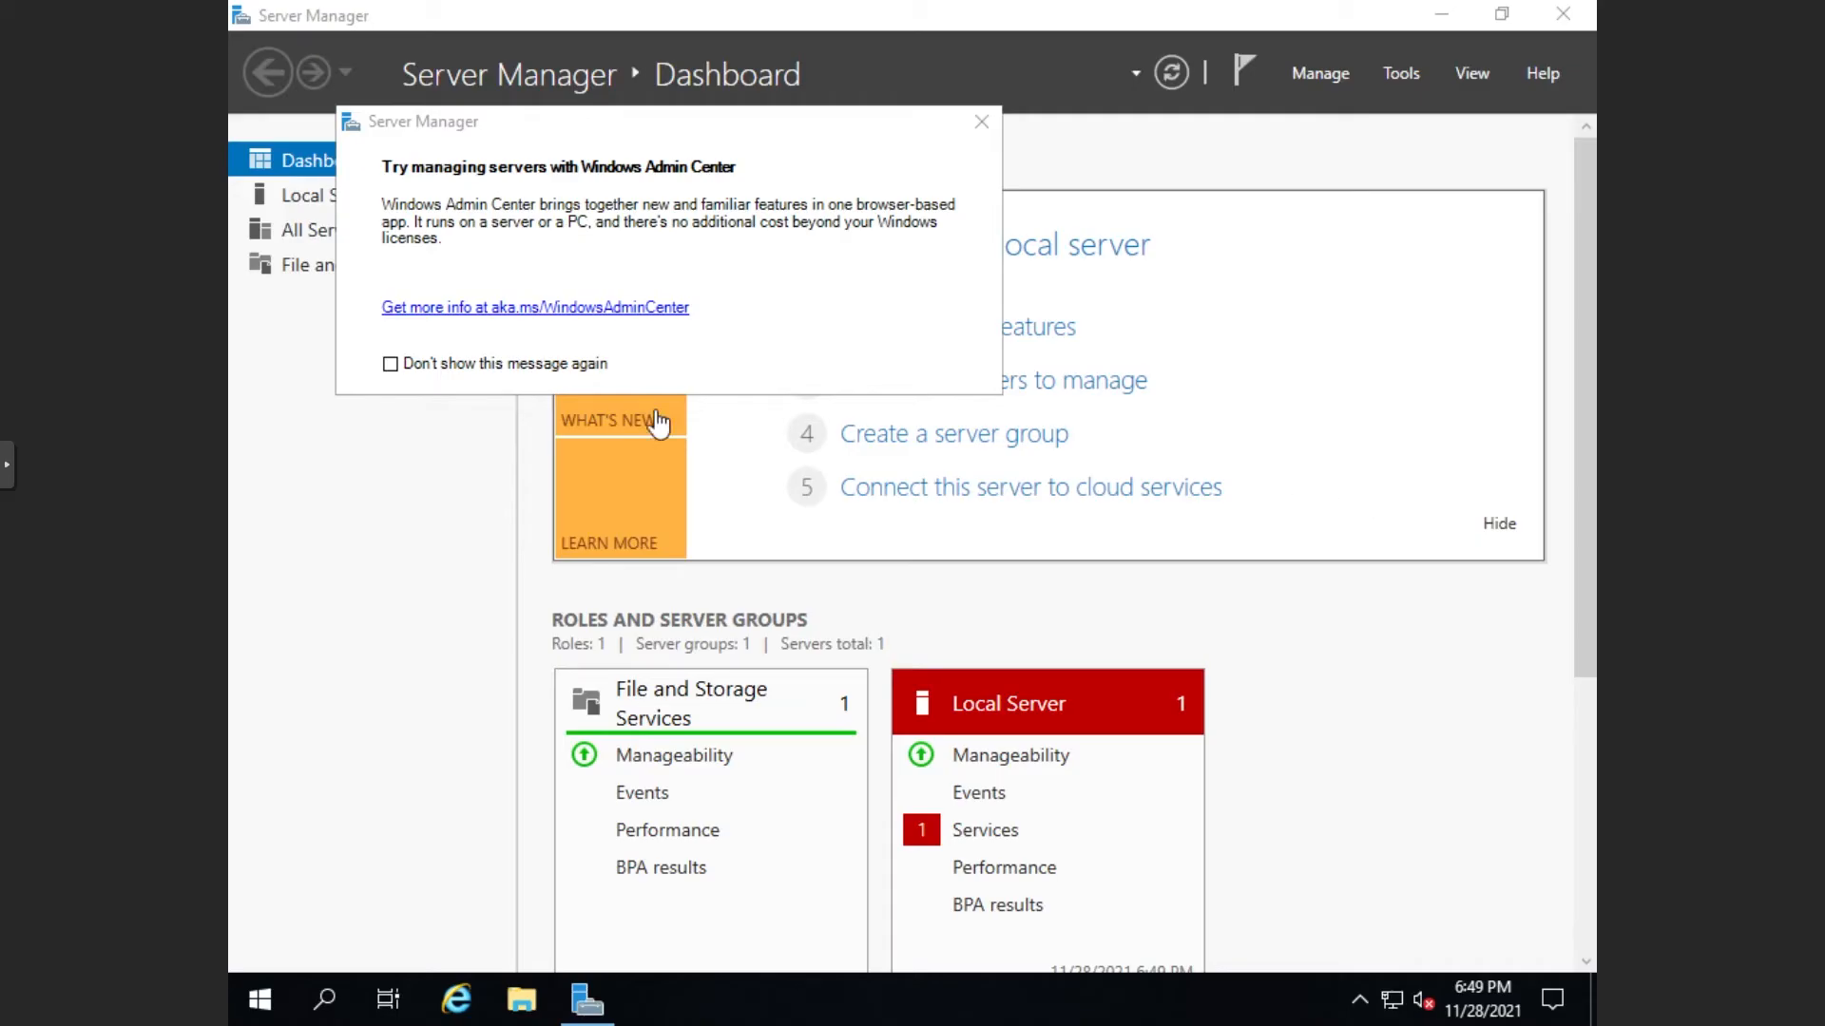
# Dismiss the Windows Admin Center prompt and disable Server Manager auto-start at logon.
pyautogui.click(390, 363)
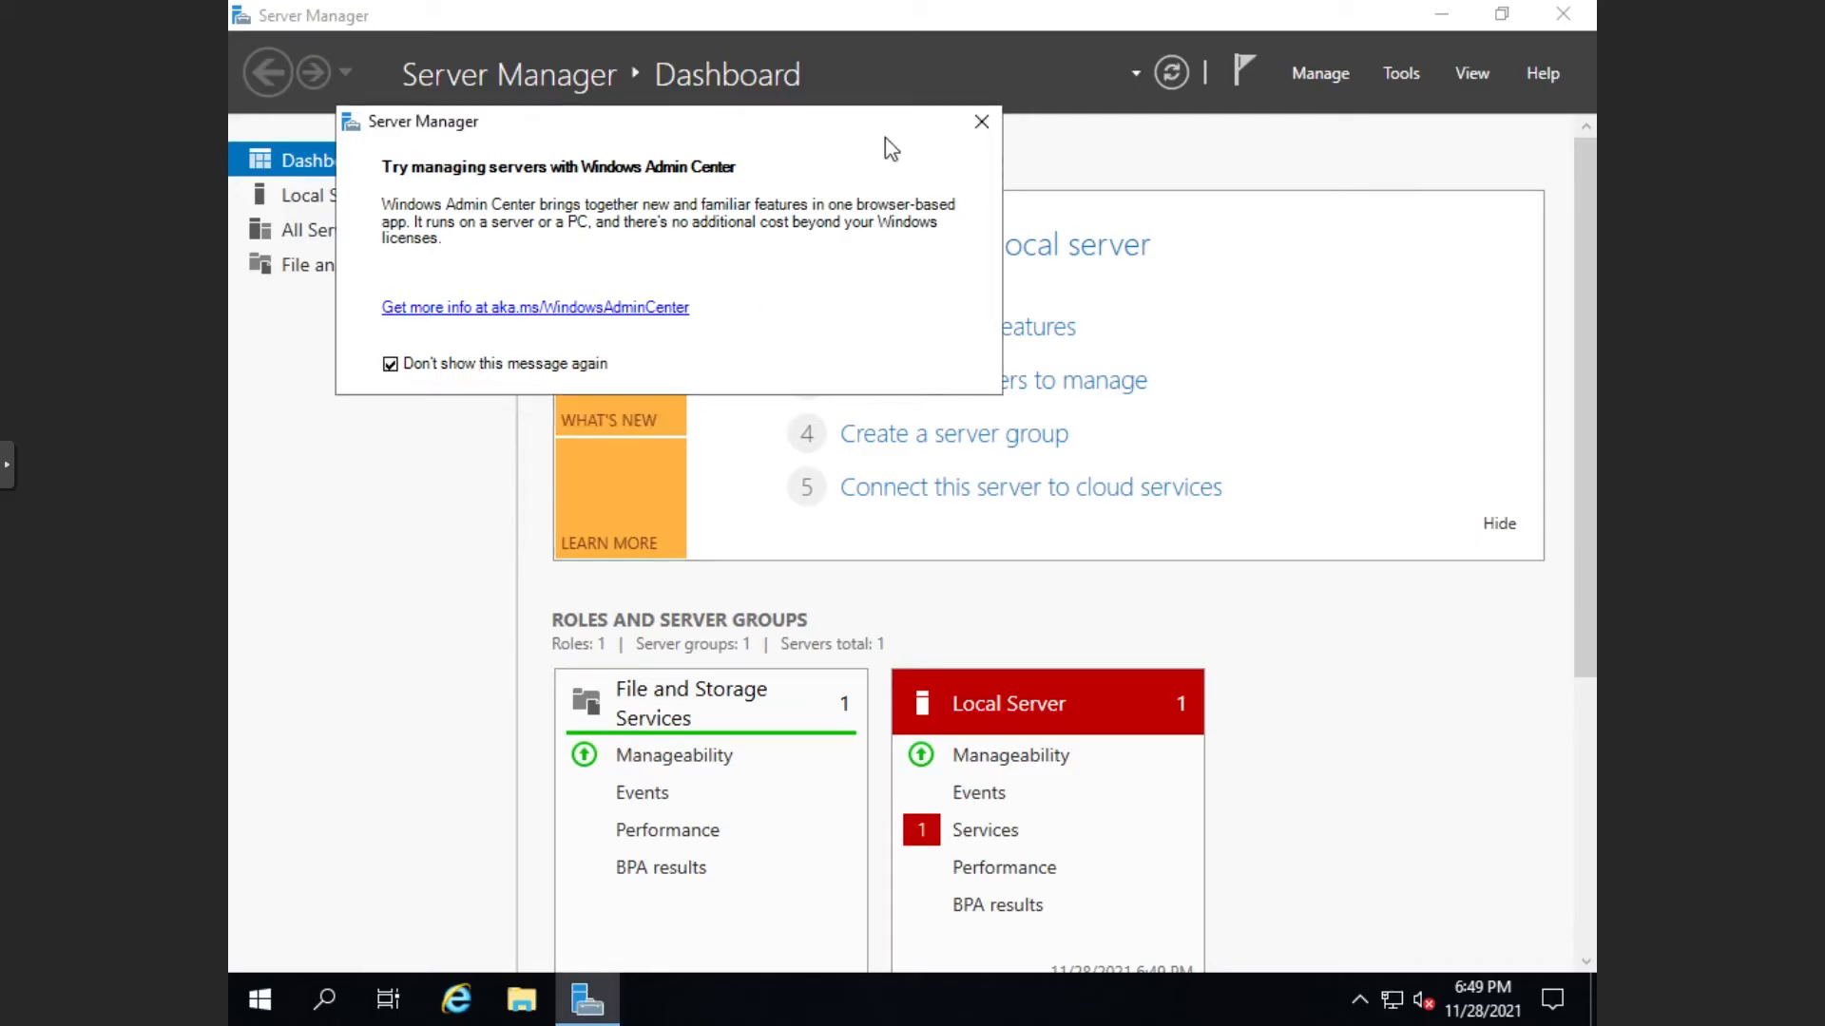
pyautogui.click(1319, 73)
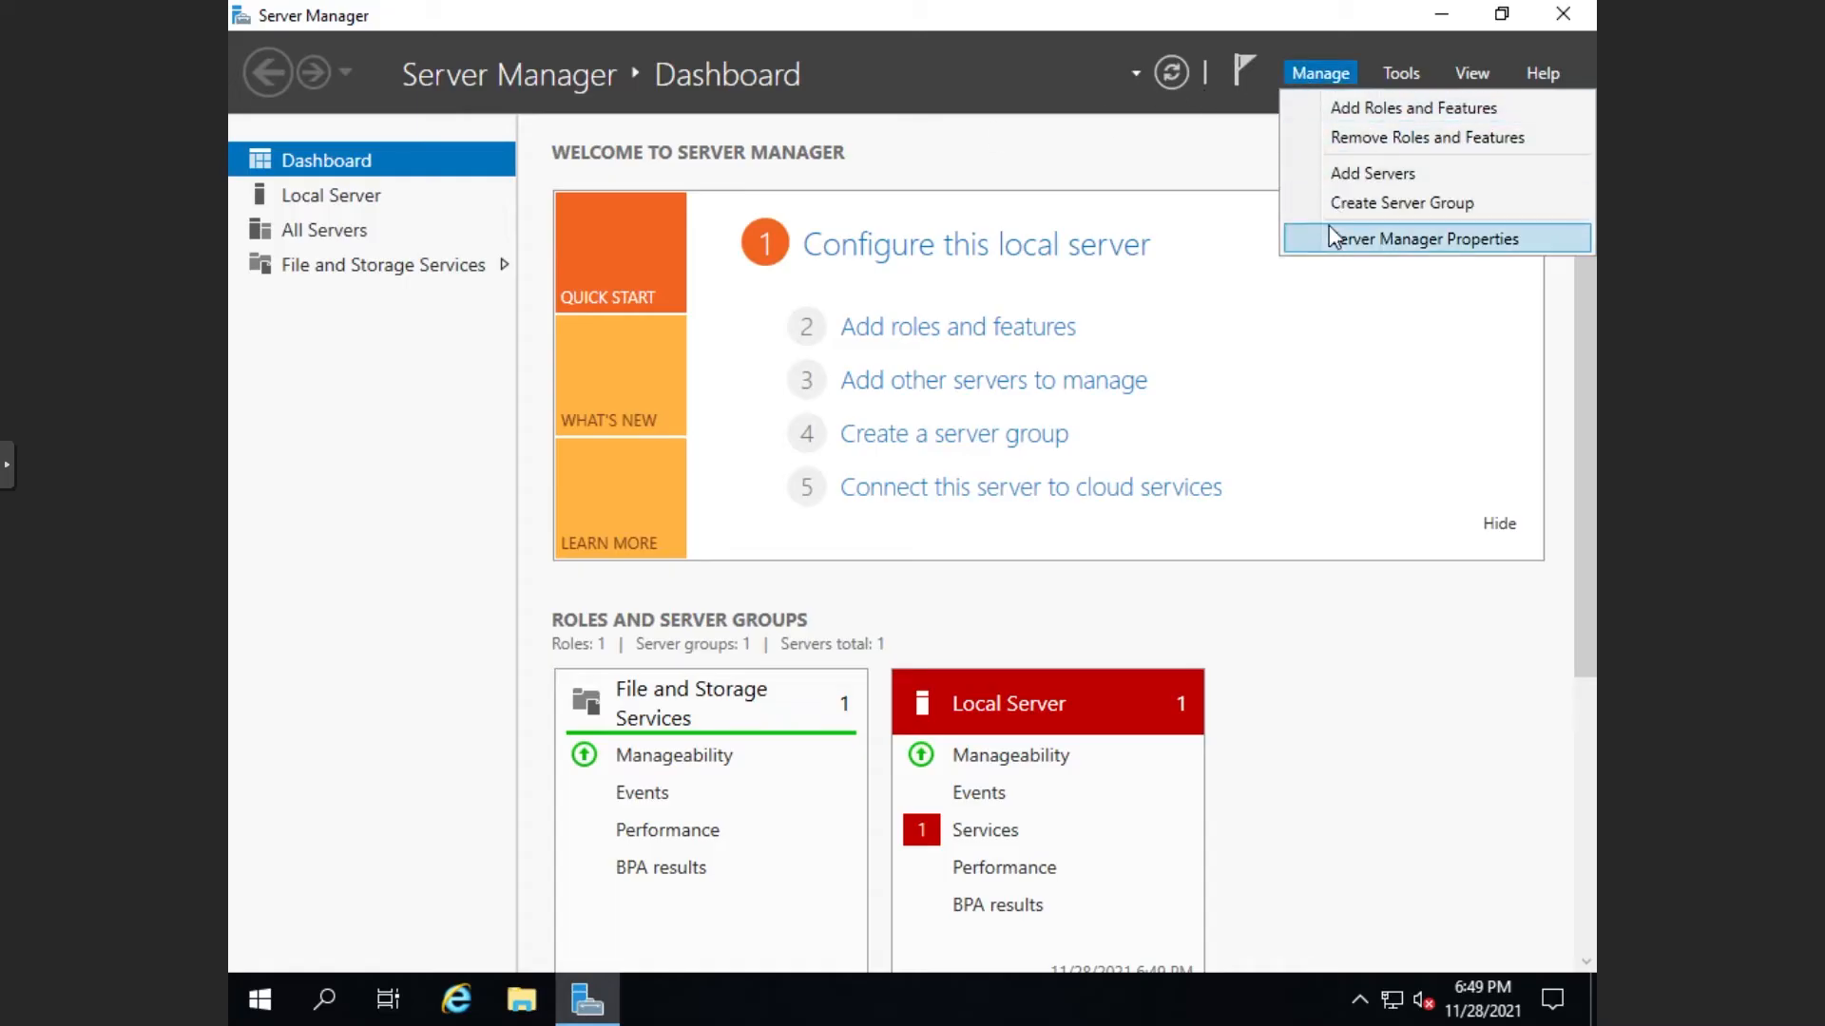
pyautogui.click(1424, 239)
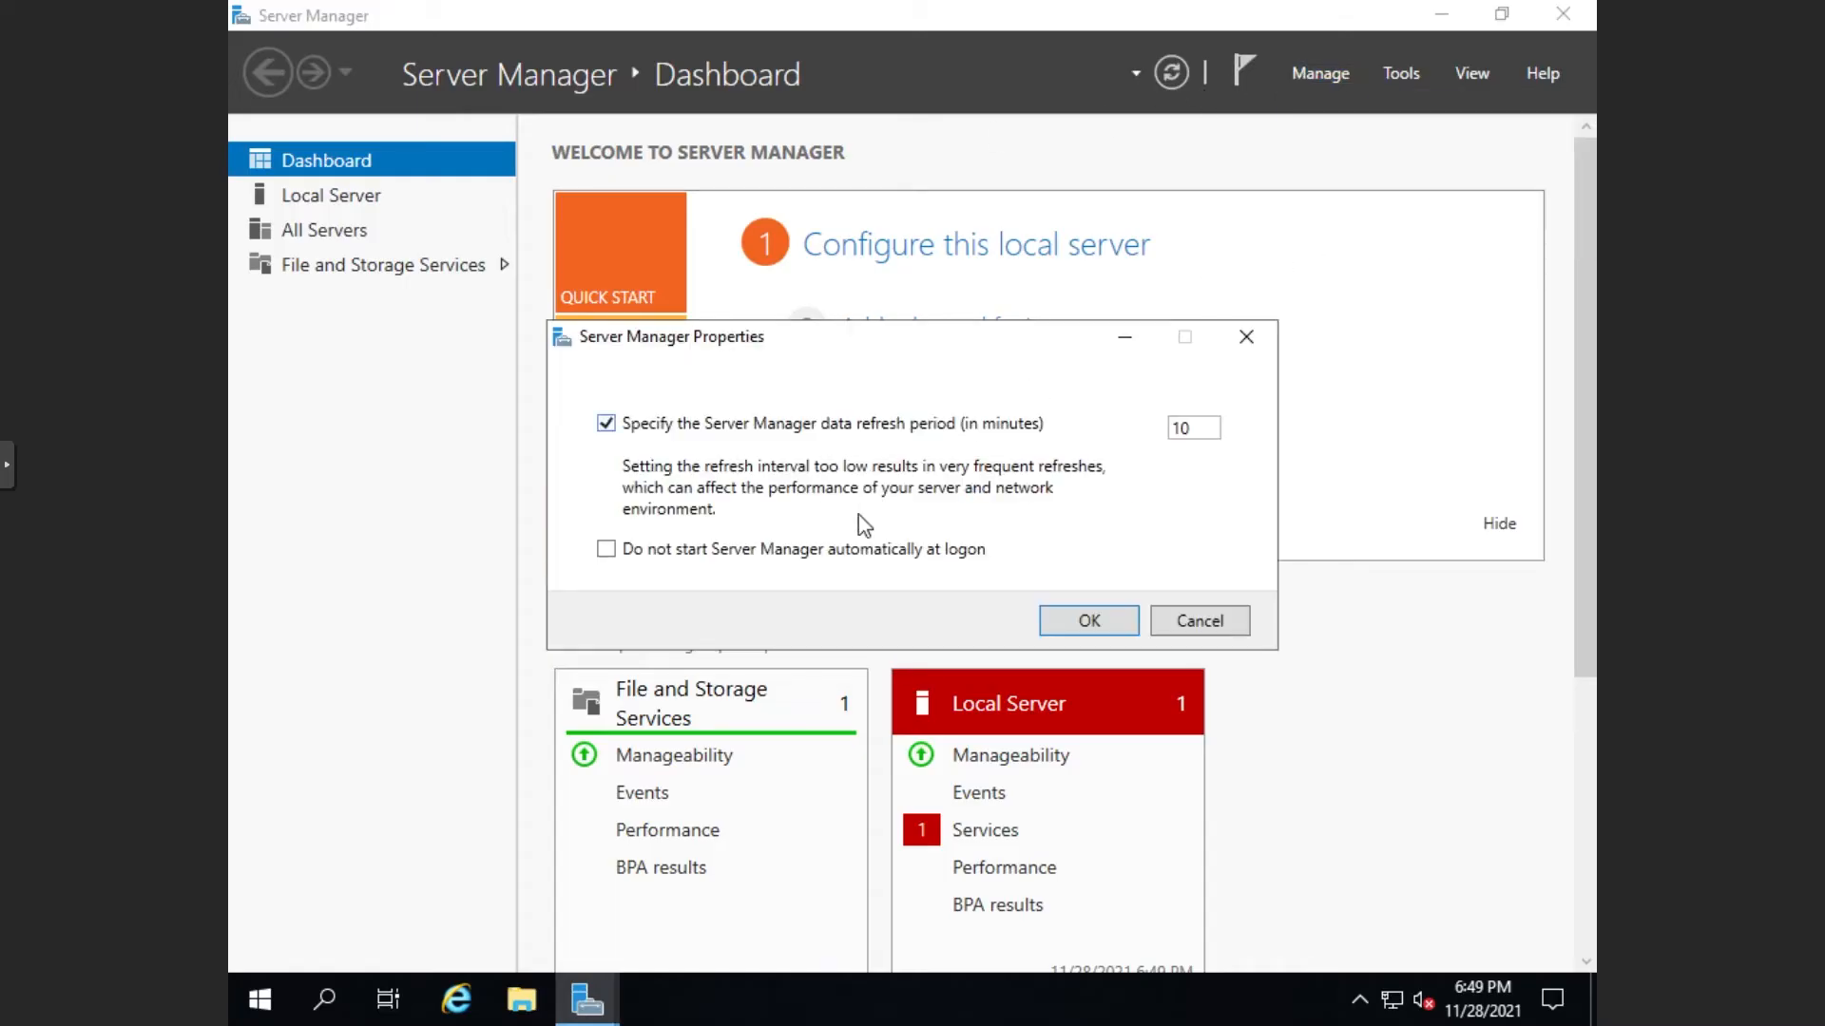
pyautogui.click(605, 549)
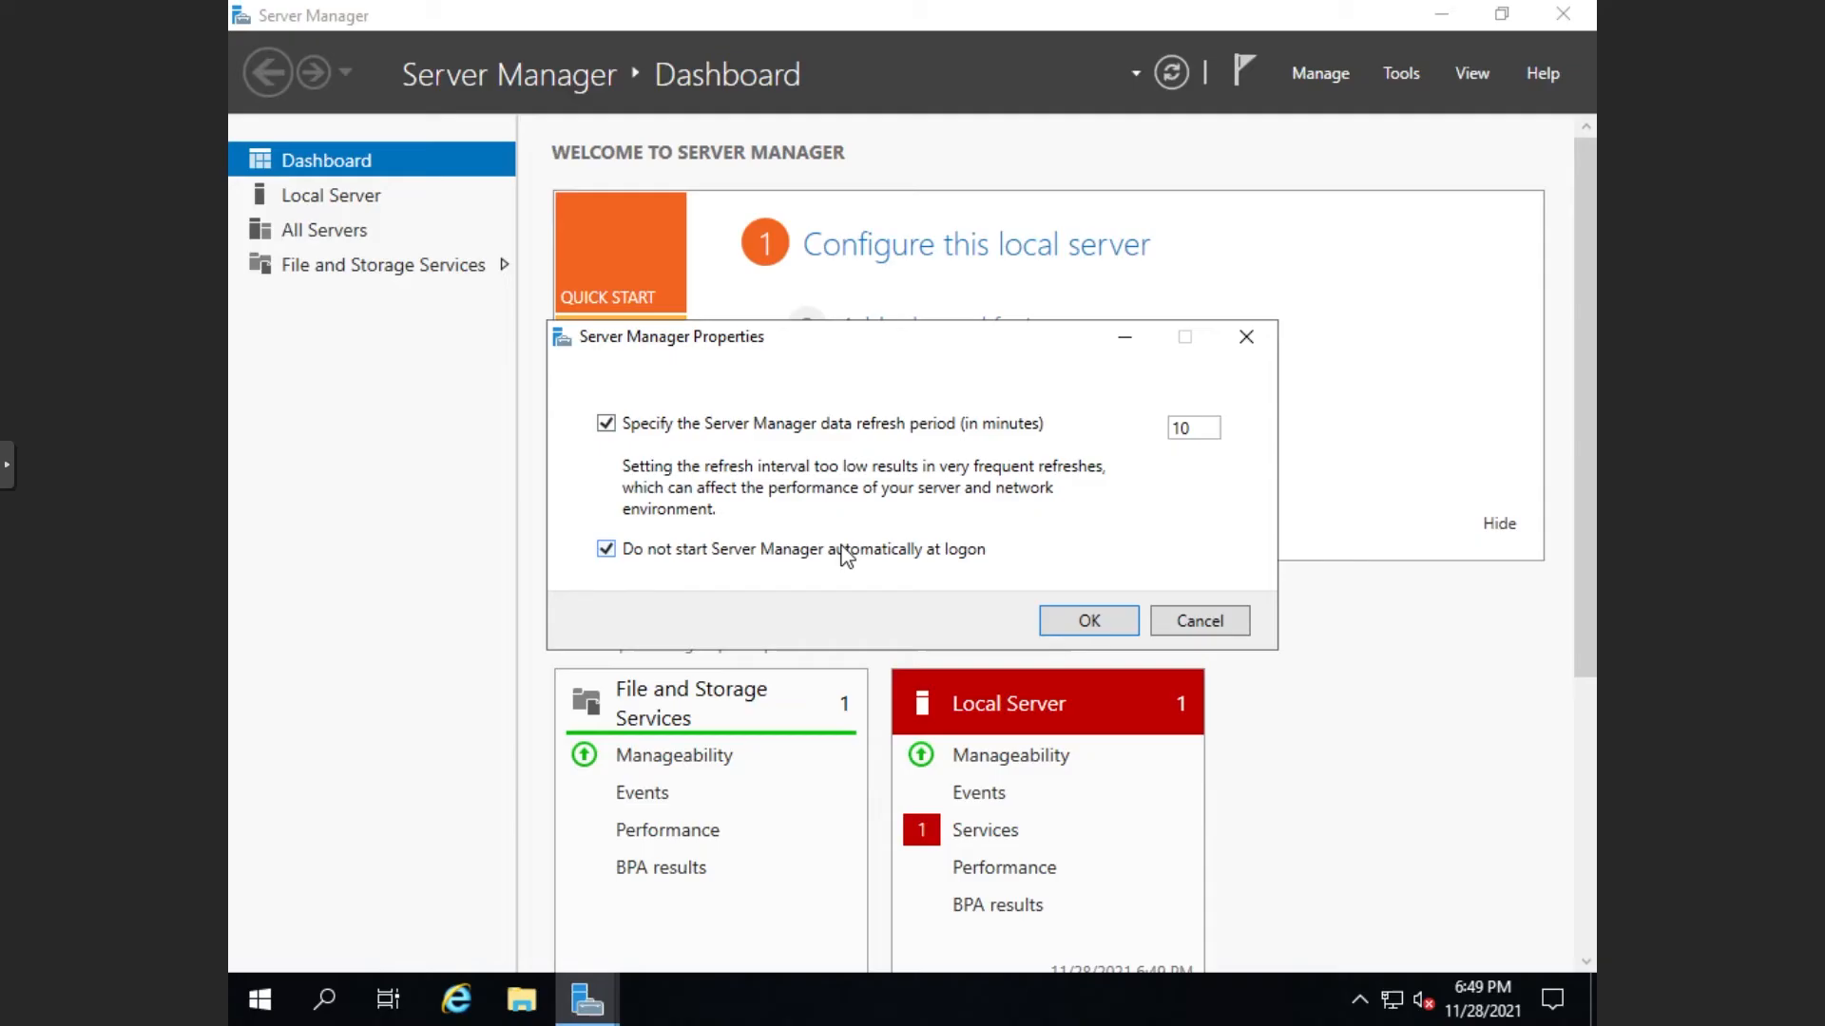
pyautogui.click(1088, 620)
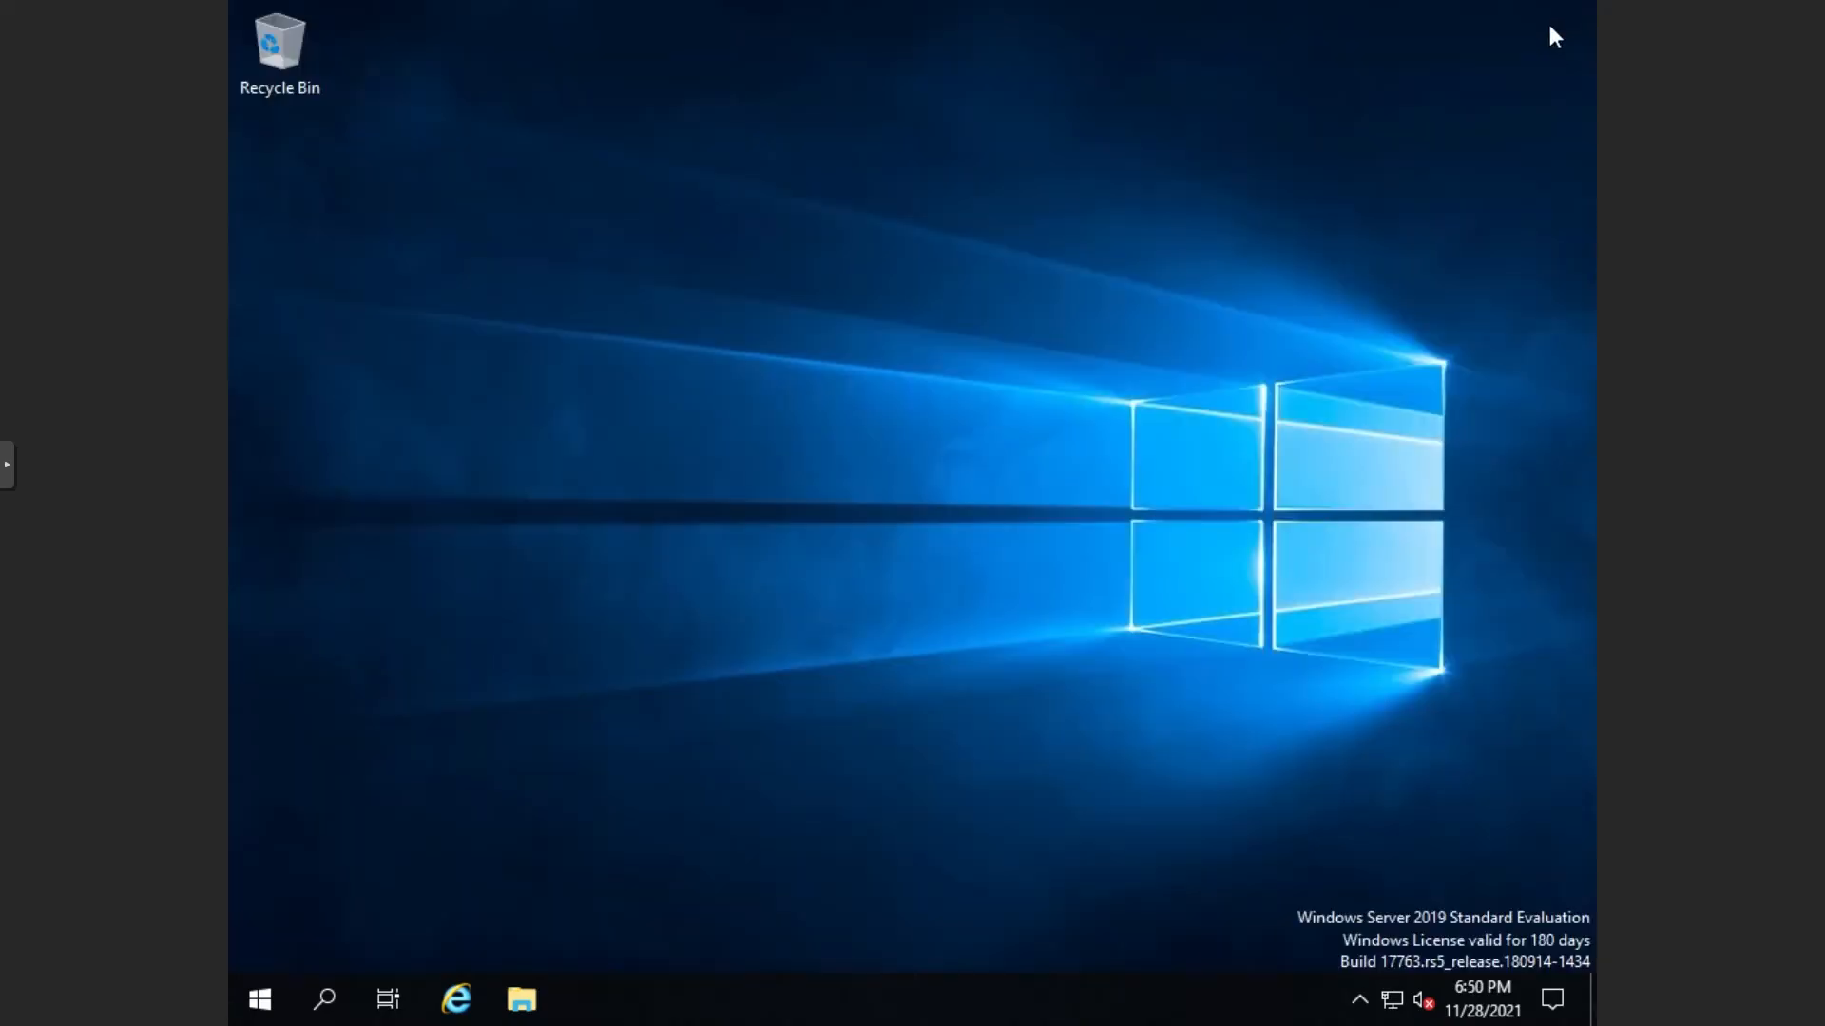
pyautogui.moveTo(257, 361)
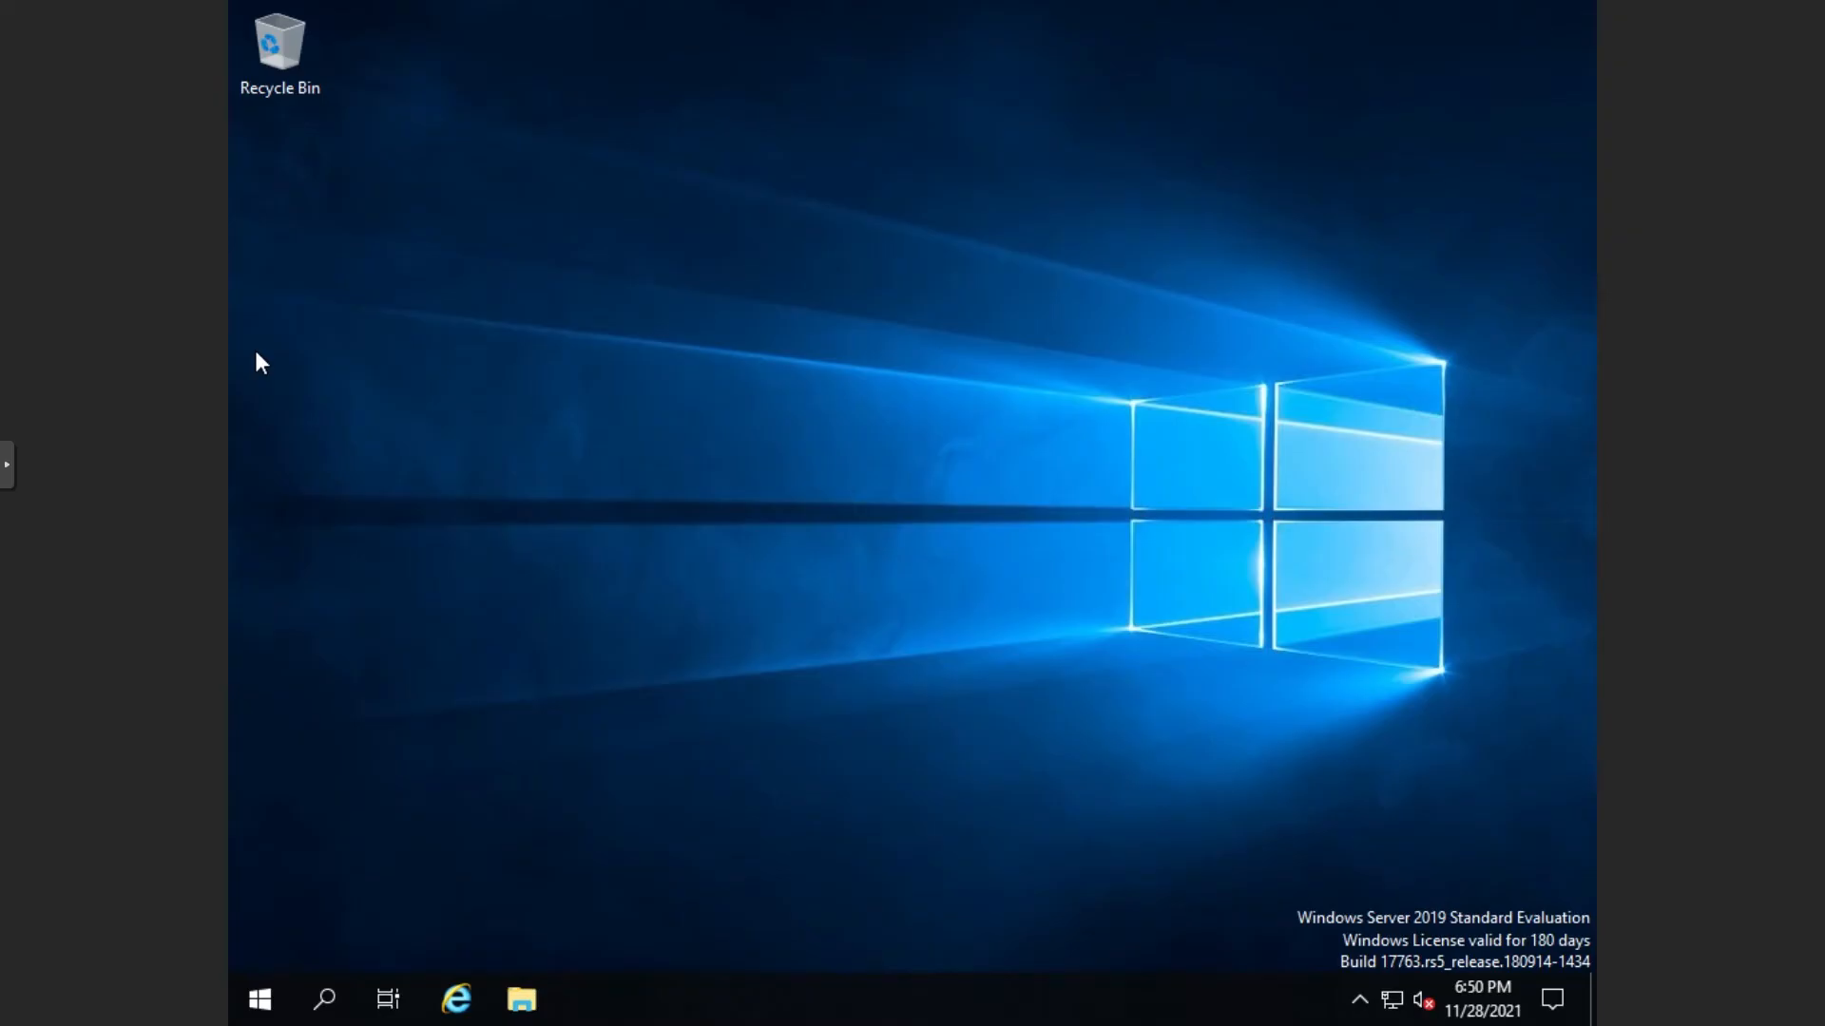
pyautogui.moveTo(259, 999)
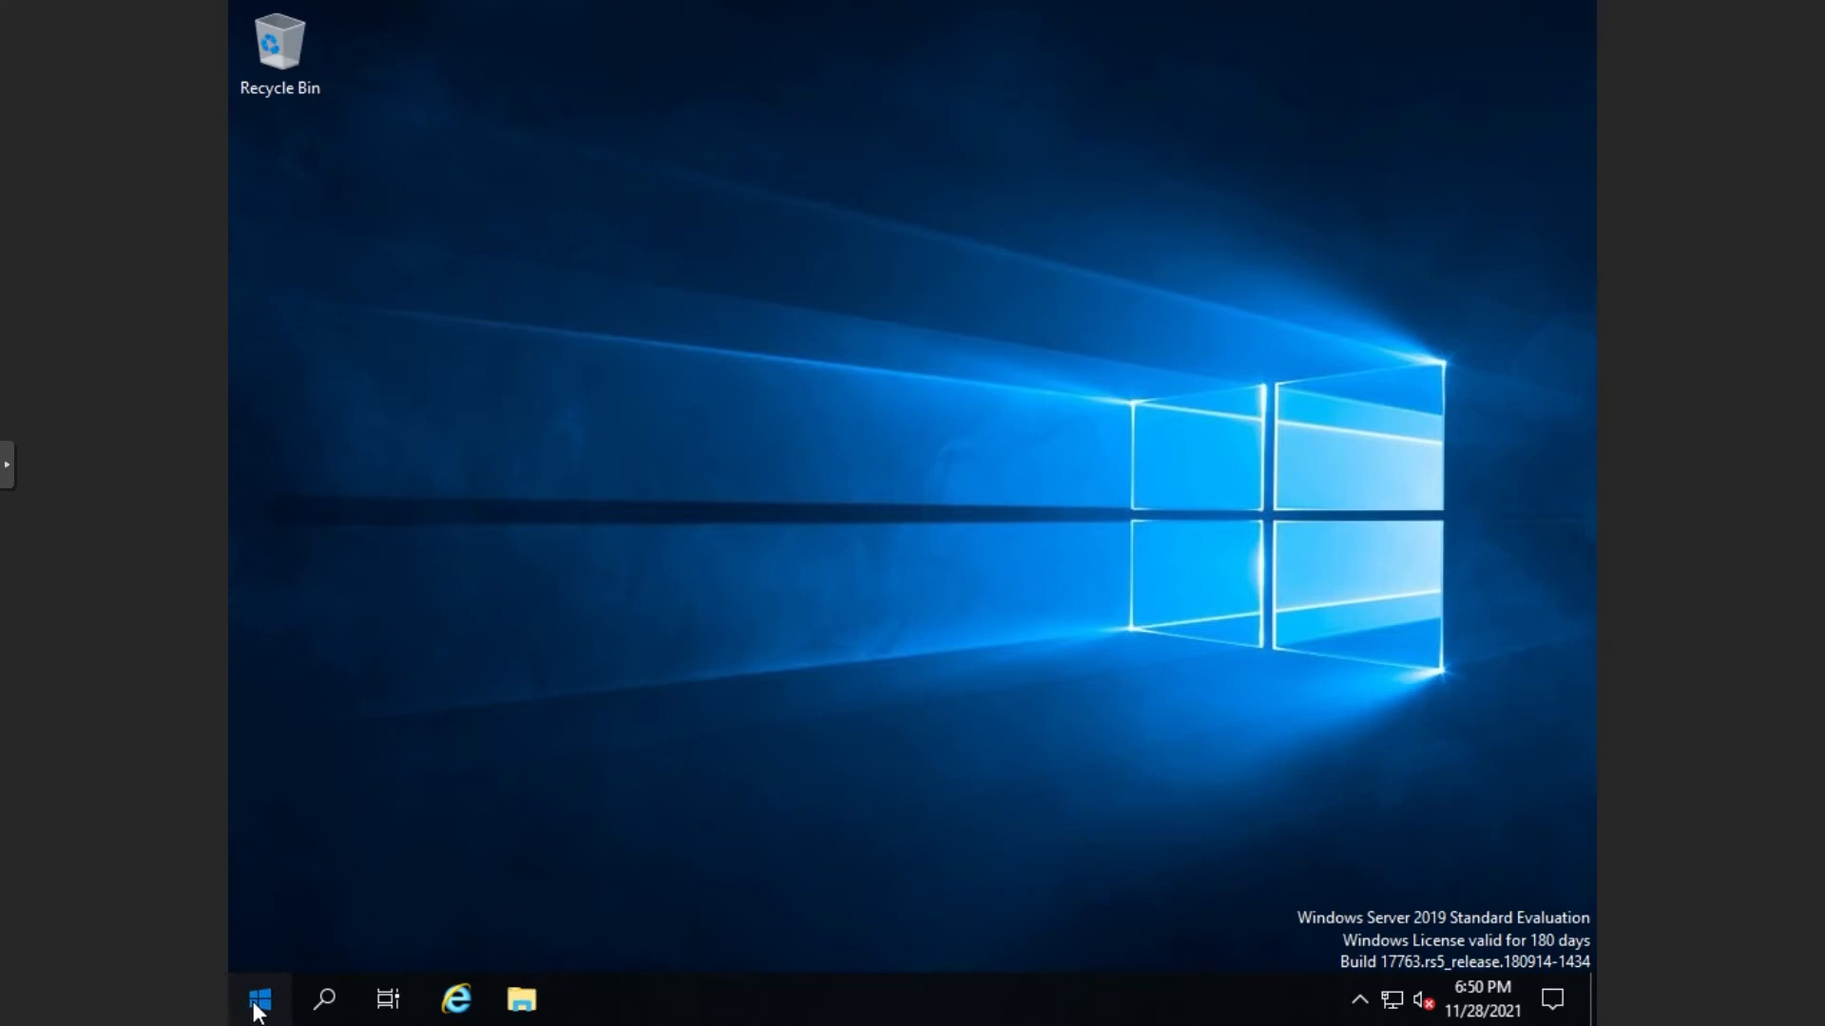
# Search the Start menu for 'update'.
pyautogui.write('update')
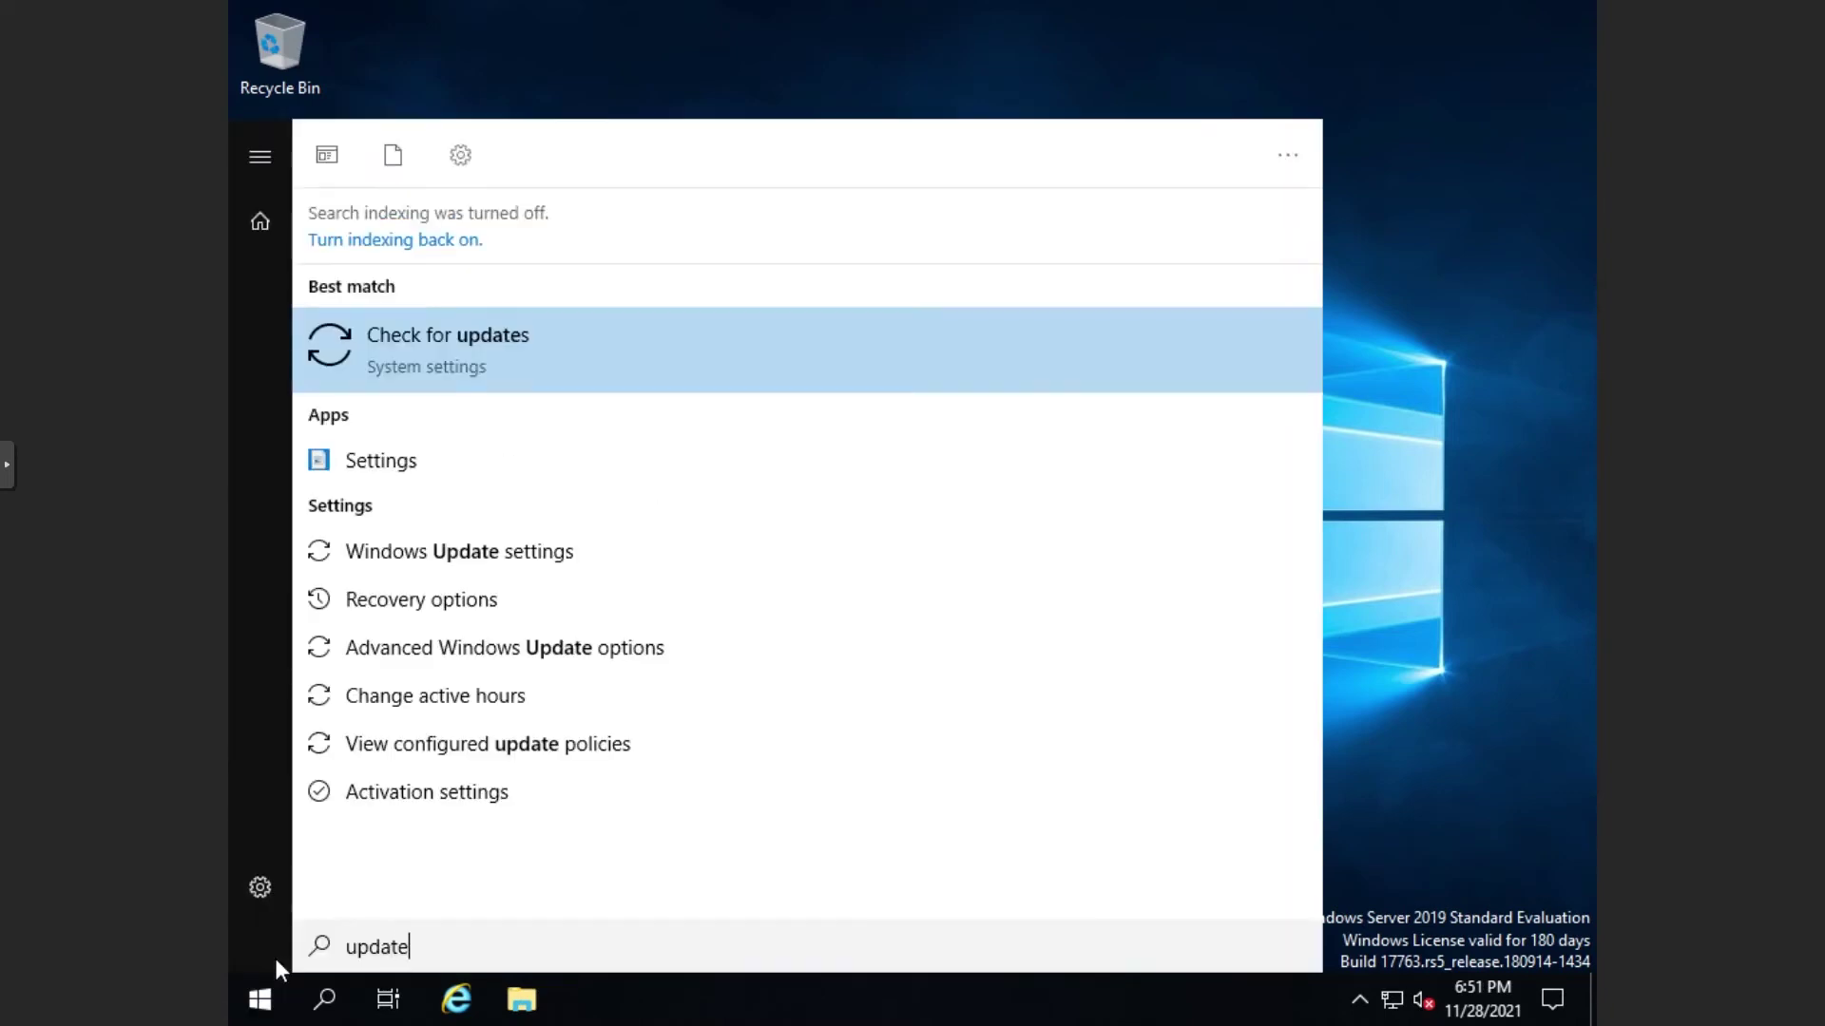
# Open Windows Update, check for updates, and close Settings.
pyautogui.click(447, 346)
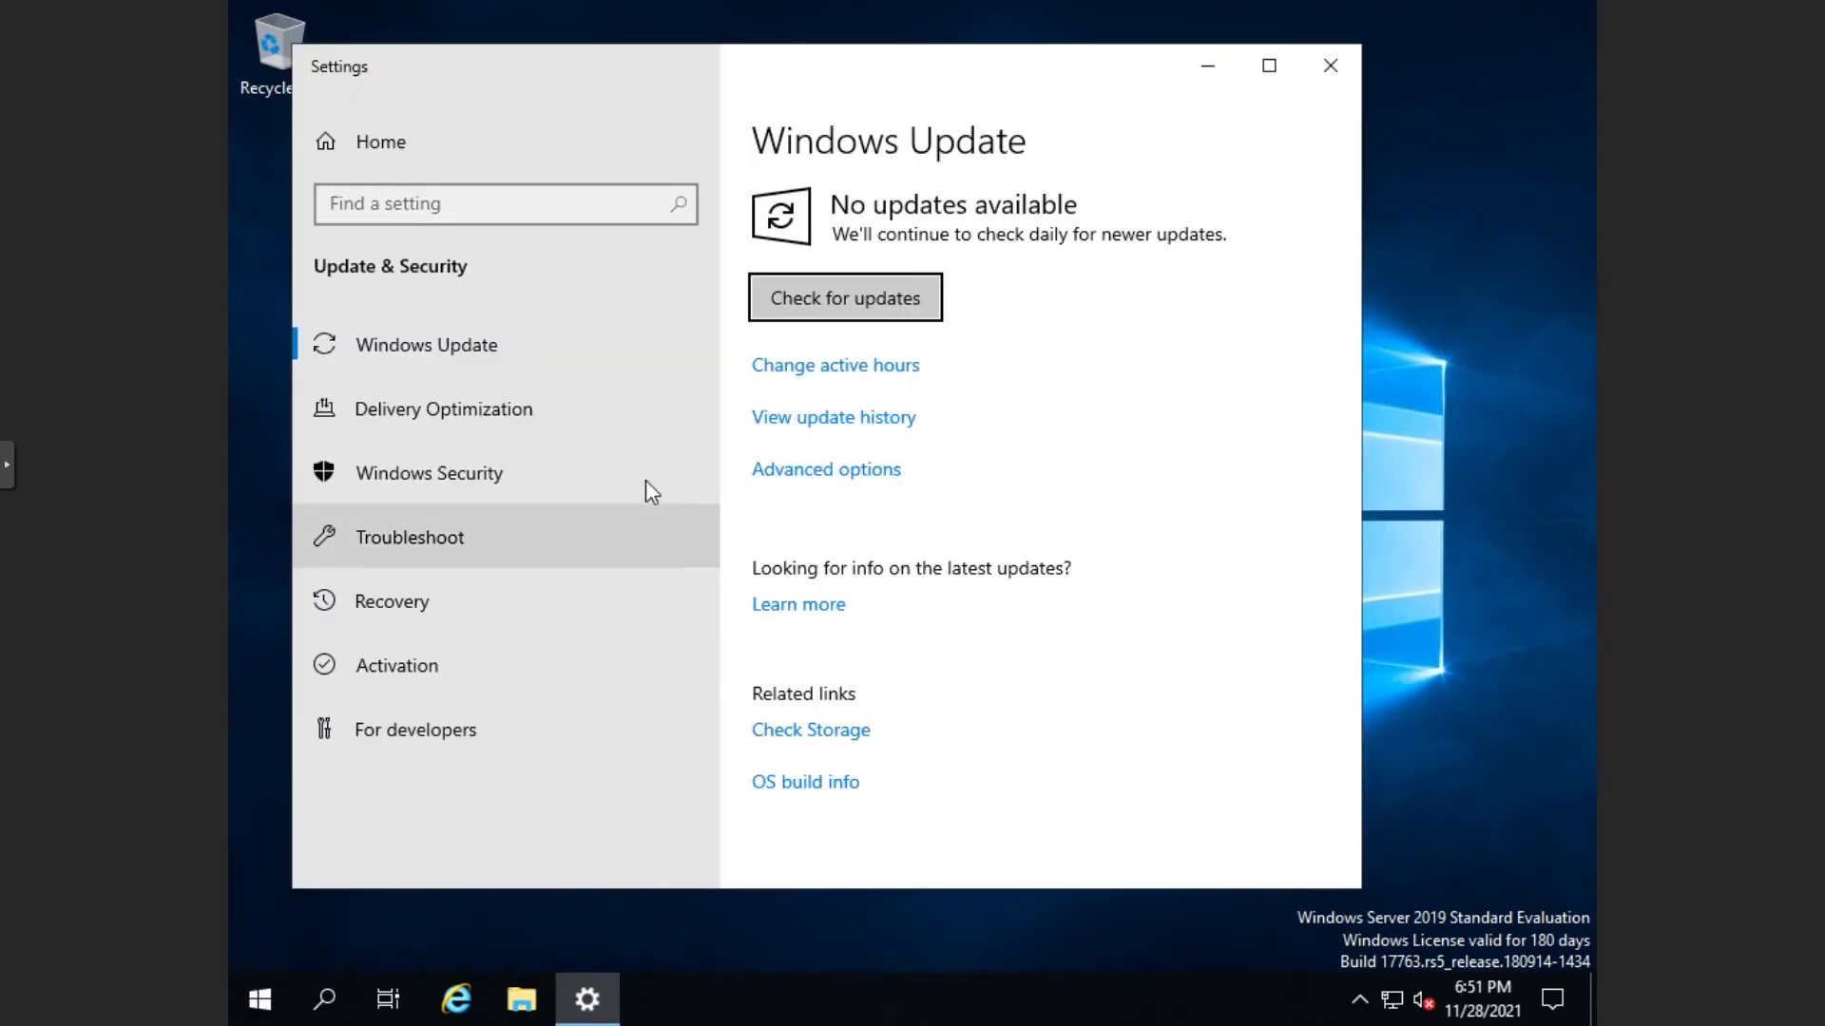
pyautogui.click(844, 296)
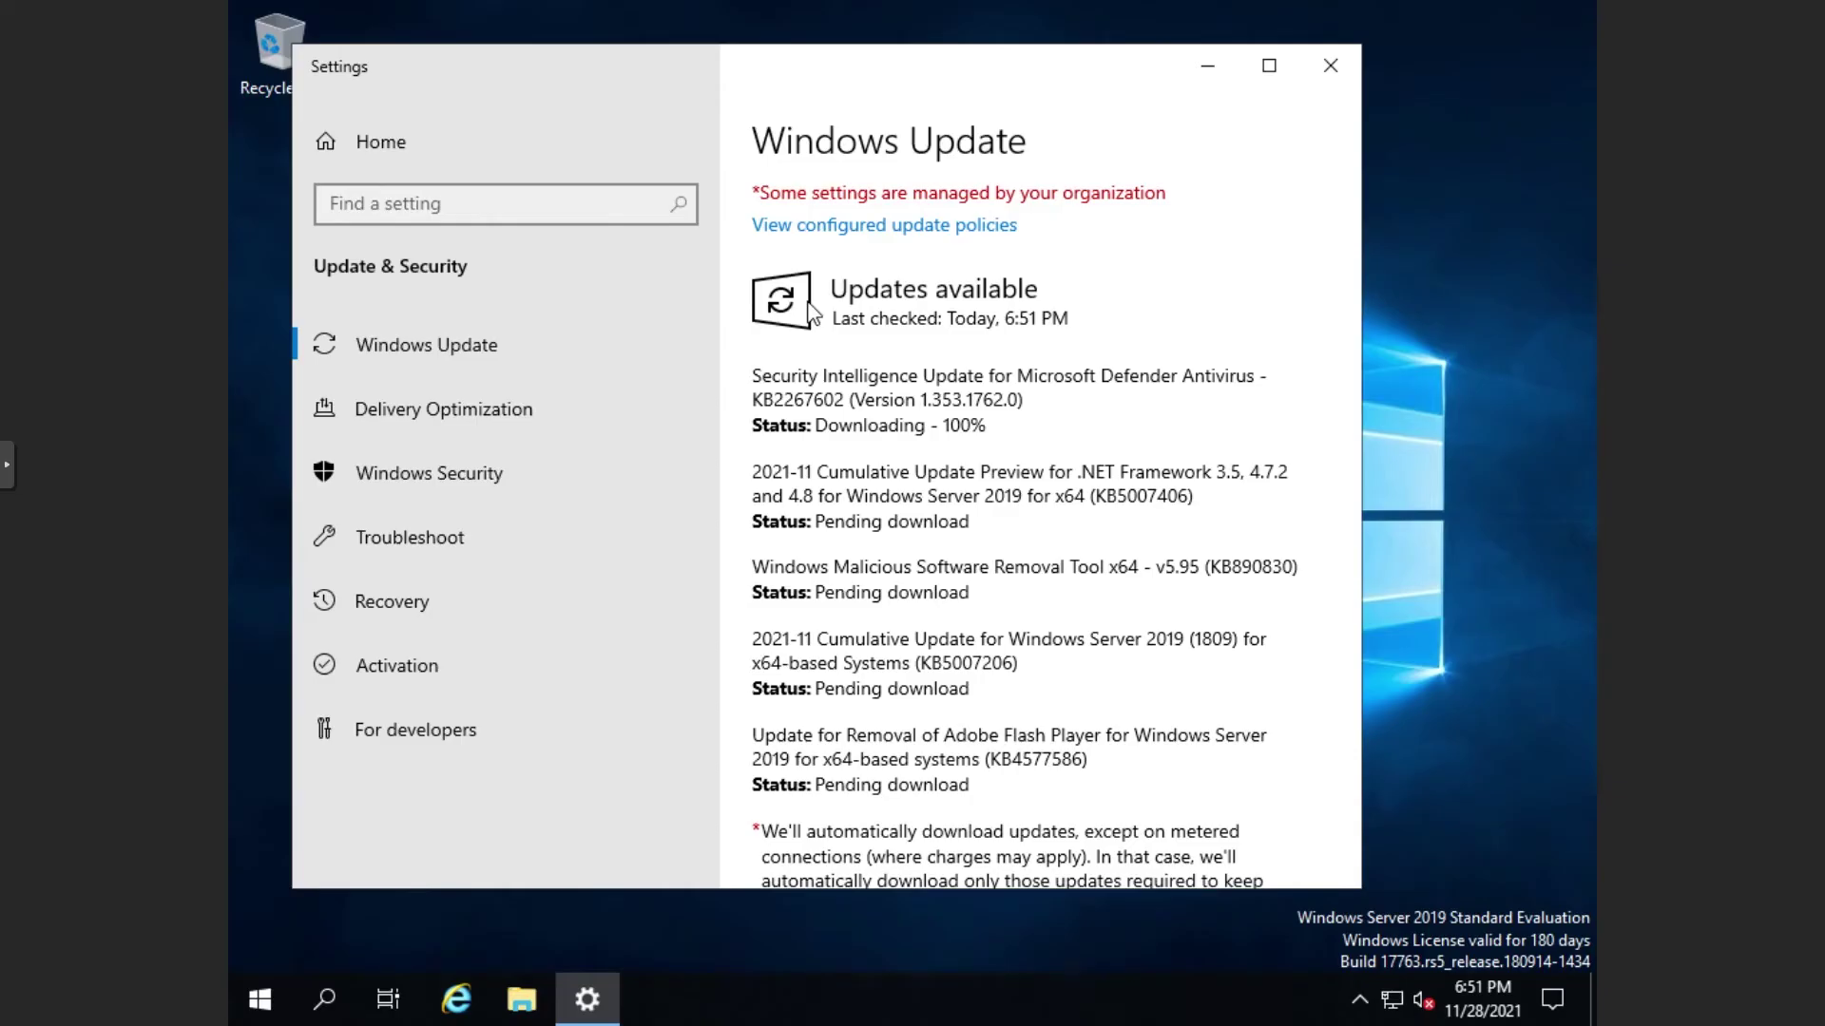
pyautogui.click(1329, 65)
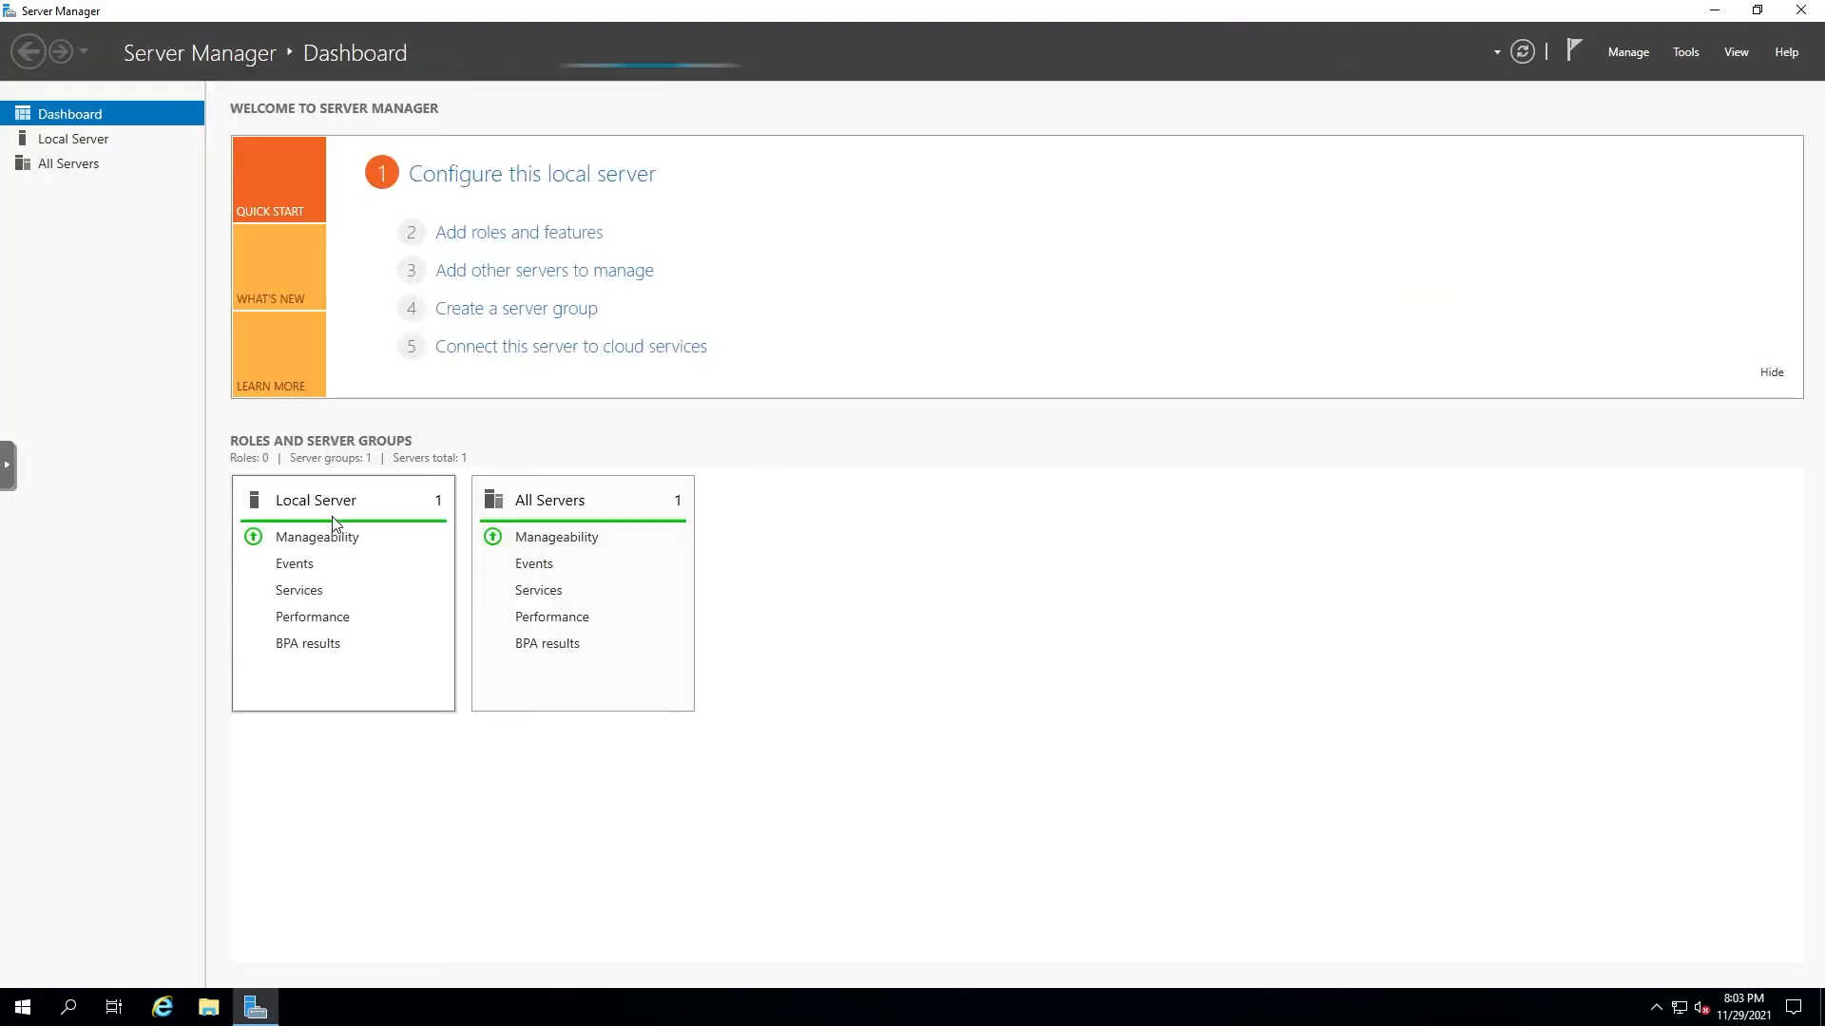
# Show the Local Server properties in Server Manager.
pyautogui.click(73, 139)
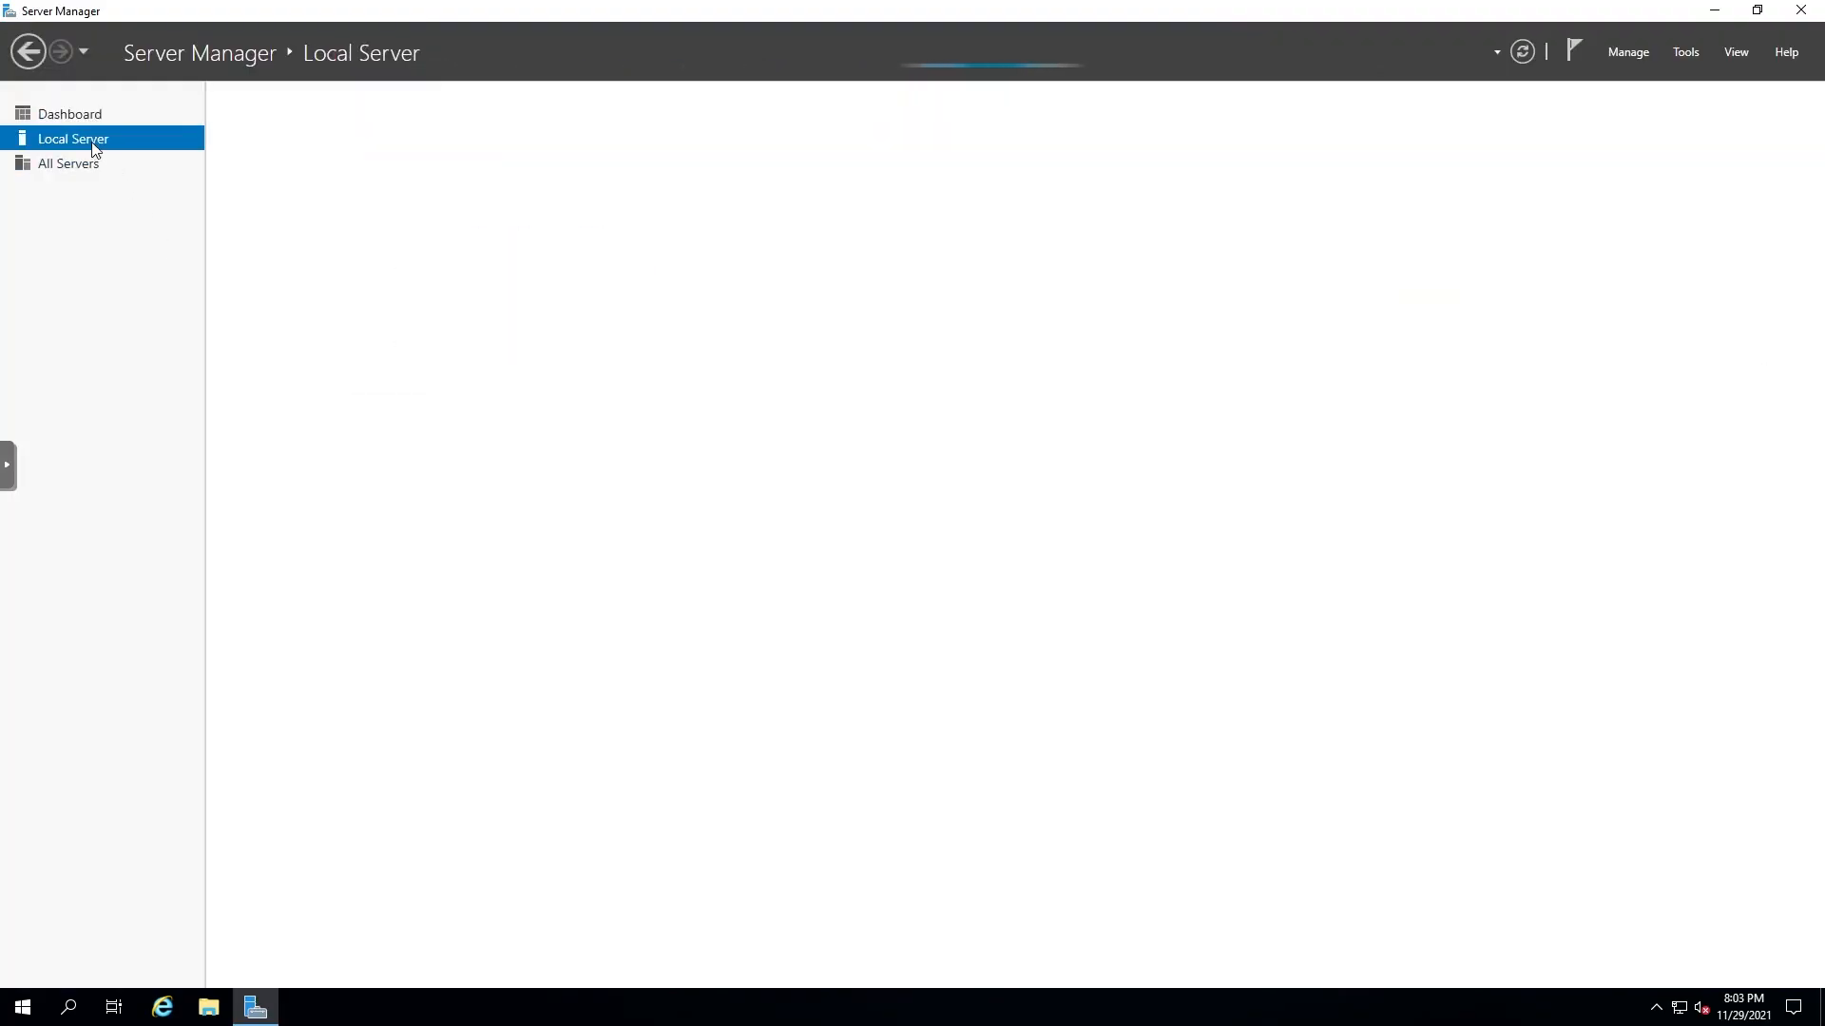
pyautogui.click(72, 139)
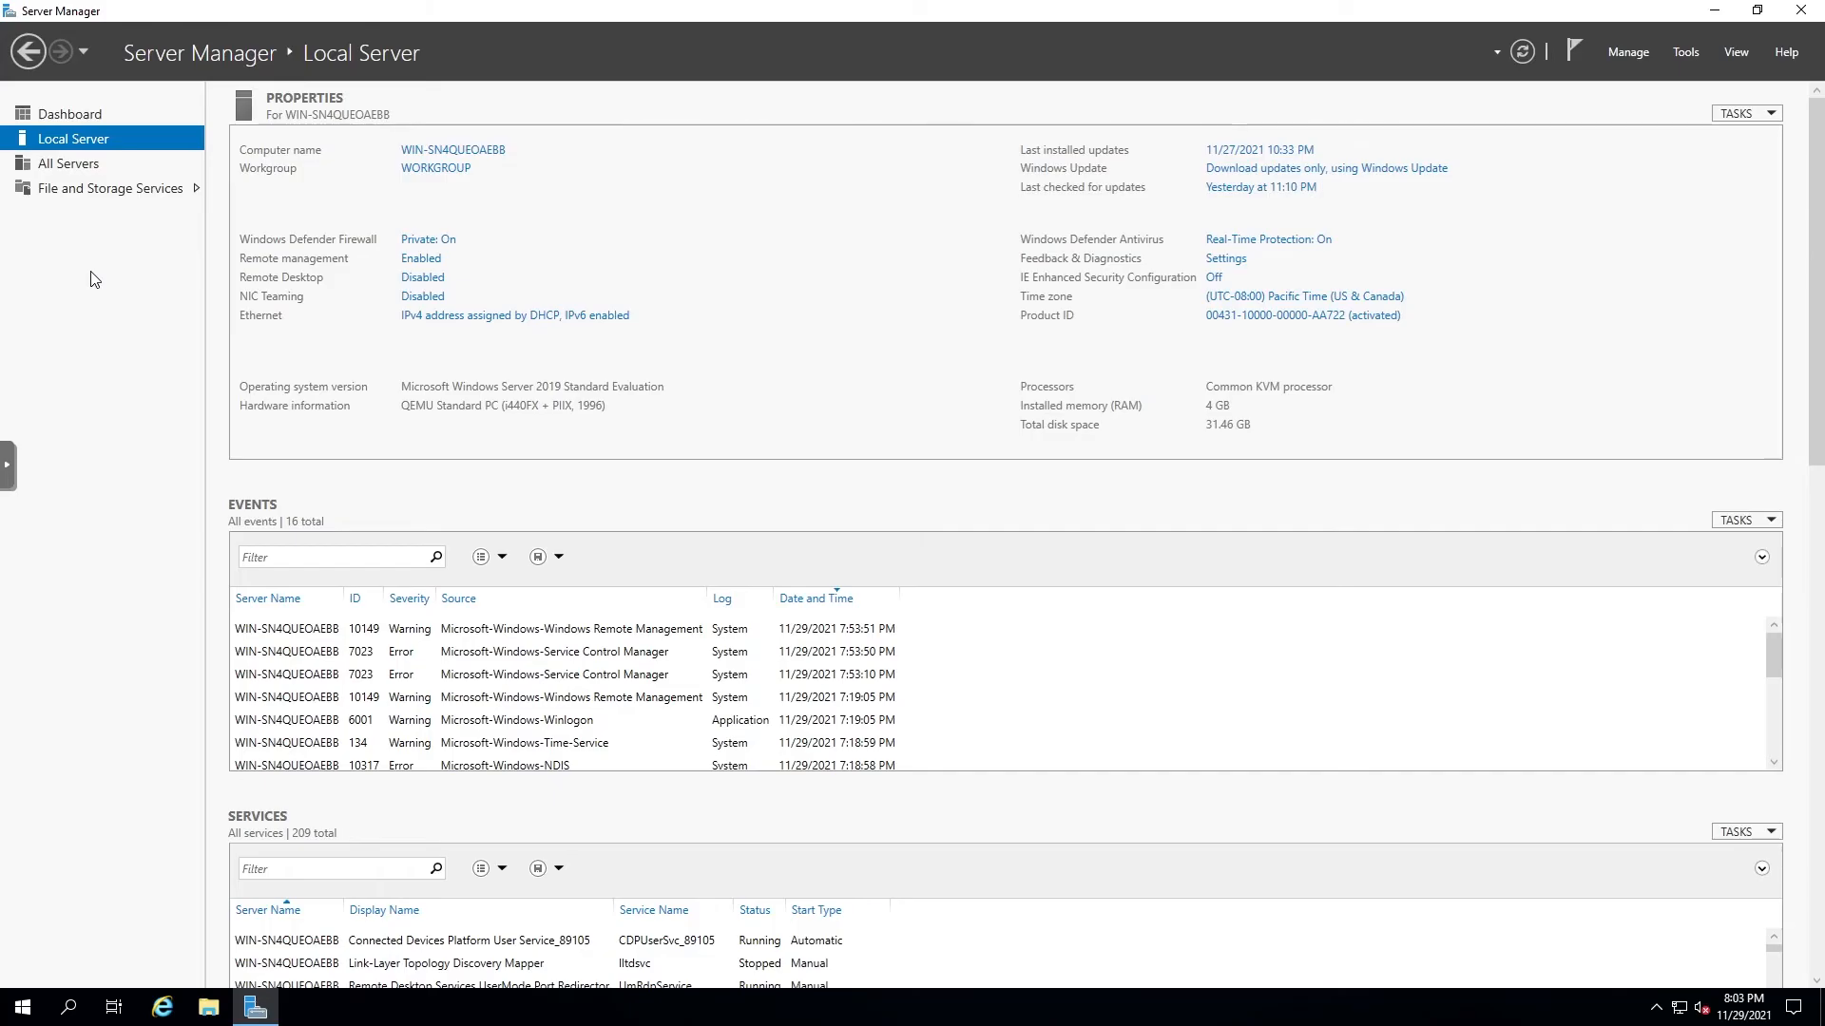
pyautogui.moveTo(221, 239)
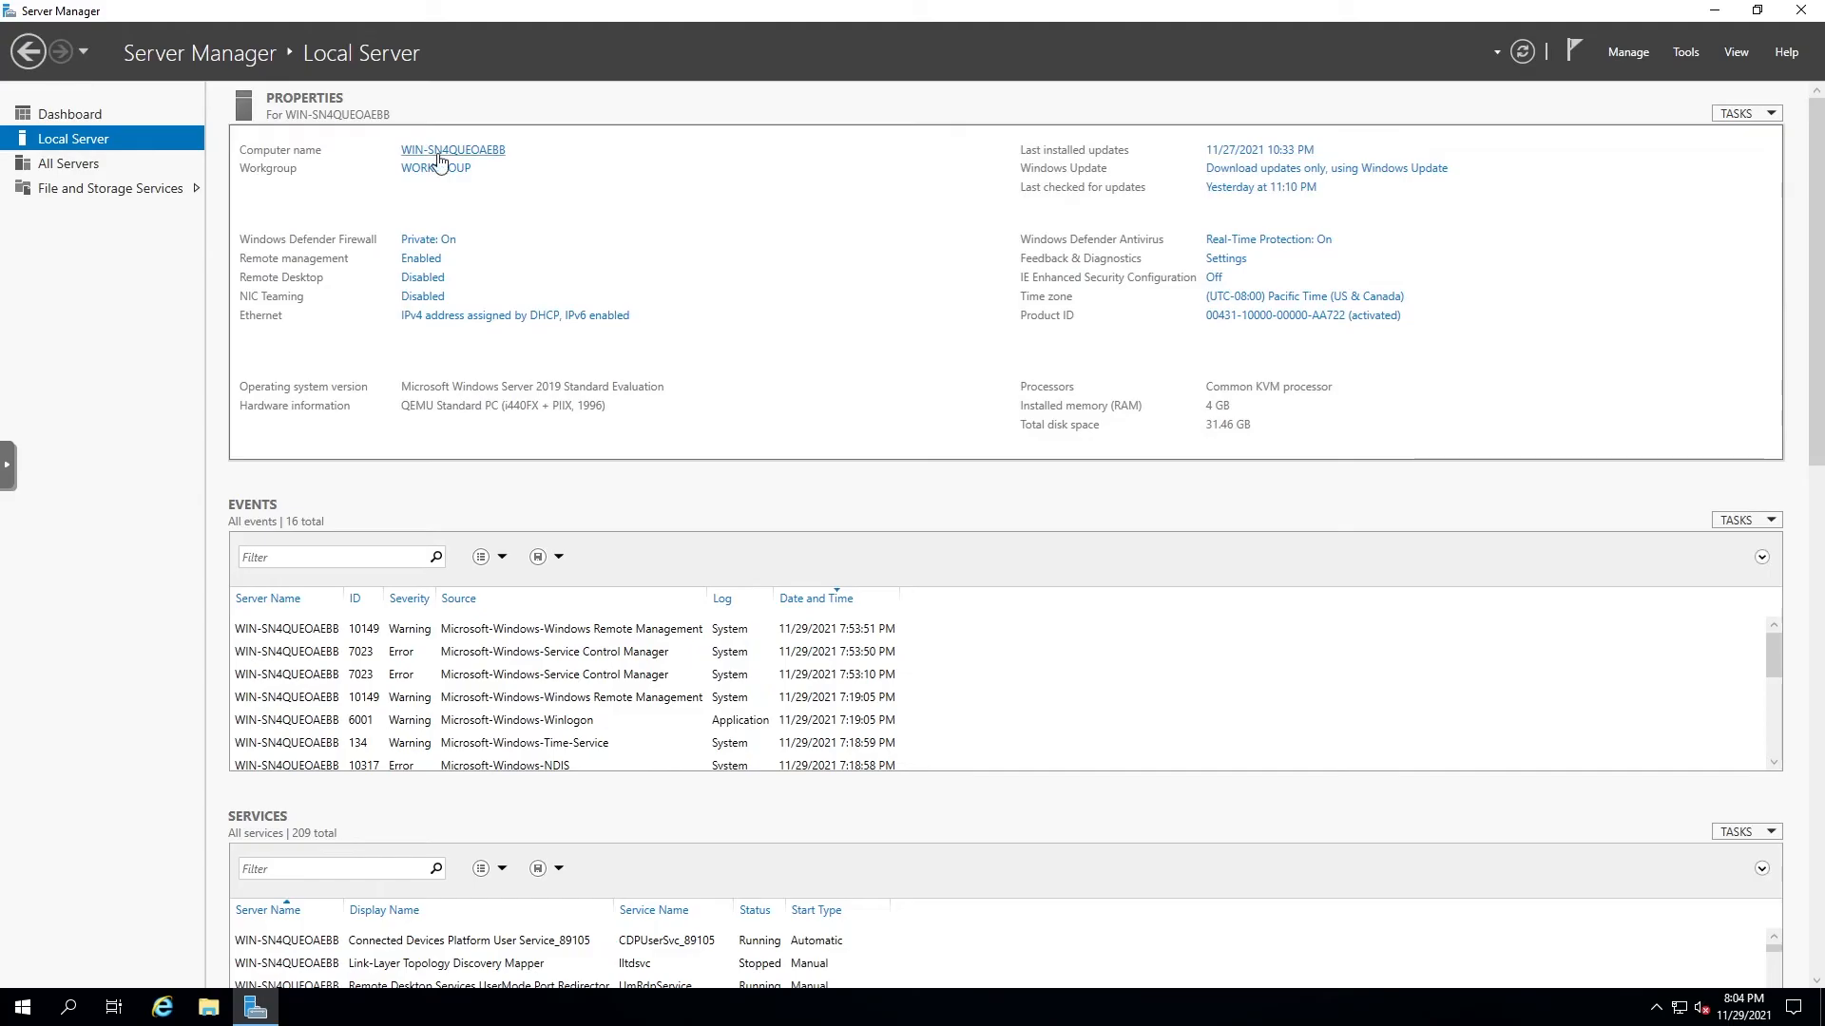
# Change the computer name to SVR-DC01 and choose Restart Later.
pyautogui.click(452, 149)
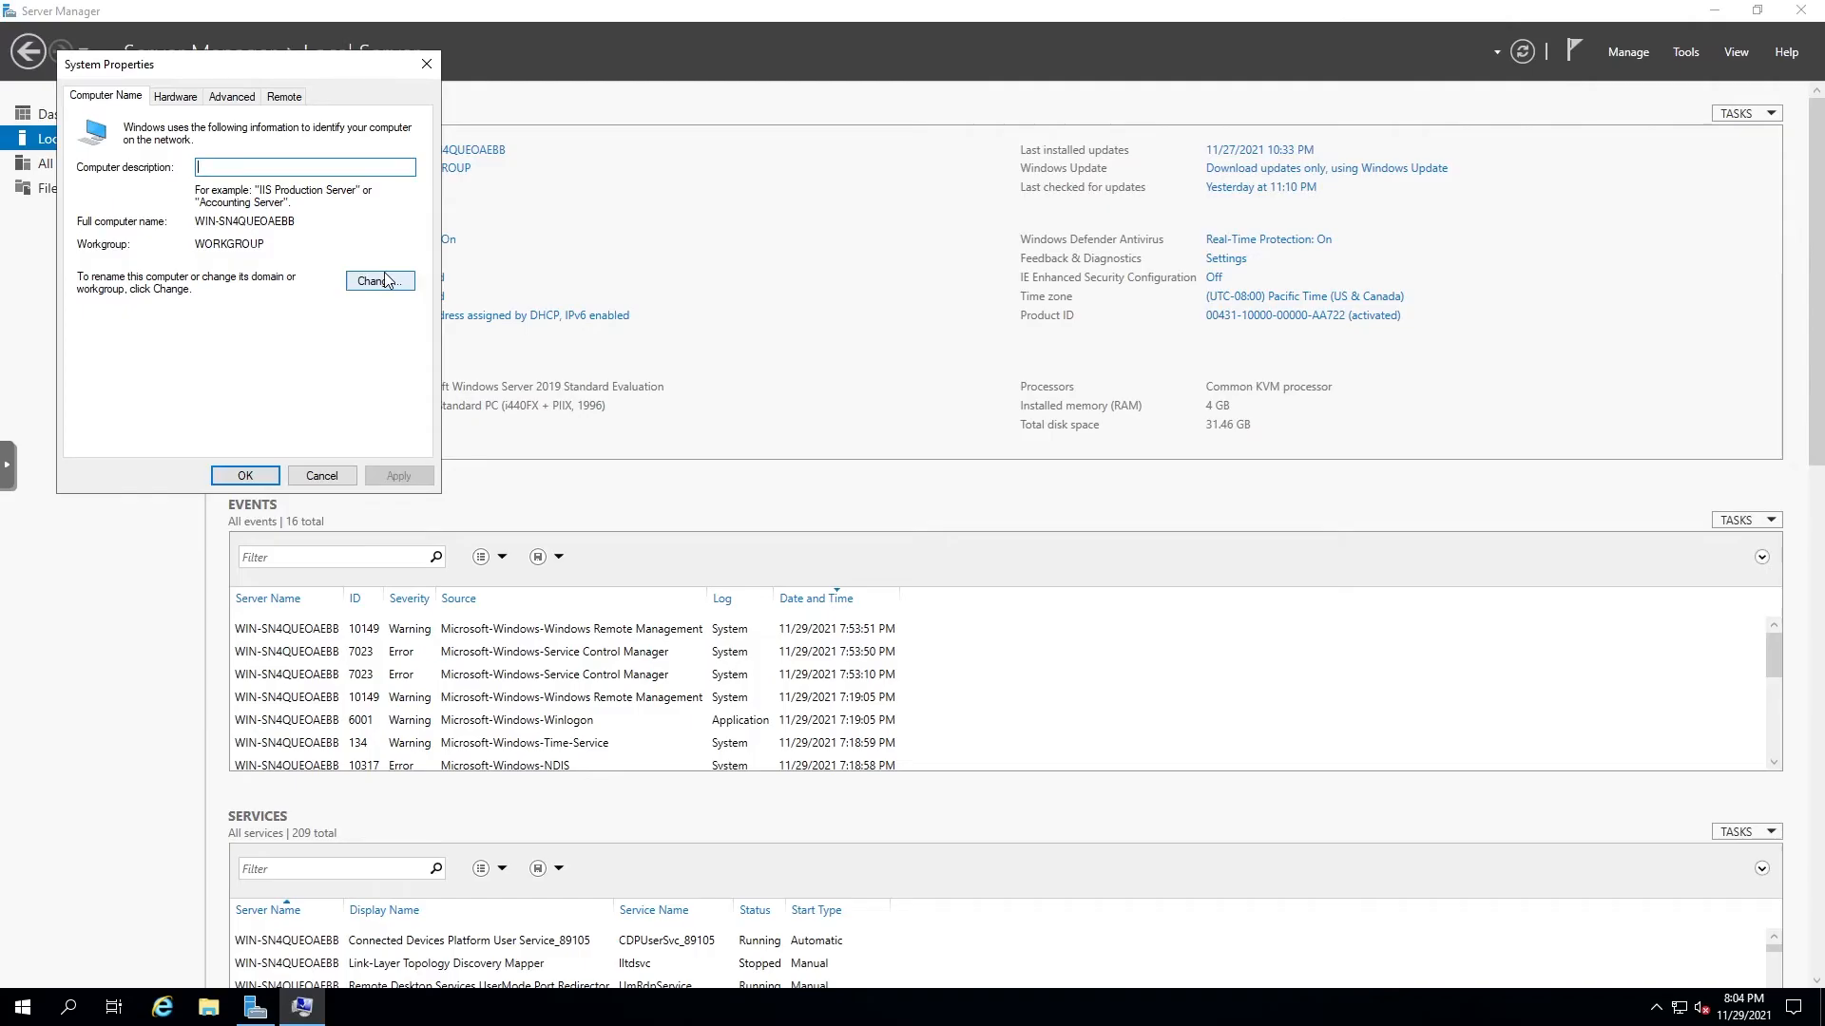
pyautogui.click(379, 281)
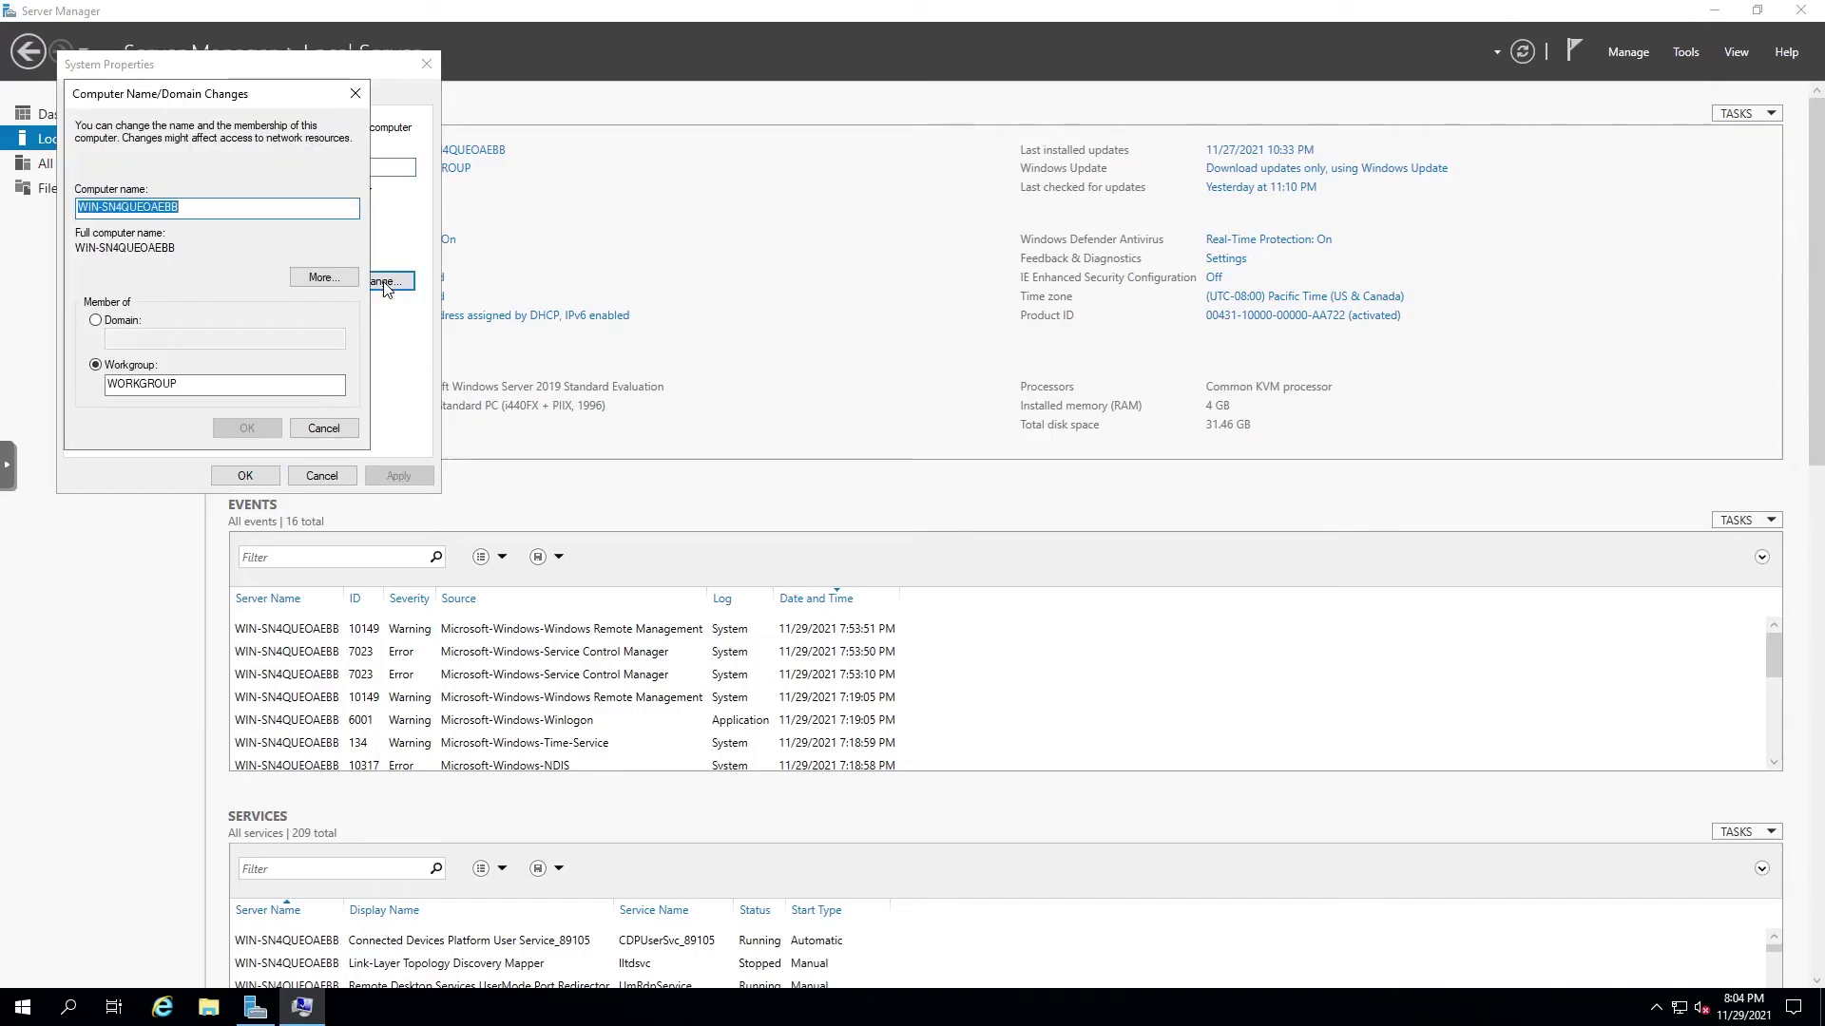
pyautogui.write('SVR-')
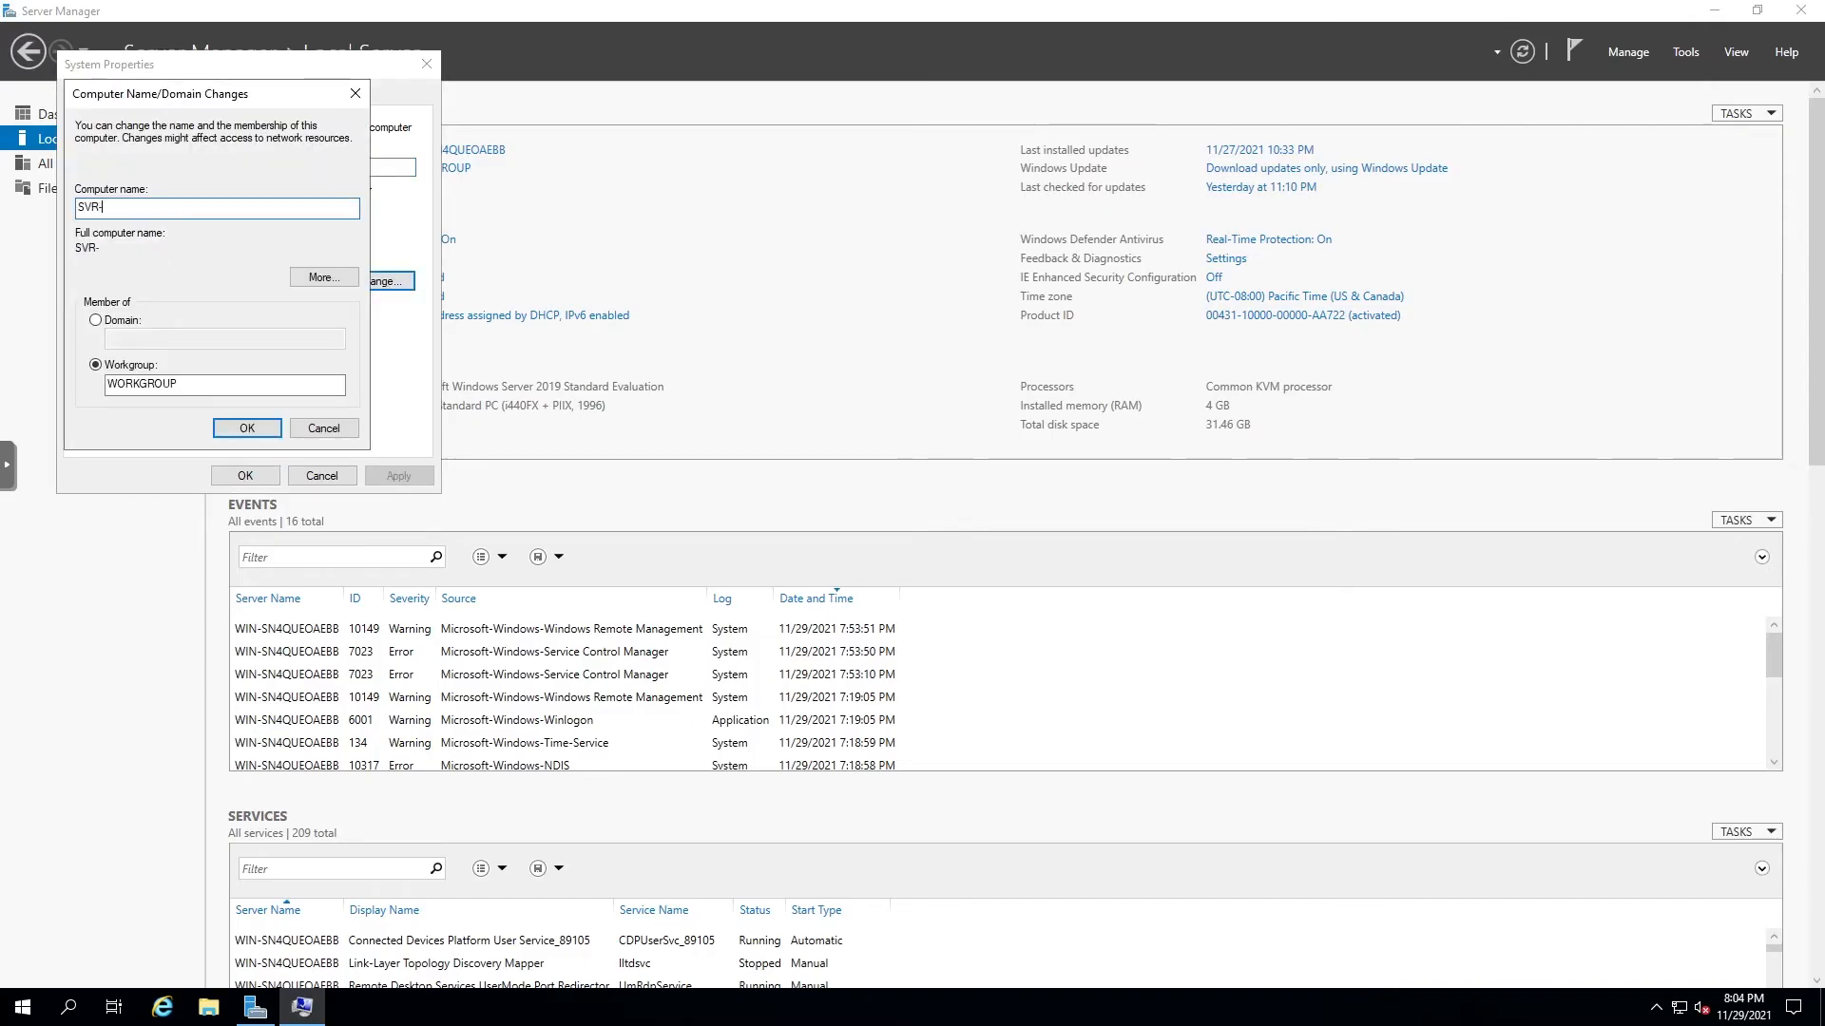
pyautogui.write('DC01')
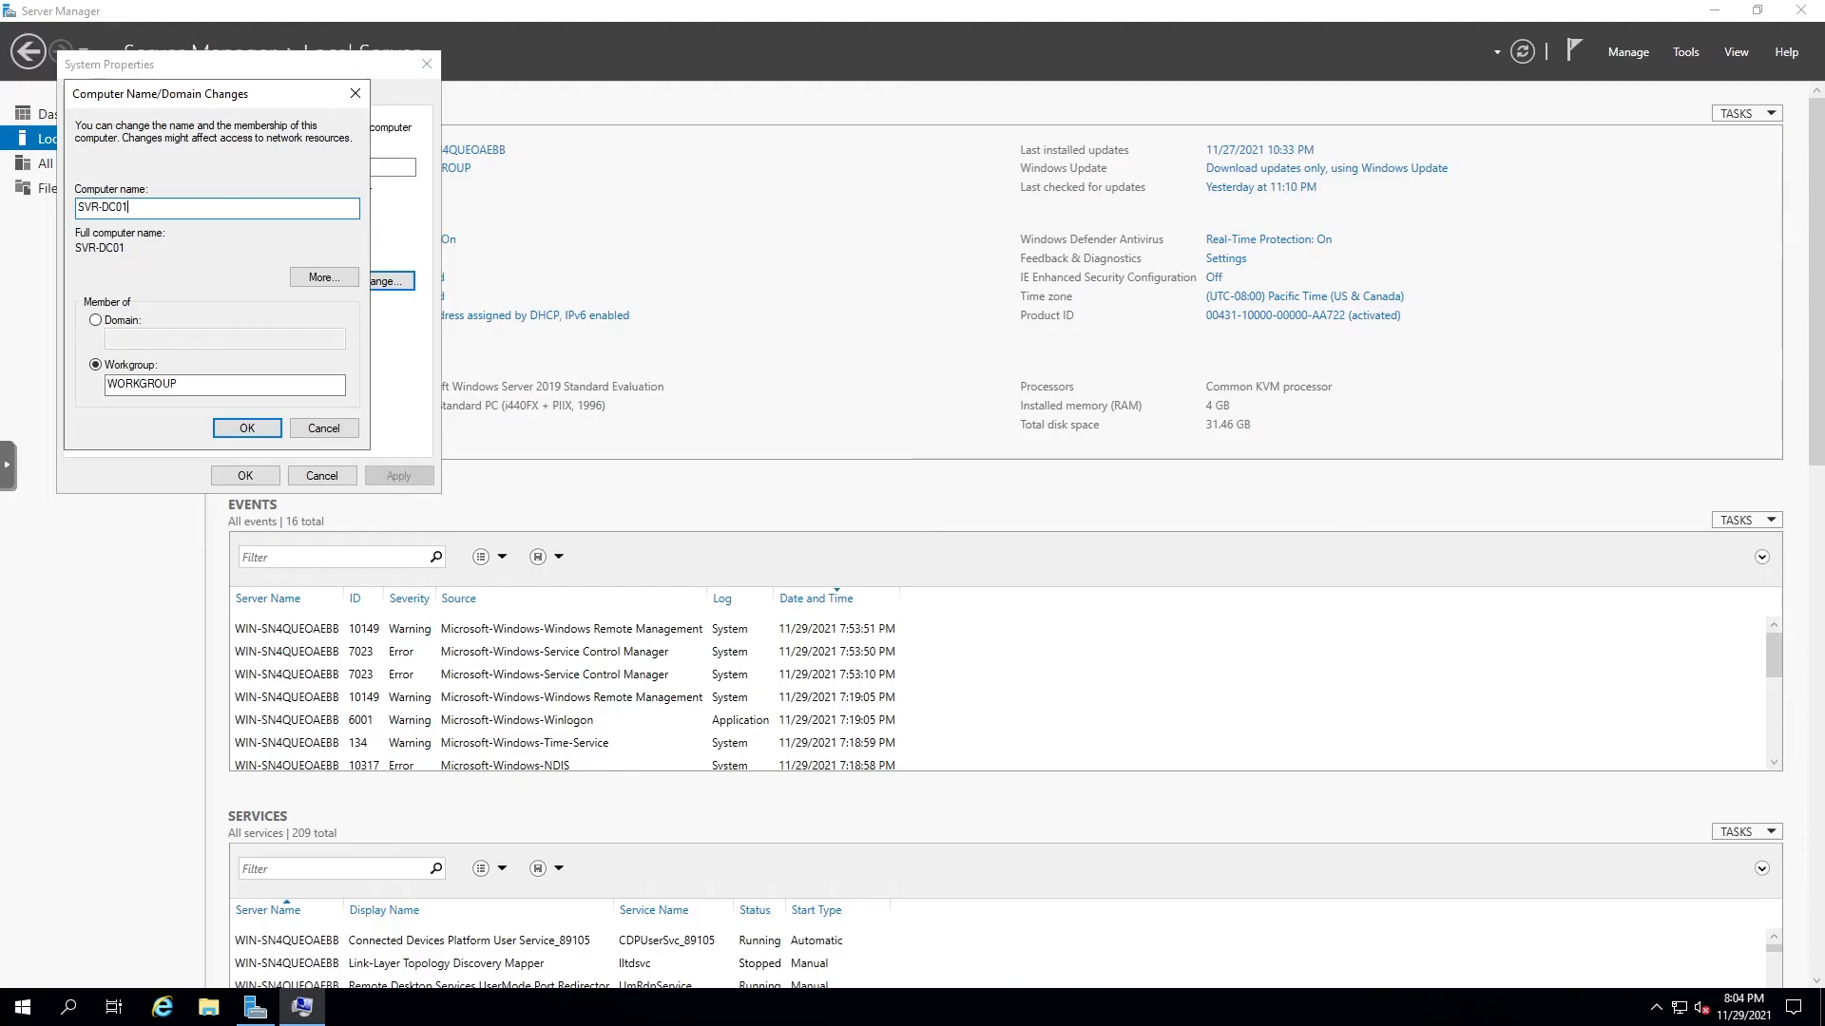
pyautogui.moveTo(385, 439)
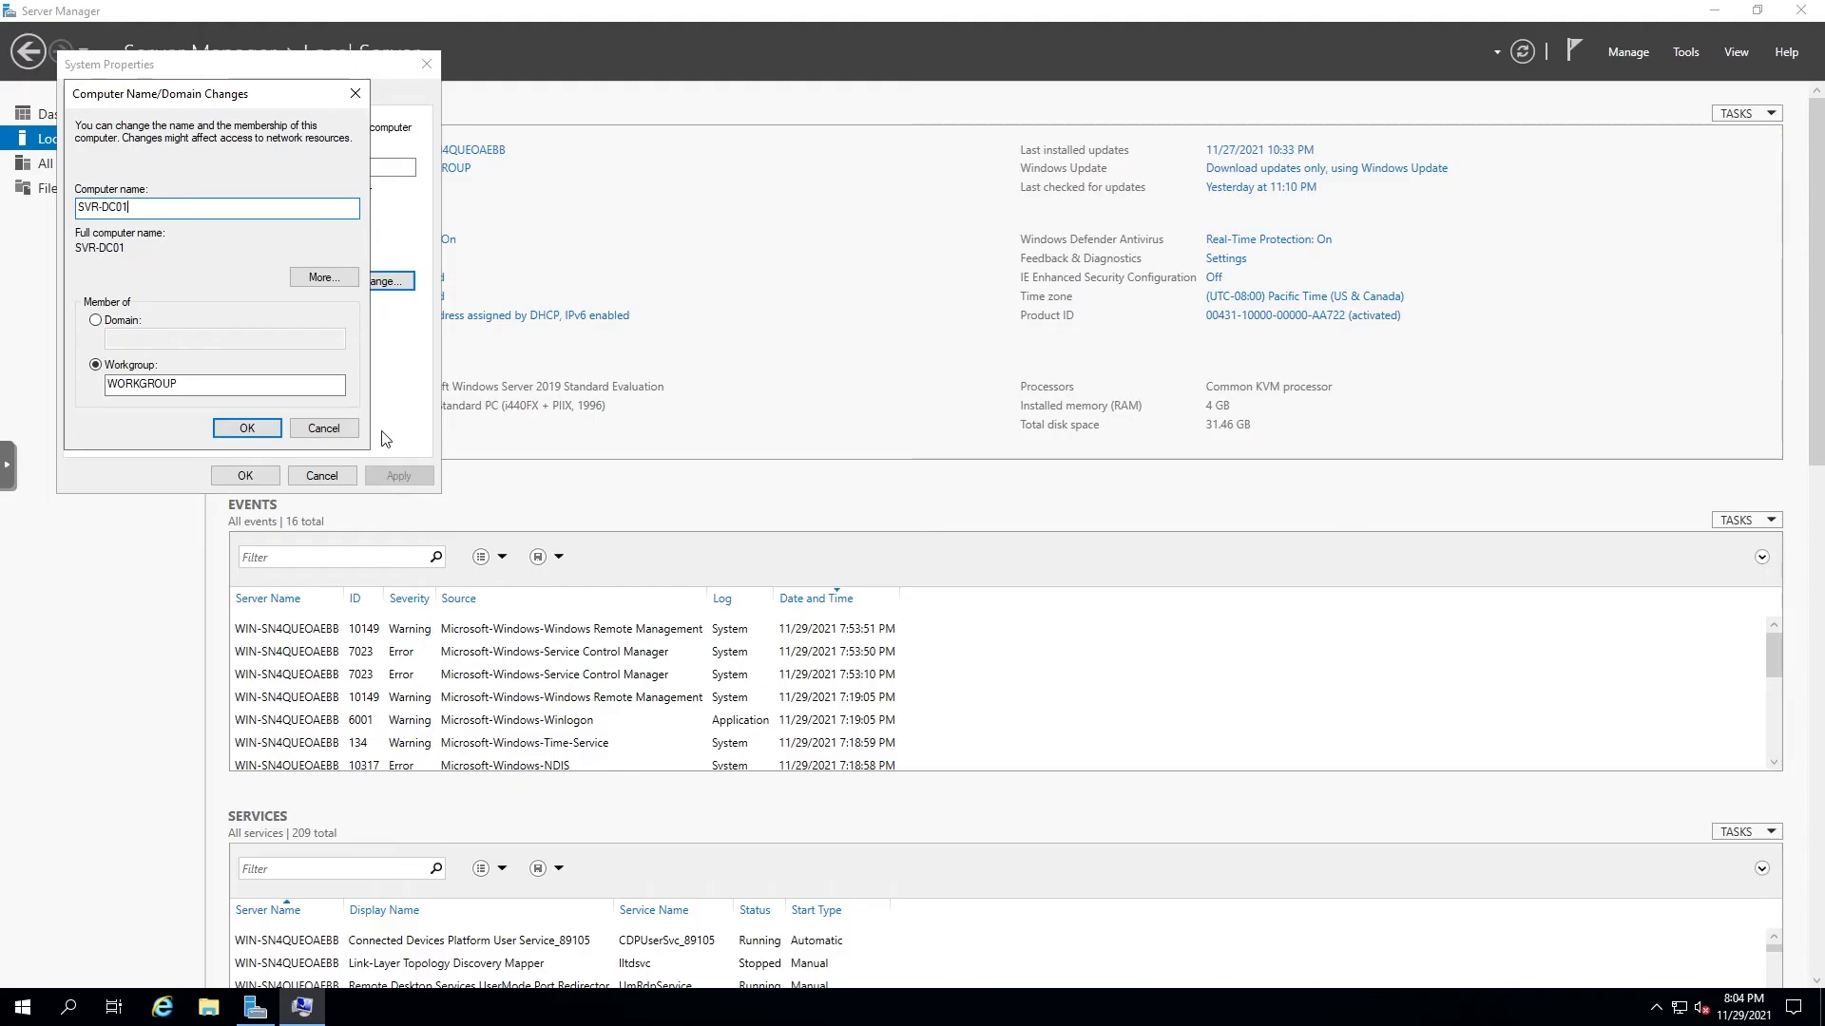
pyautogui.click(246, 427)
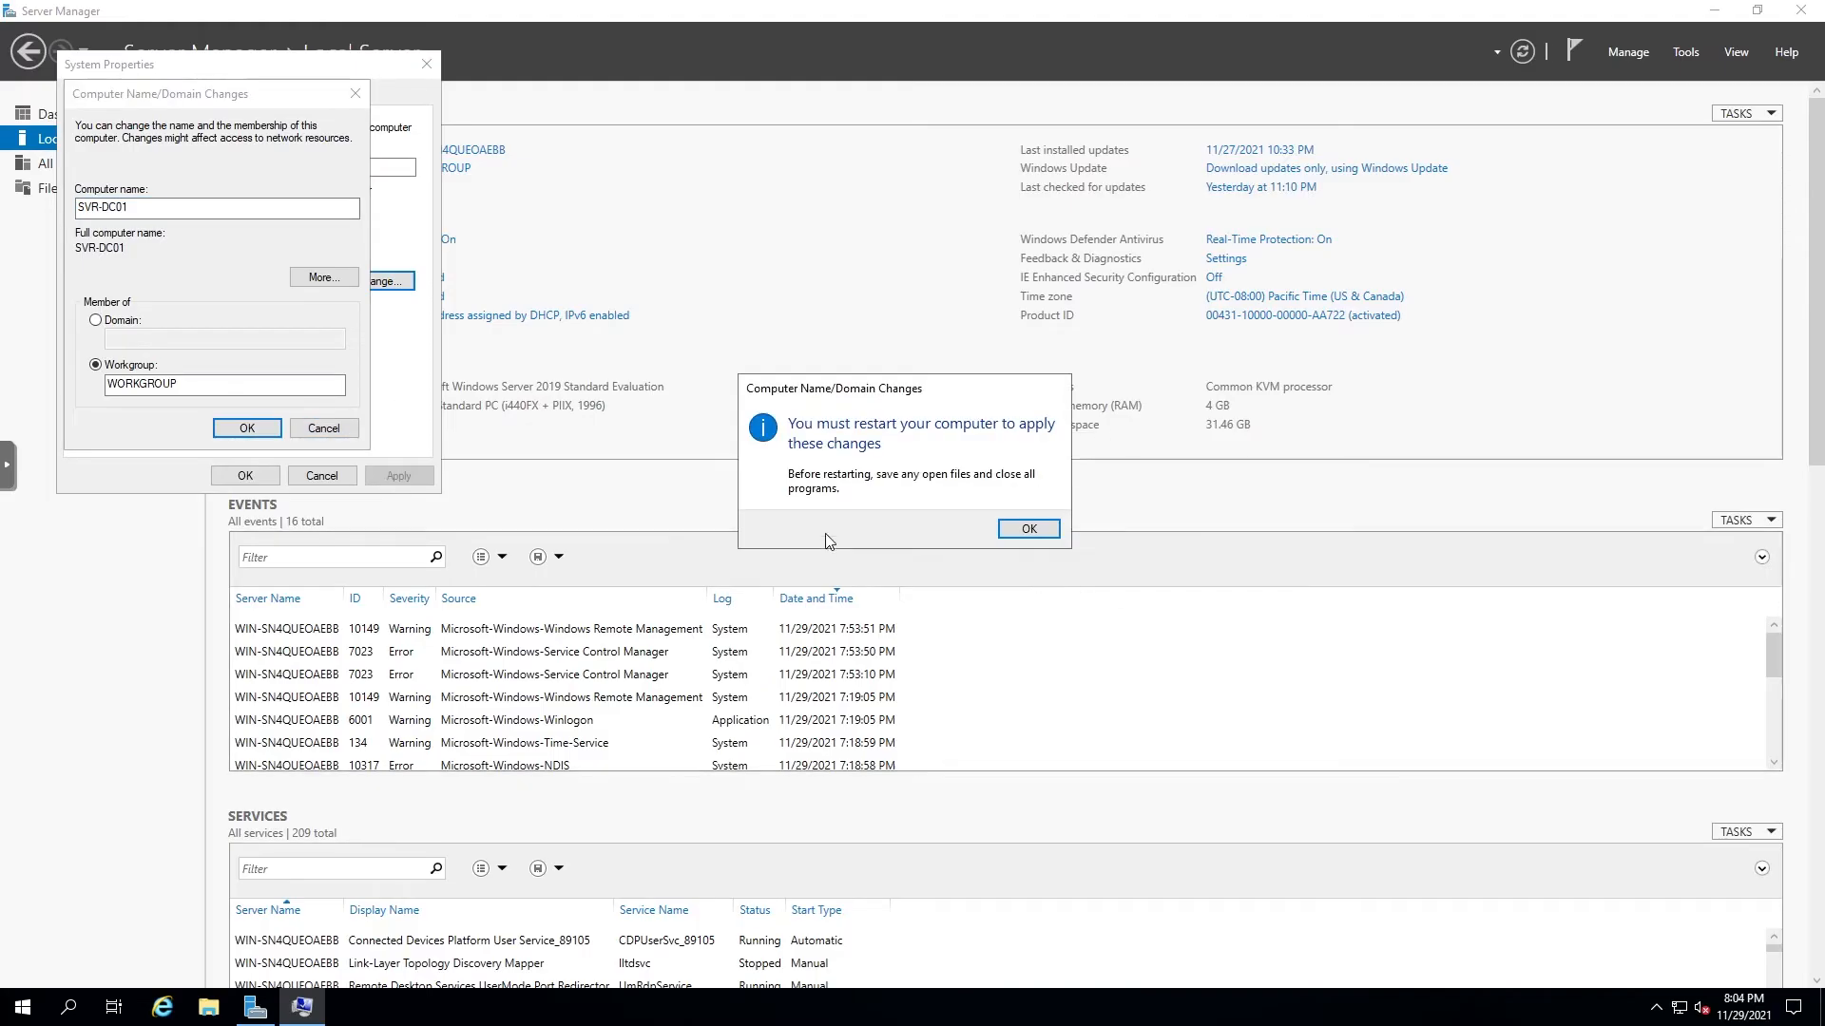
pyautogui.click(1027, 528)
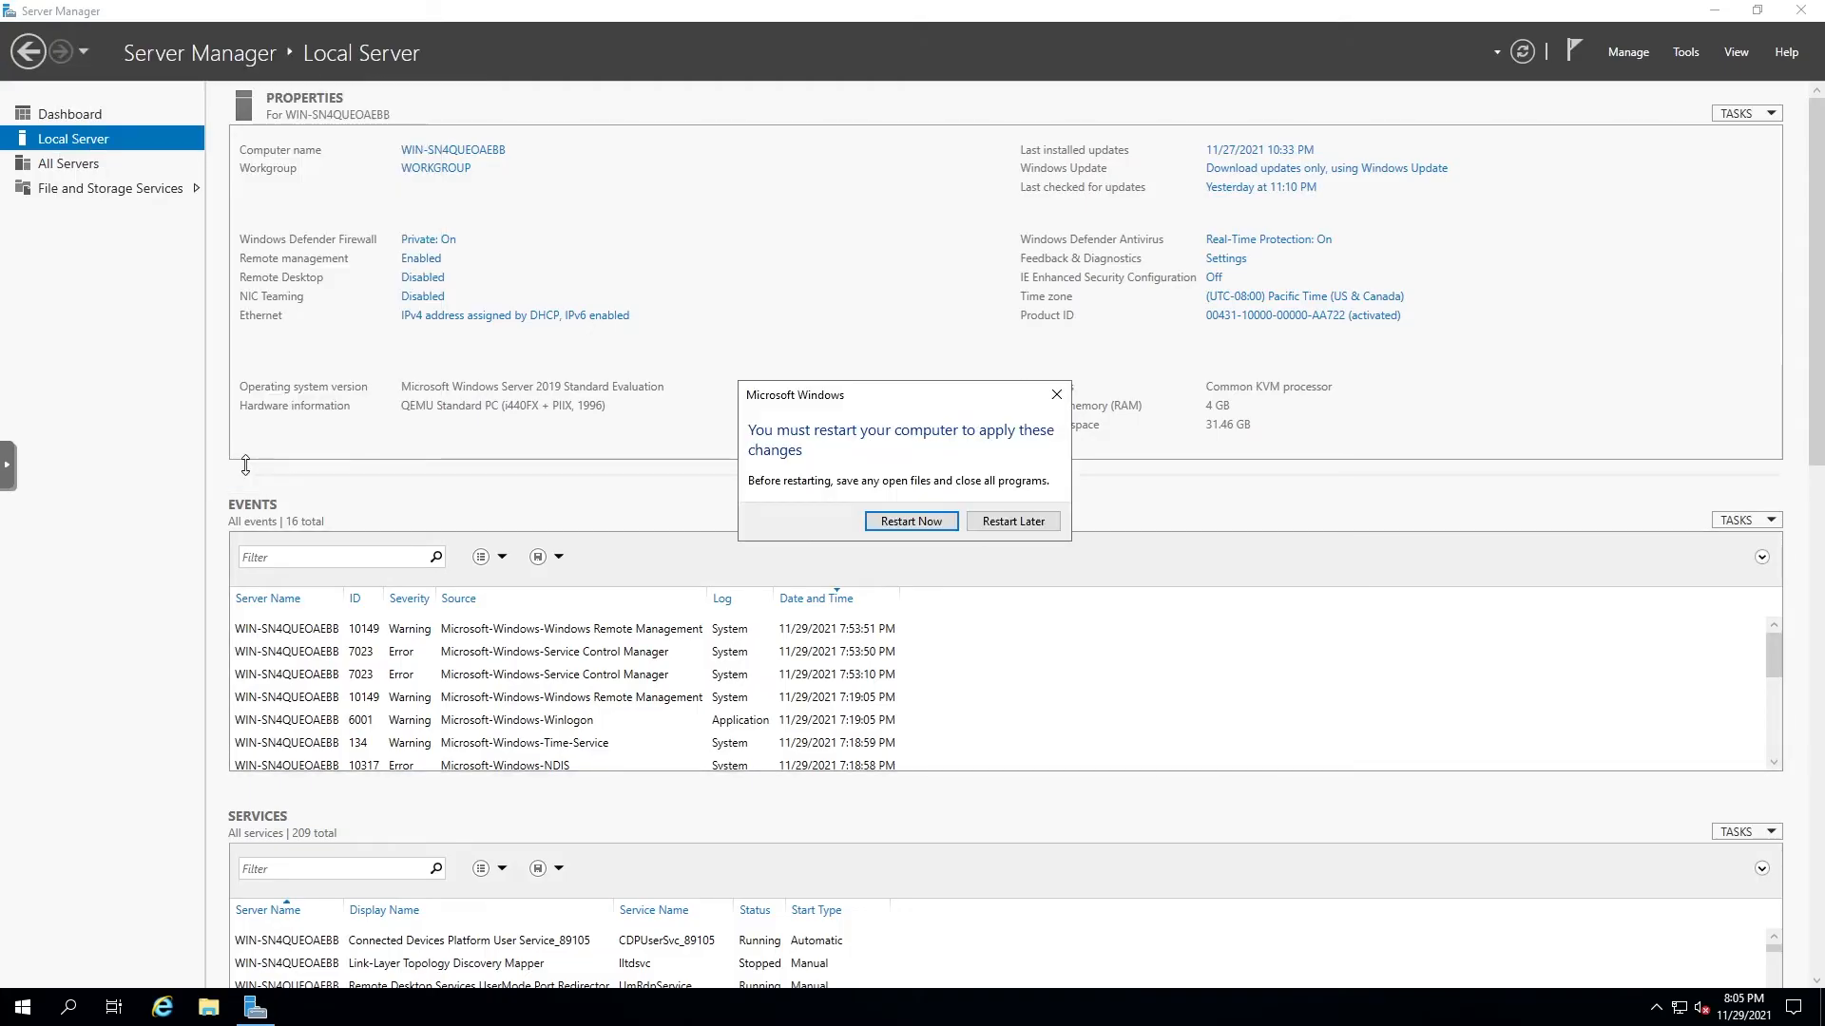
pyautogui.click(1010, 520)
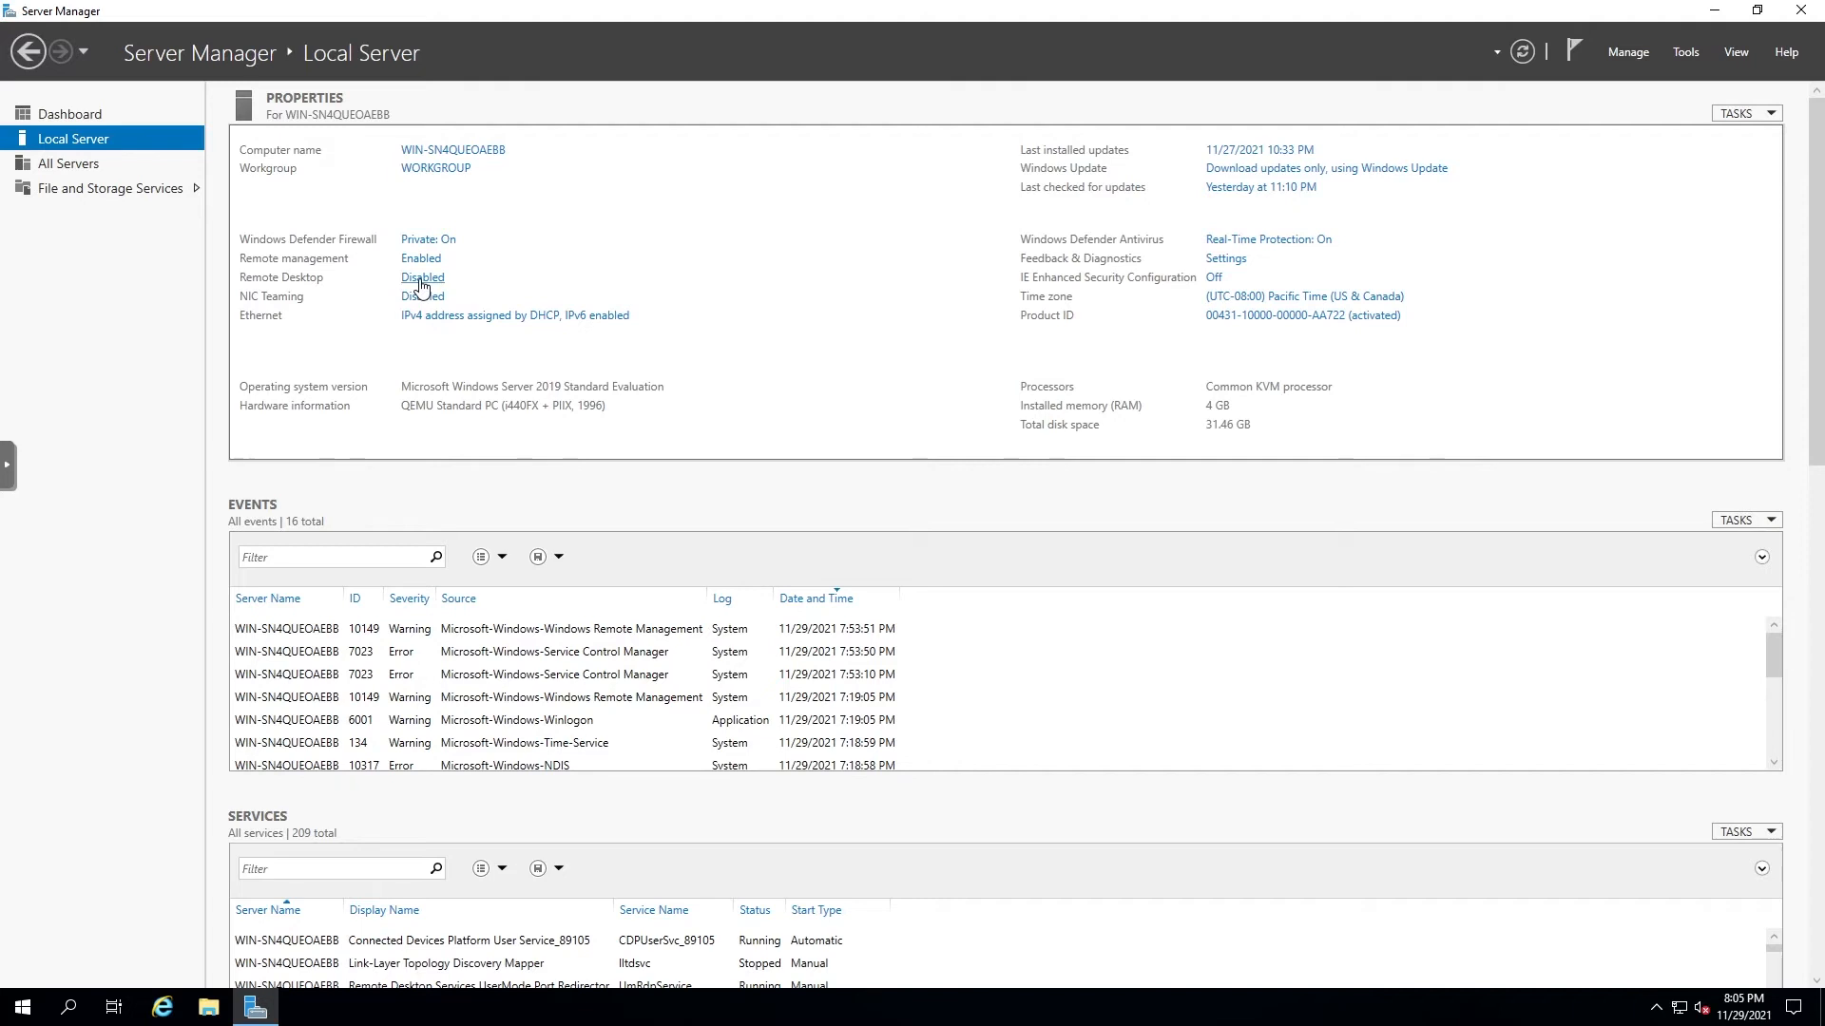
# Allow remote connections to this computer, accepting the firewall exception notice.
pyautogui.click(421, 277)
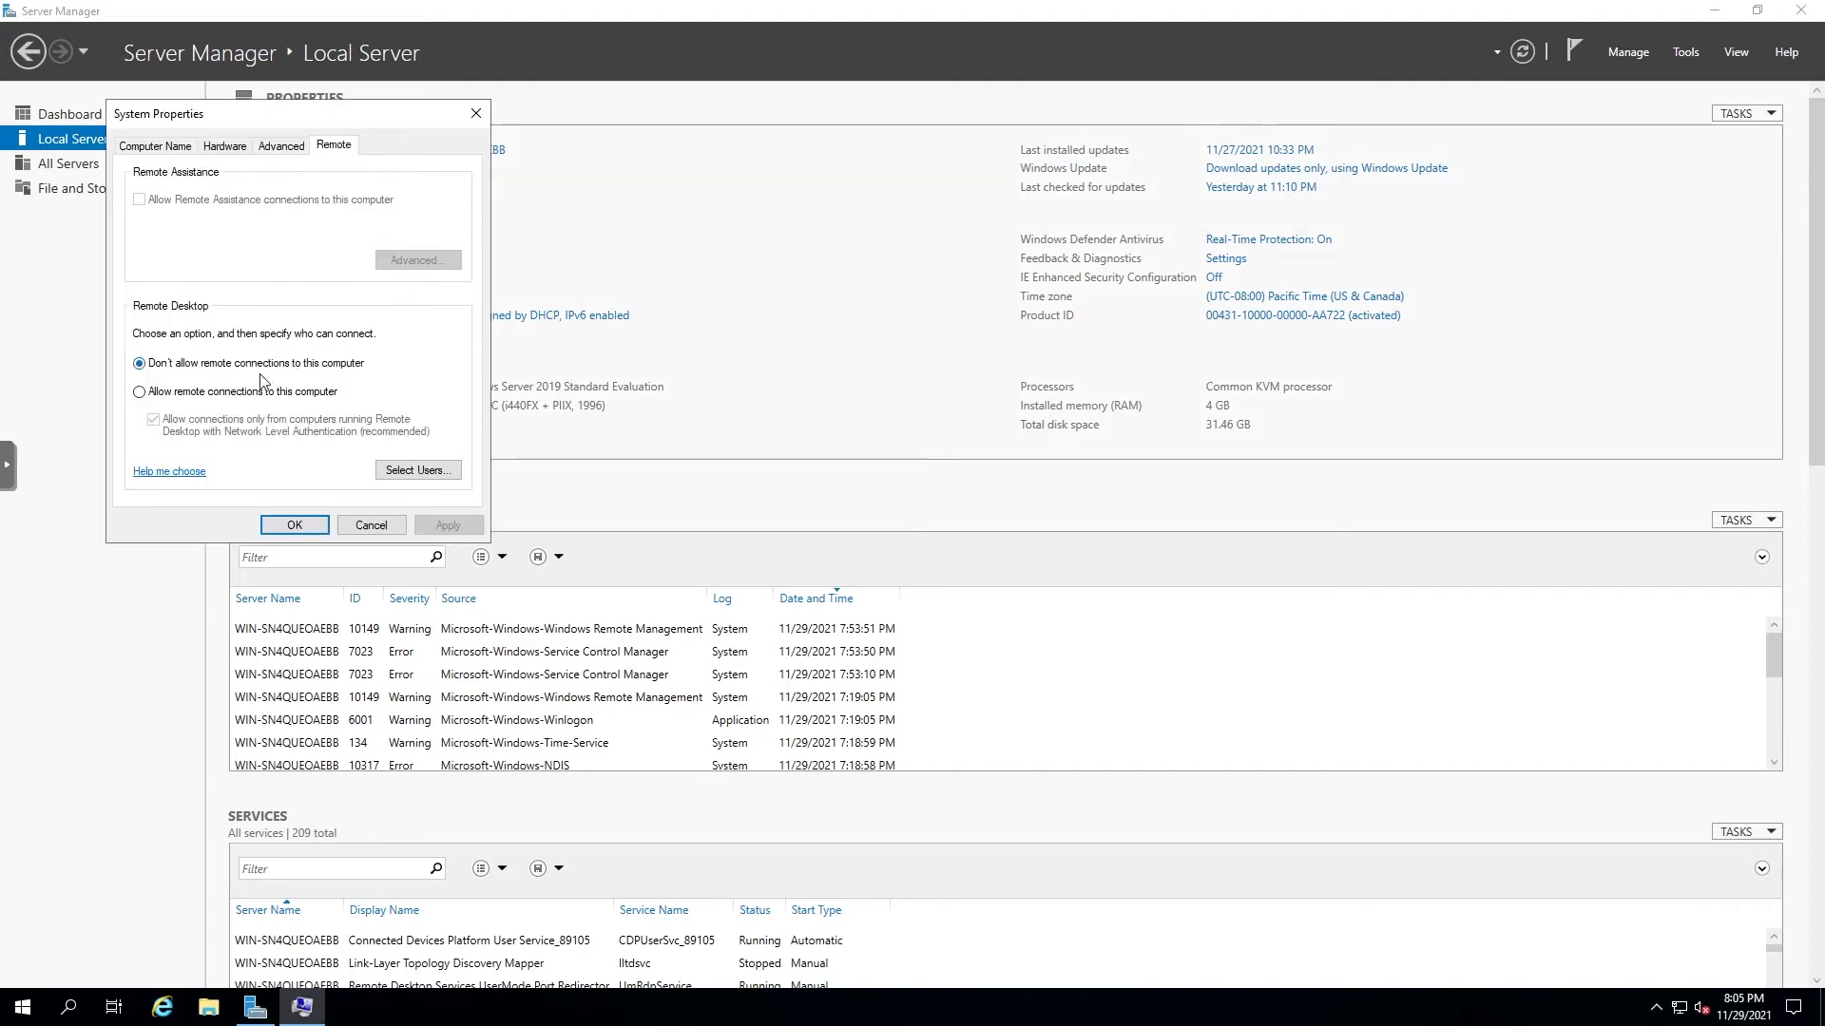
pyautogui.click(139, 392)
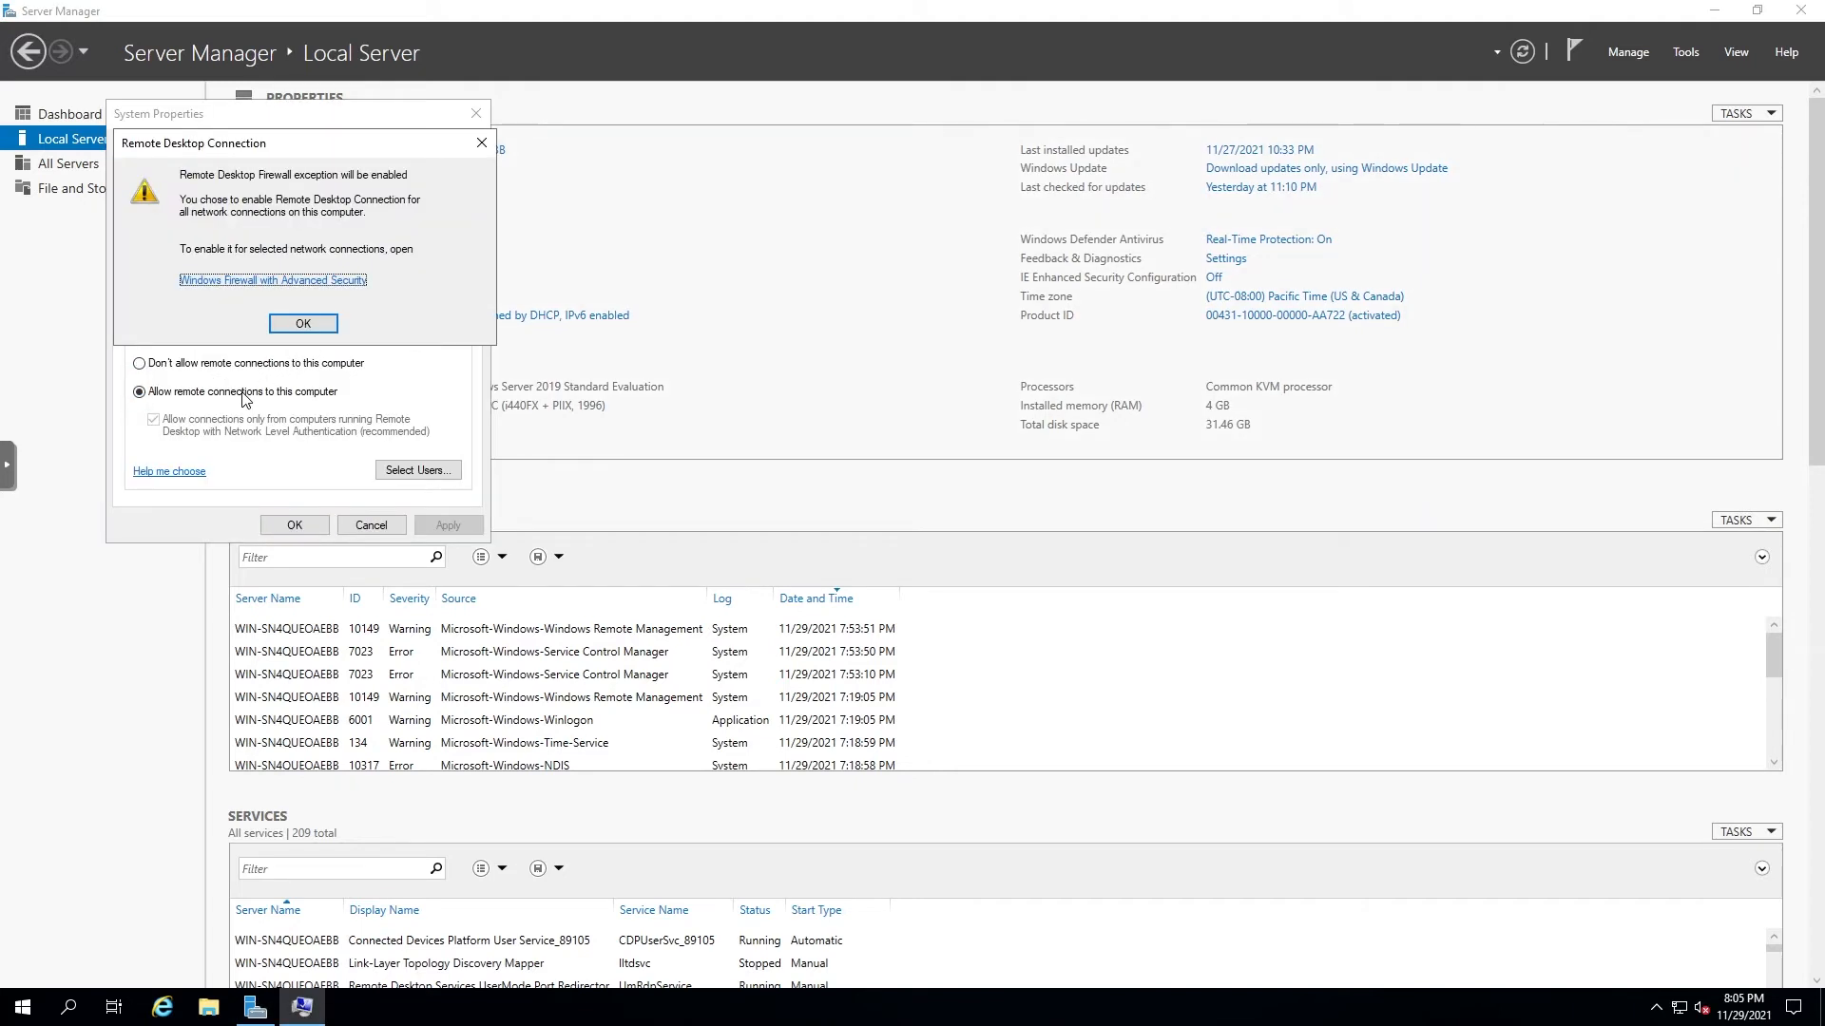
pyautogui.click(303, 322)
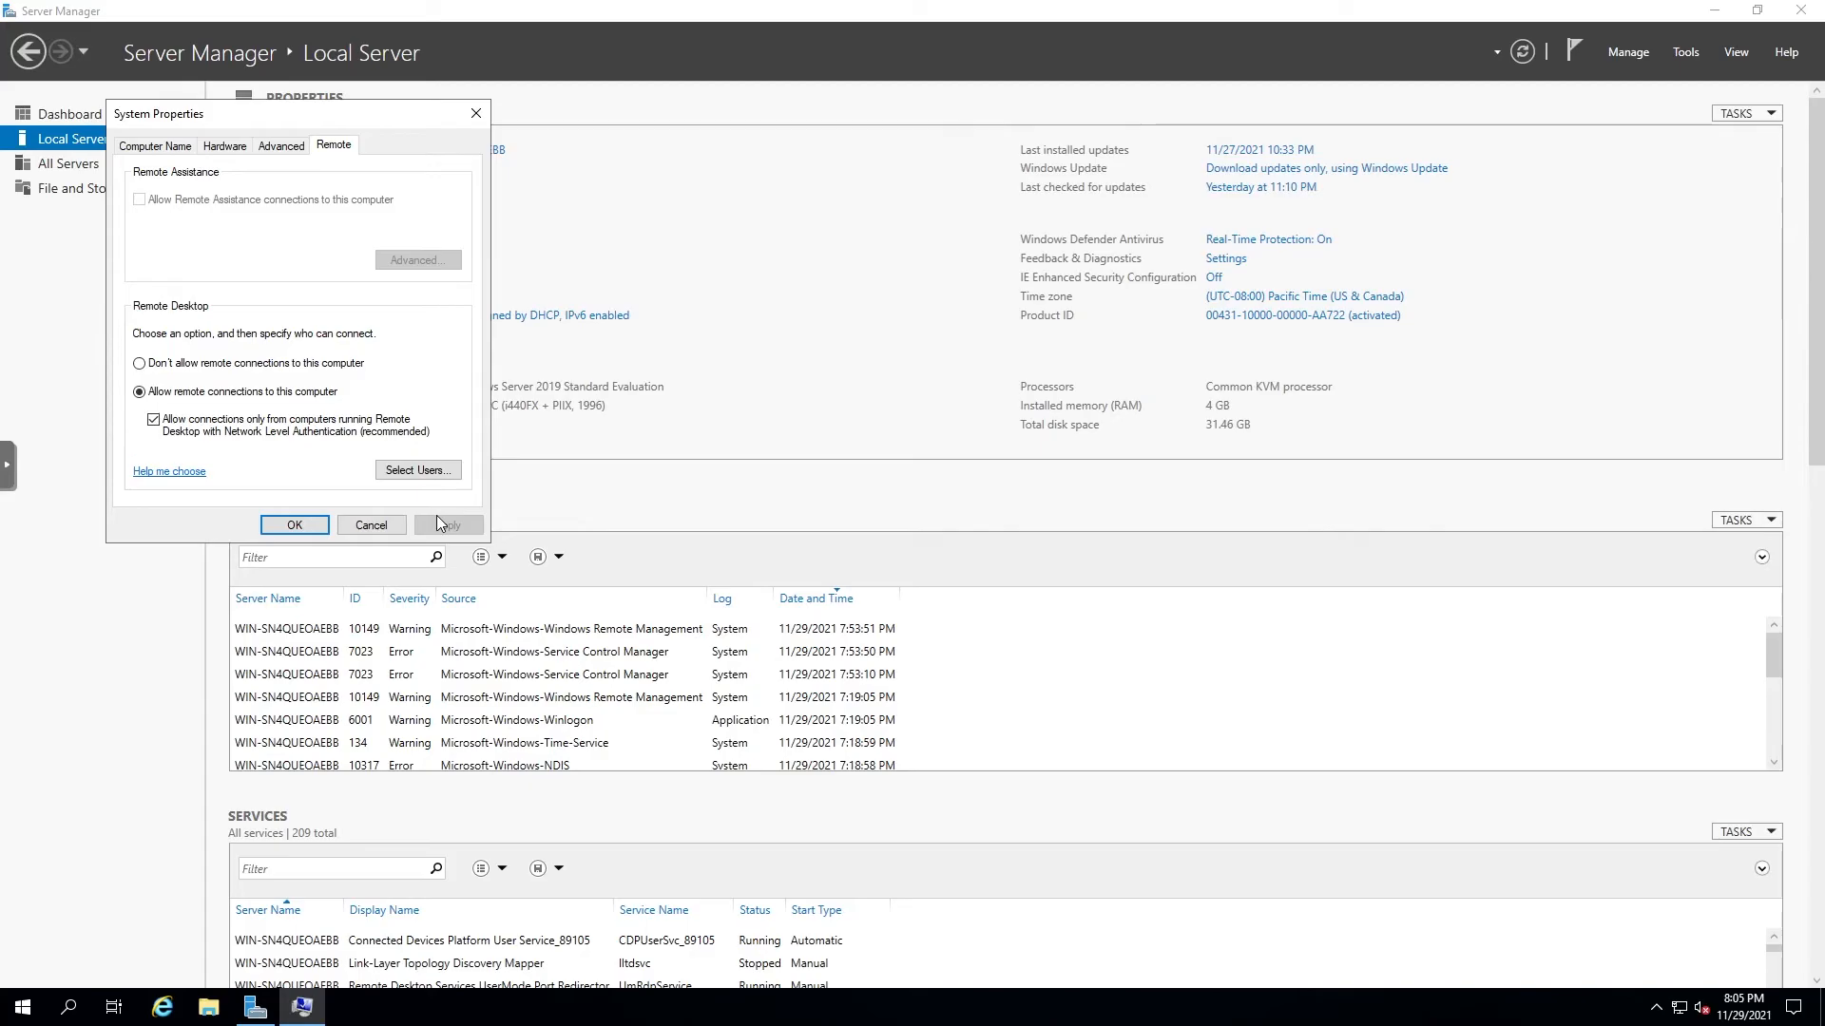
pyautogui.click(294, 525)
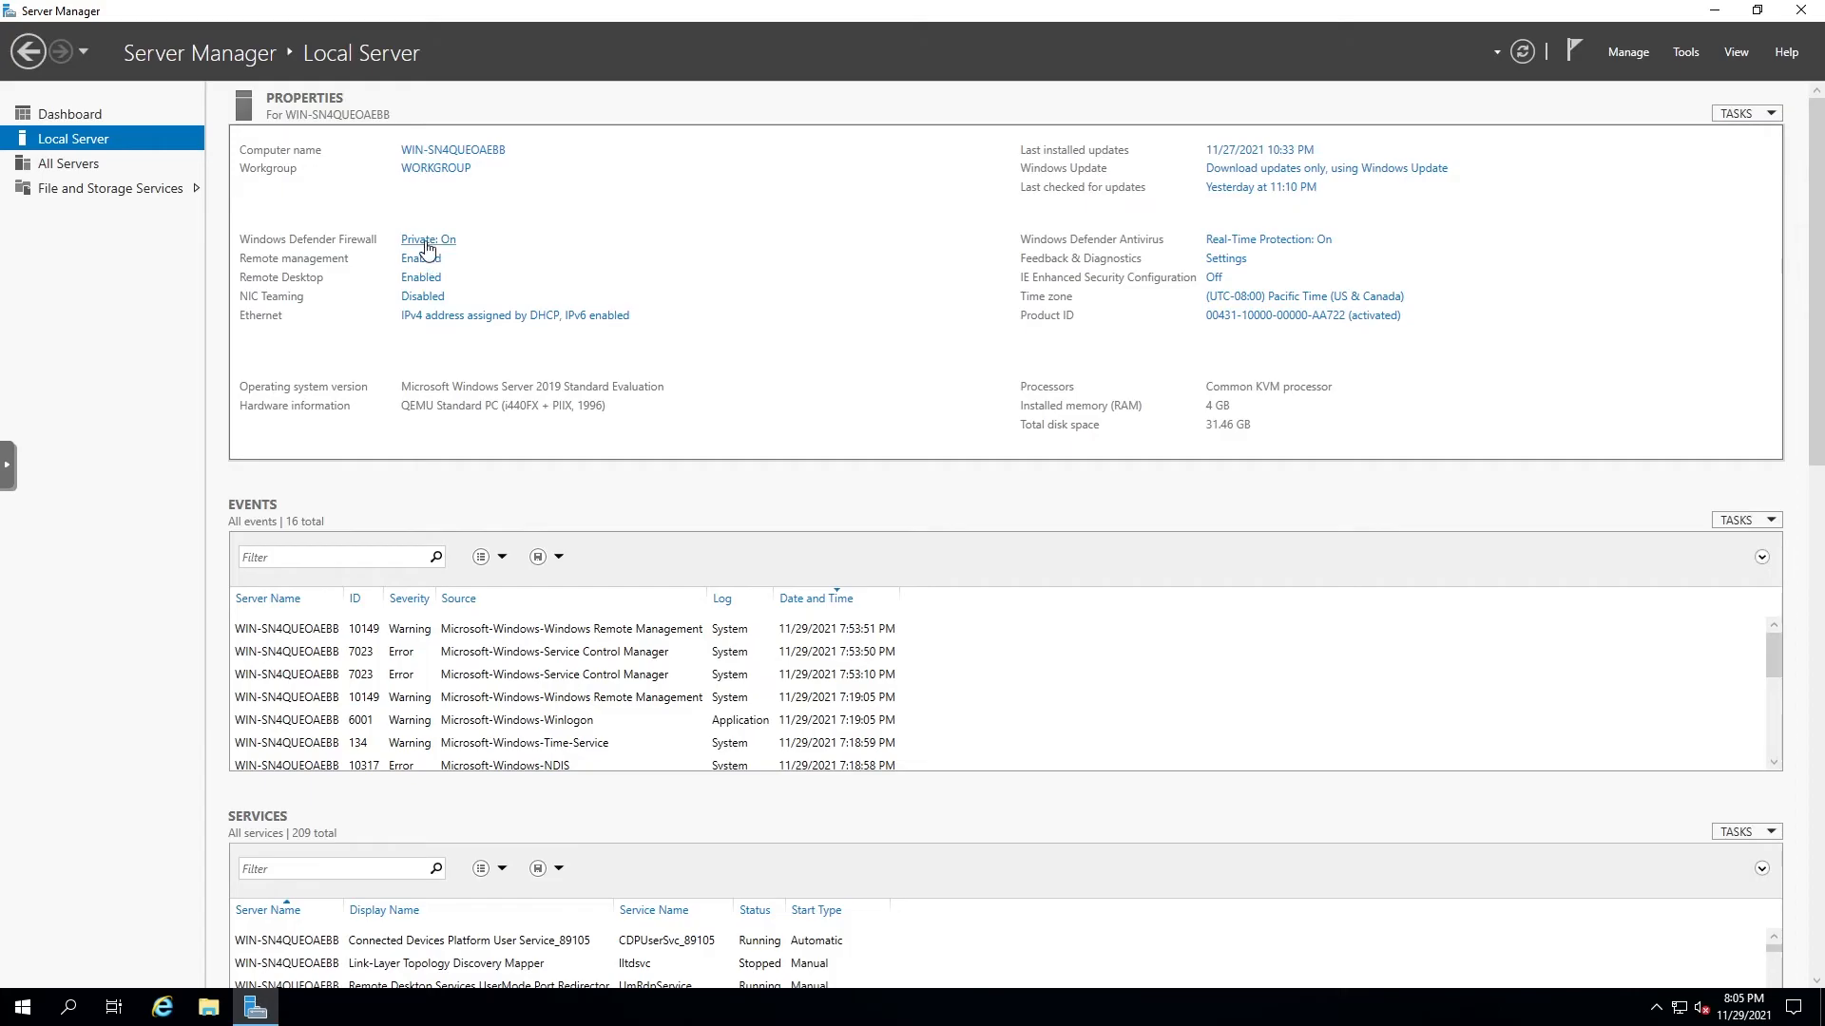
# Open the firewall's allowed apps list and scroll to the Remote Desktop entries.
pyautogui.click(426, 239)
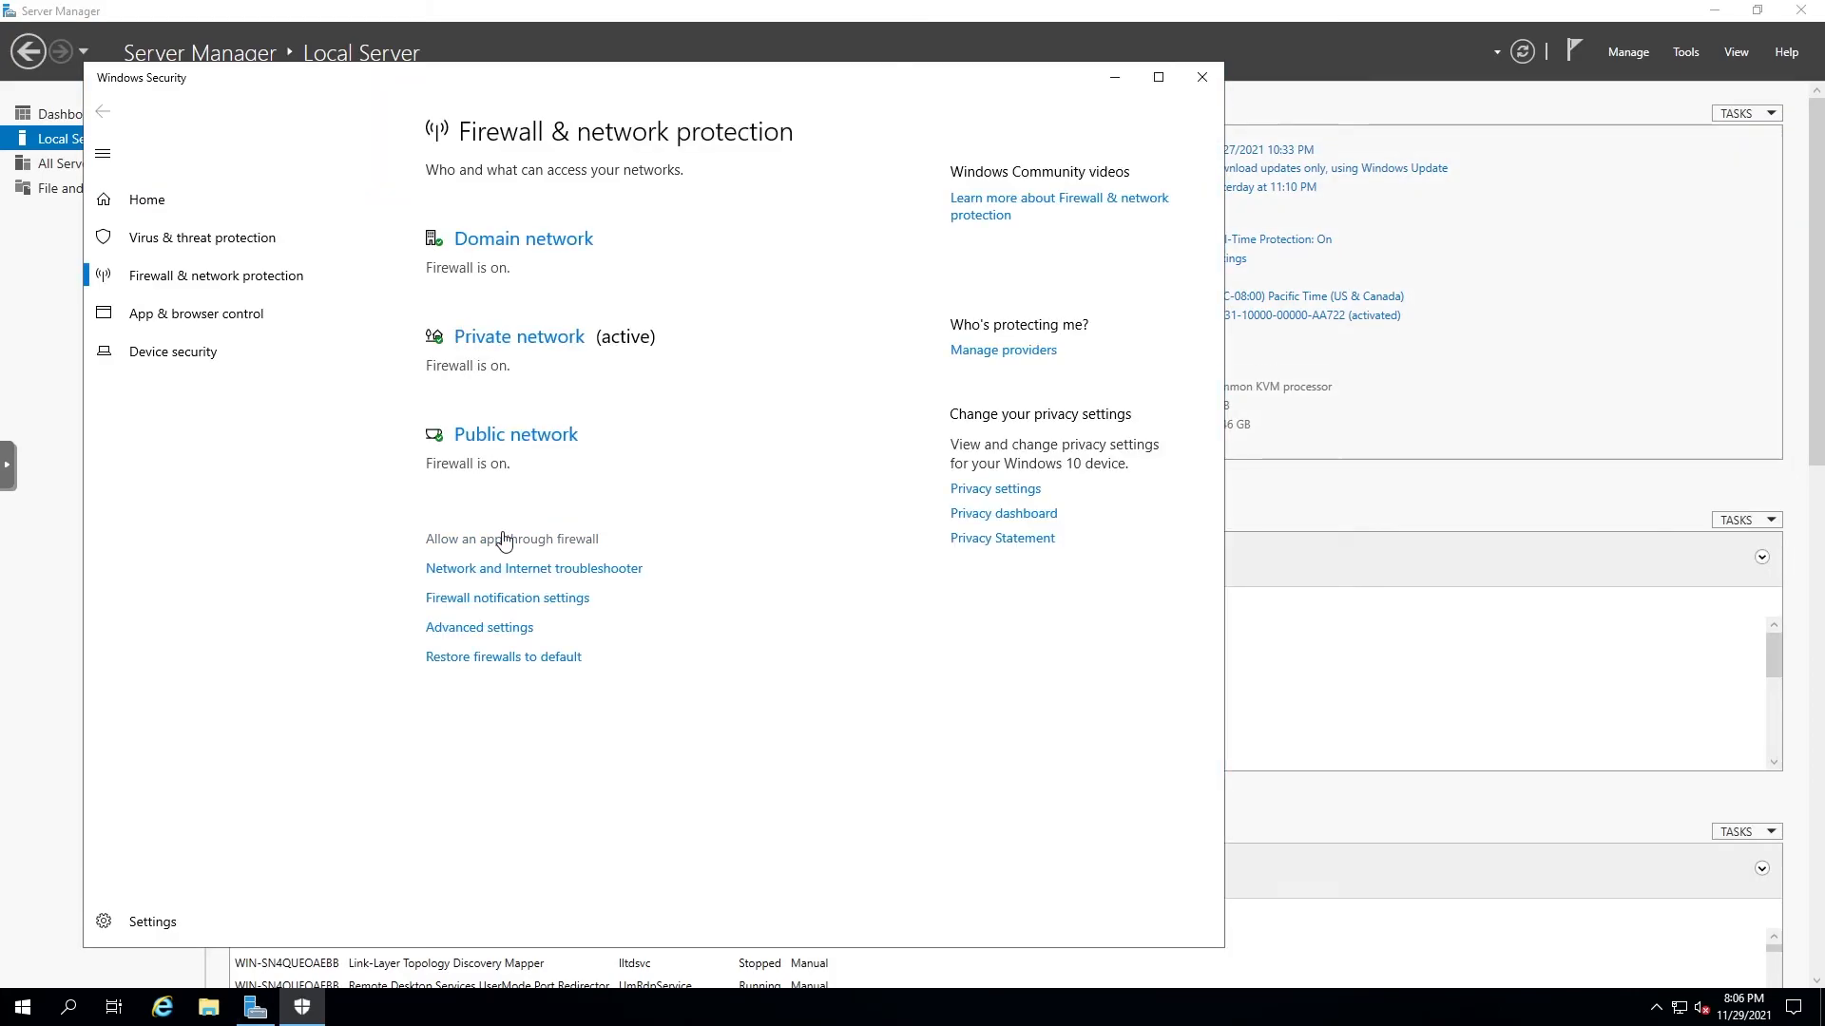
pyautogui.click(509, 539)
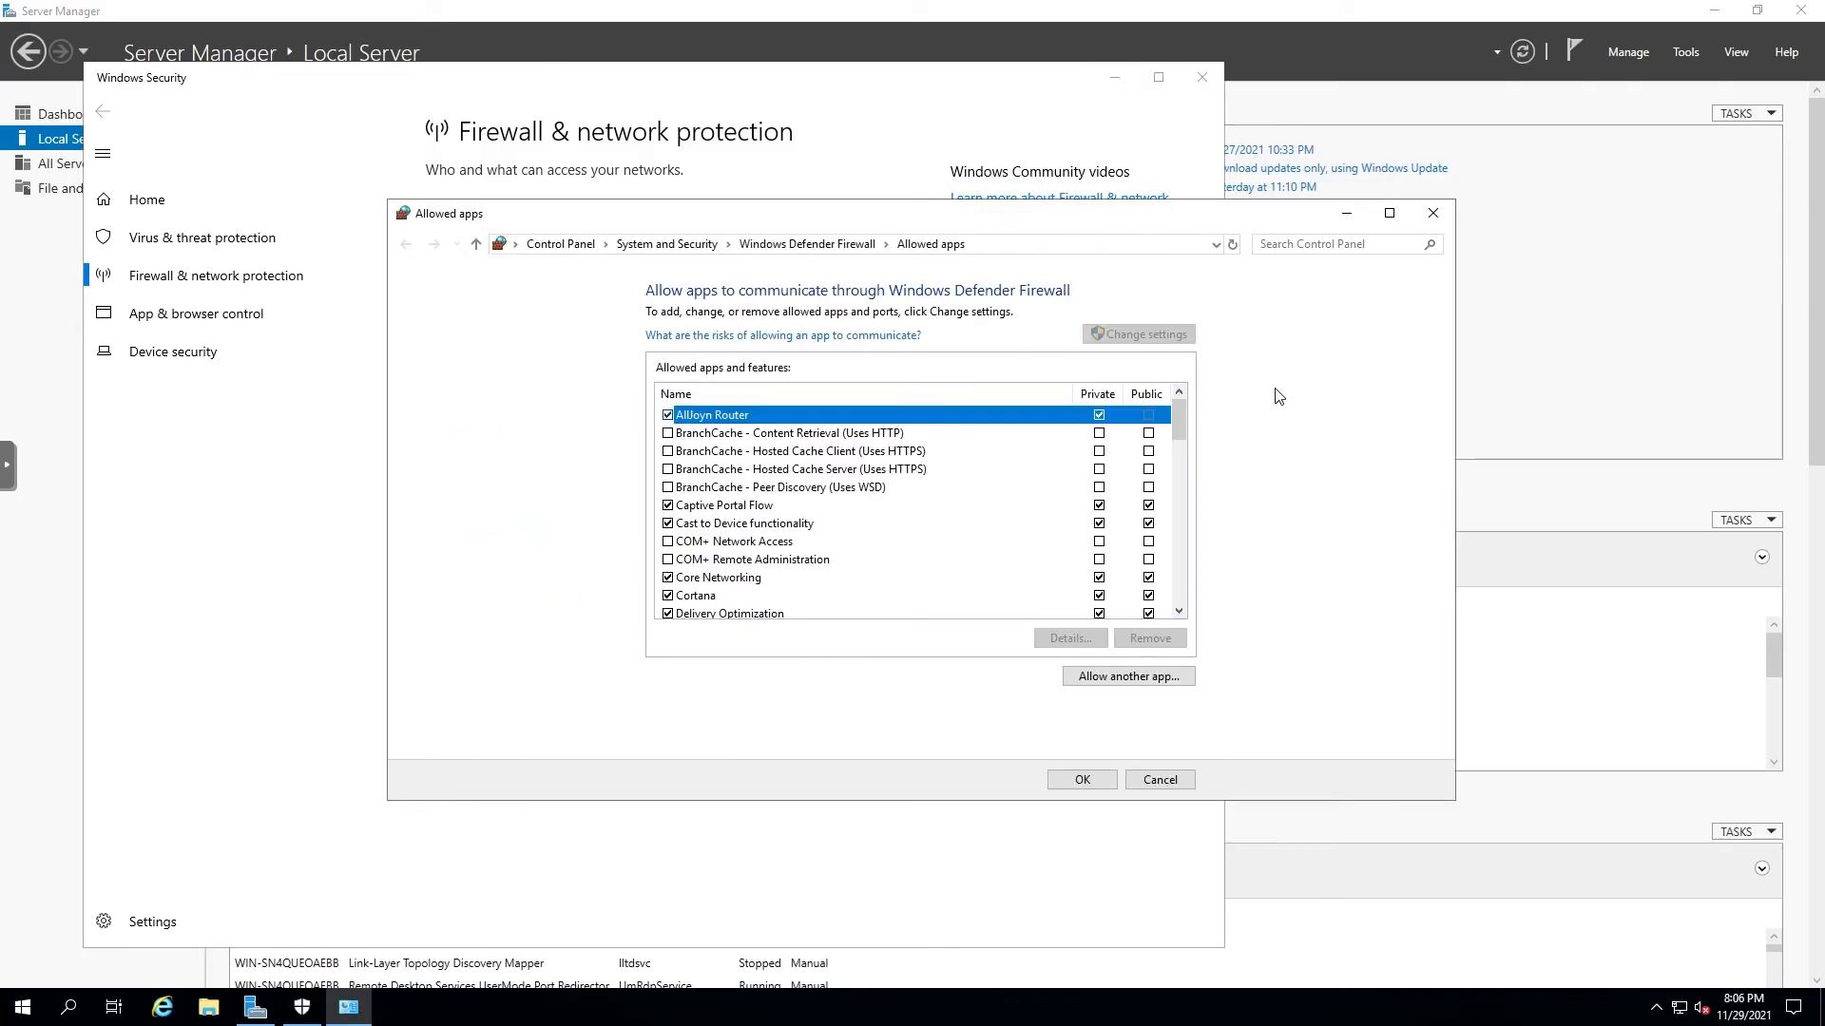
pyautogui.moveTo(1183, 419)
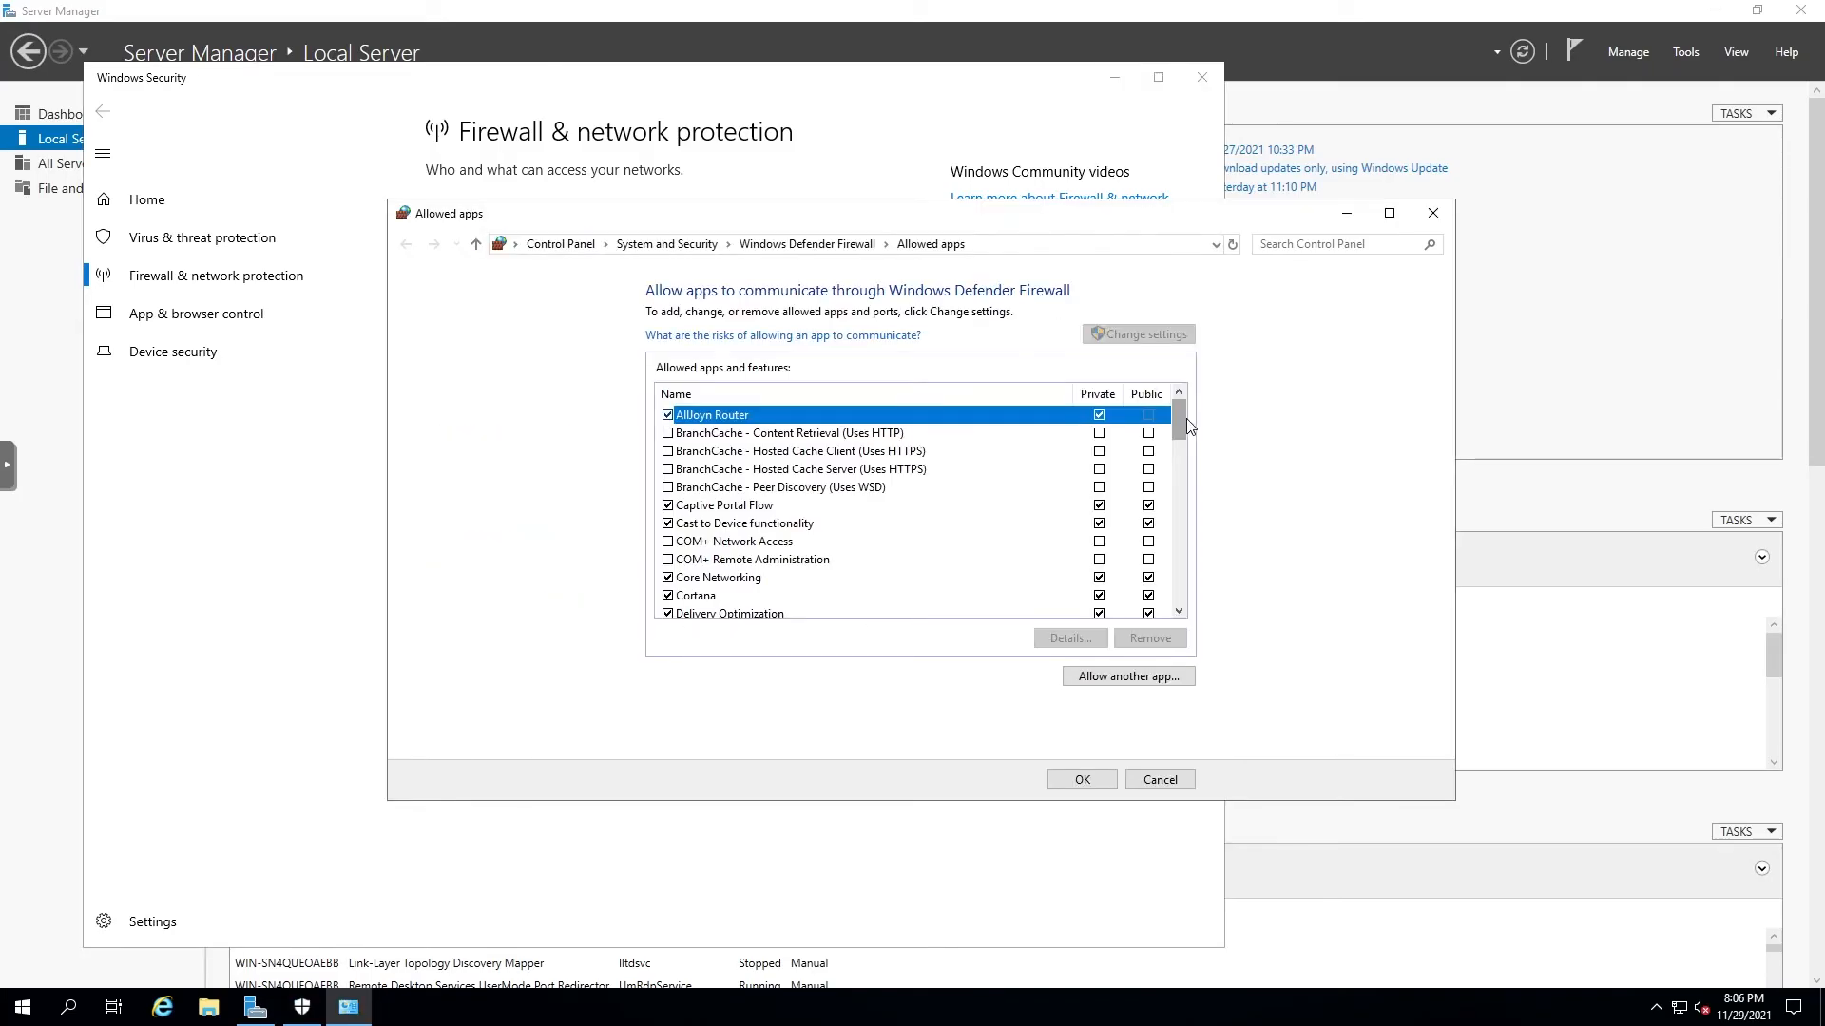
pyautogui.scroll(-3)
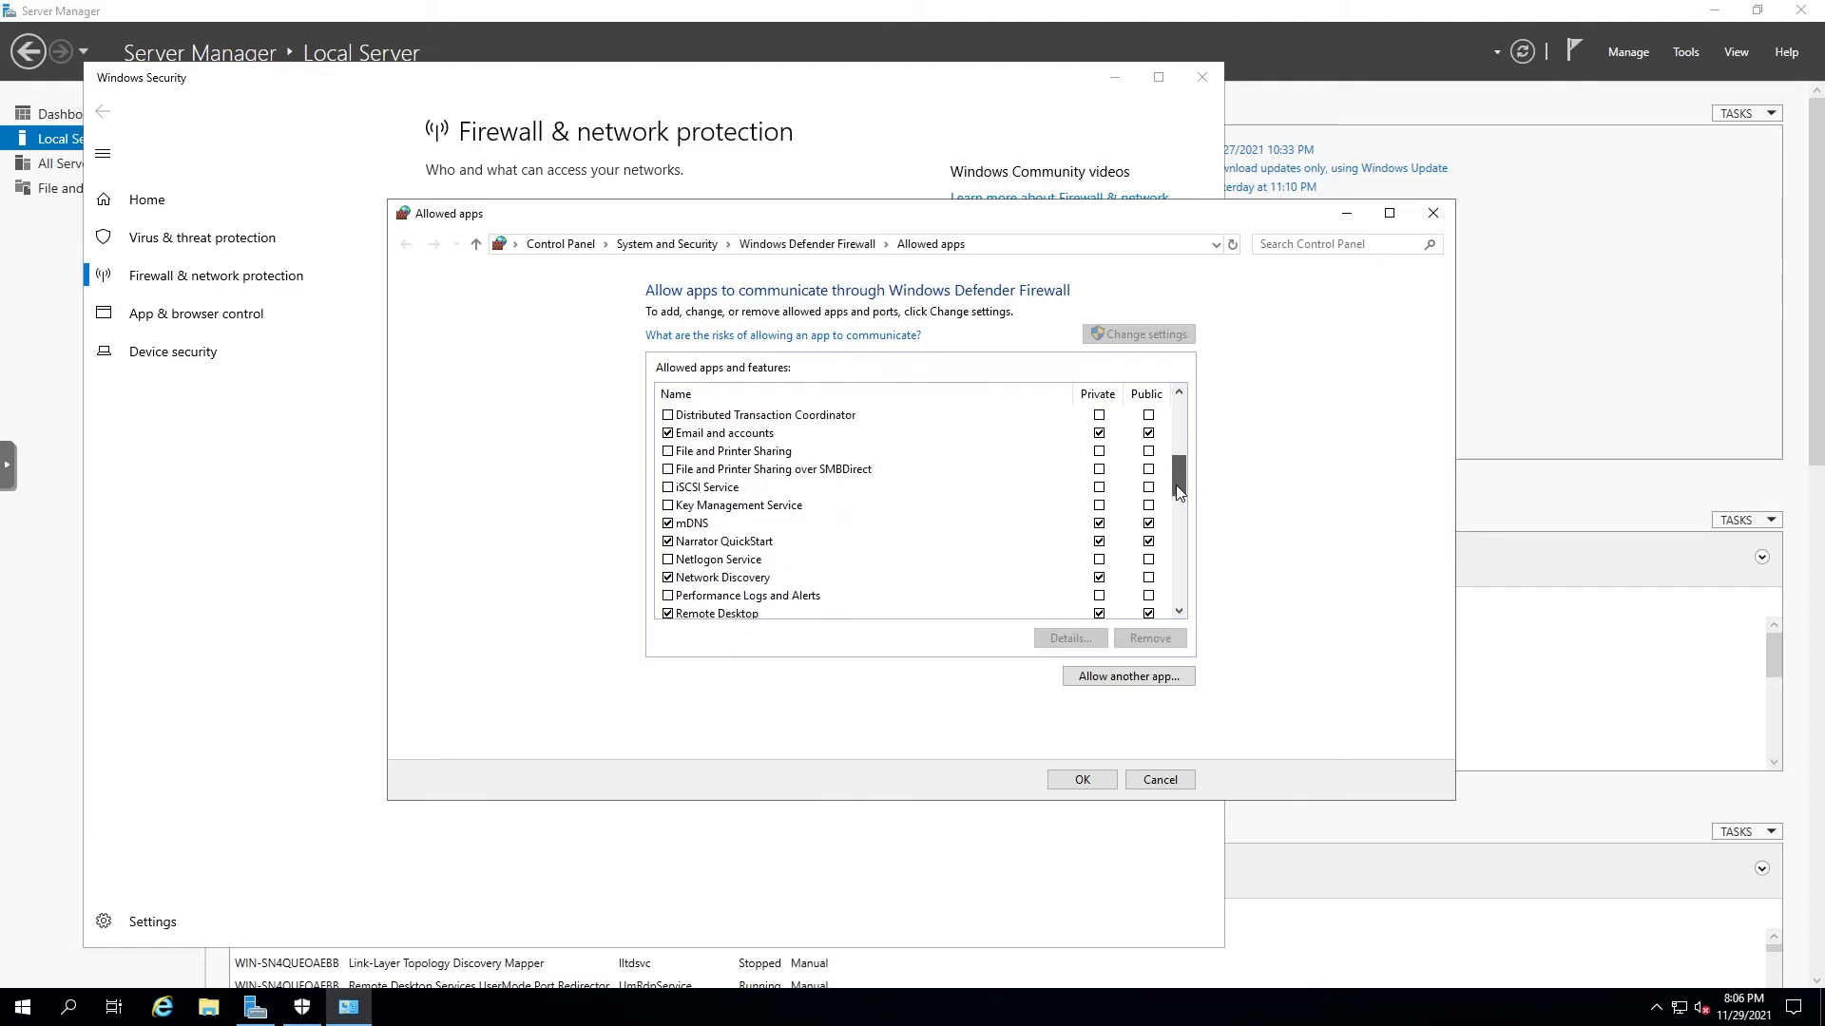
pyautogui.scroll(-3)
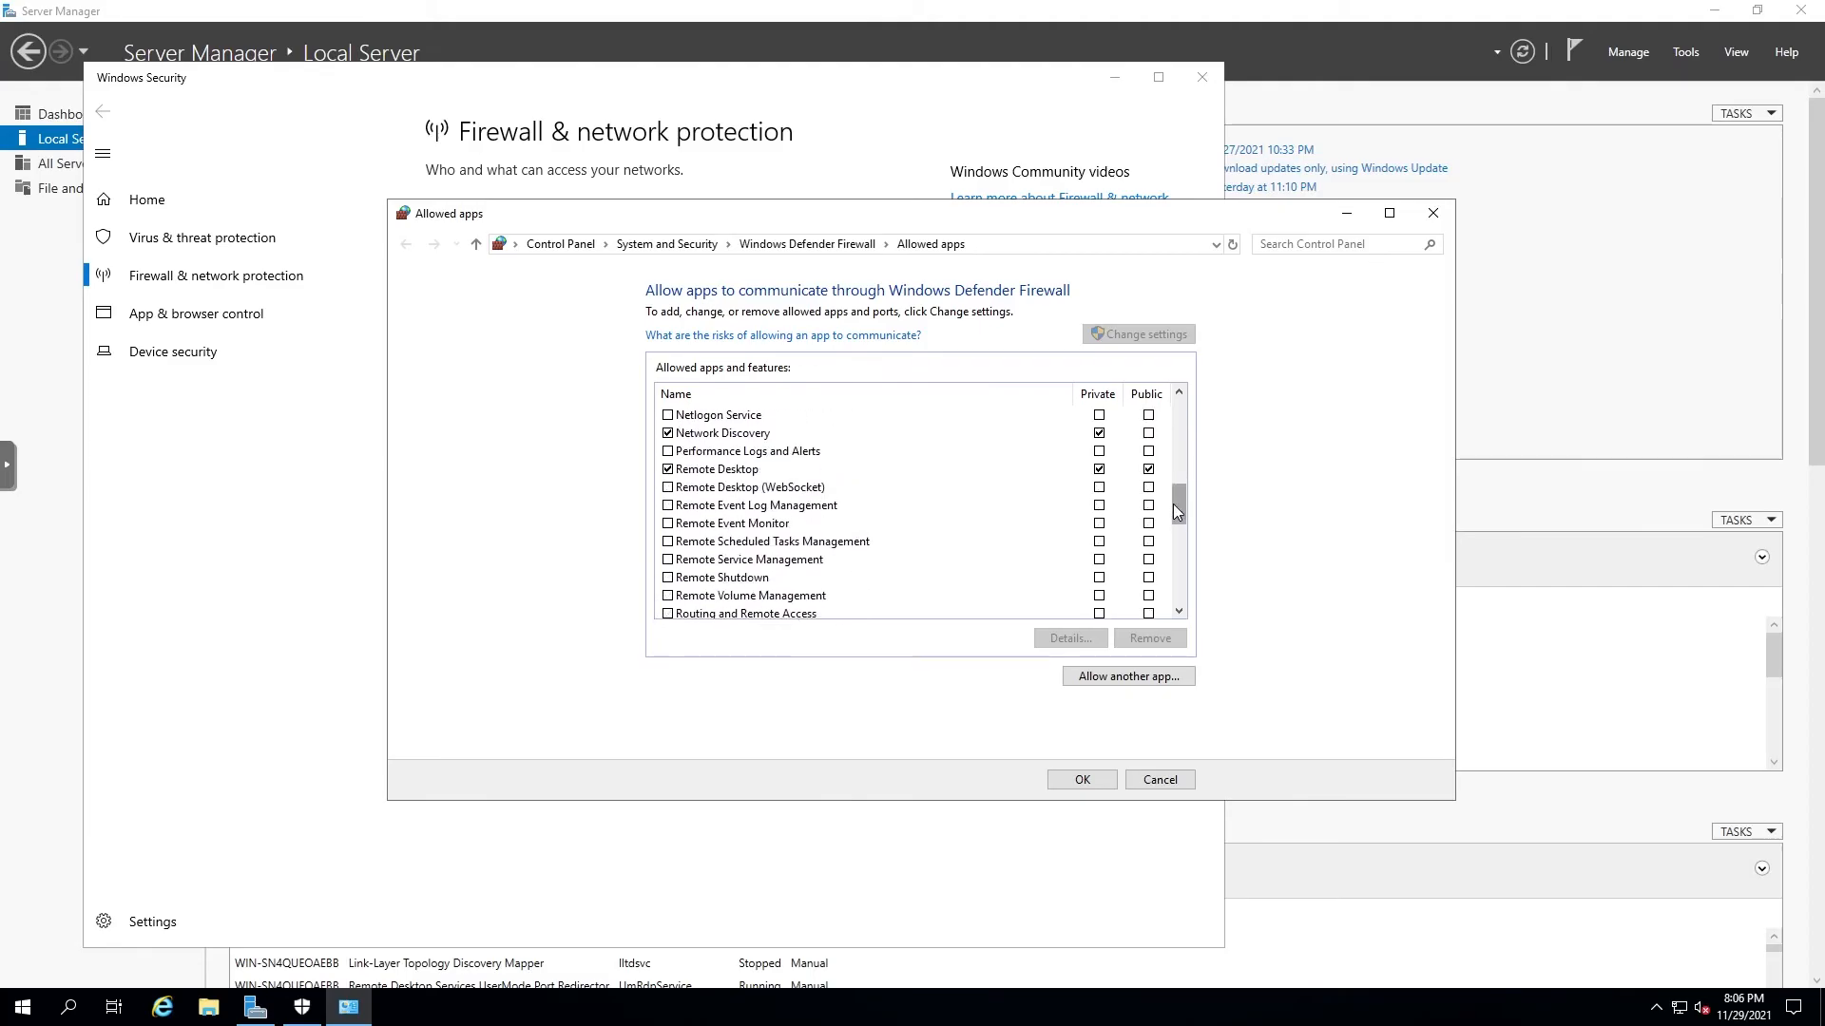
pyautogui.moveTo(1170, 561)
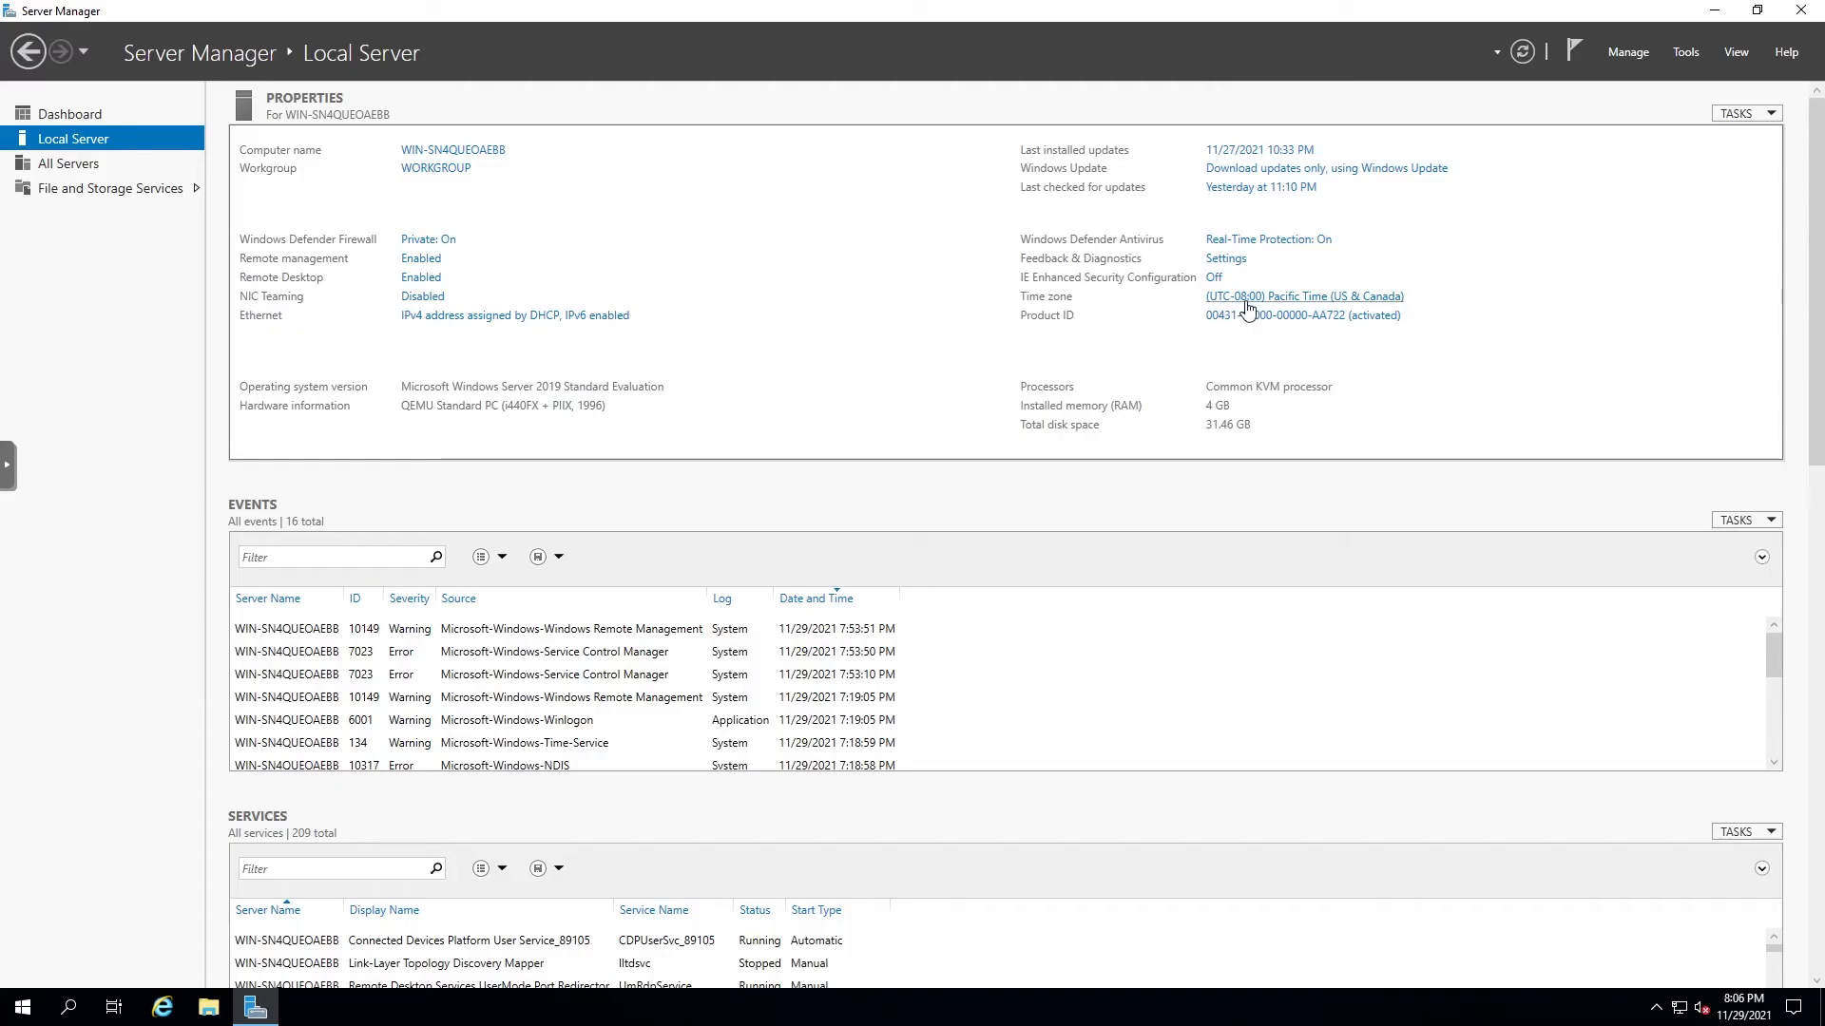
# Set the time zone to Central Time (US & Canada).
pyautogui.click(1303, 295)
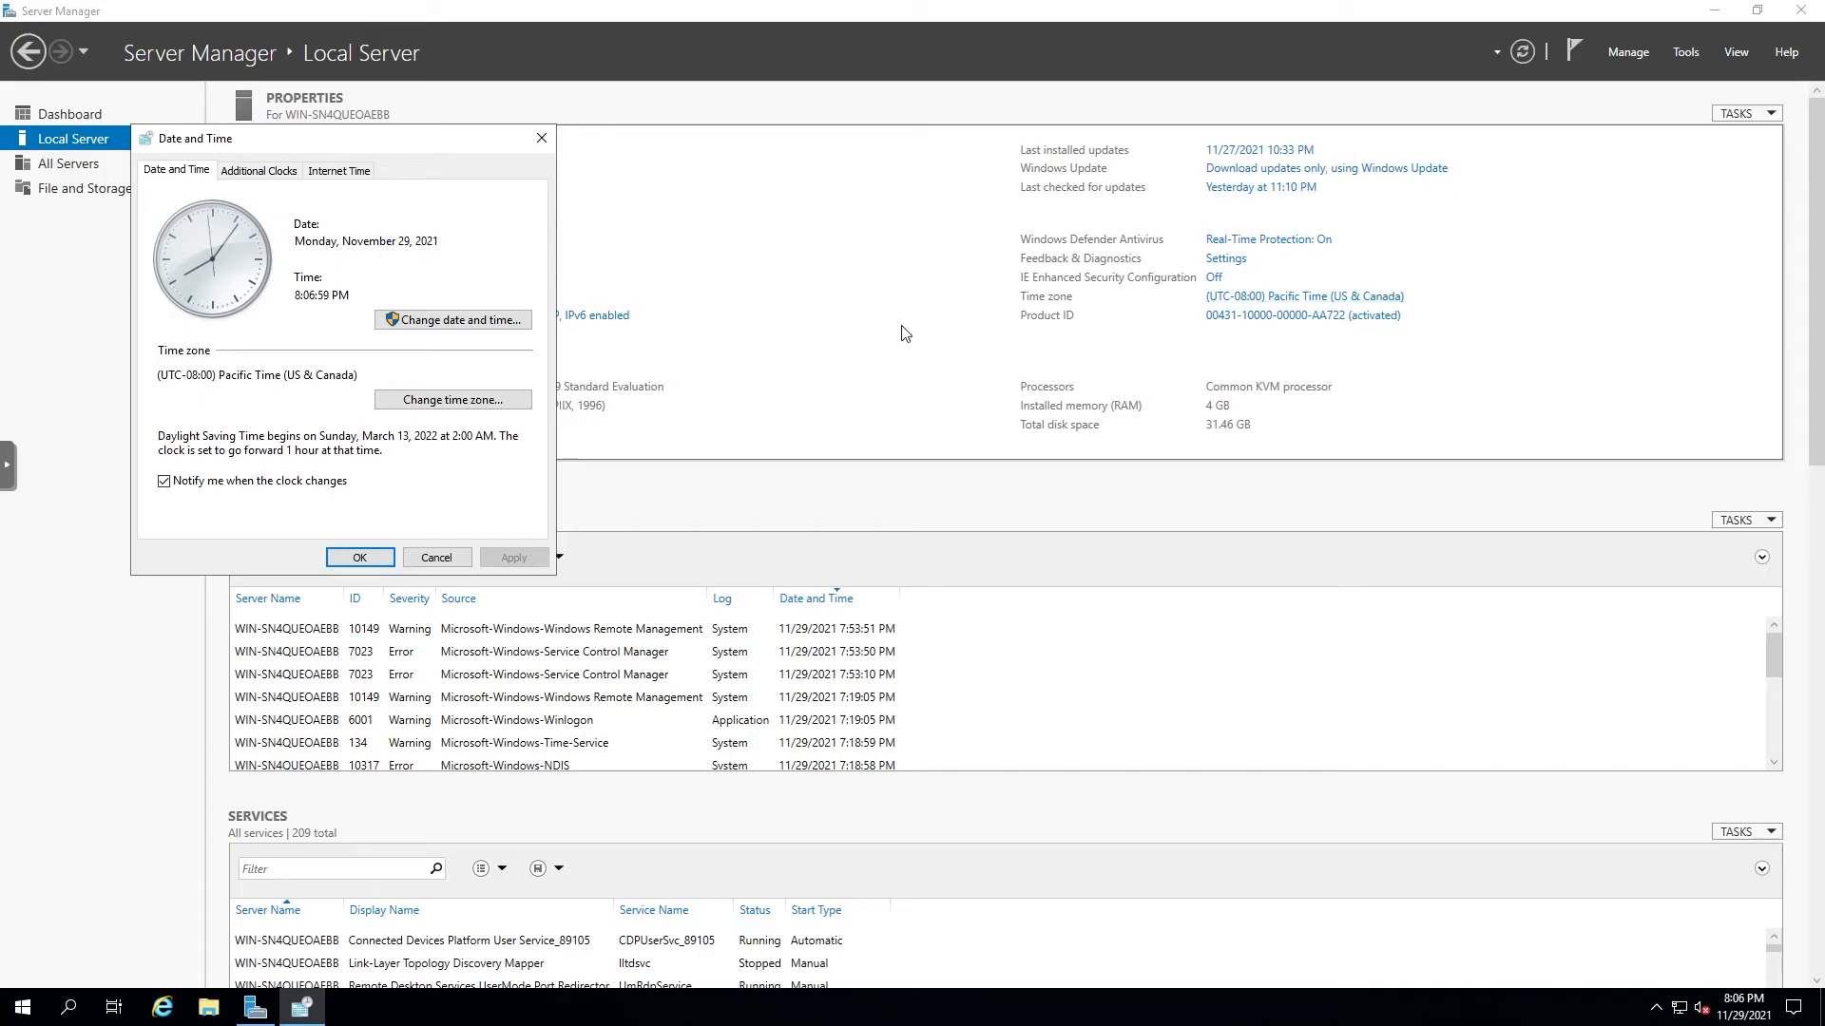
pyautogui.click(452, 399)
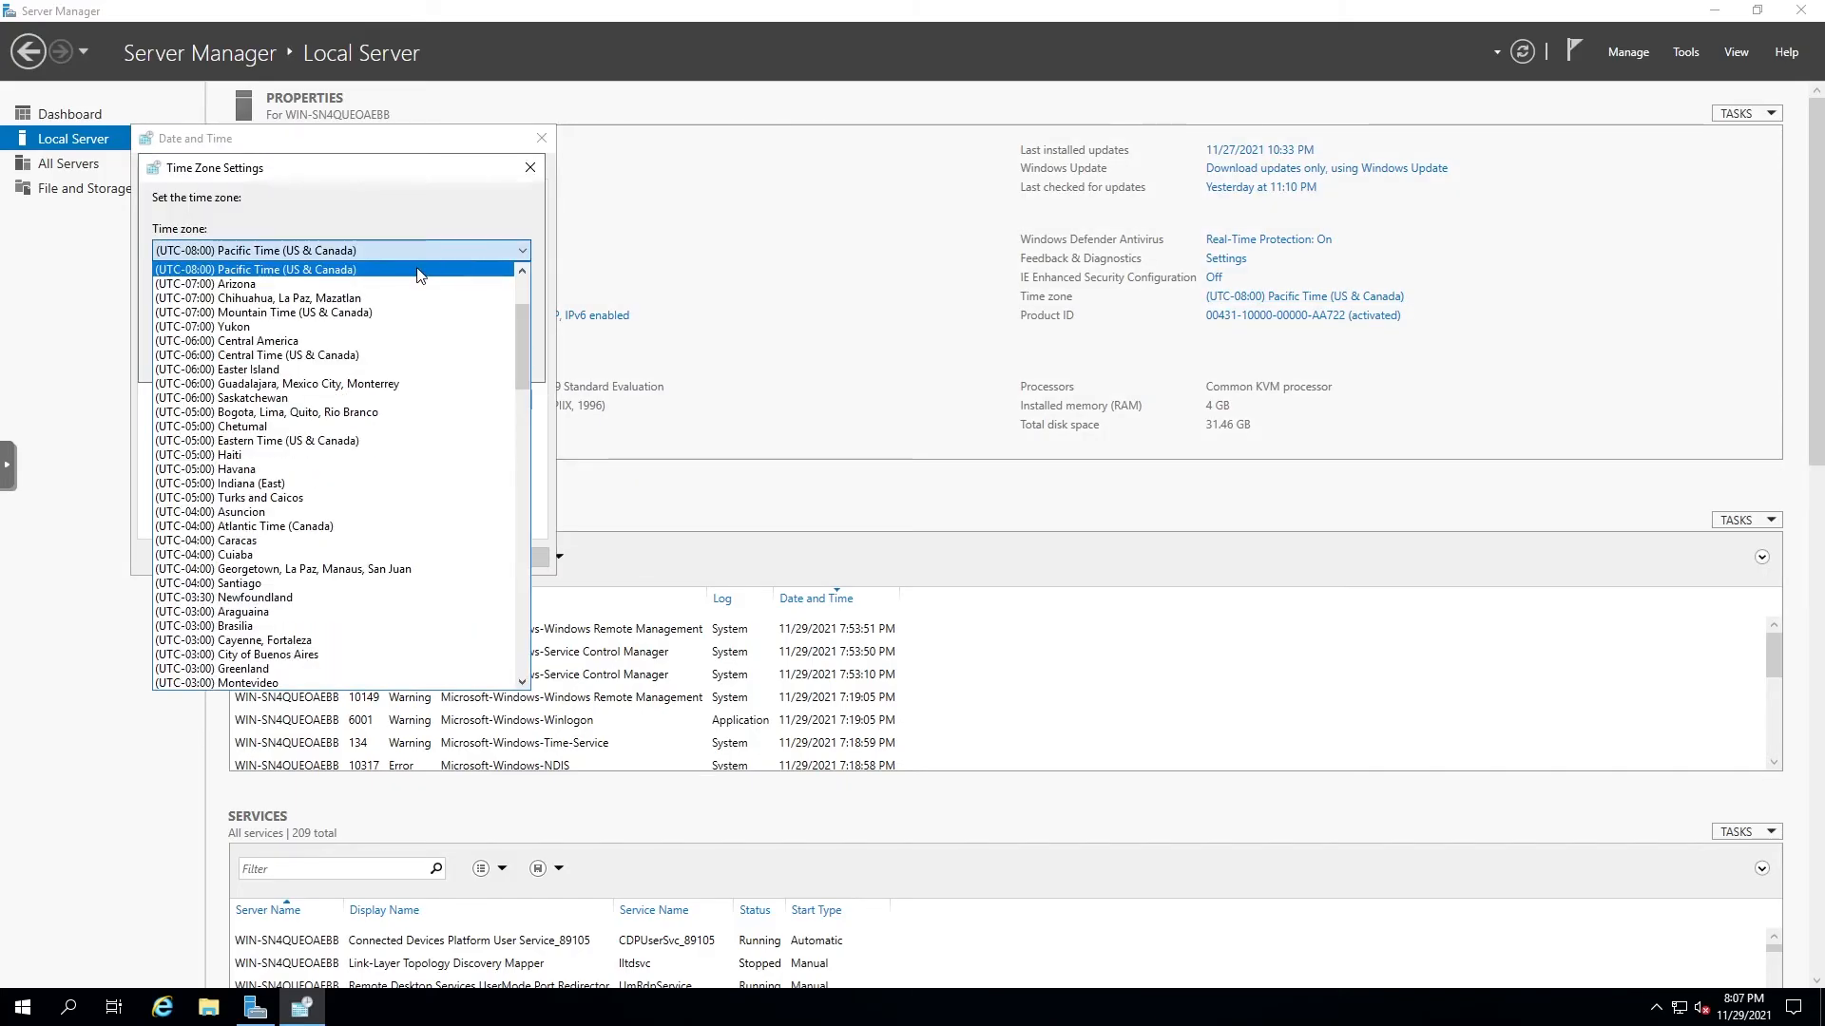
pyautogui.click(256, 355)
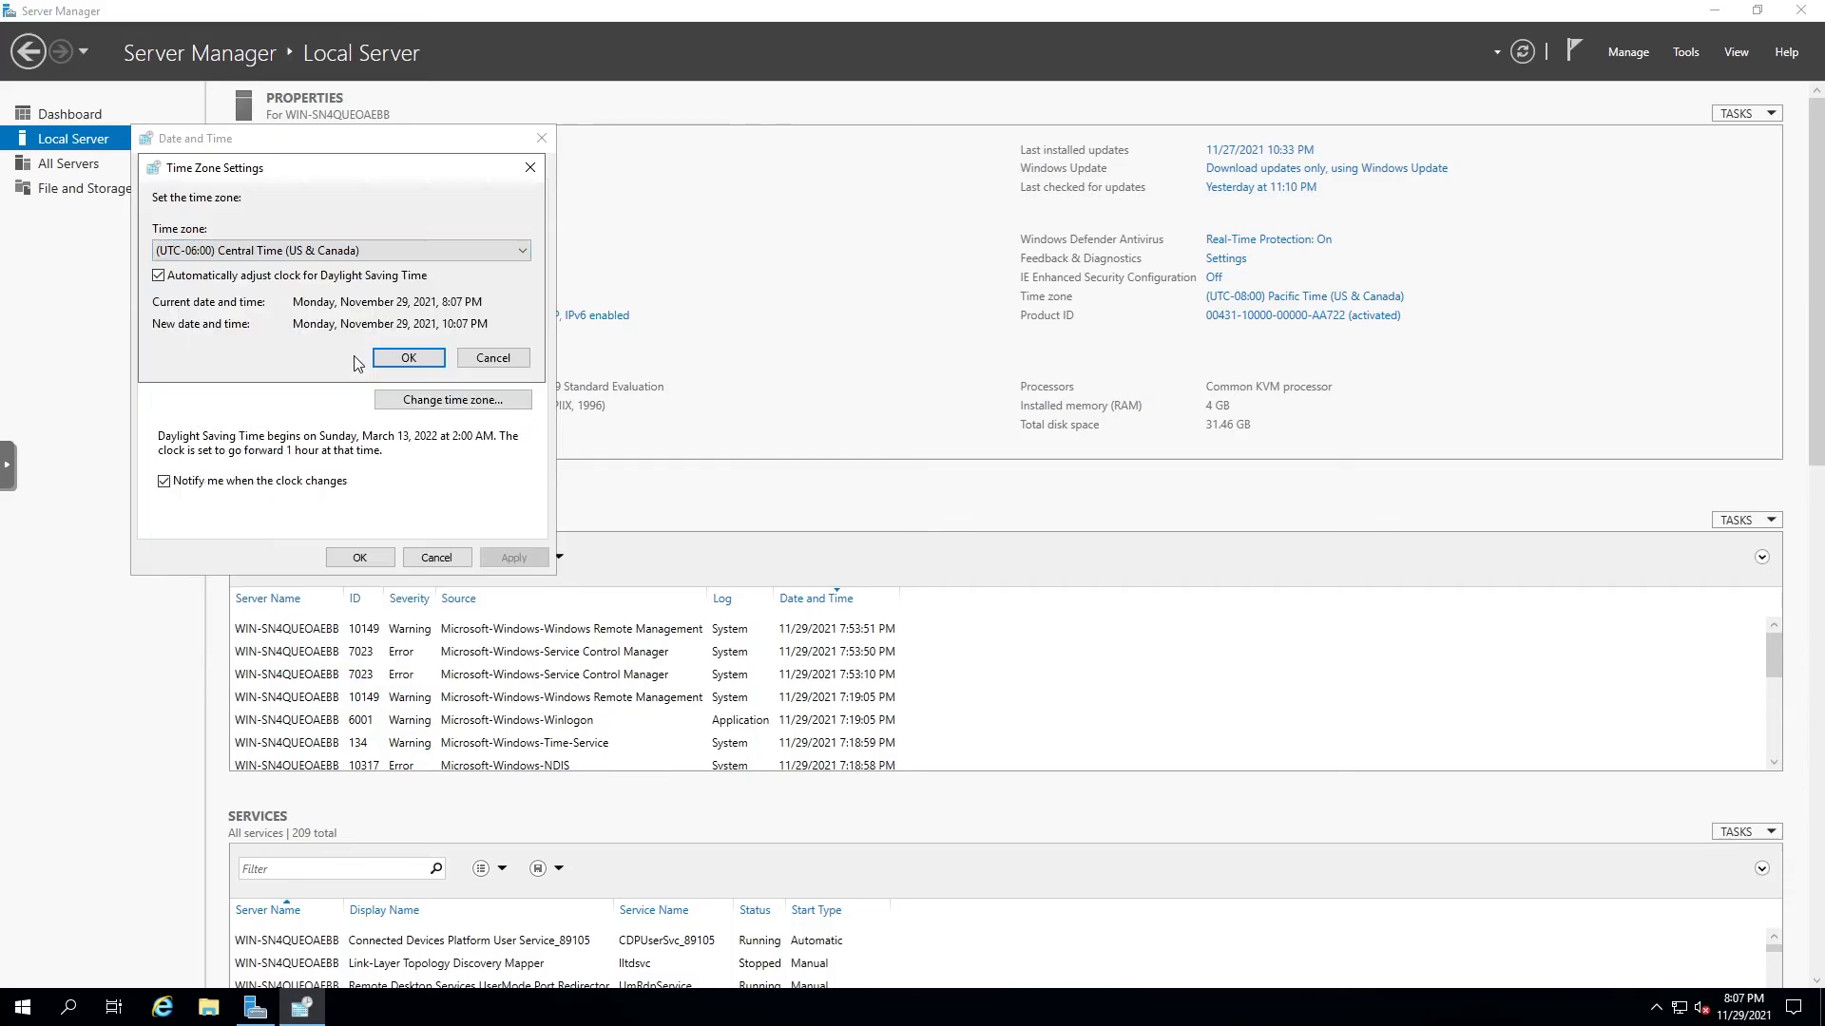
pyautogui.click(408, 357)
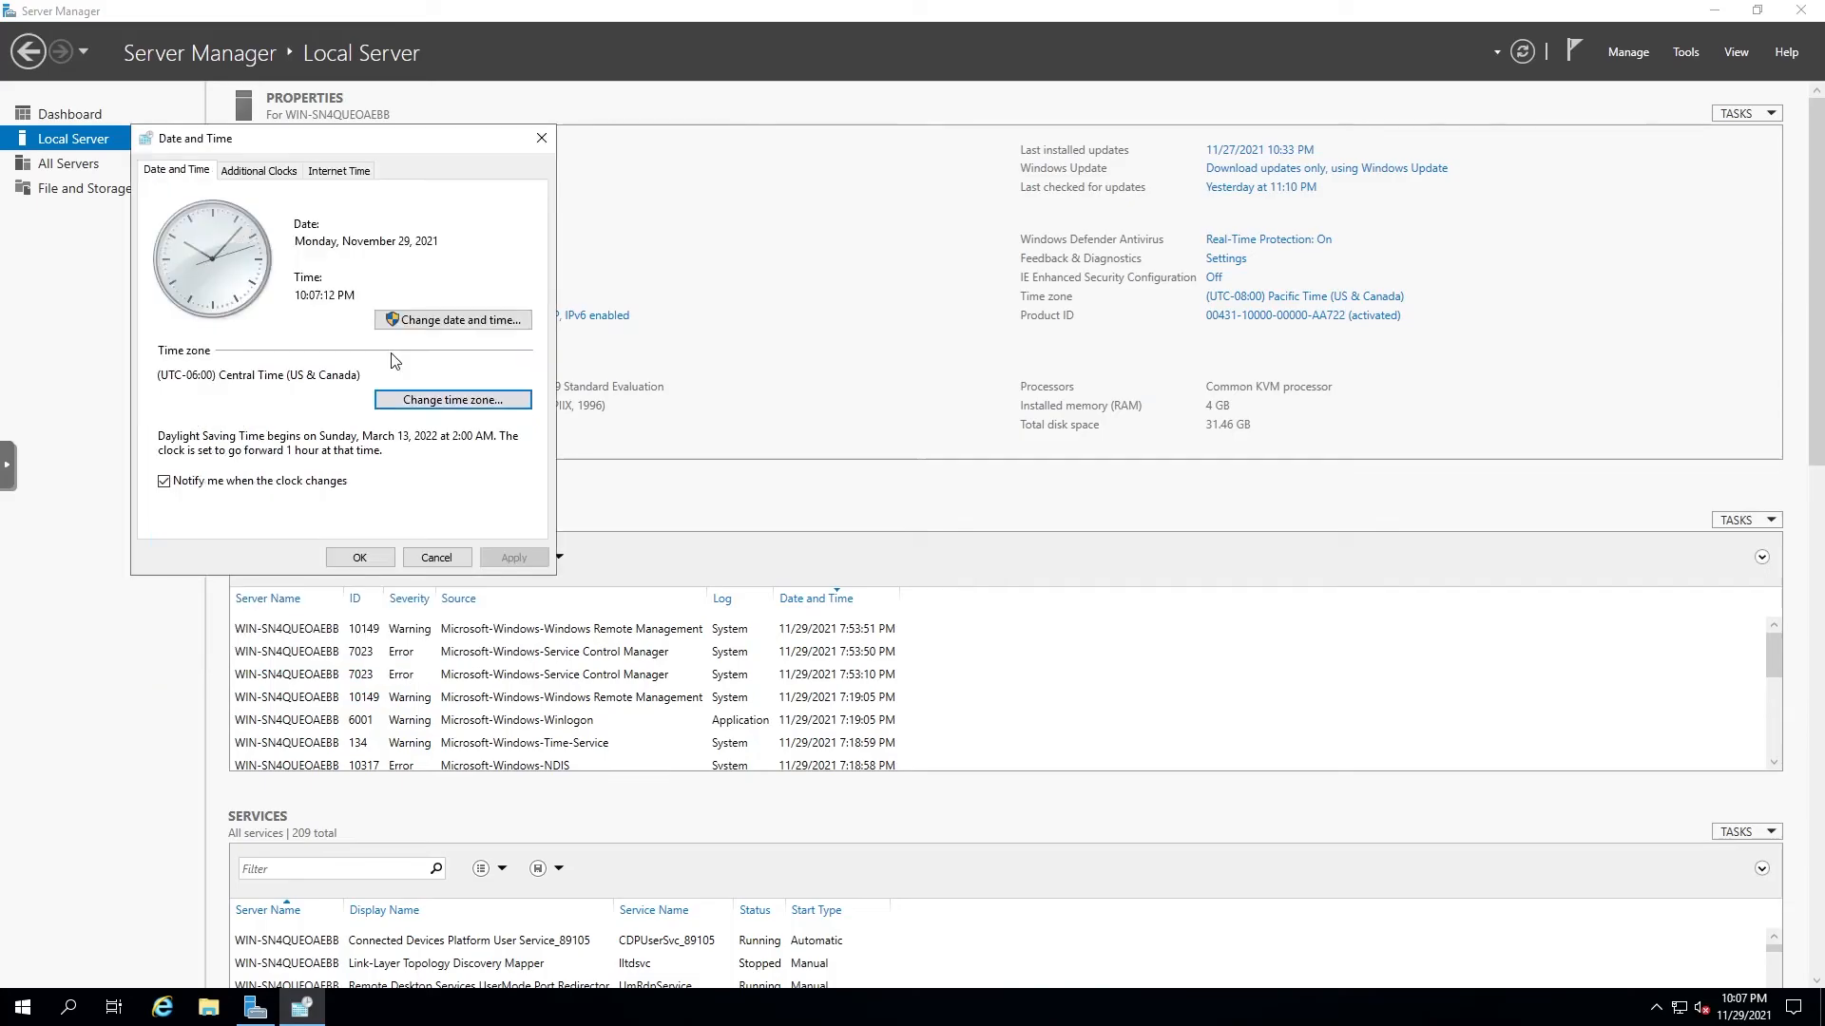
# Synchronize the clock with time.windows.com and close Date and Time.
pyautogui.click(338, 170)
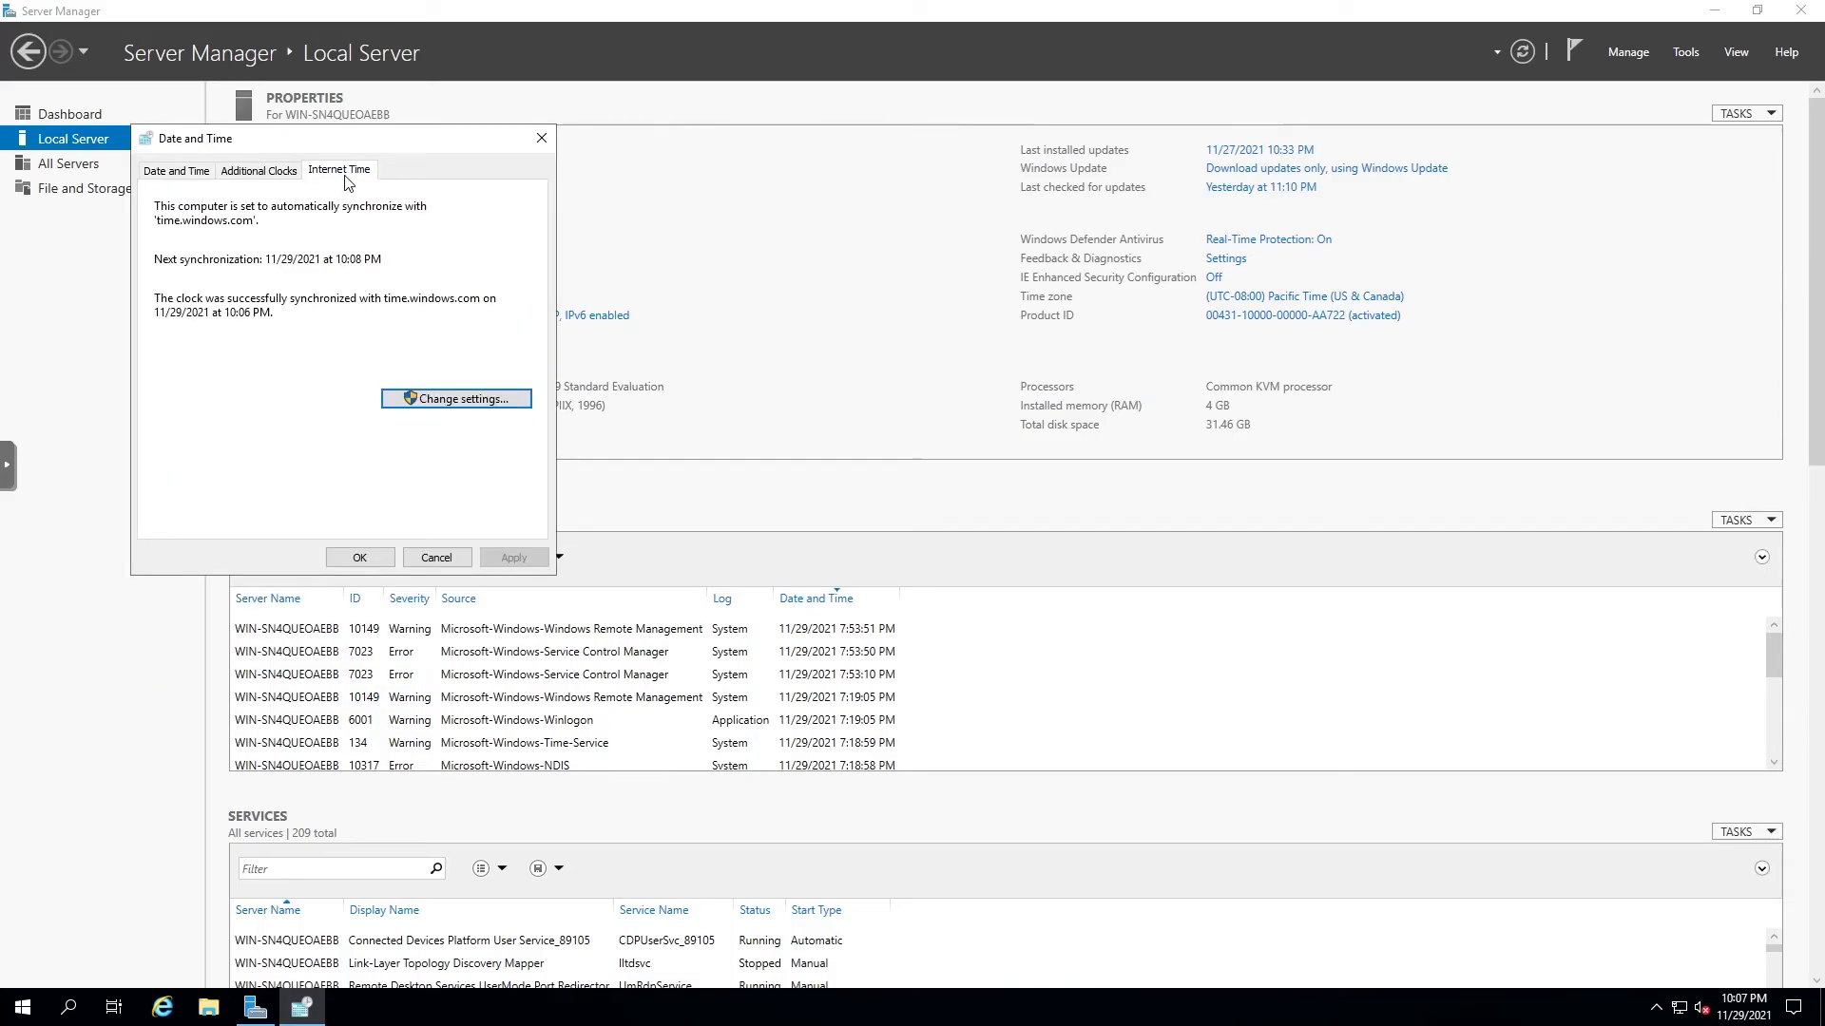
pyautogui.click(455, 398)
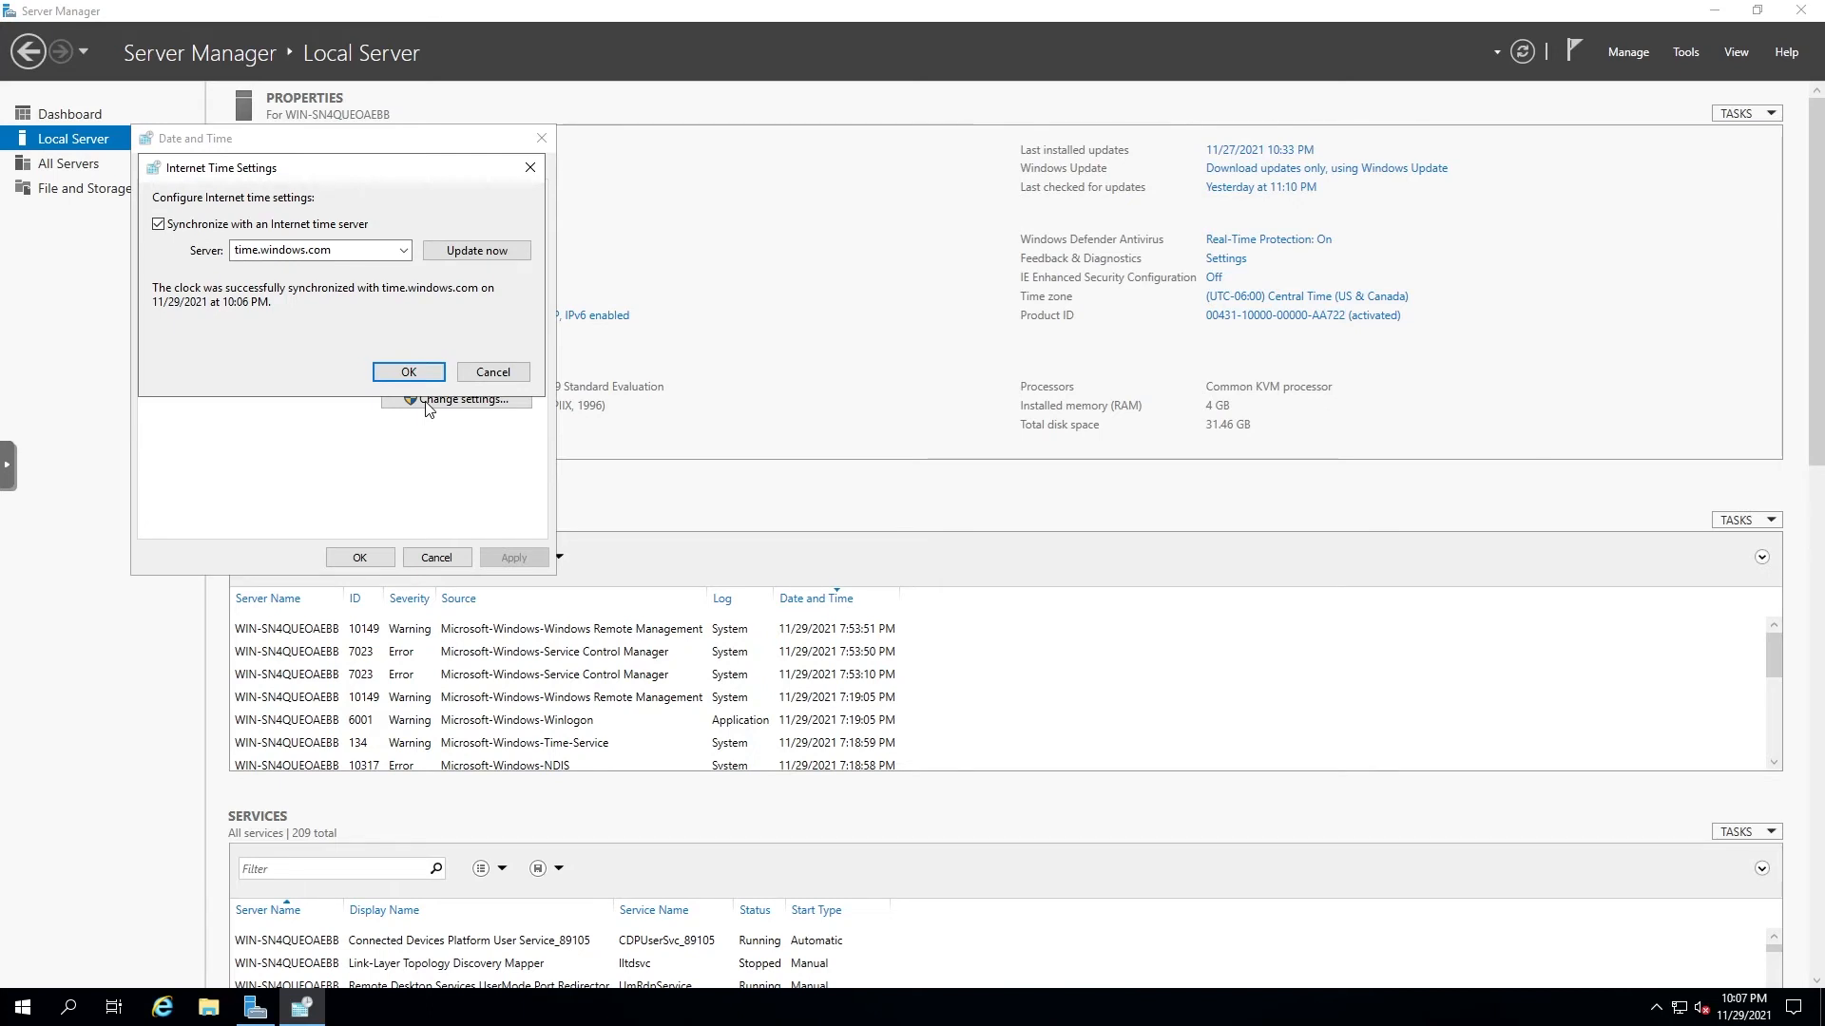
pyautogui.moveTo(460, 287)
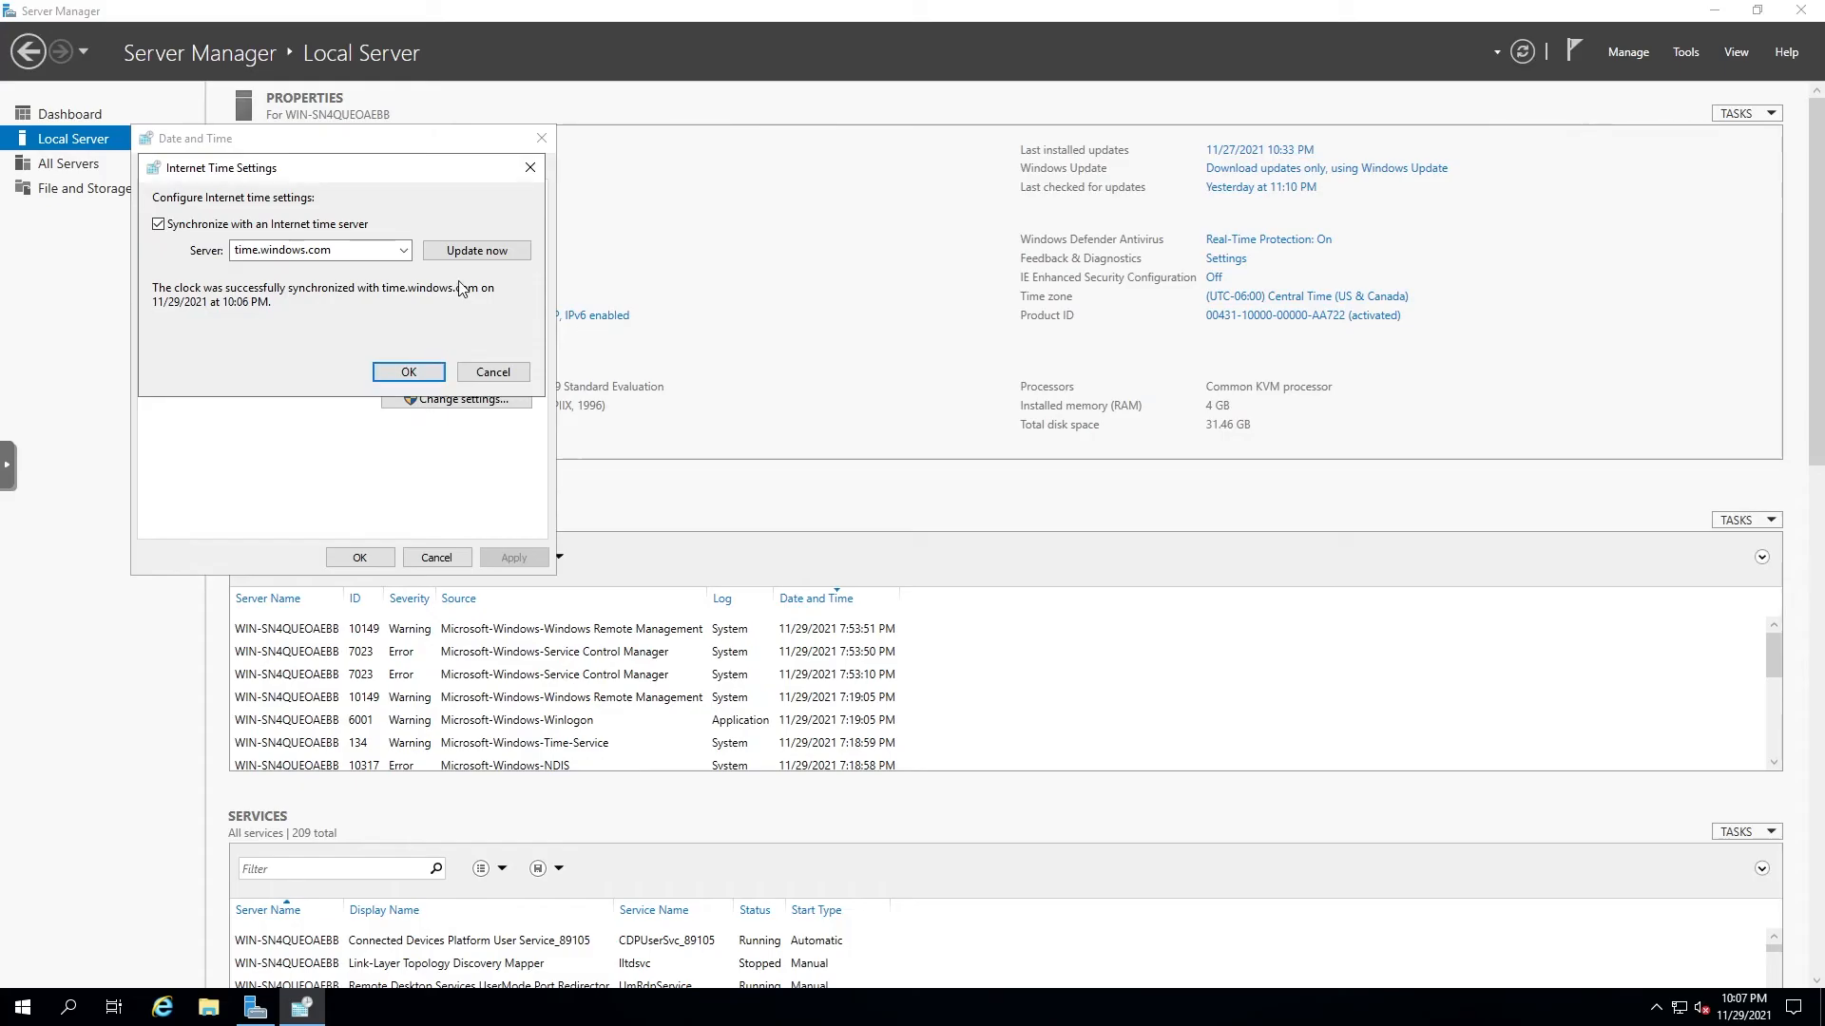
pyautogui.click(476, 250)
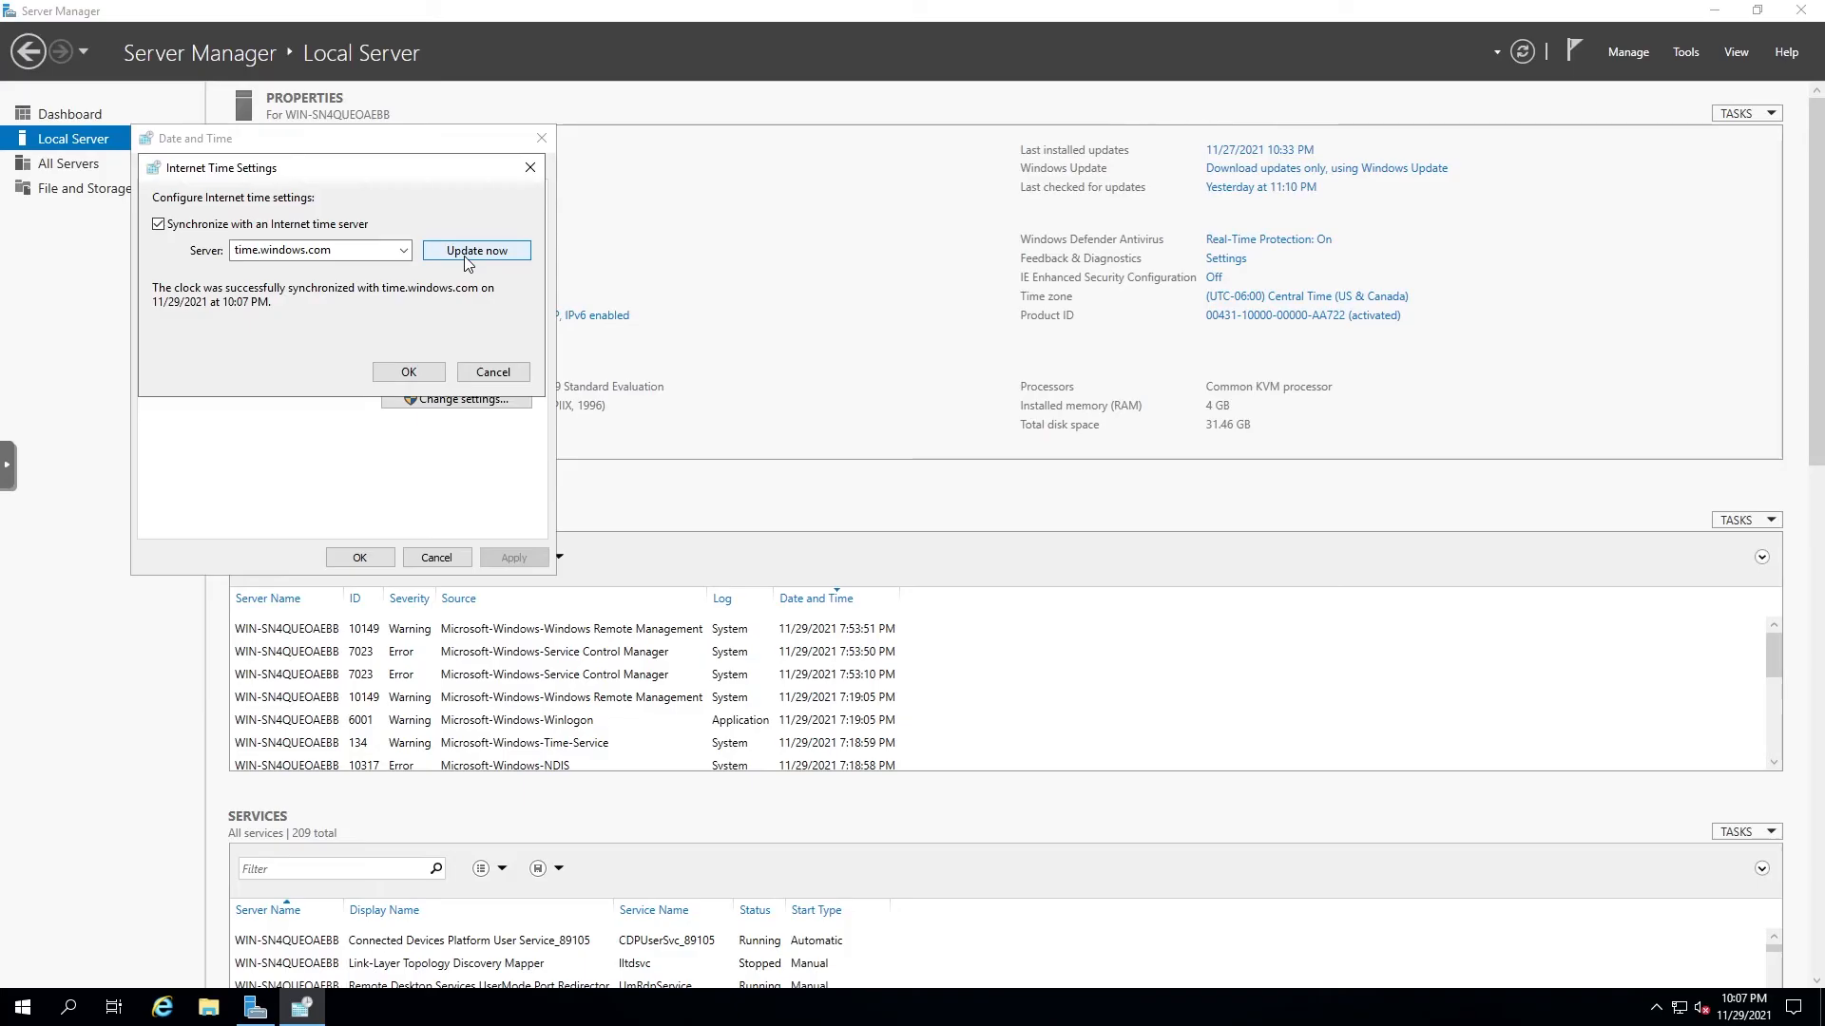
pyautogui.click(408, 371)
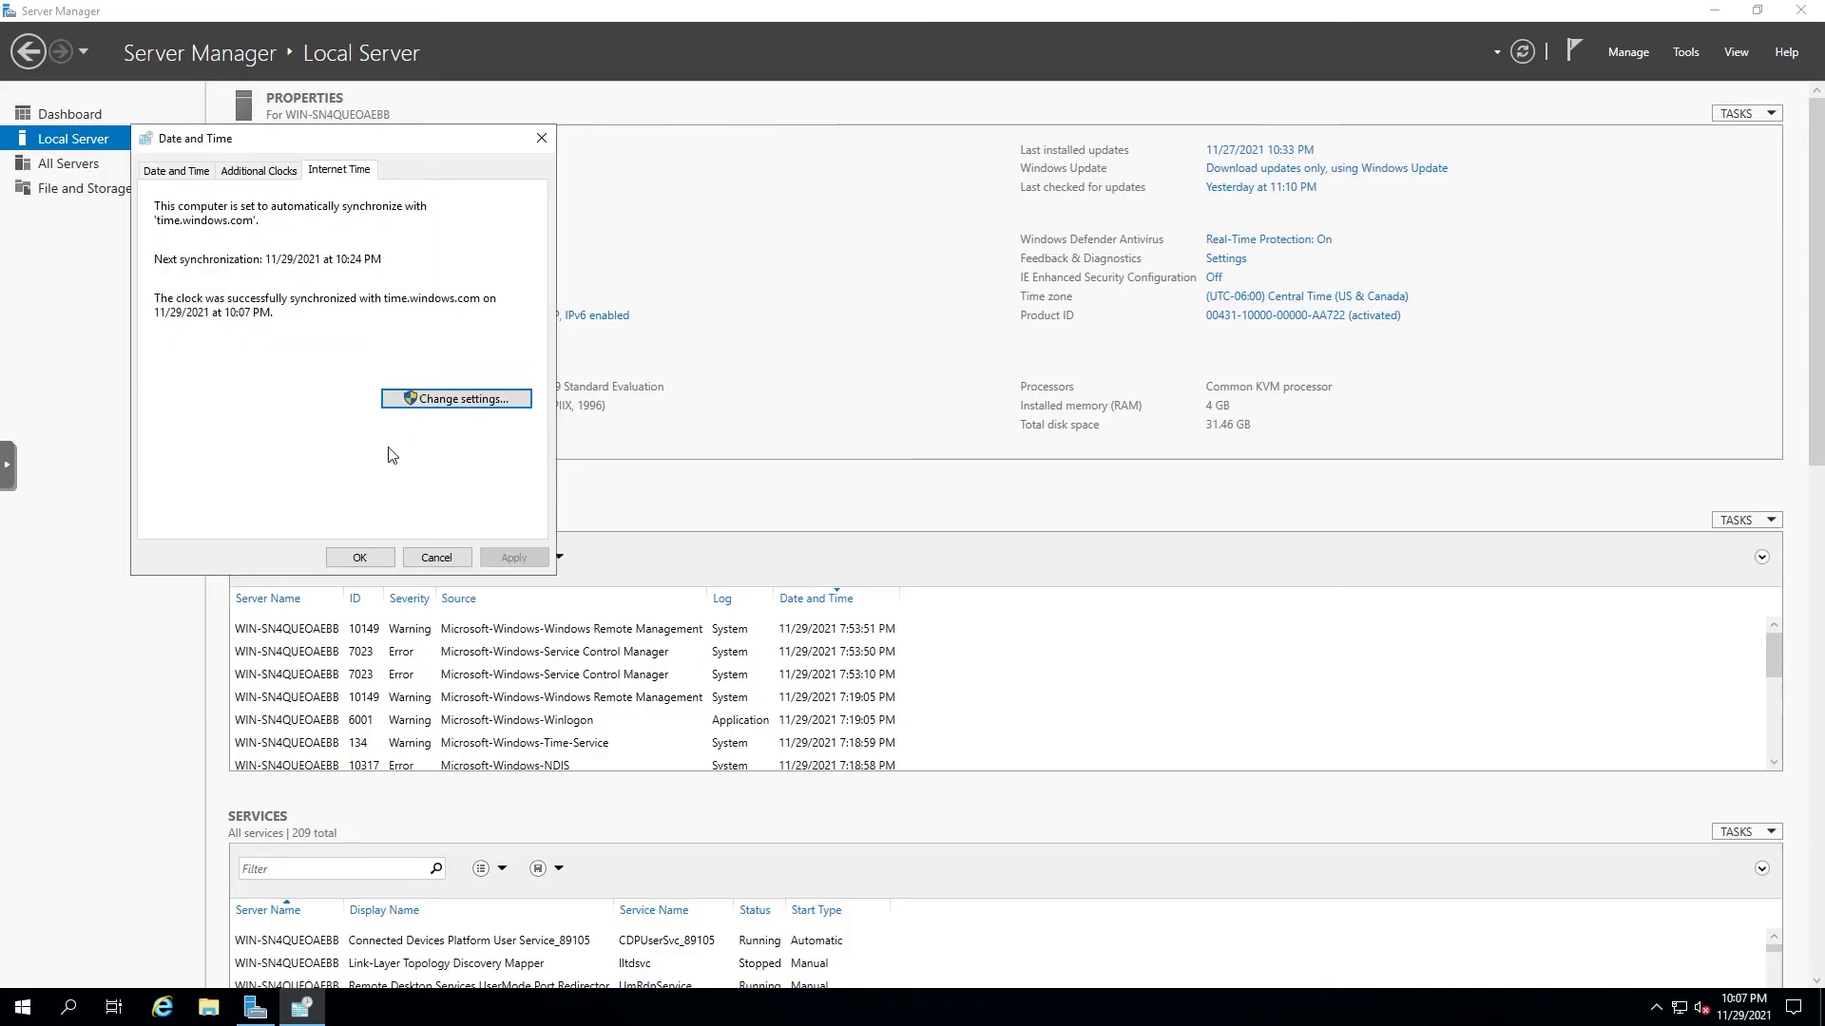
pyautogui.click(358, 558)
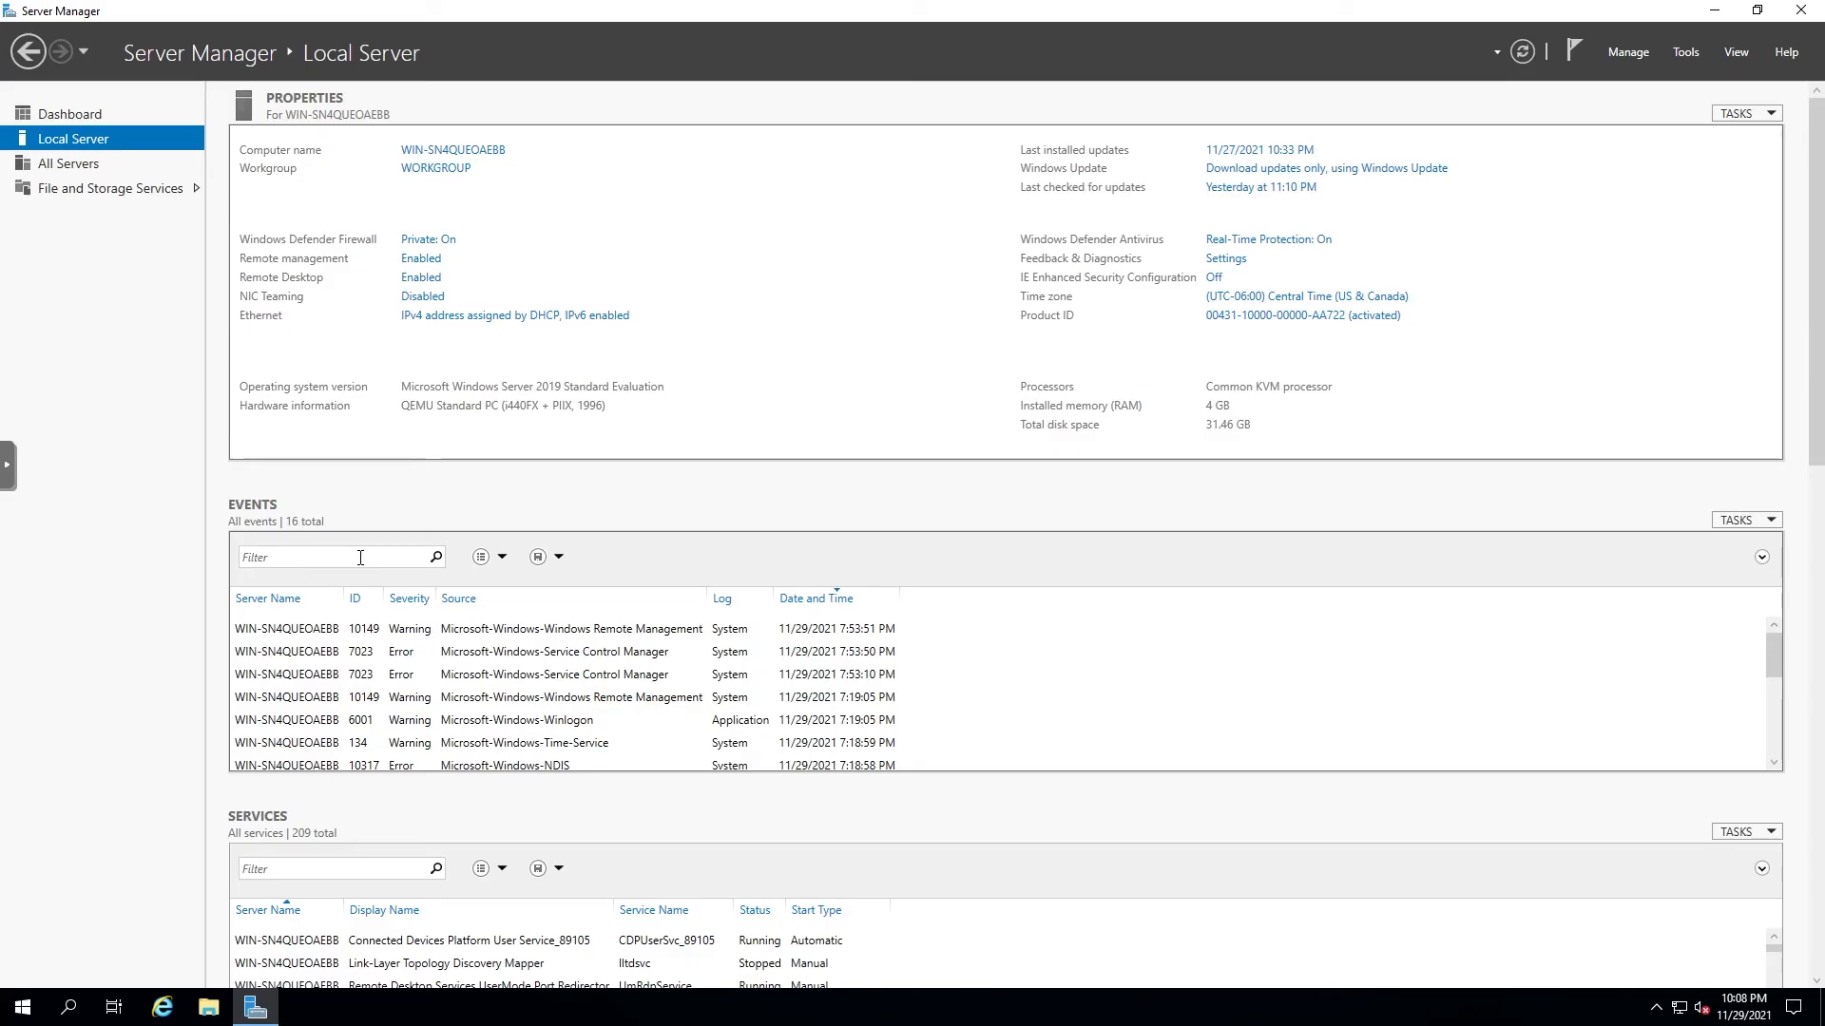
pyautogui.moveTo(323, 367)
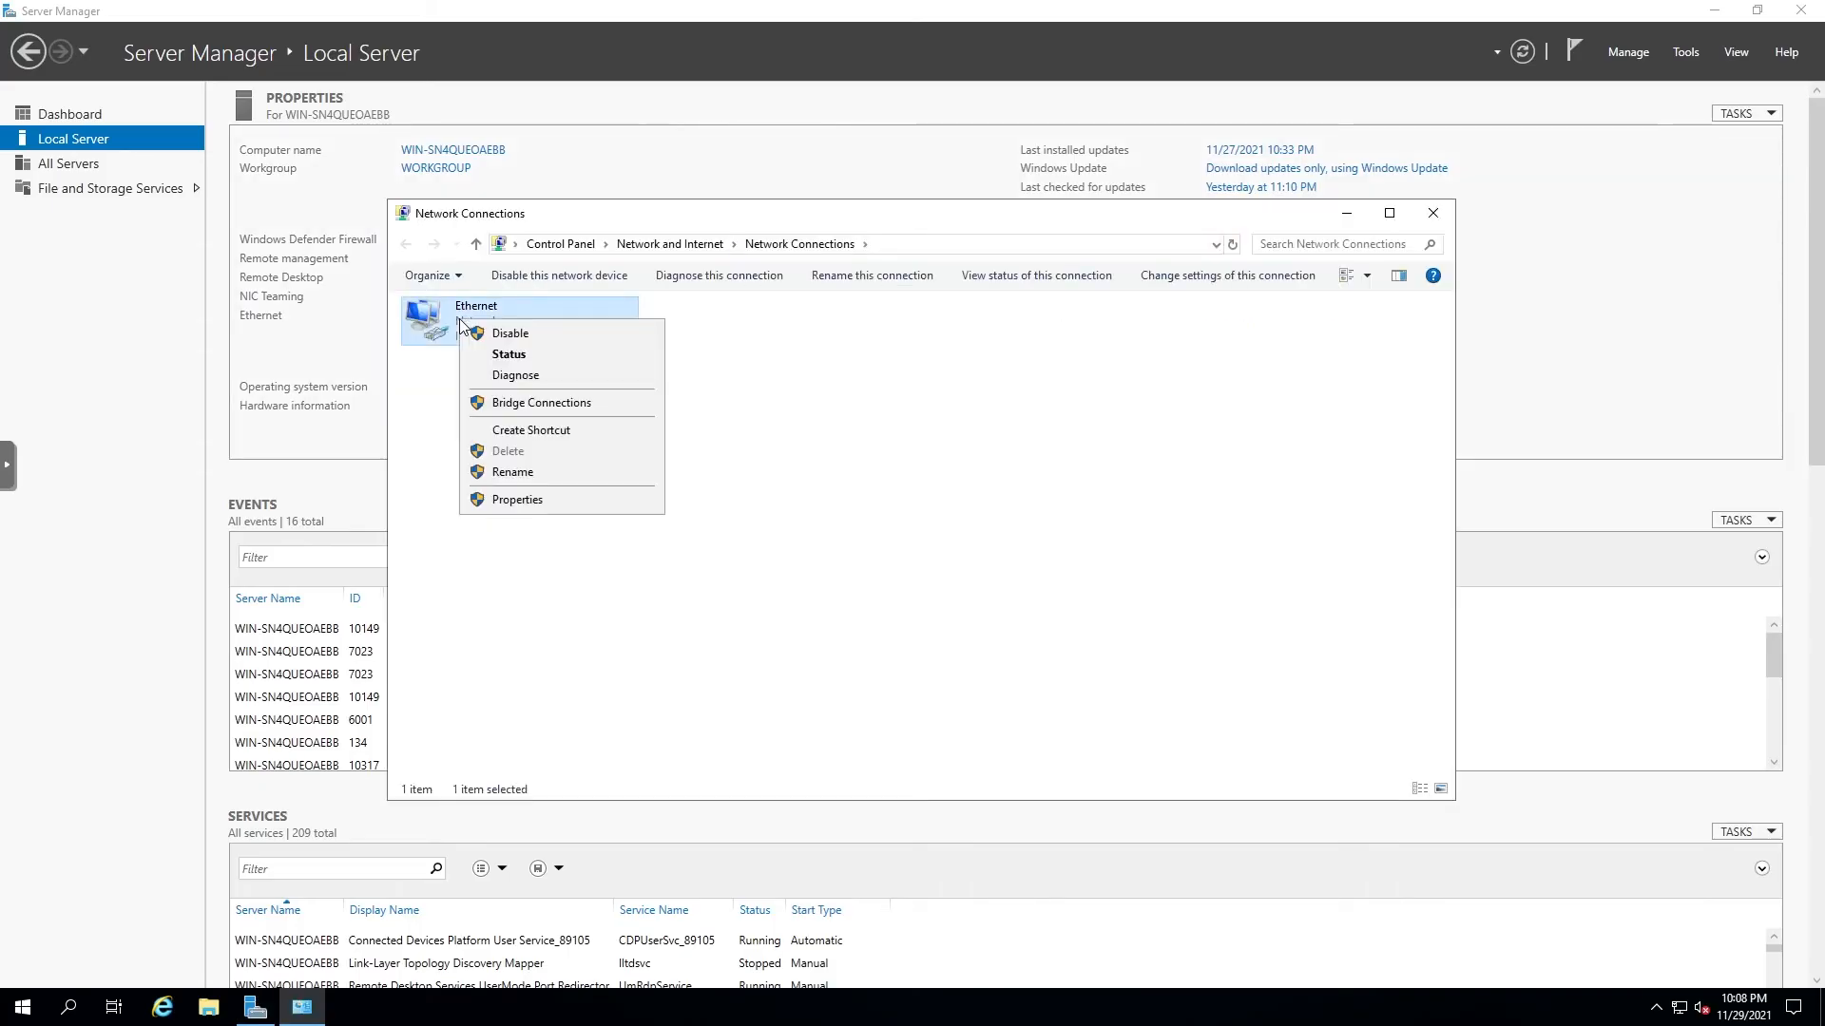
pyautogui.moveTo(515, 499)
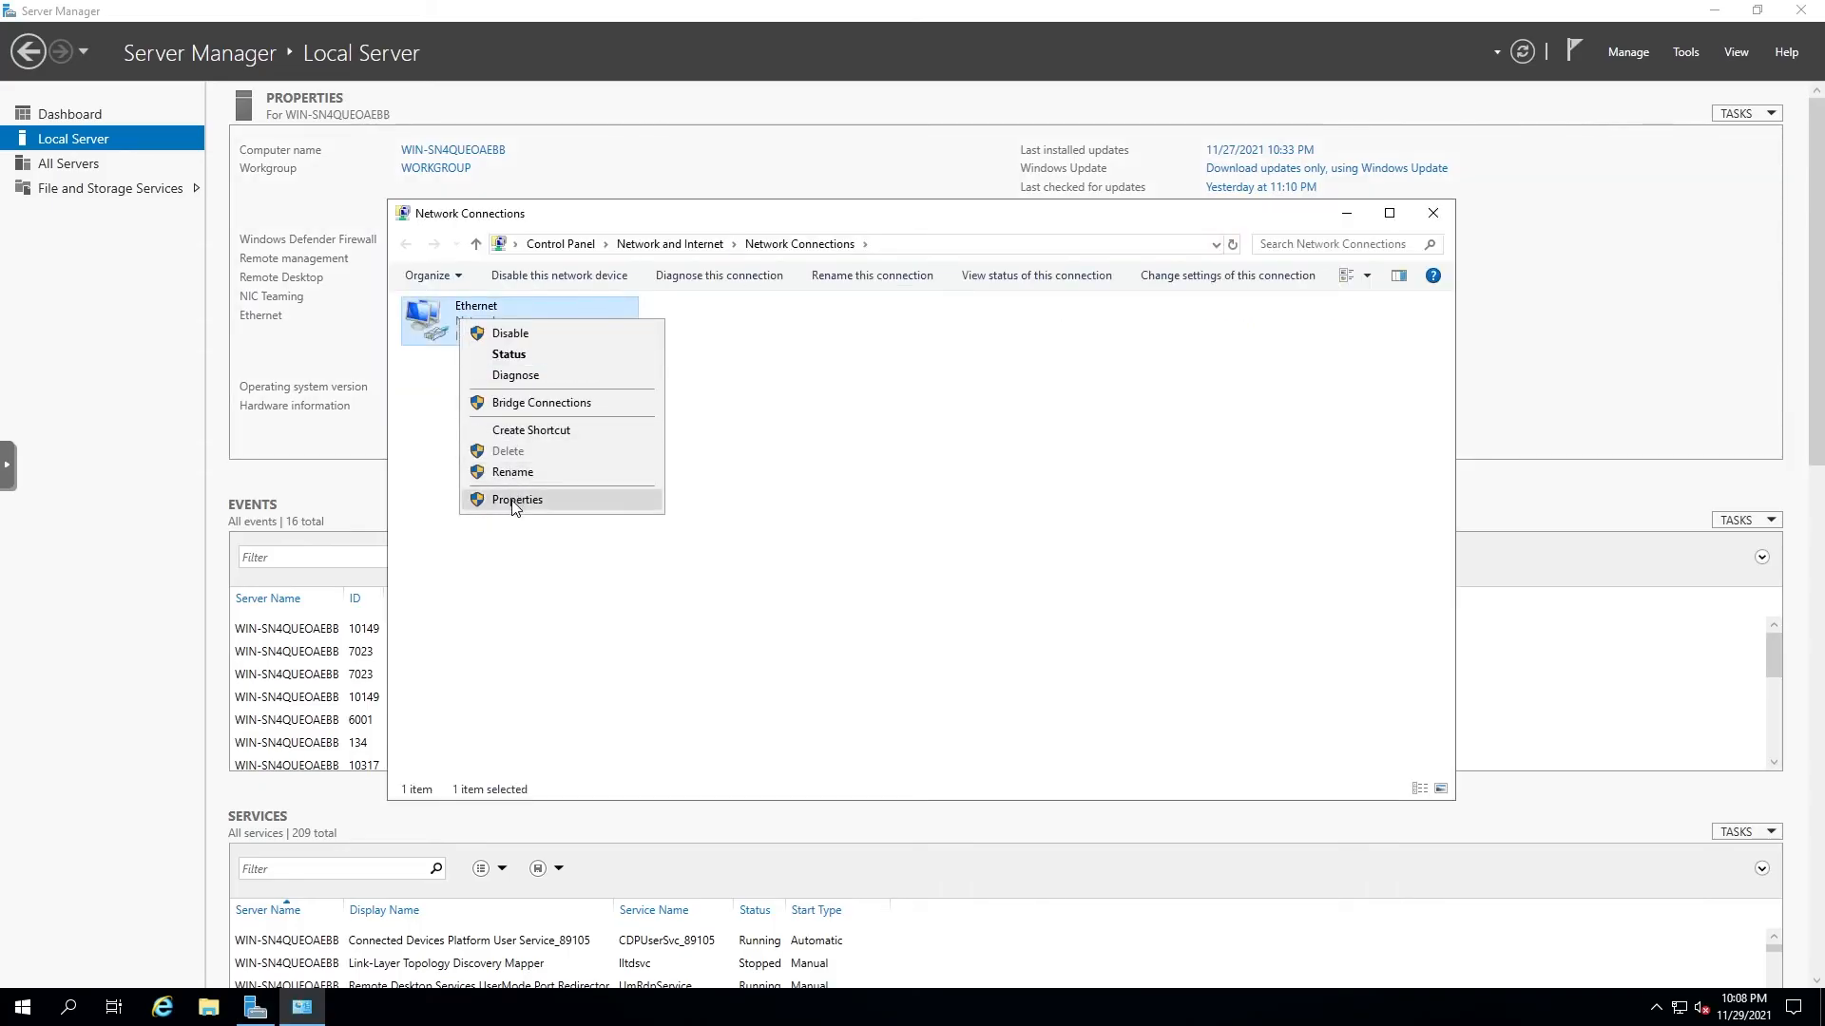
# Give Ethernet IPv4 static address 192.168.1.250, mask 255.255.255.0, gateway 192.168.1.1.
pyautogui.click(517, 499)
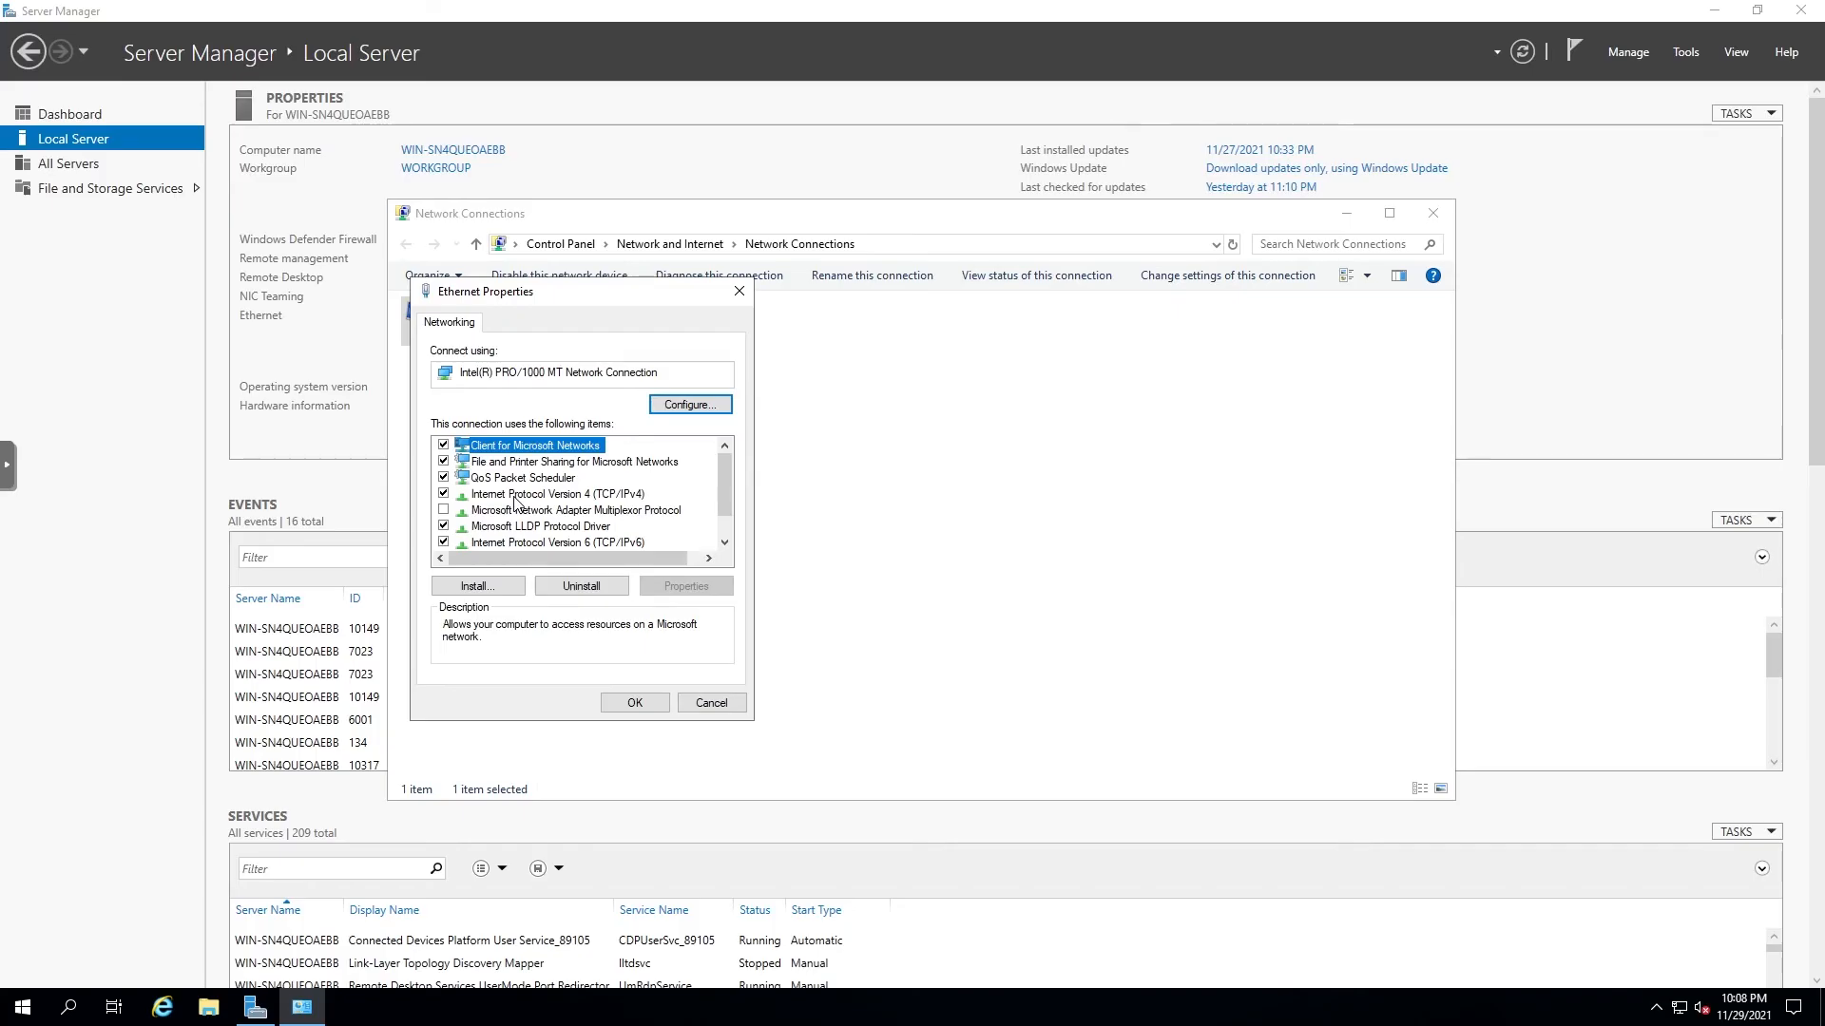
pyautogui.doubleClick(561, 493)
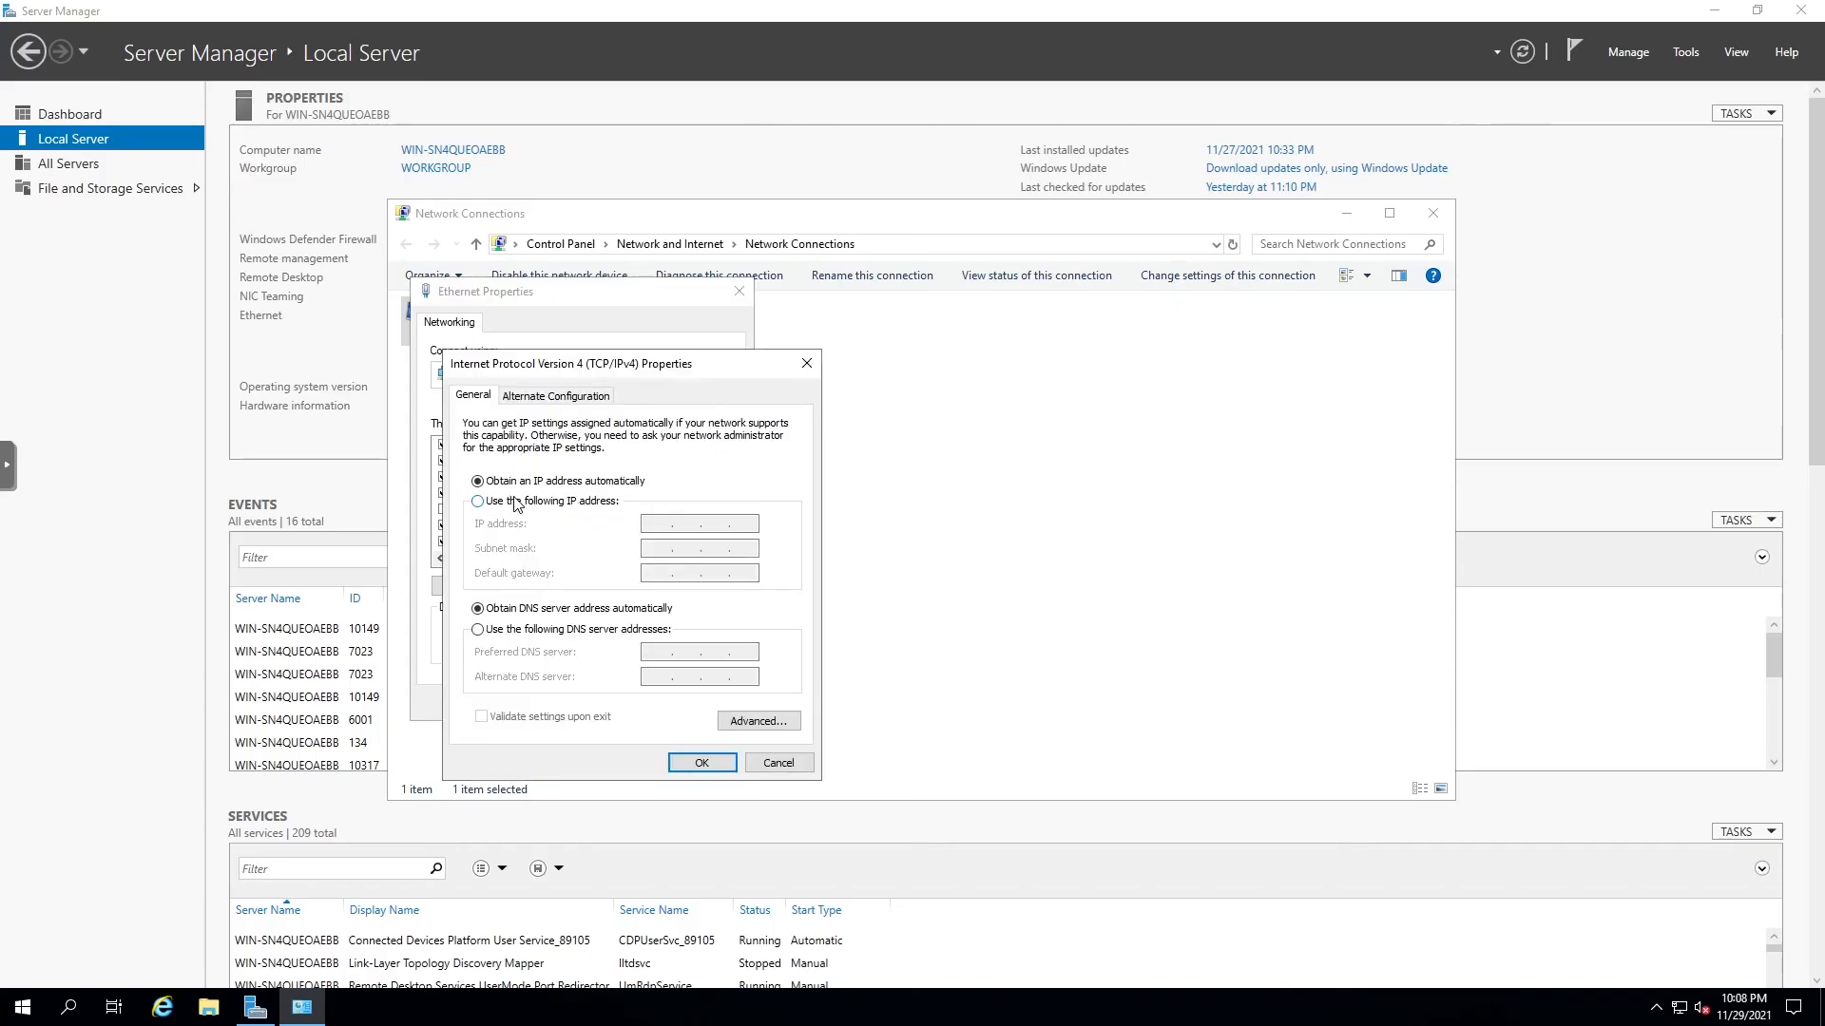
pyautogui.click(477, 501)
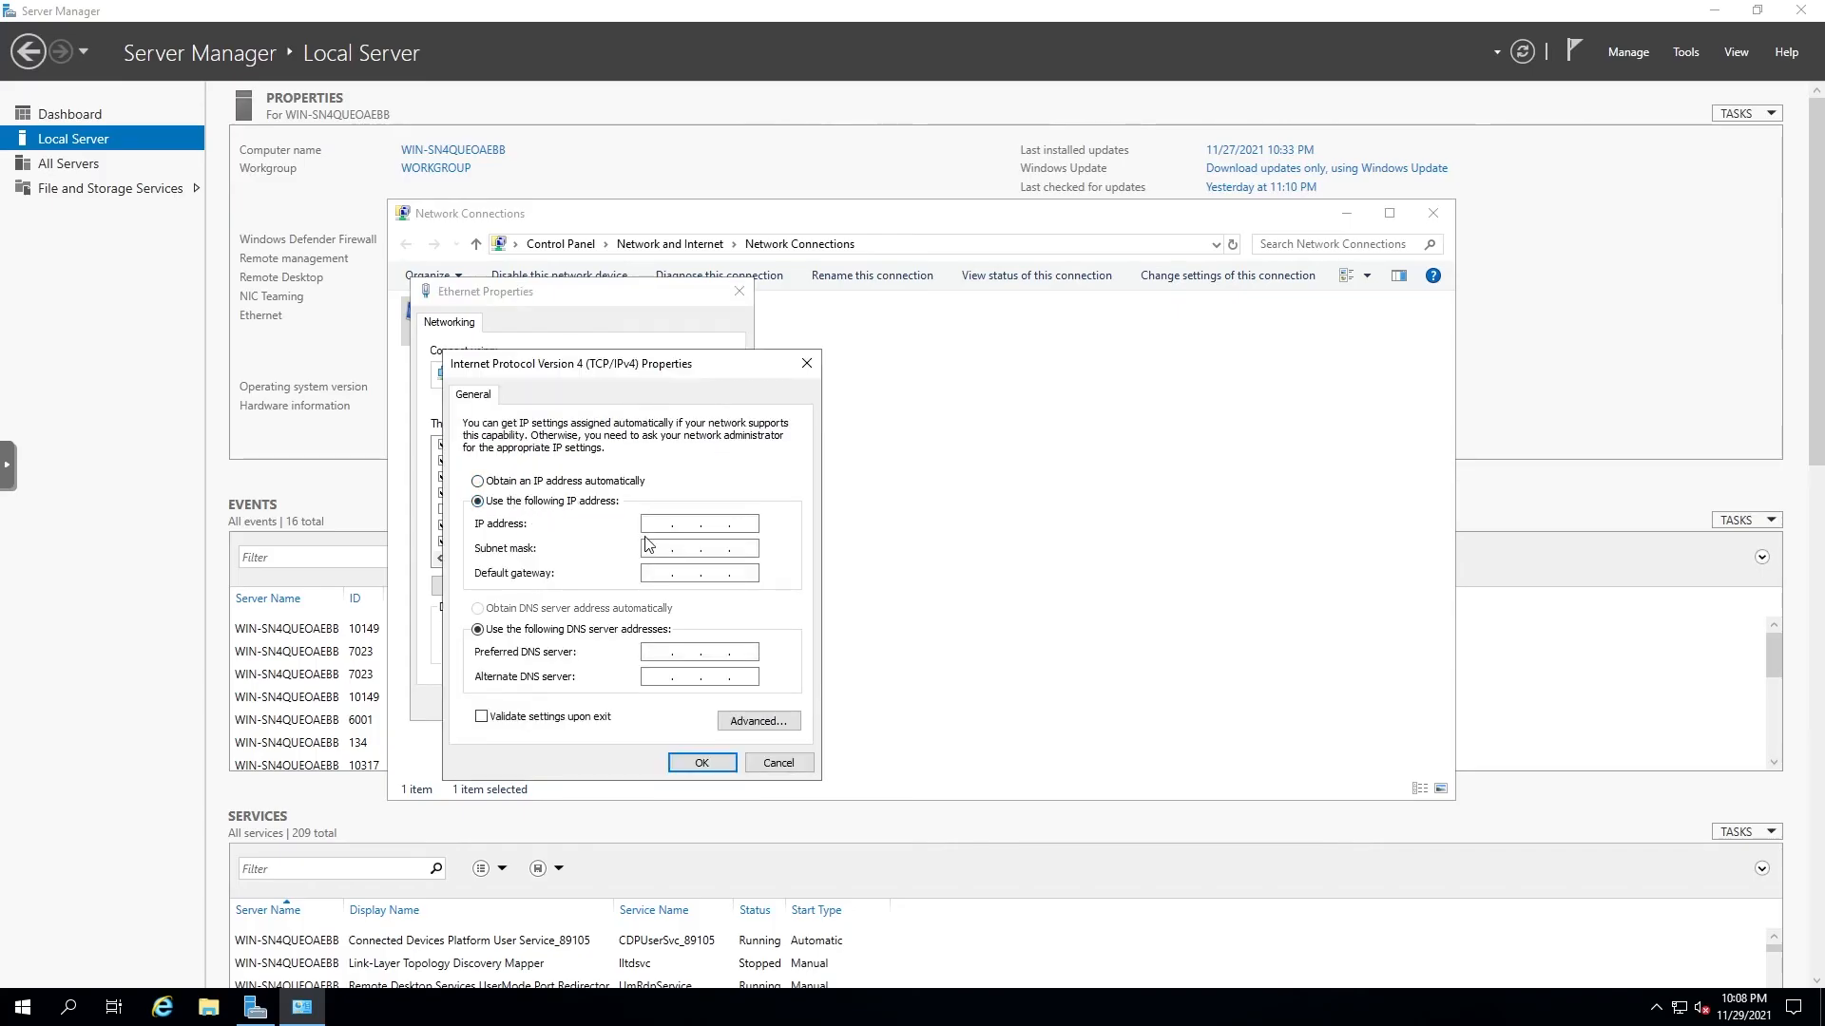
pyautogui.click(698, 524)
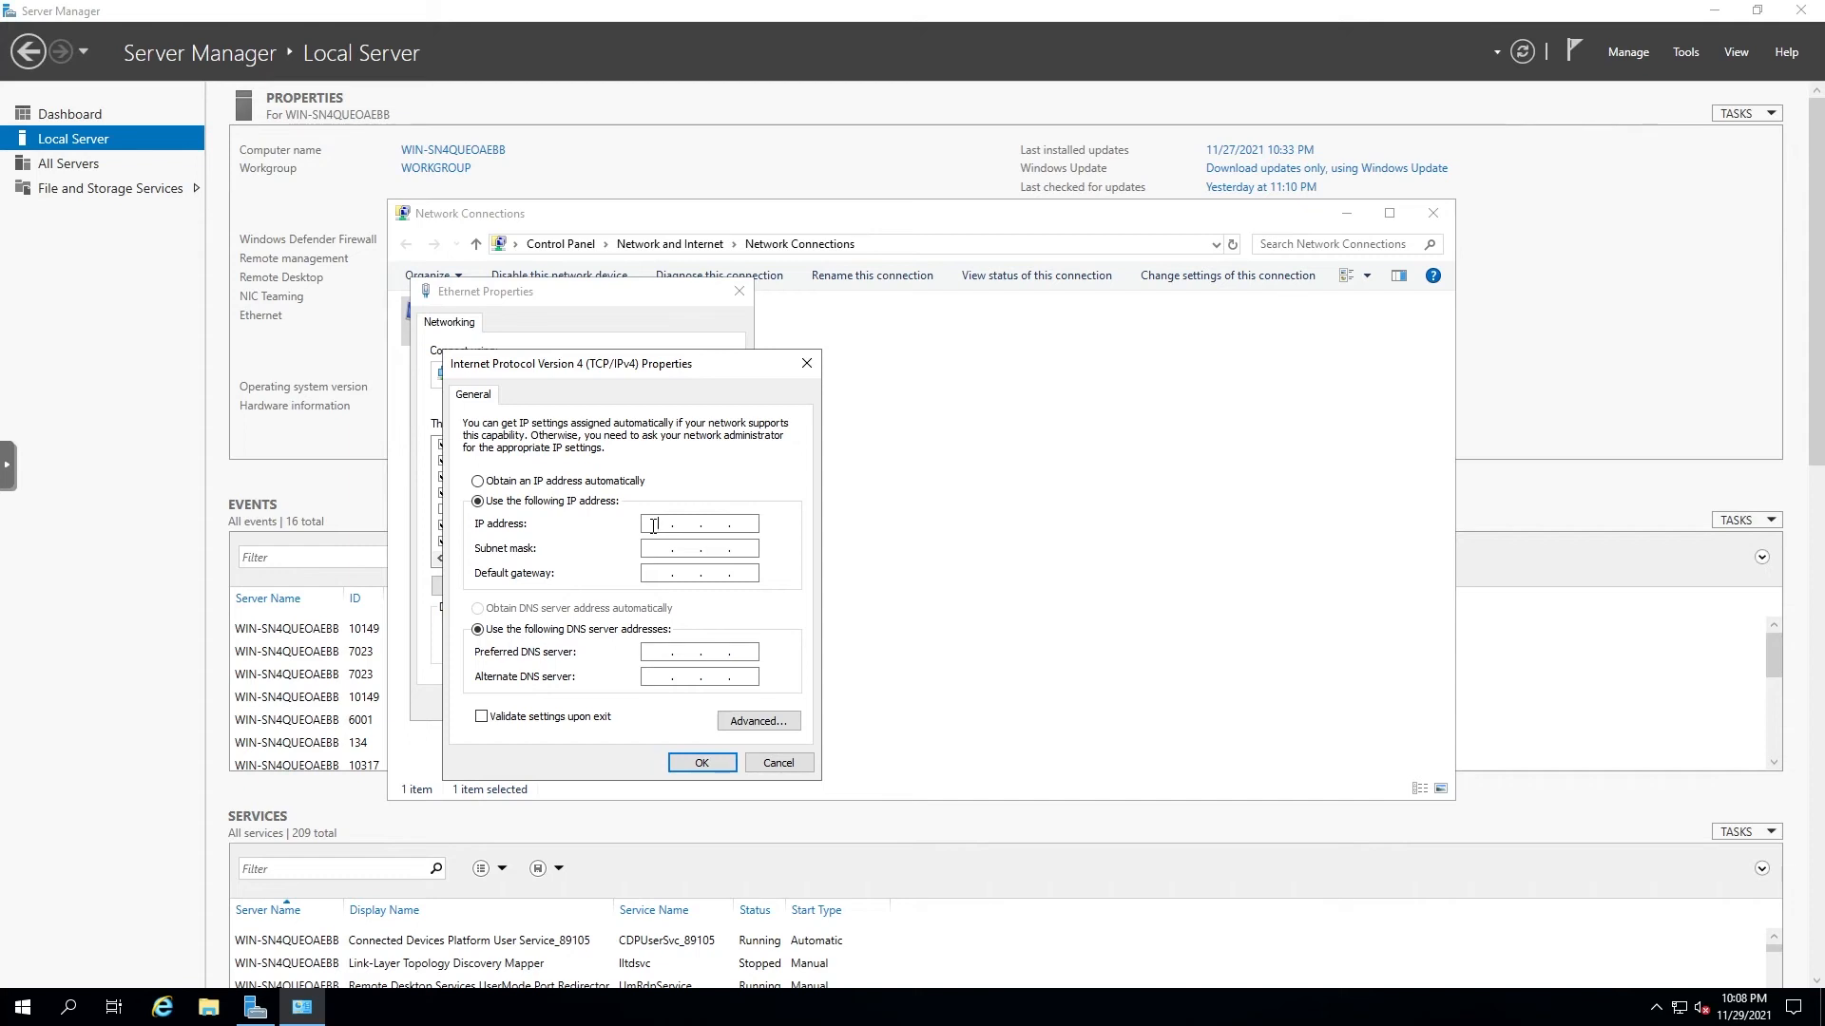
pyautogui.write('1')
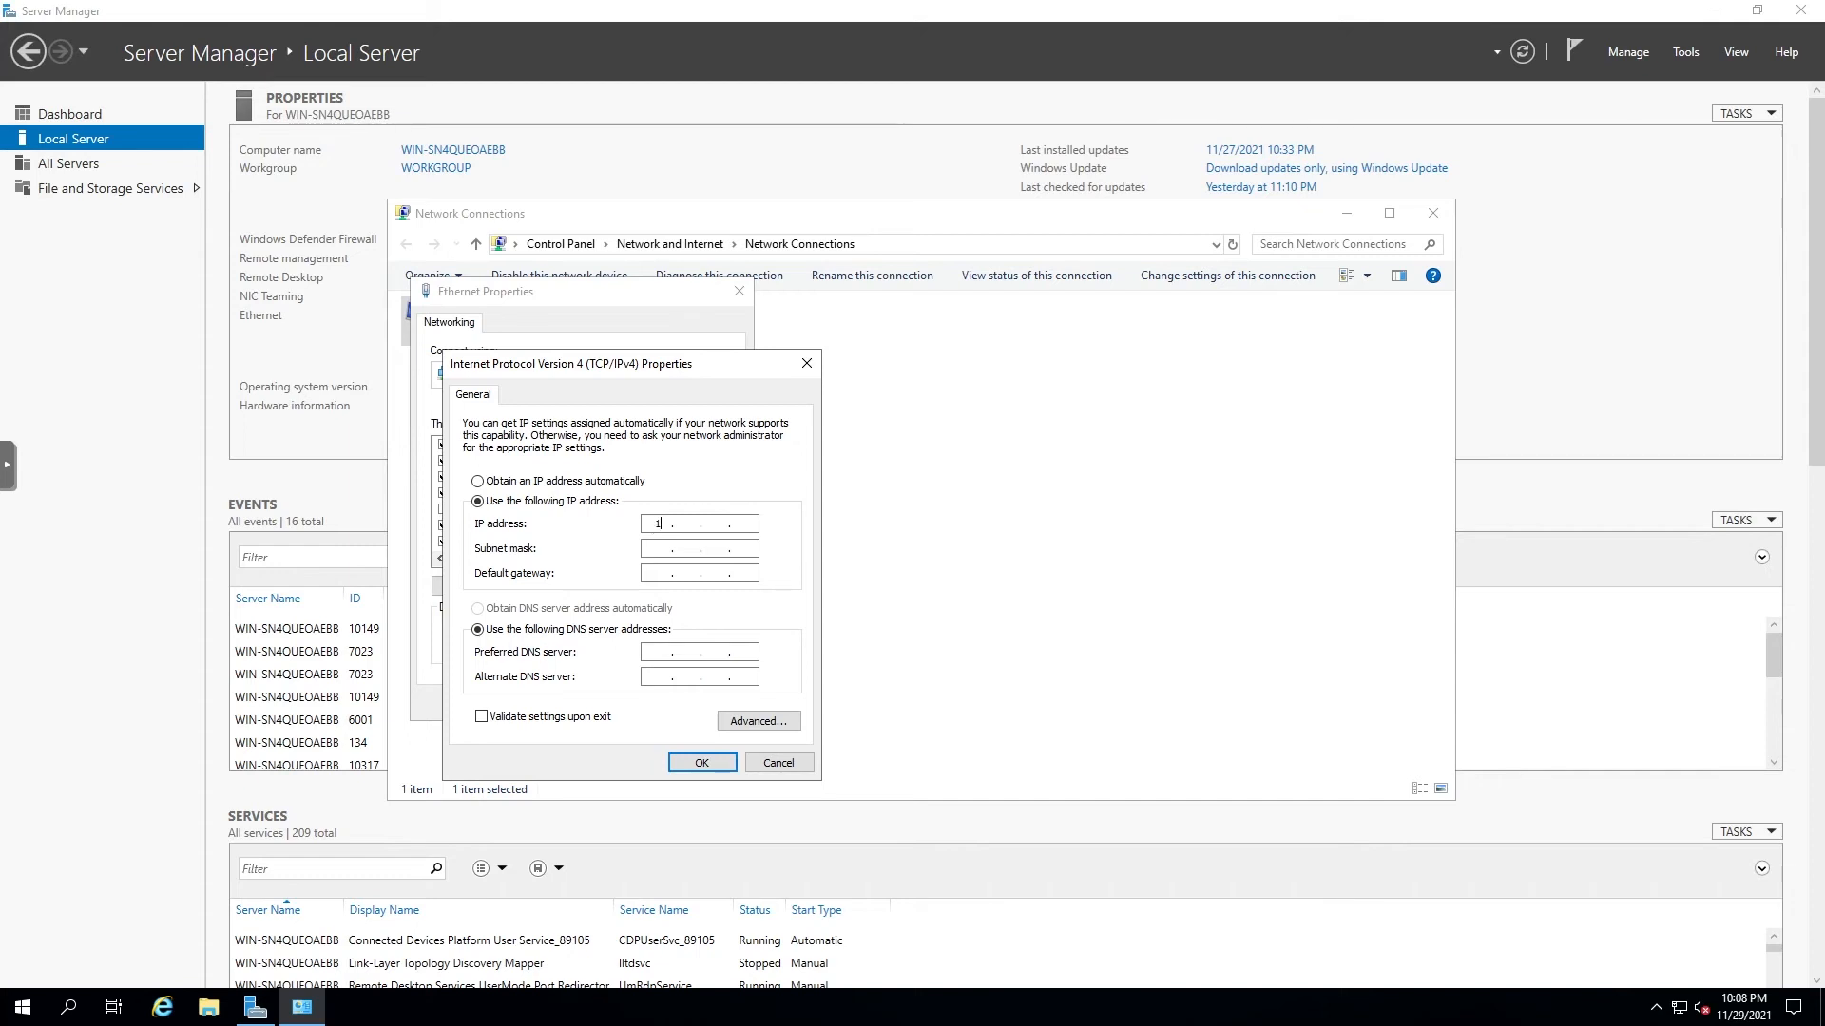
pyautogui.write('92.16')
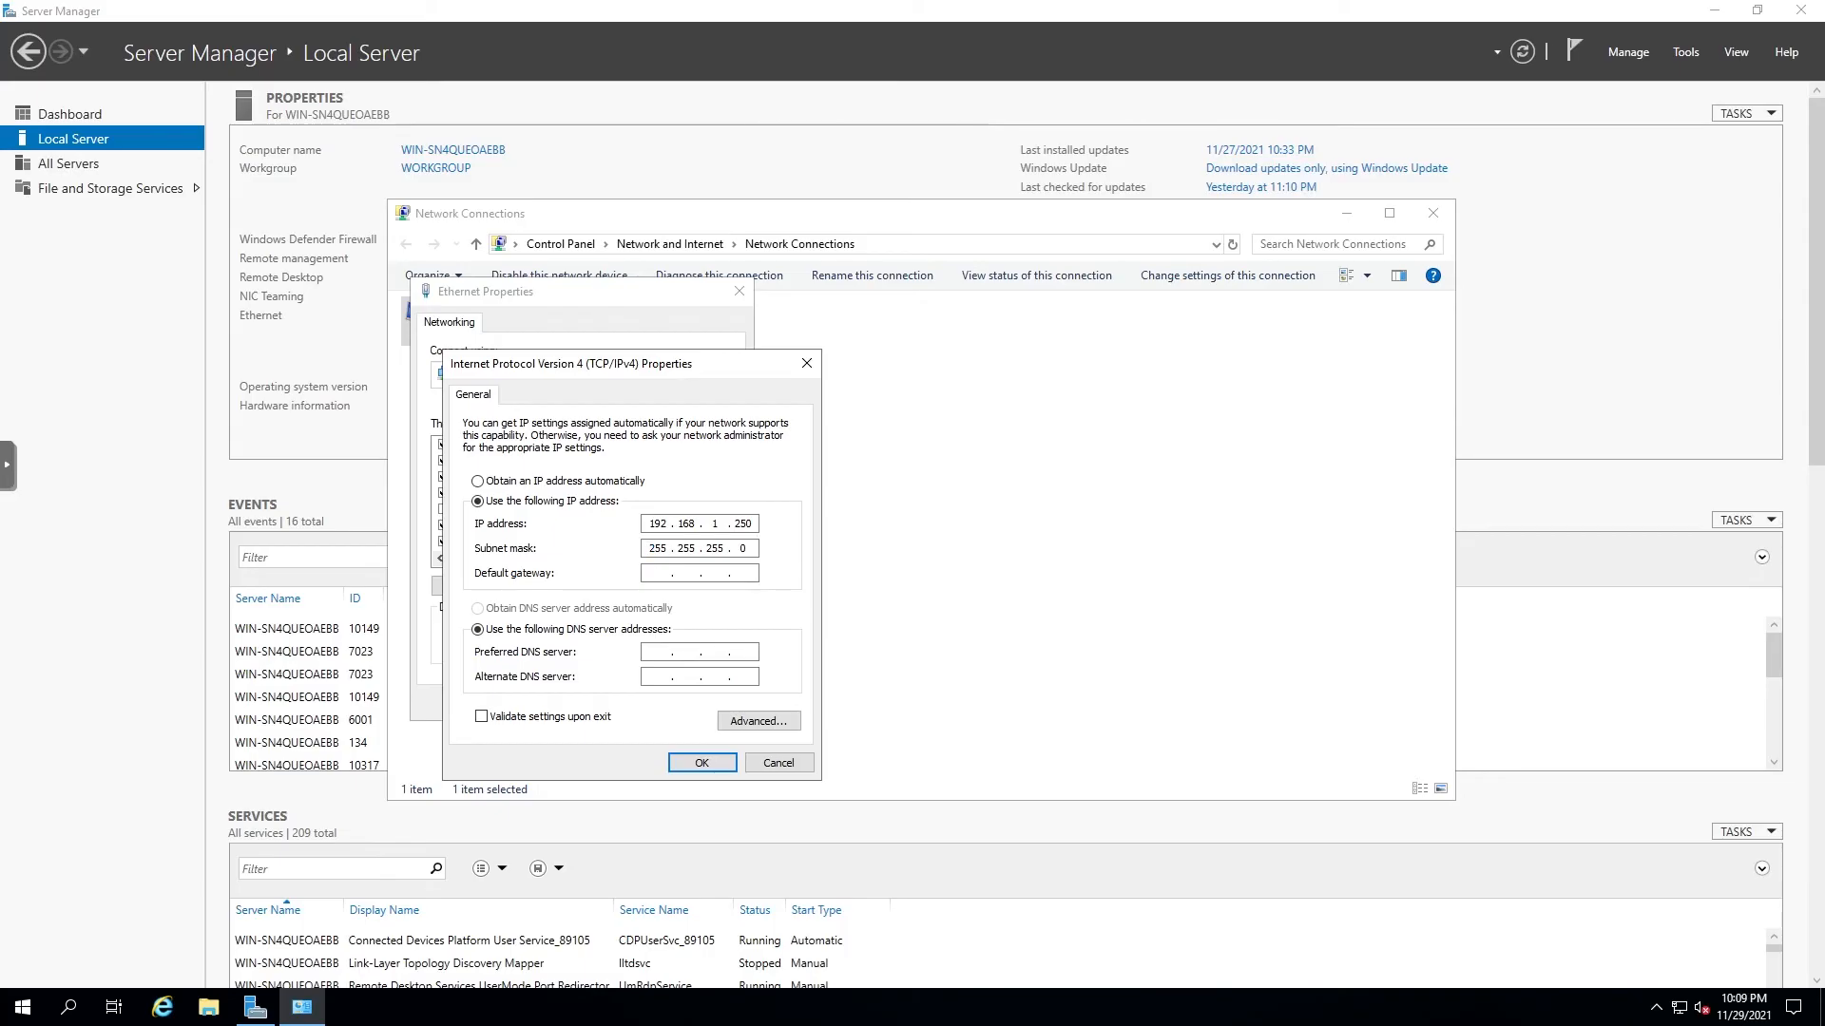
pyautogui.write('192.168..')
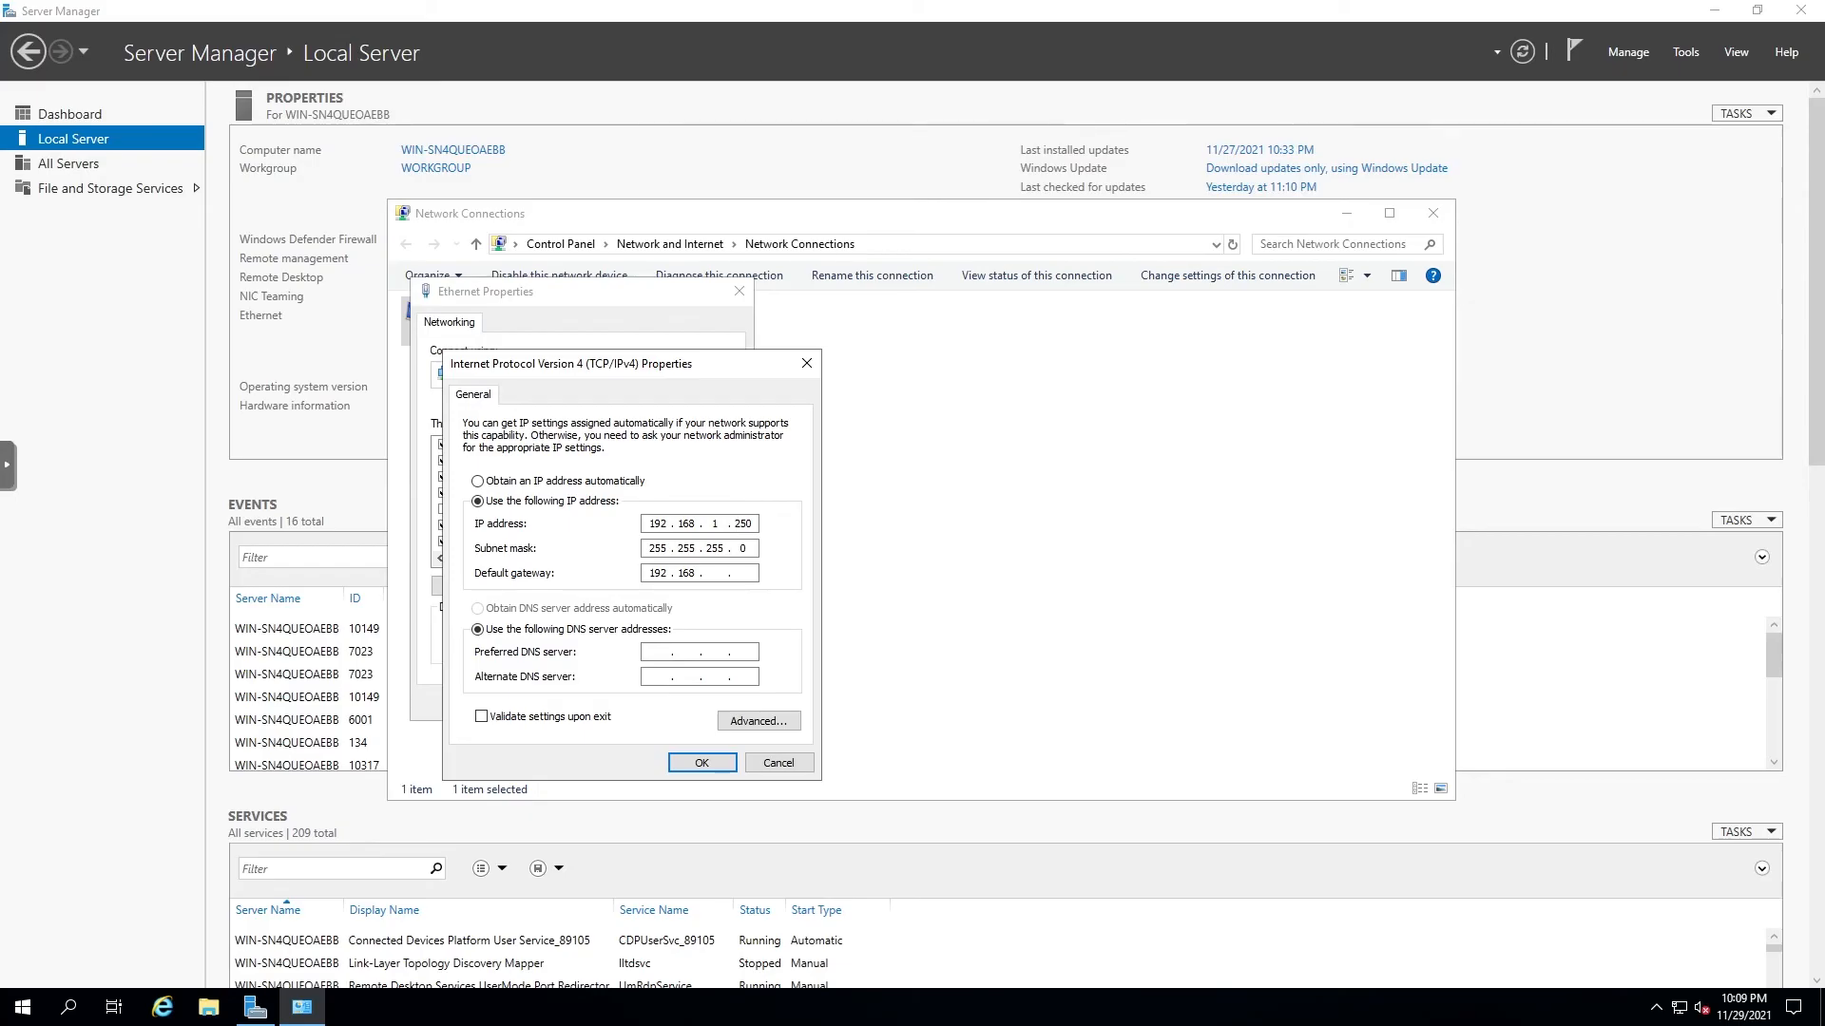
pyautogui.write('1')
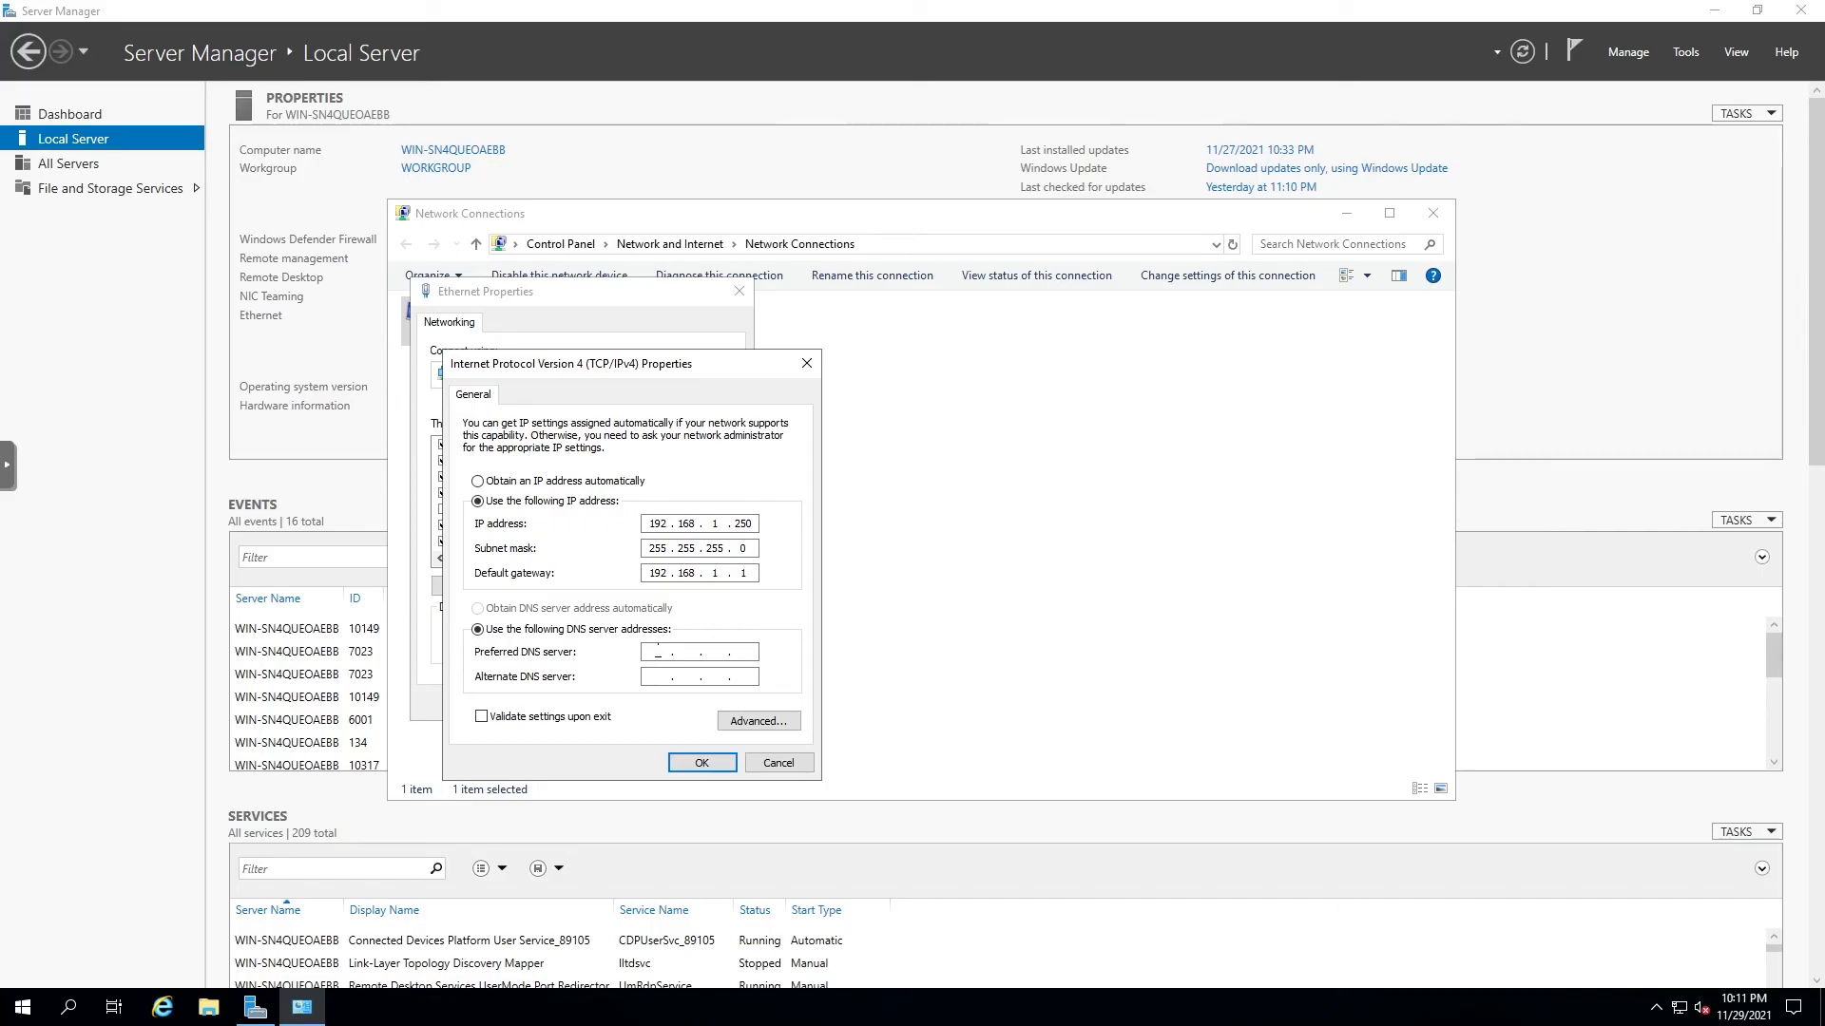
# Enter DNS servers 127.0.0.1 and 8.8.8.8 and apply the IPv4 settings.
pyautogui.write('127.0.0')
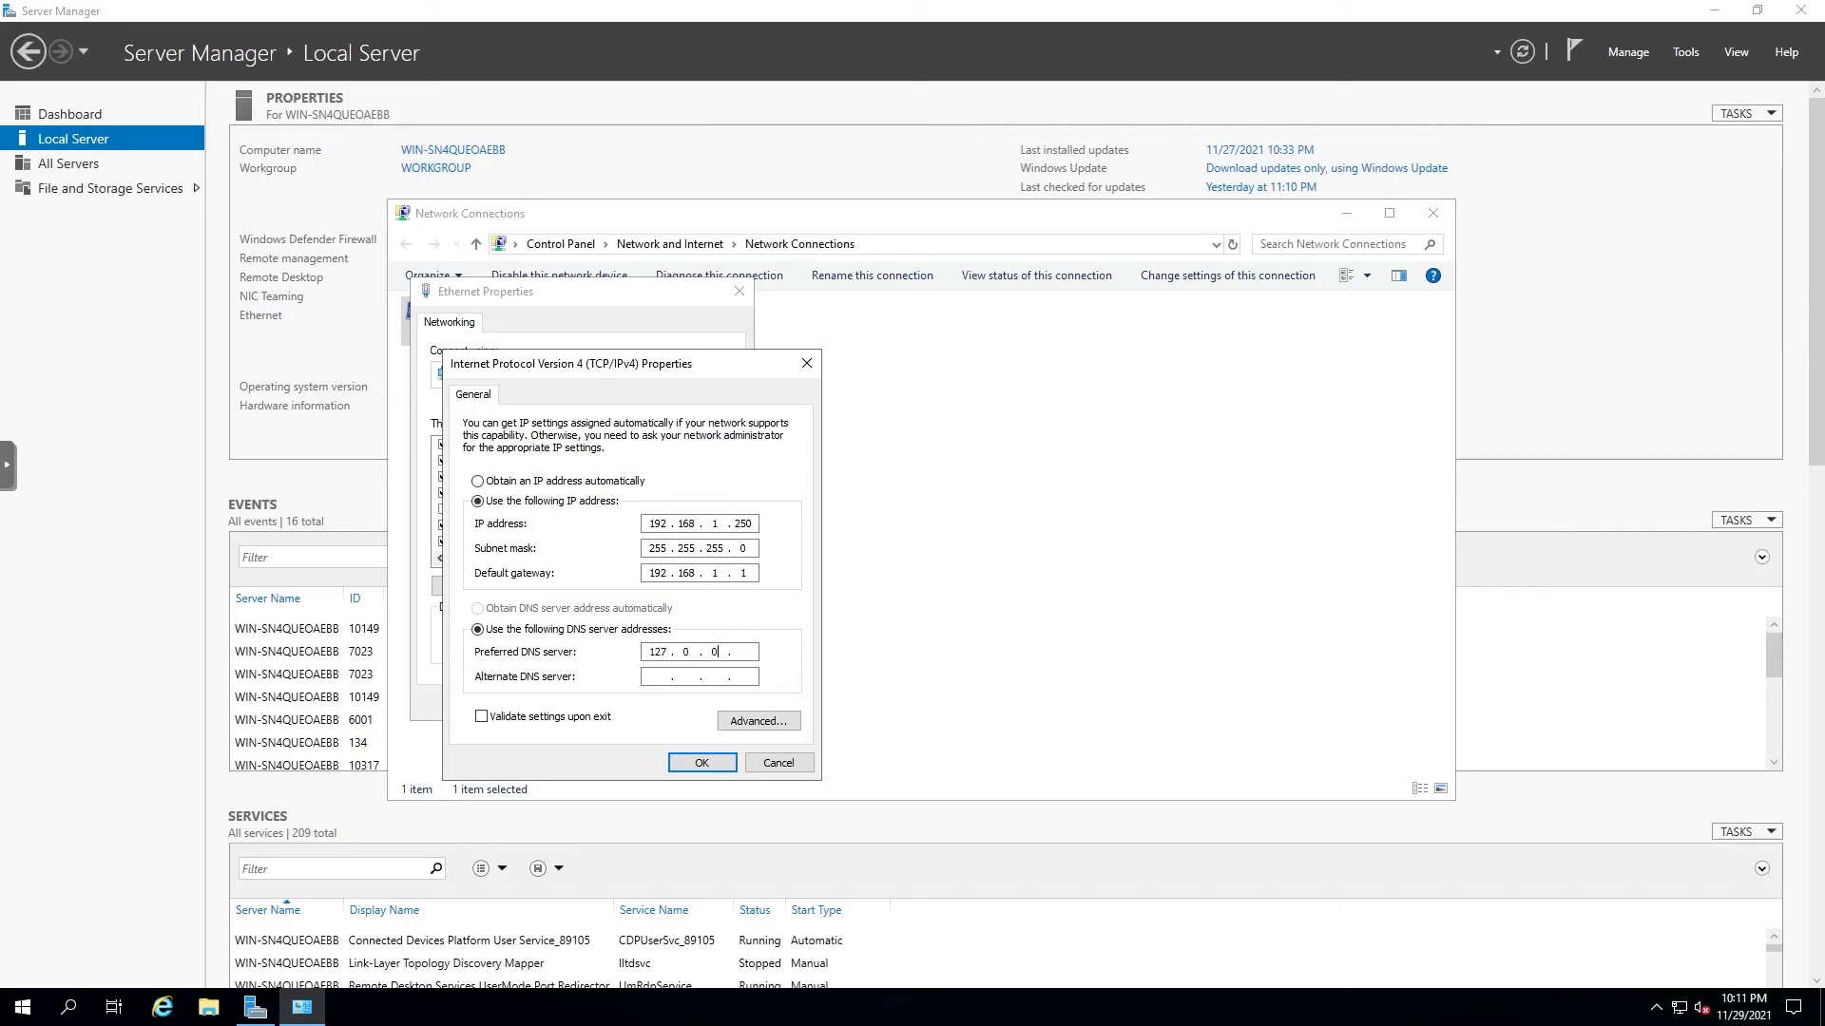
pyautogui.write('1')
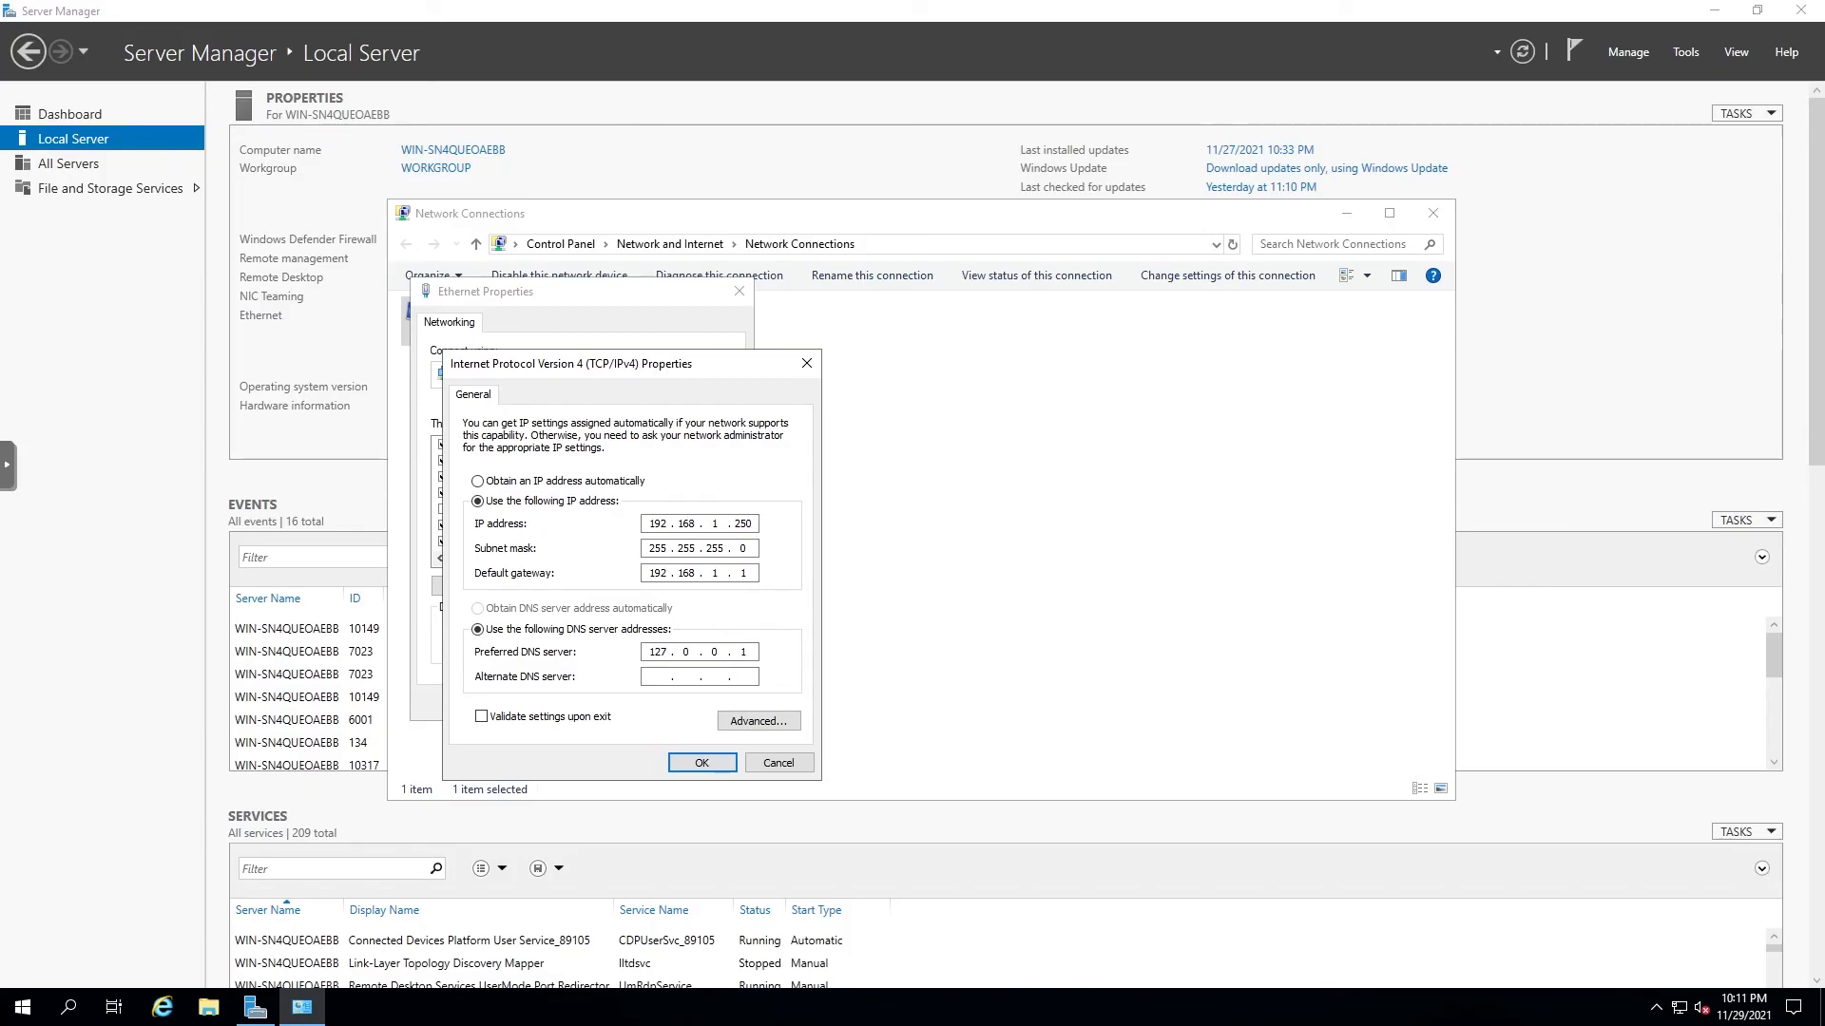
pyautogui.write('8.8.8.8')
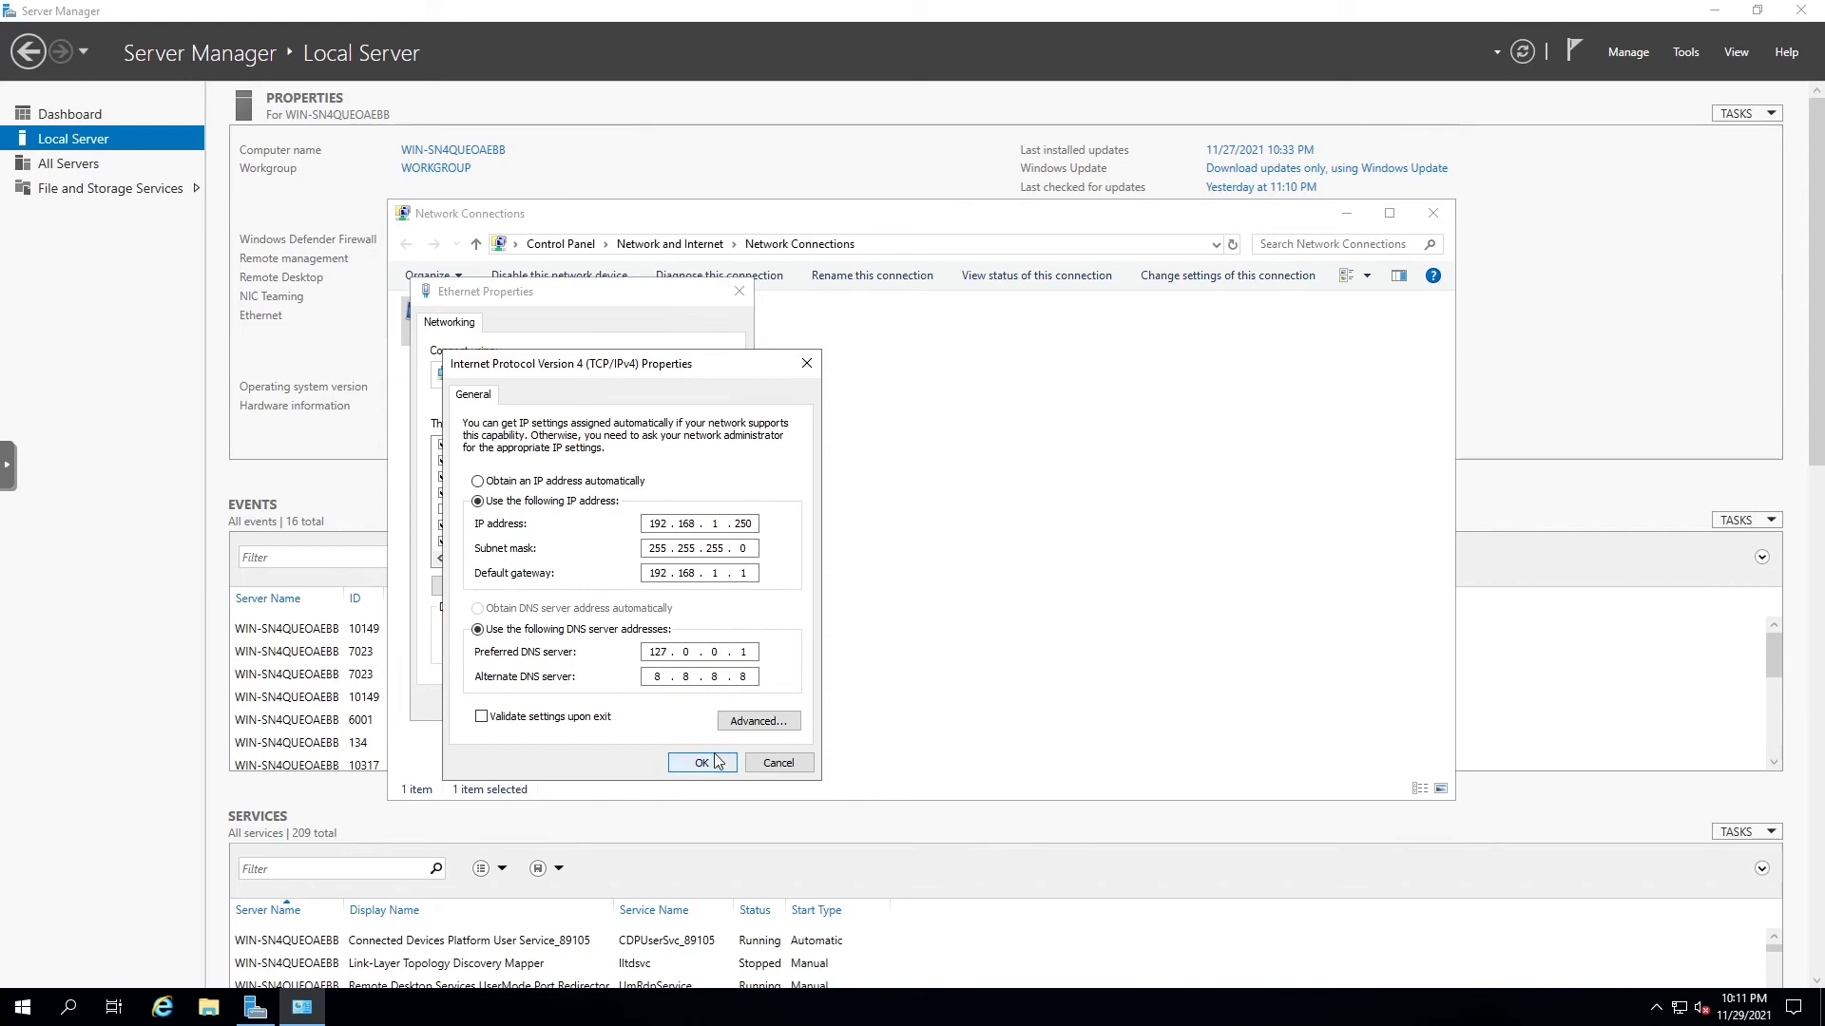
pyautogui.click(701, 762)
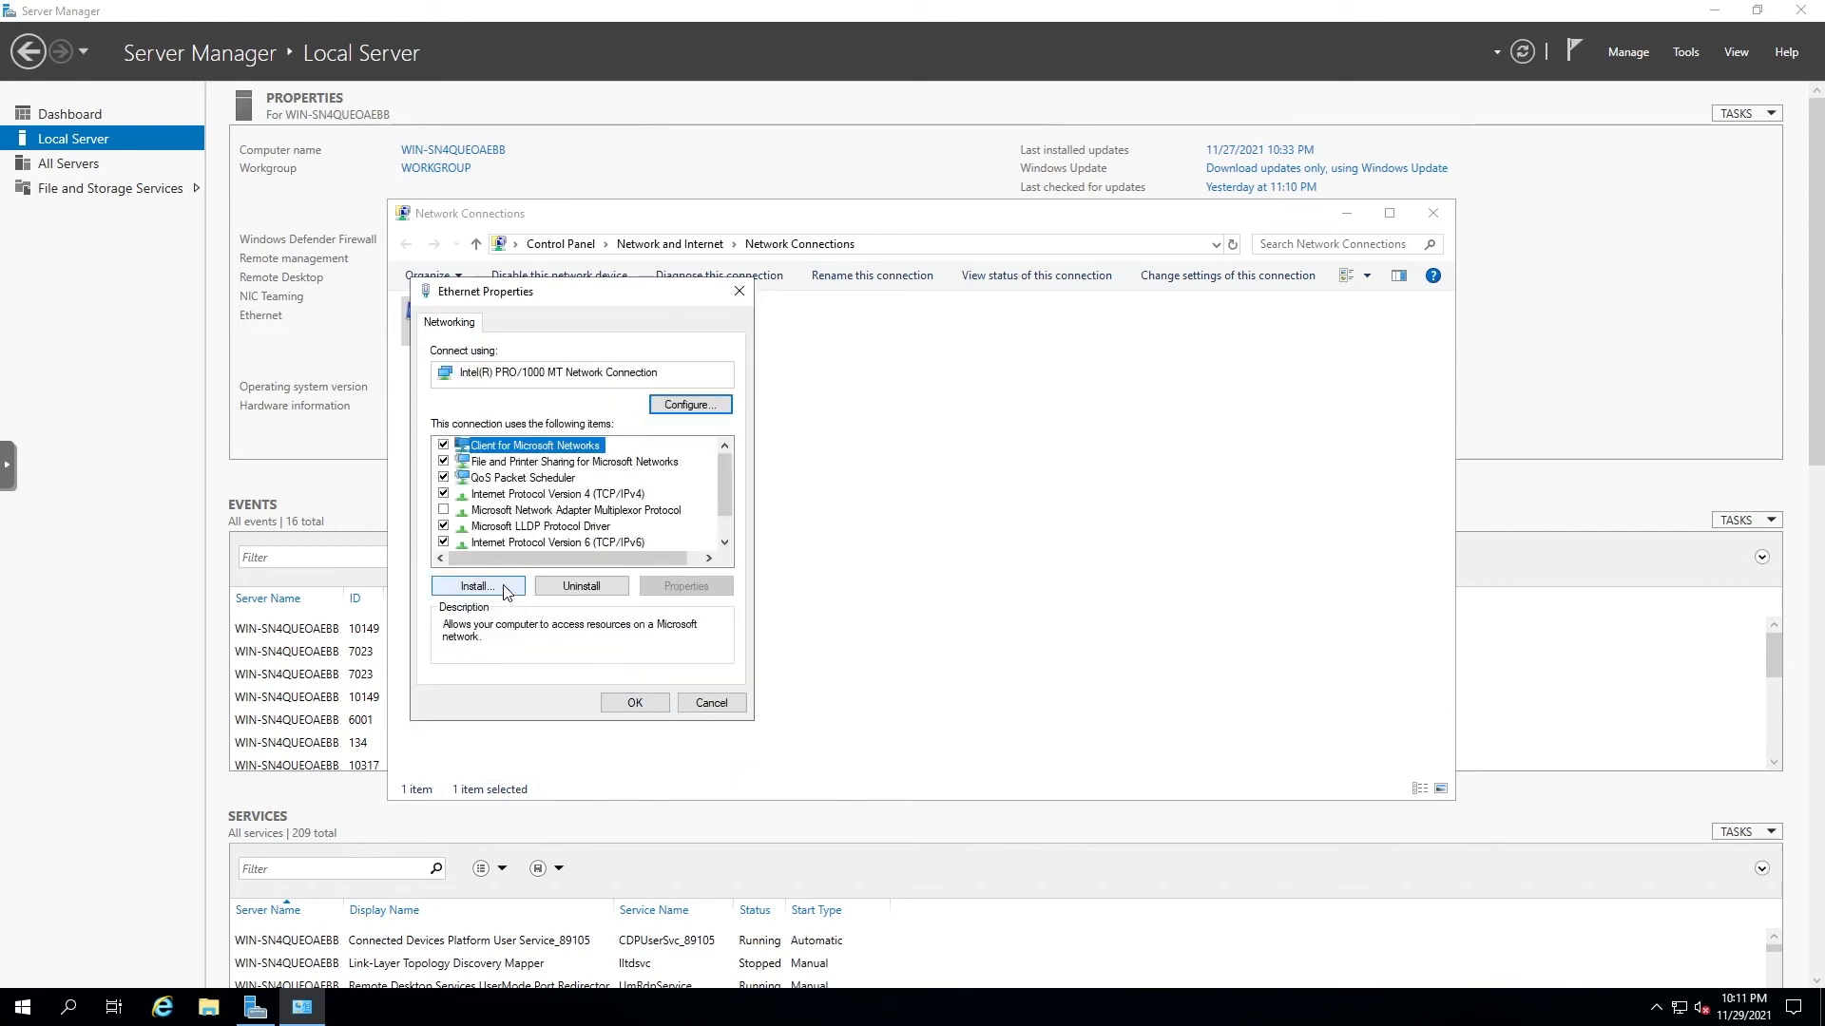
# Untick Internet Protocol Version 6 (TCP/IPv6) and save the Ethernet properties.
pyautogui.click(554, 542)
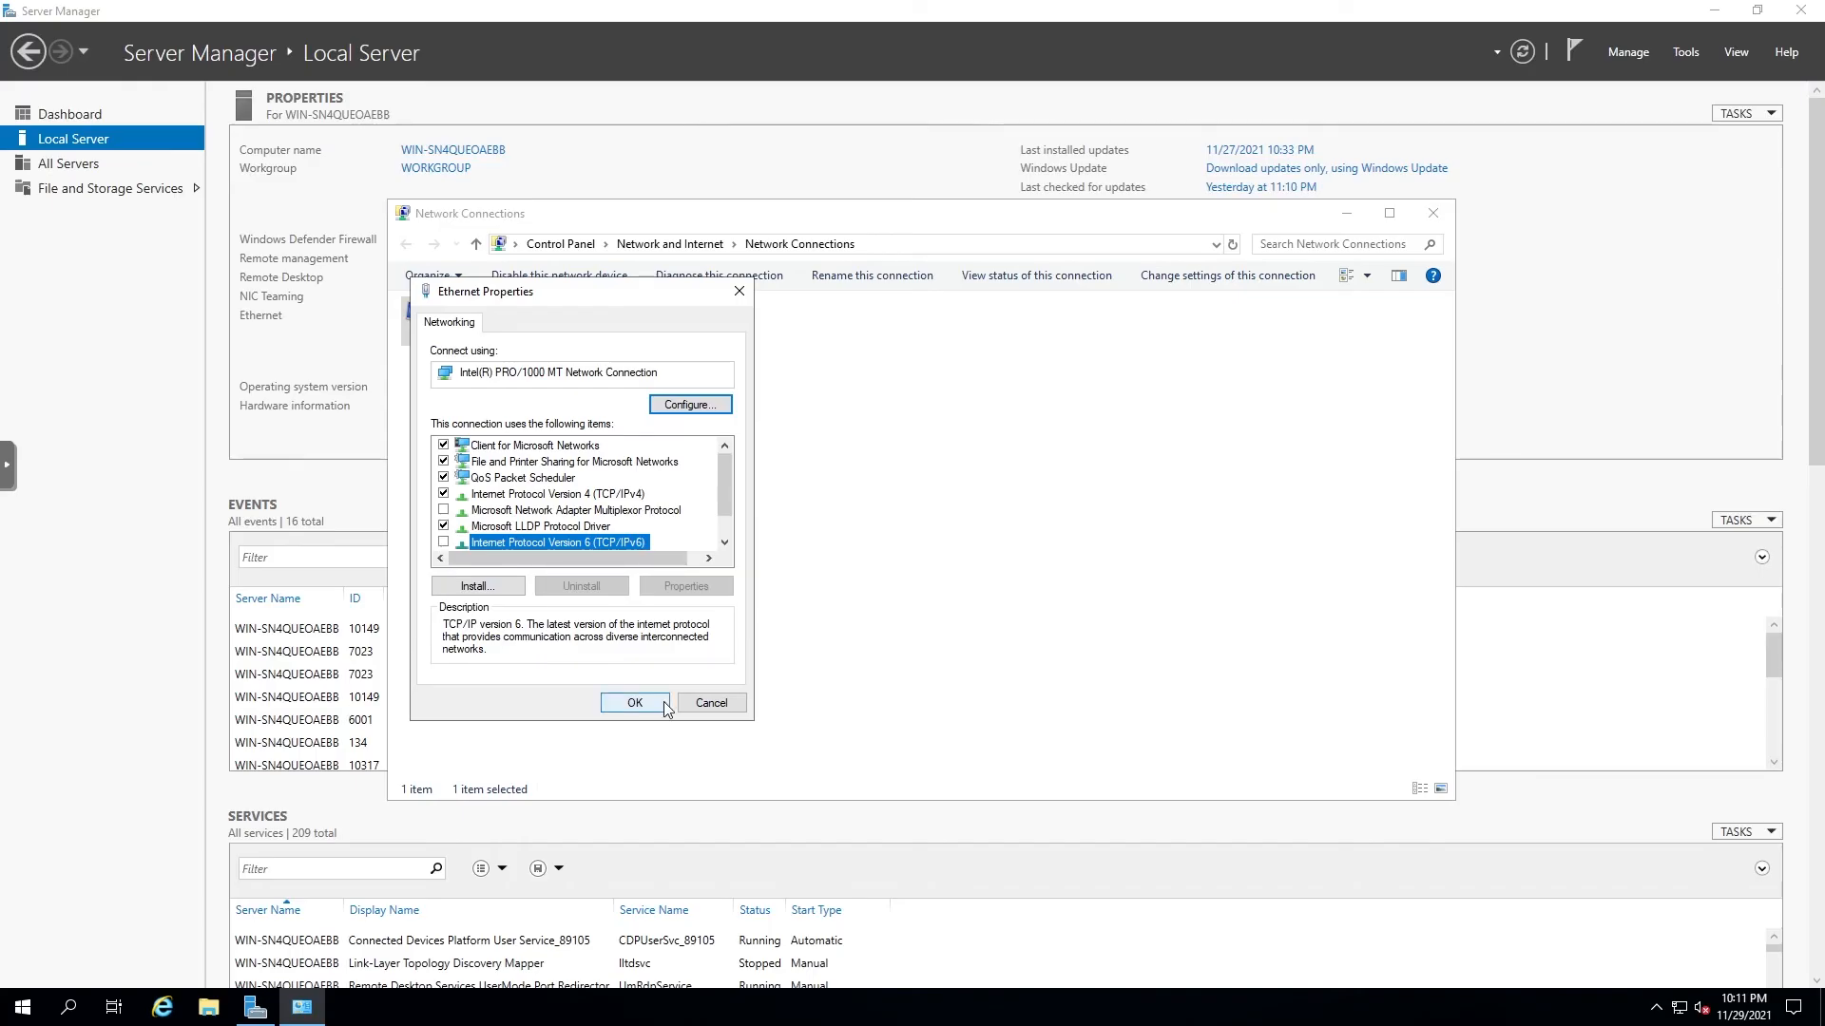
pyautogui.click(634, 701)
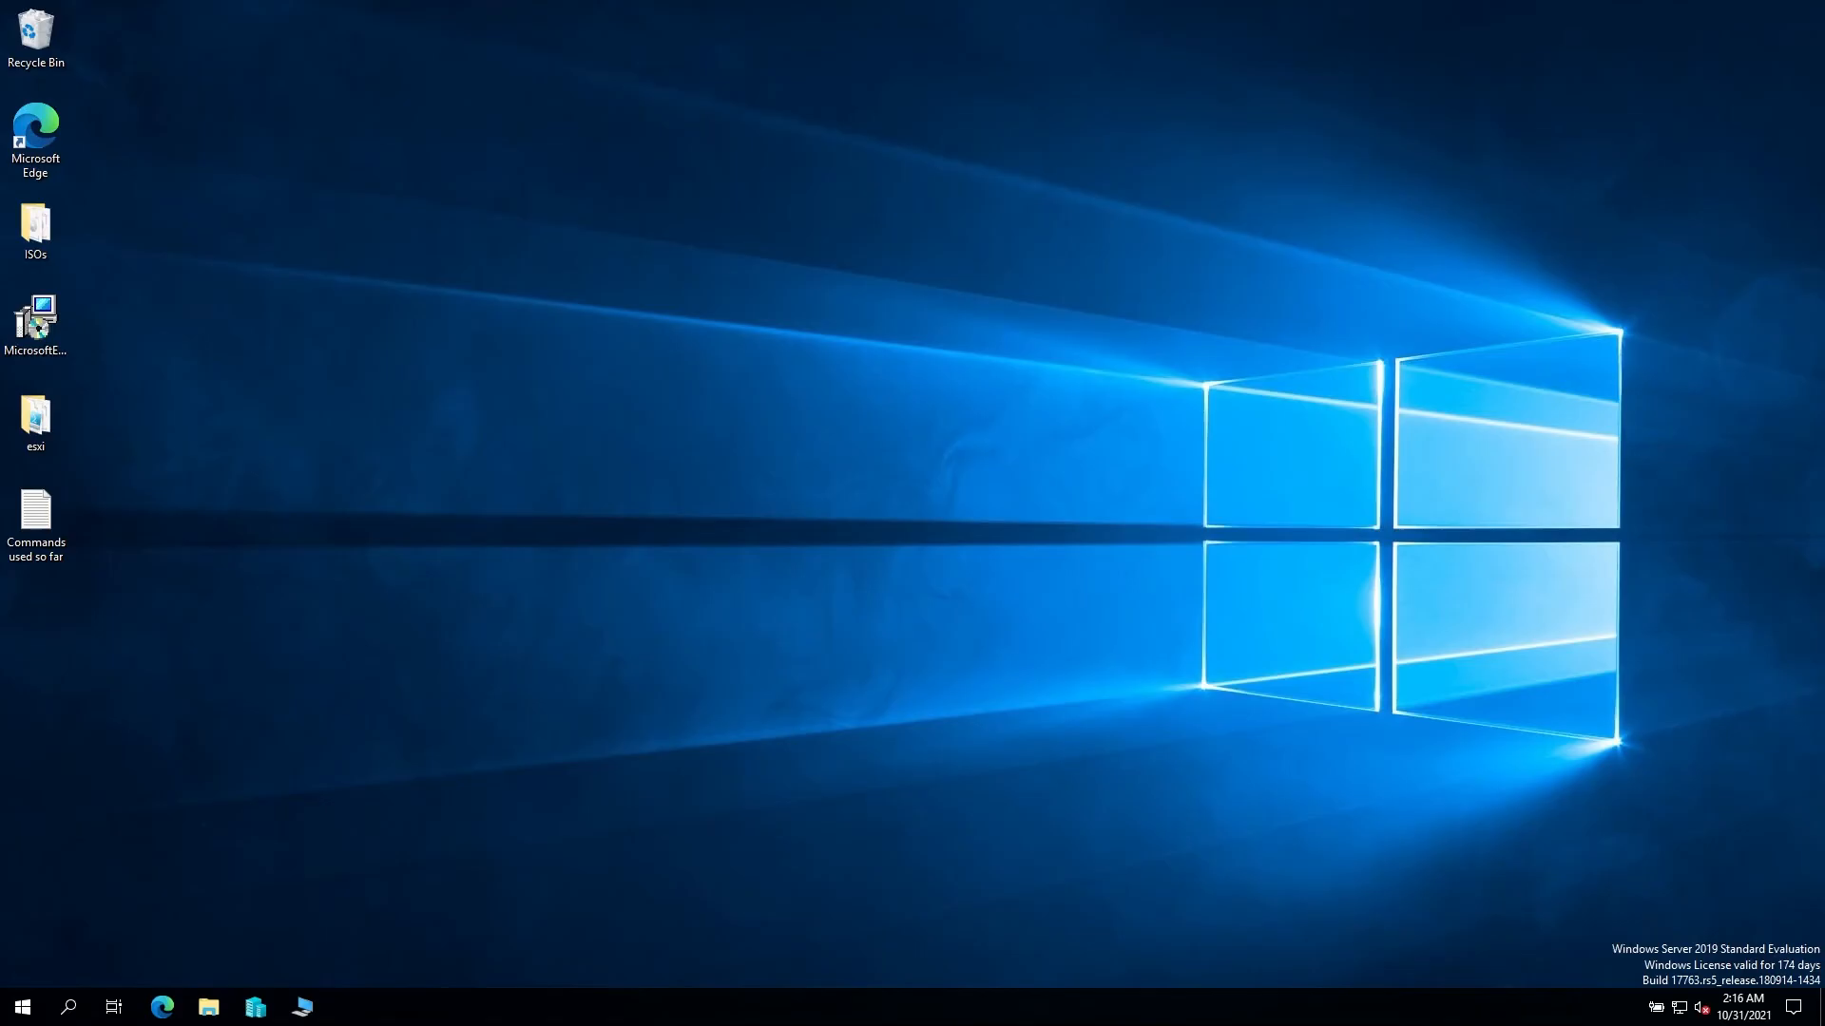
# In an elevated Command Prompt, run slmgr.vbs -dli and review the 174 days left.
pyautogui.click(21, 1006)
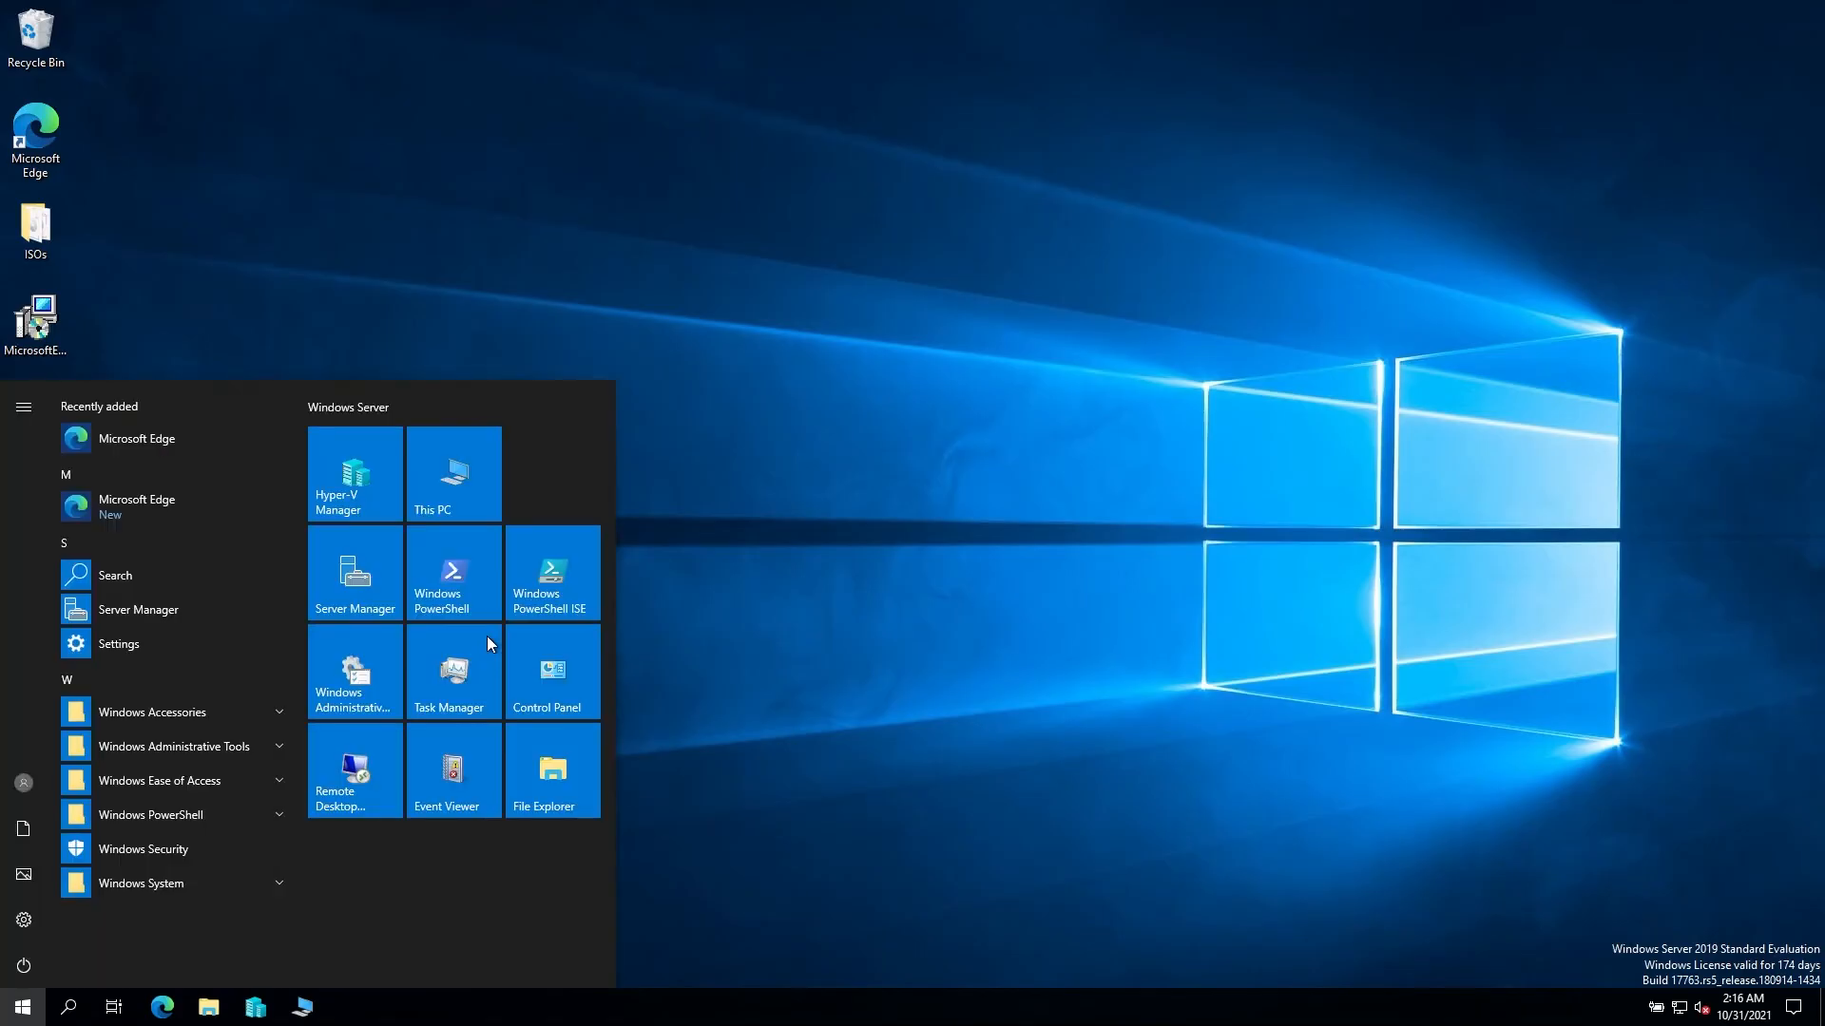
pyautogui.rightClick(157, 477)
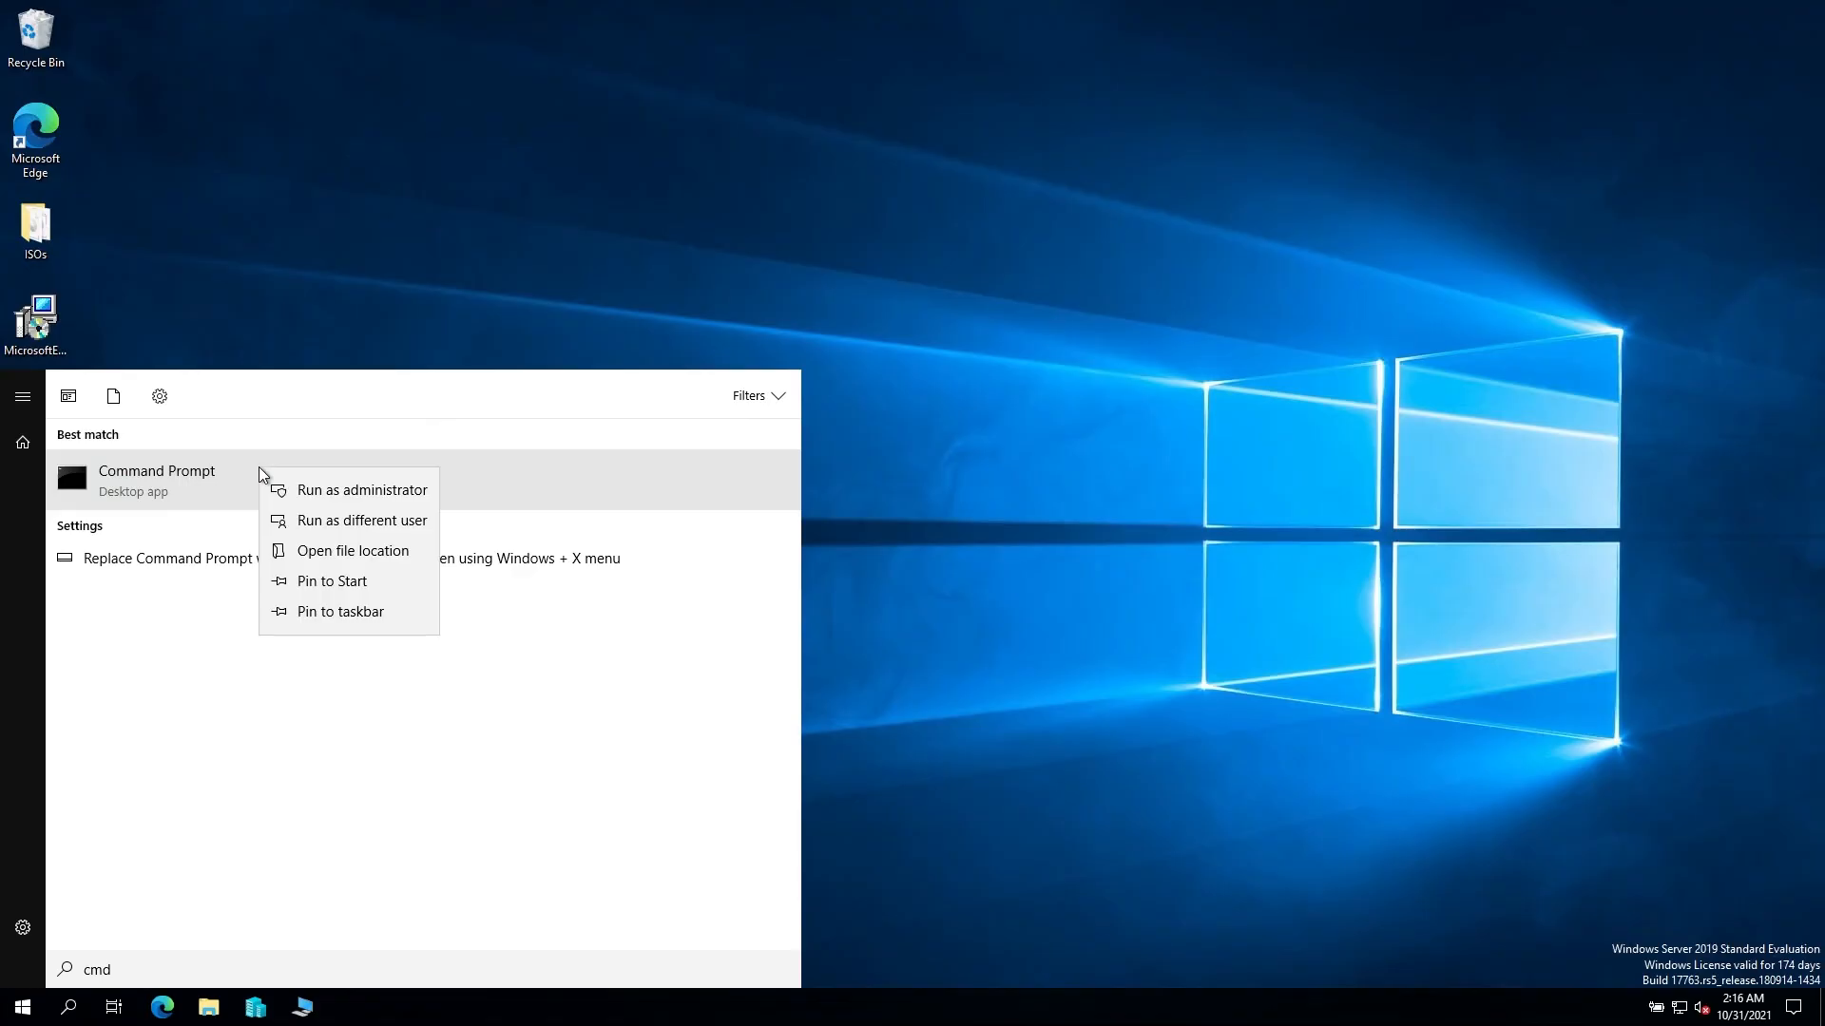
pyautogui.click(367, 488)
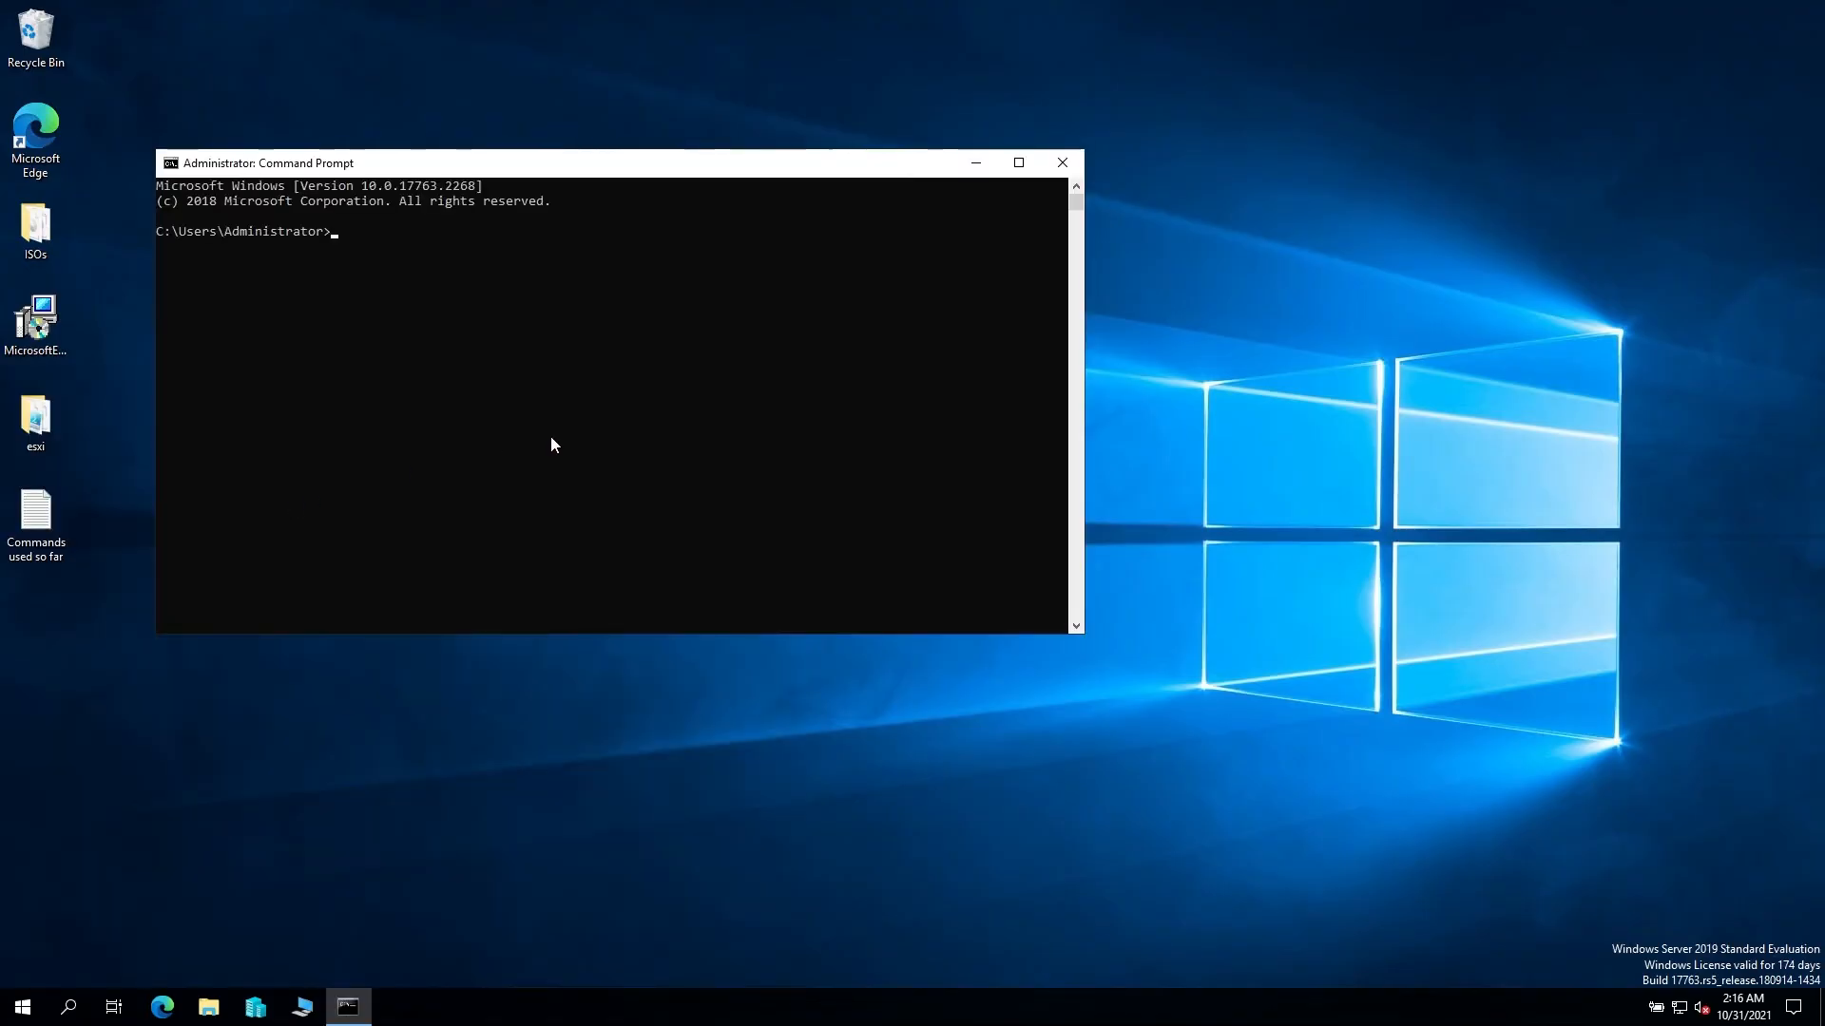
pyautogui.write('slmgr.vbs -')
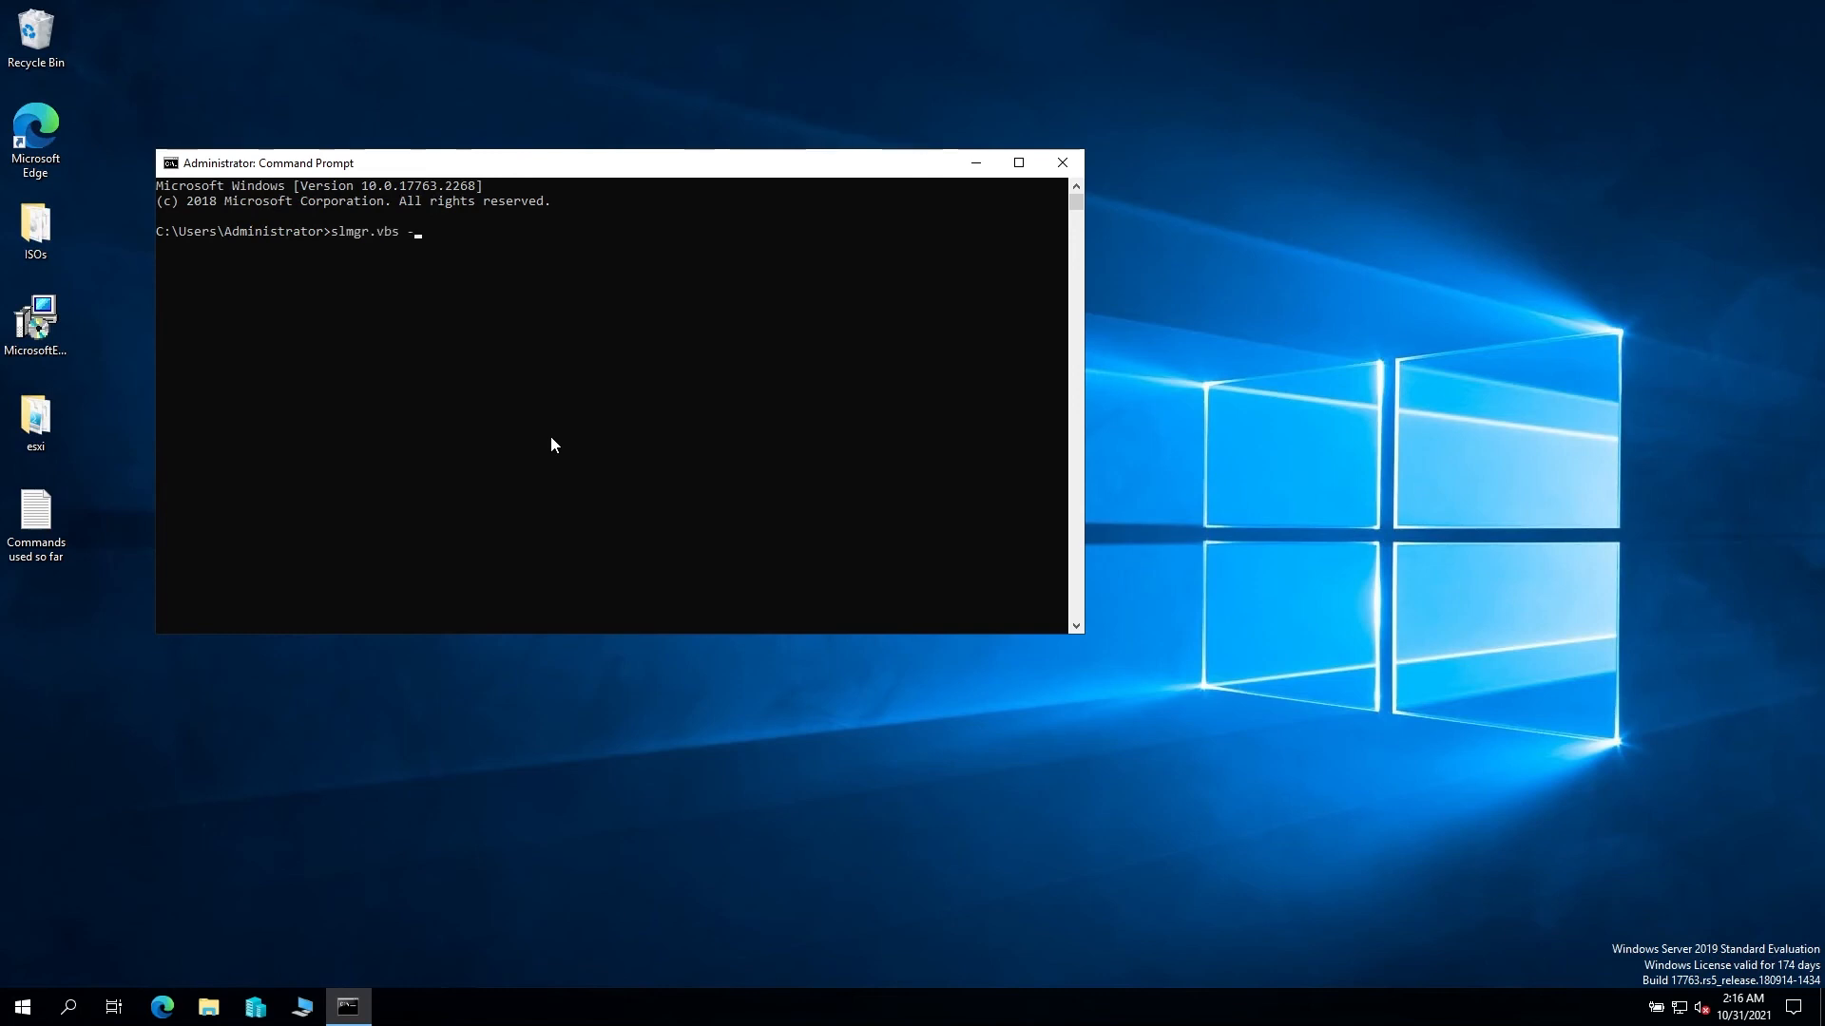
pyautogui.write('dli')
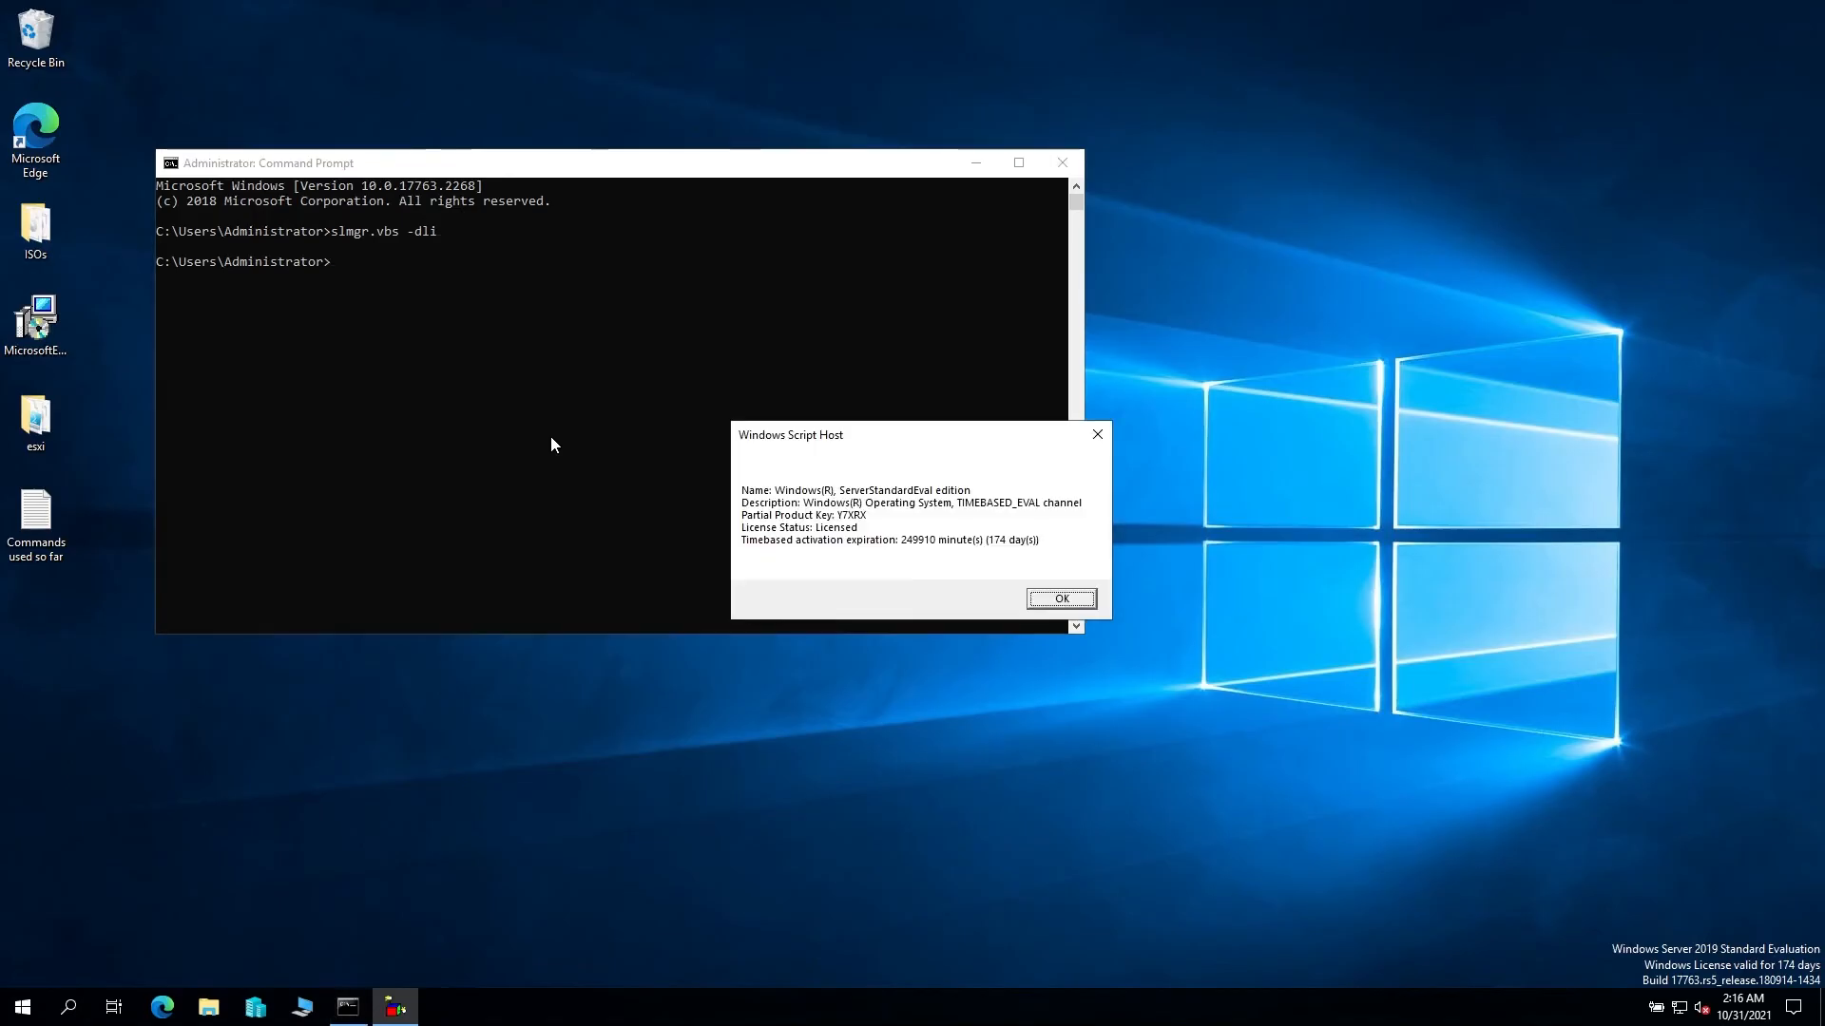
pyautogui.moveTo(1006, 554)
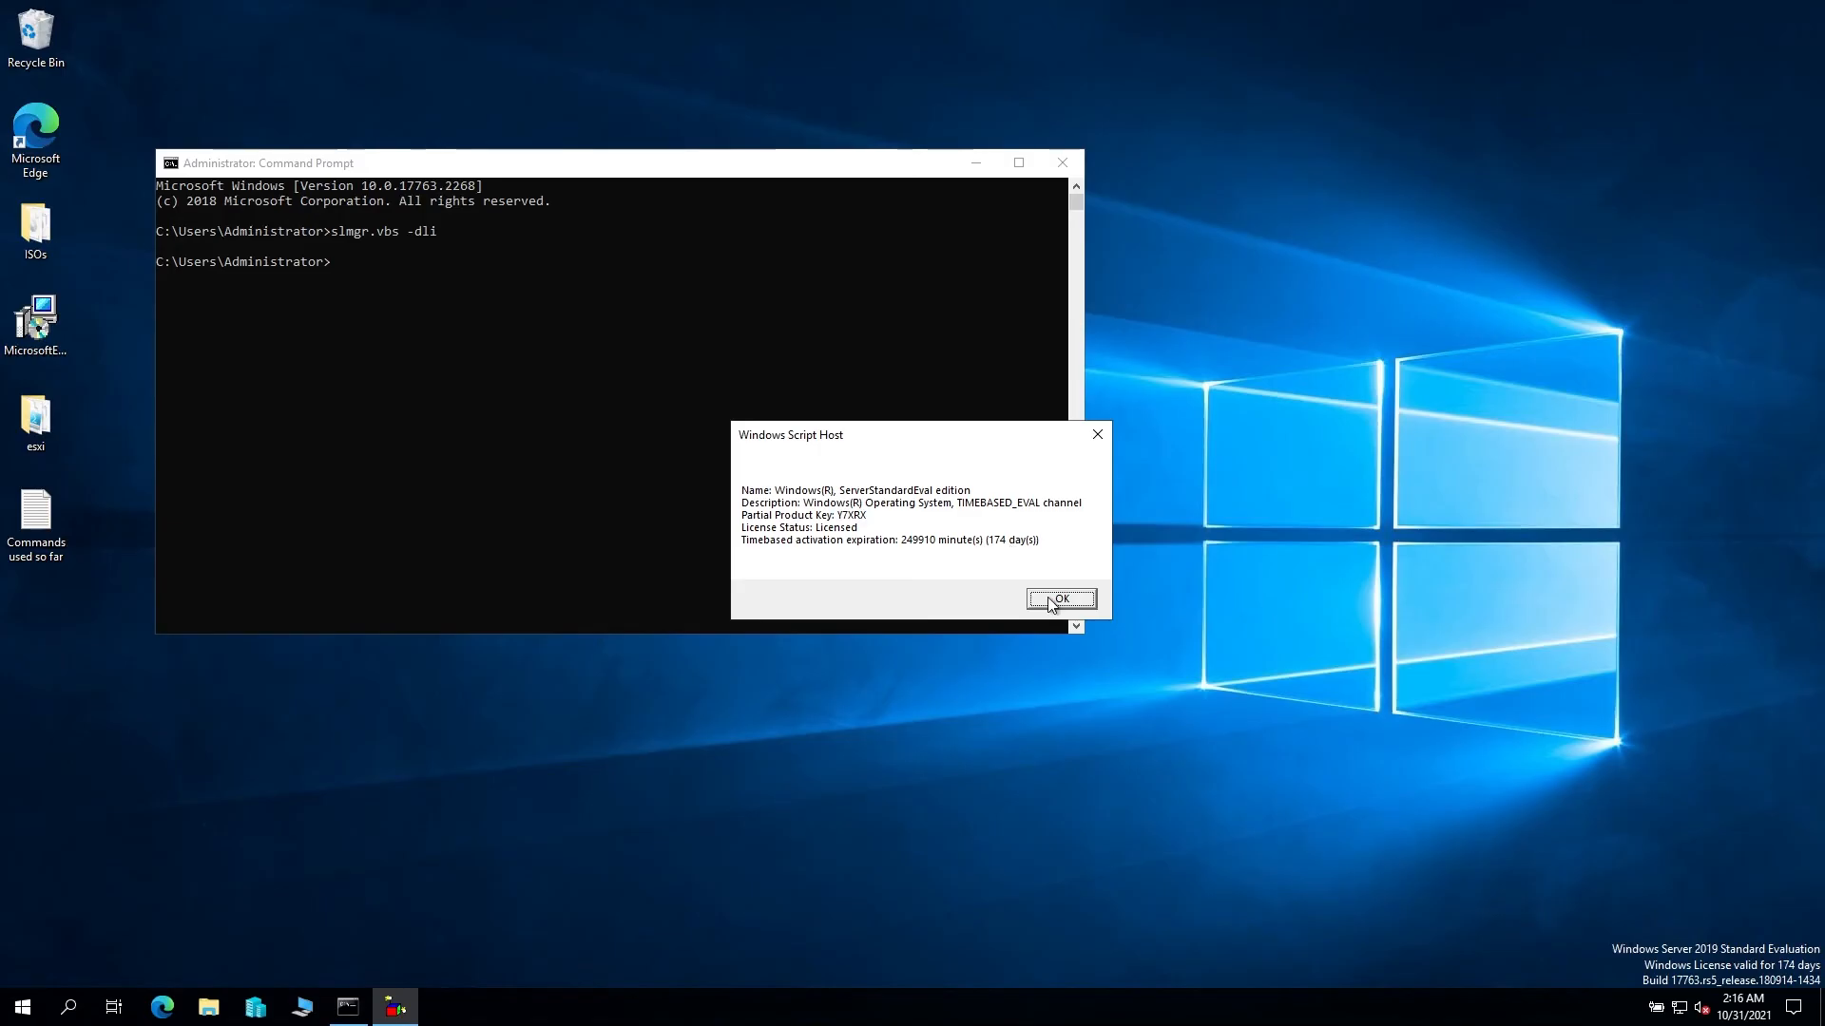
pyautogui.click(1059, 598)
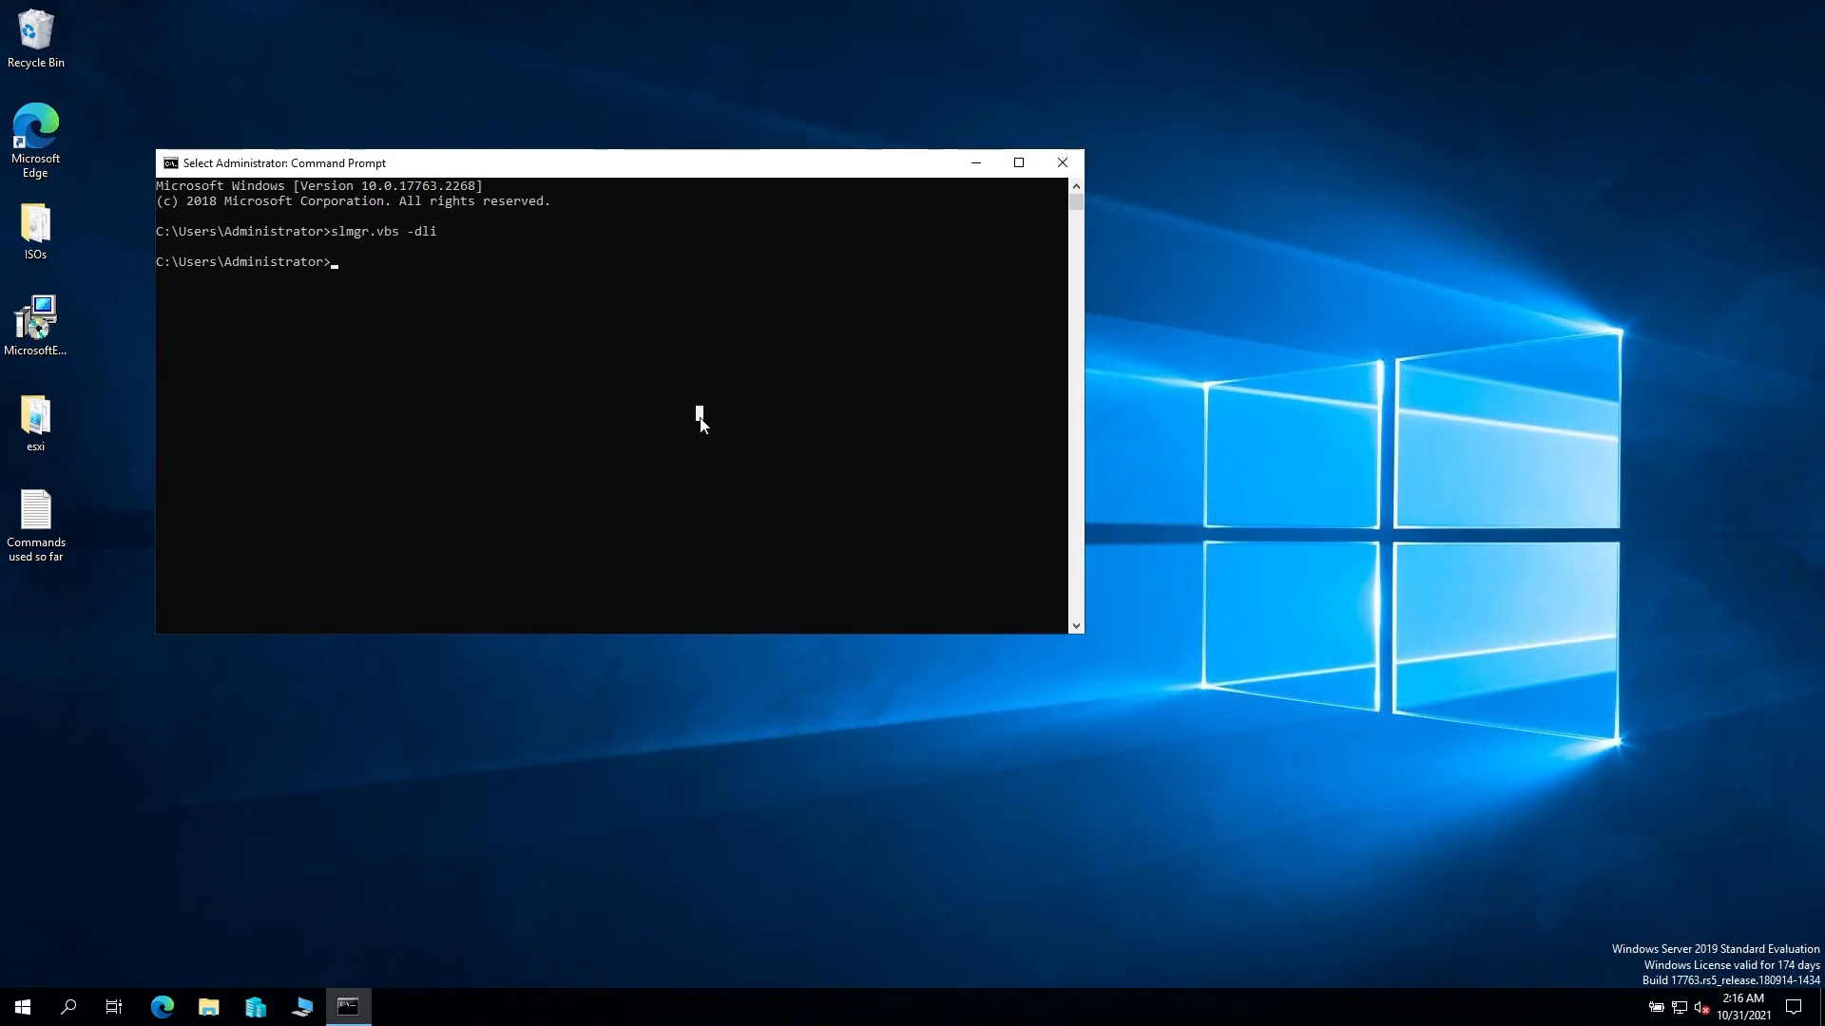
# Run slmgr.vbs -rearm to rearm the evaluation trial.
pyautogui.write('slmgr')
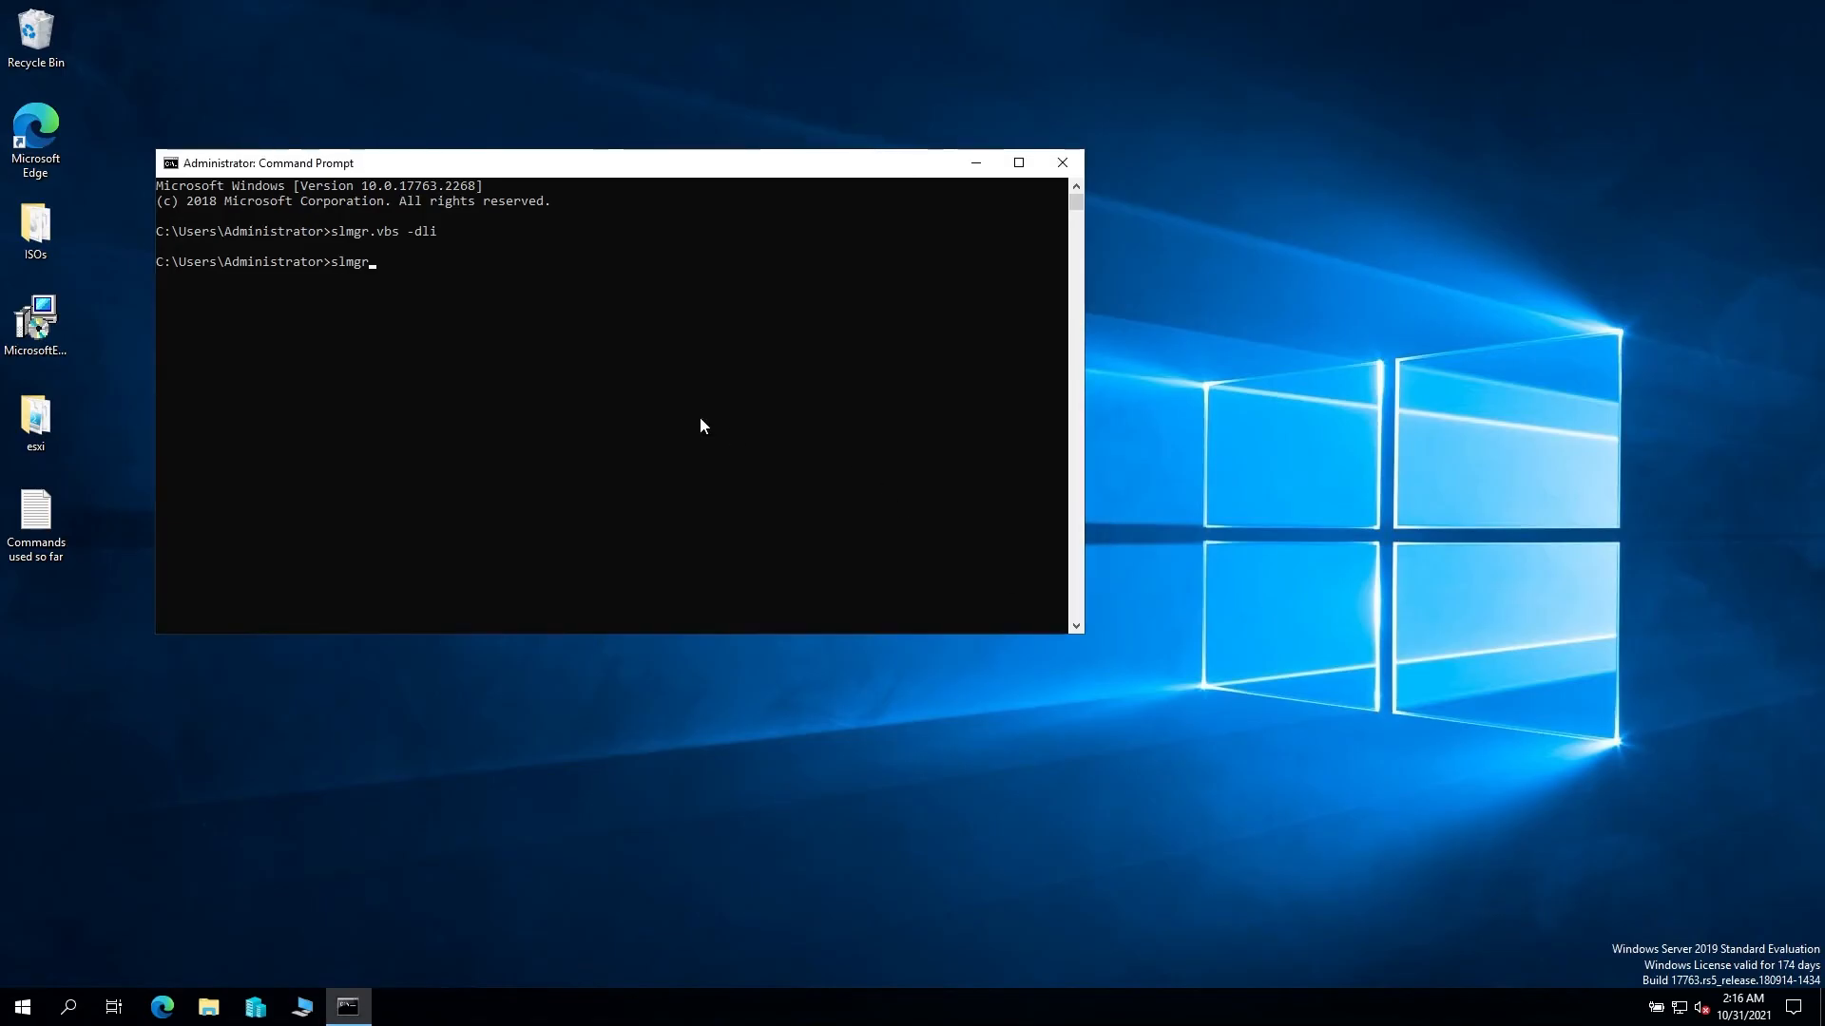
pyautogui.write('.vbs -')
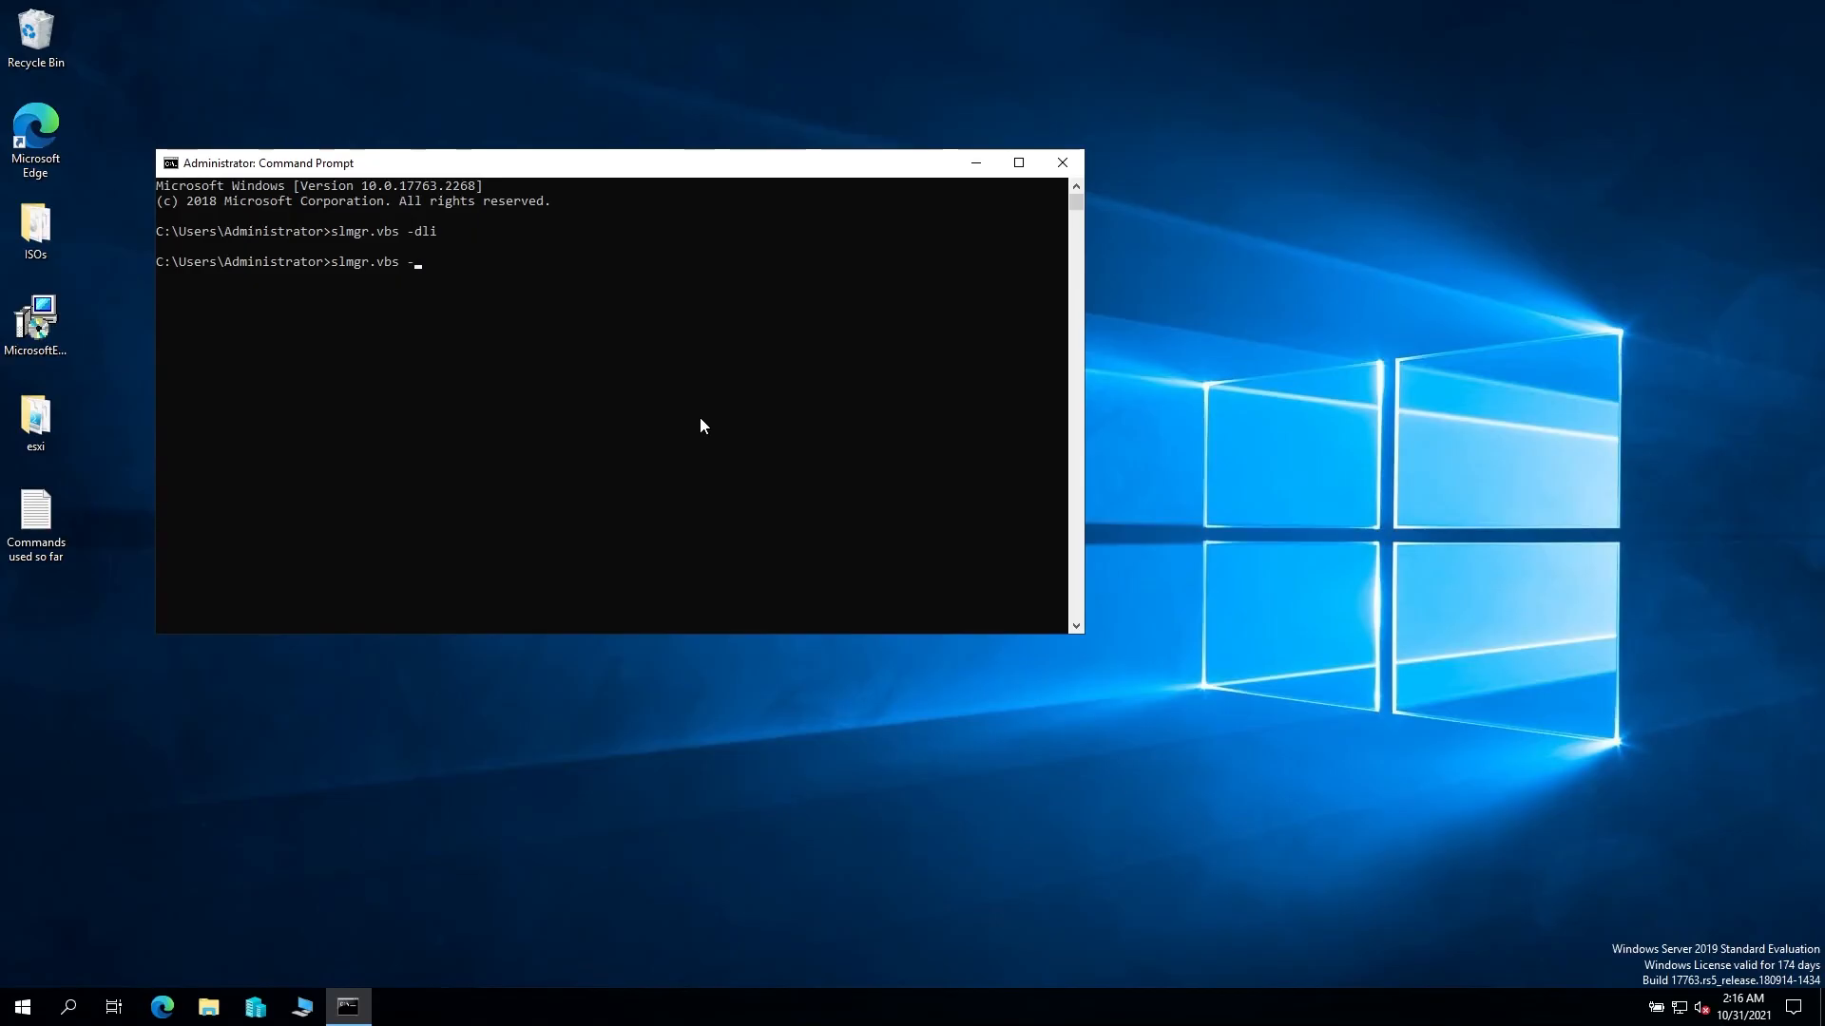
pyautogui.press('Return')
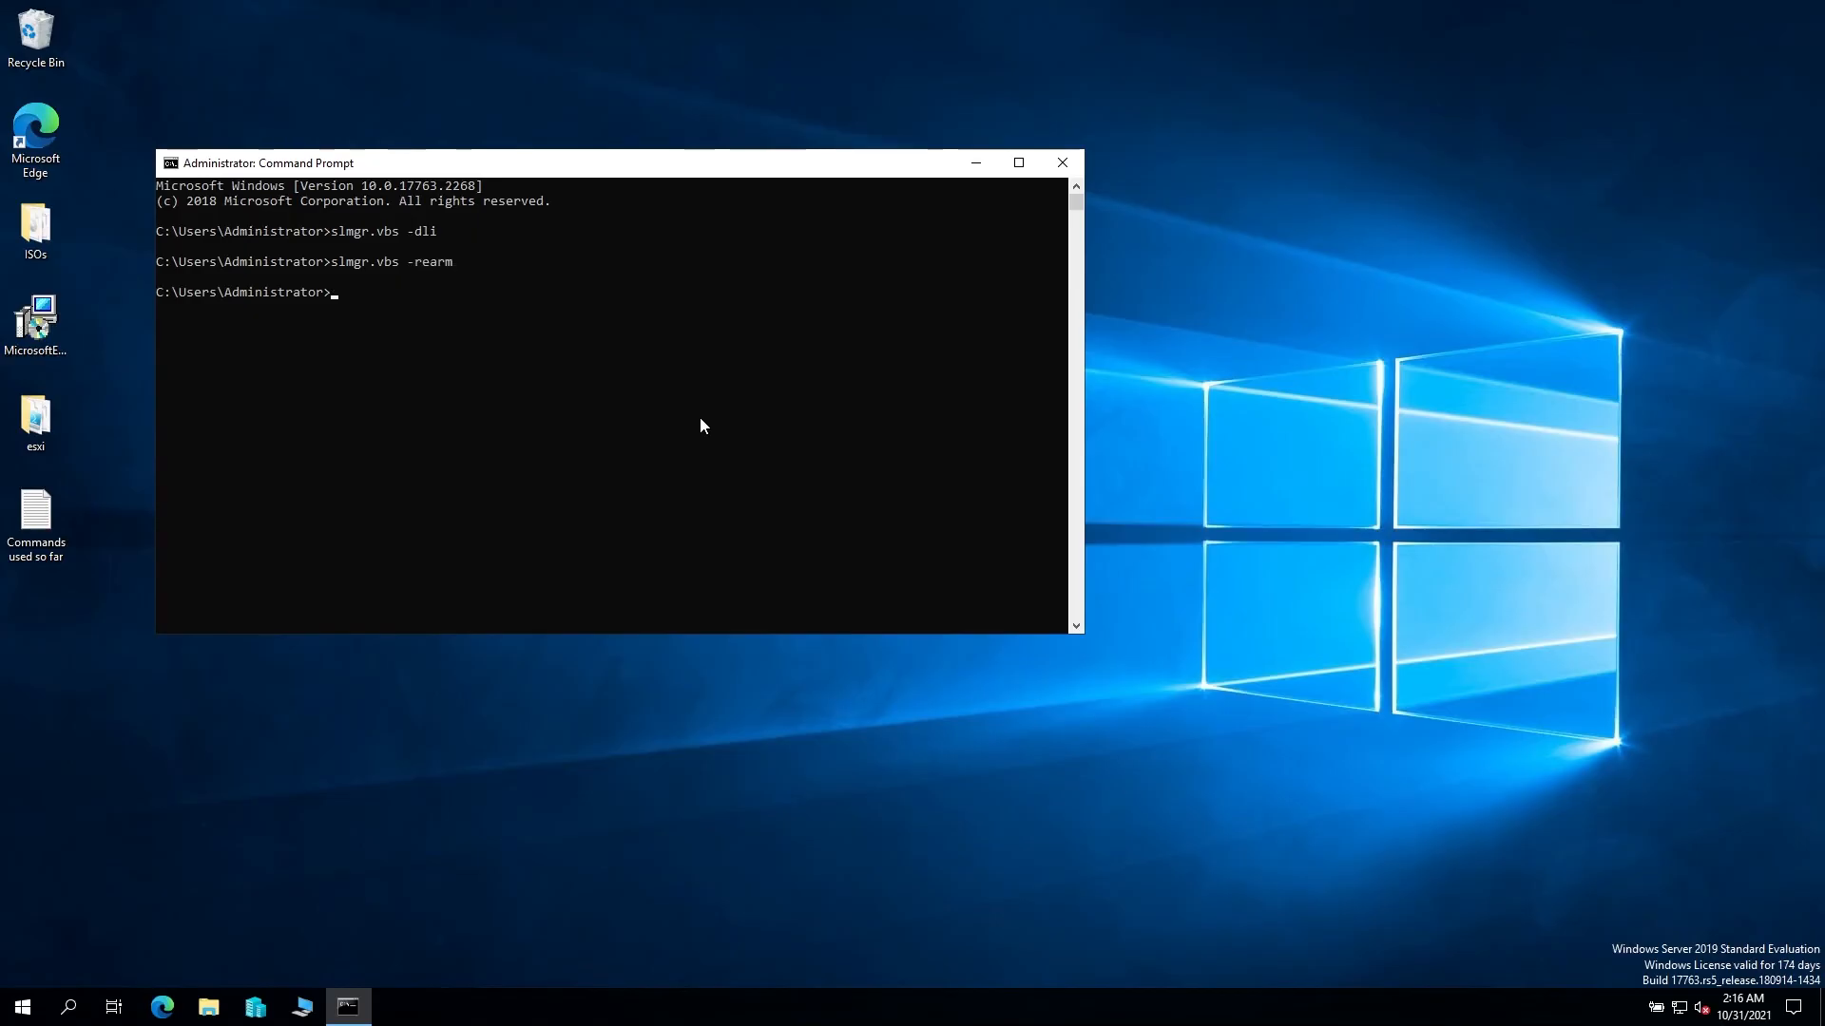
pyautogui.moveTo(1017, 572)
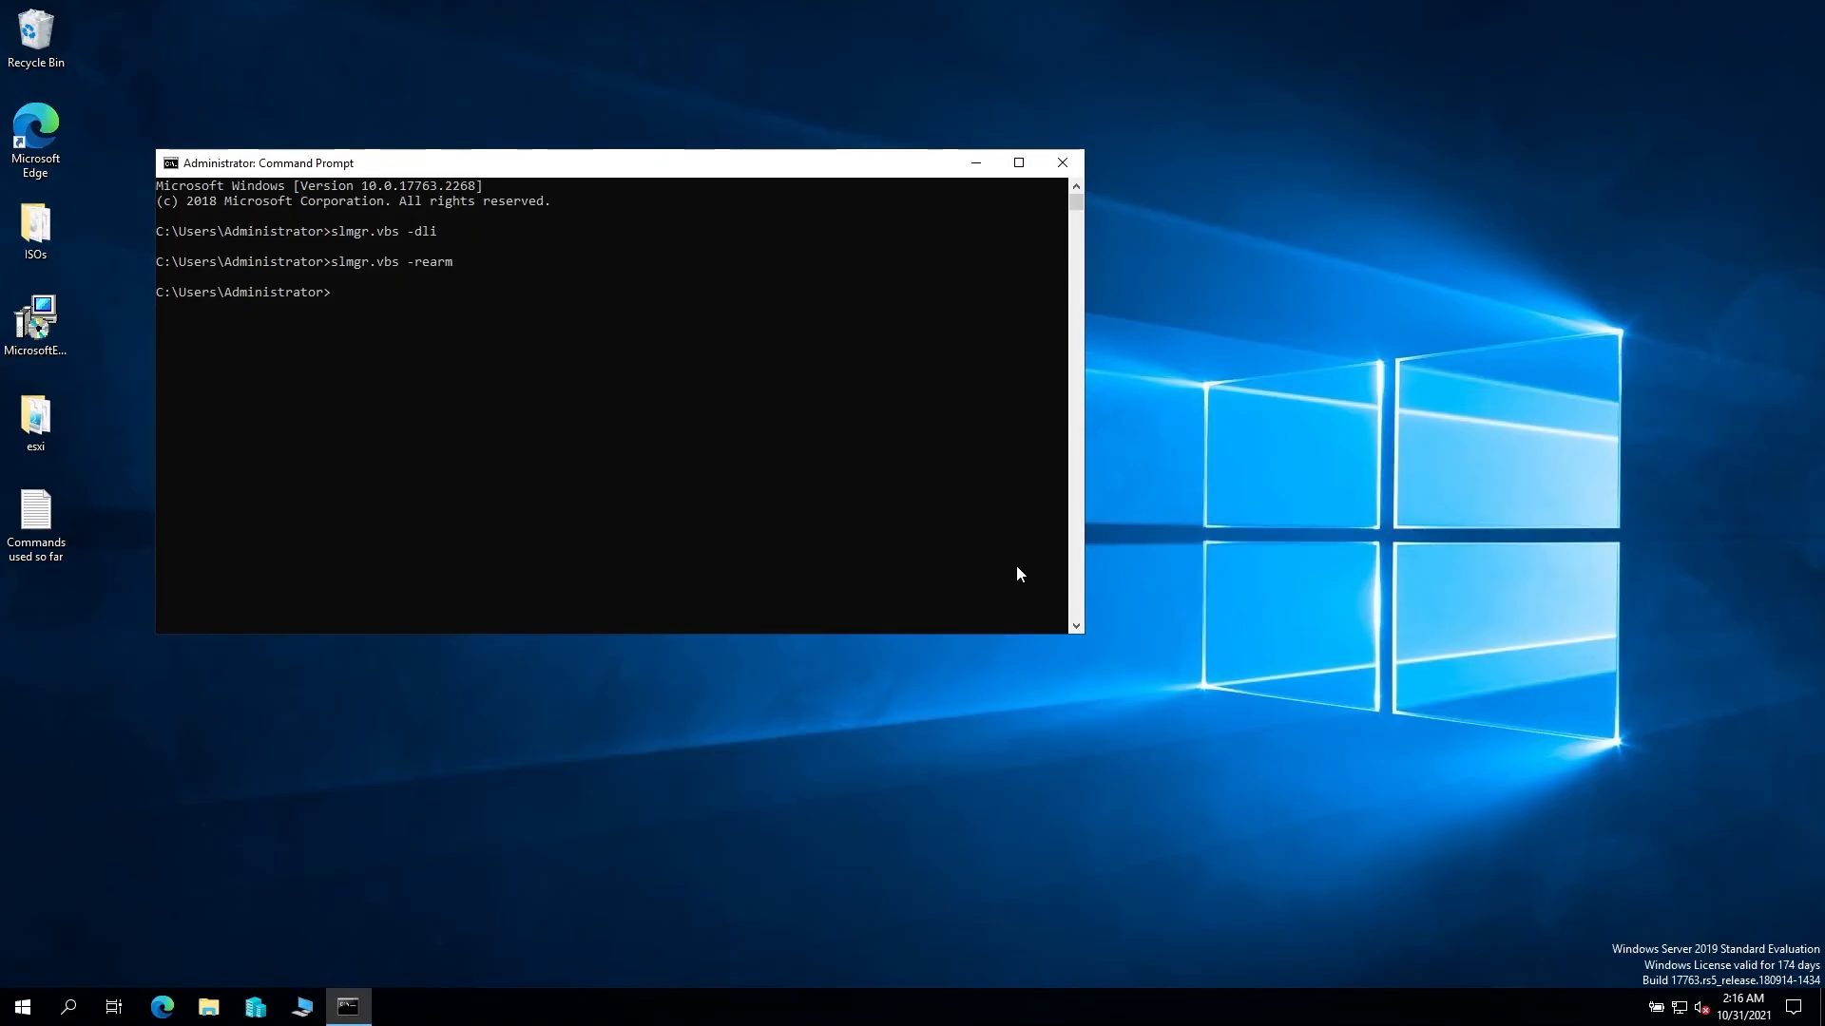
pyautogui.moveTo(21, 1007)
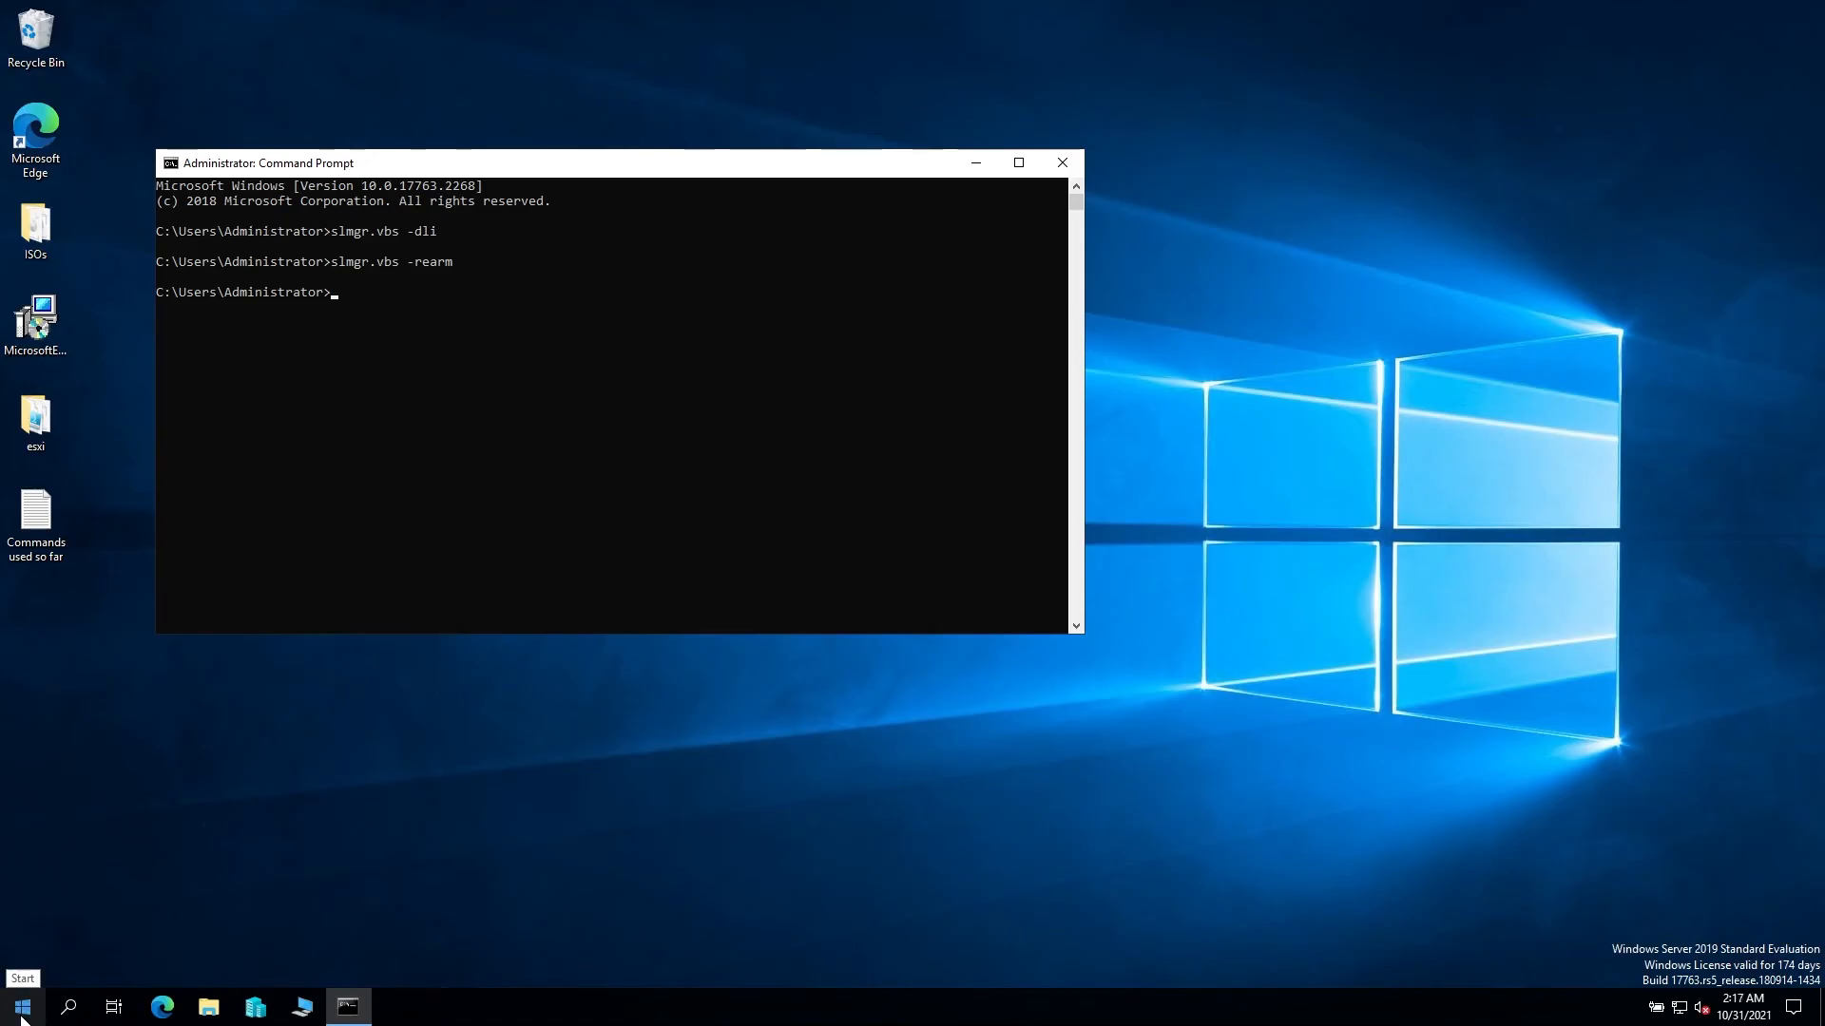
# Restart the server with the default reason, then reopen Server Manager.
pyautogui.click(21, 1006)
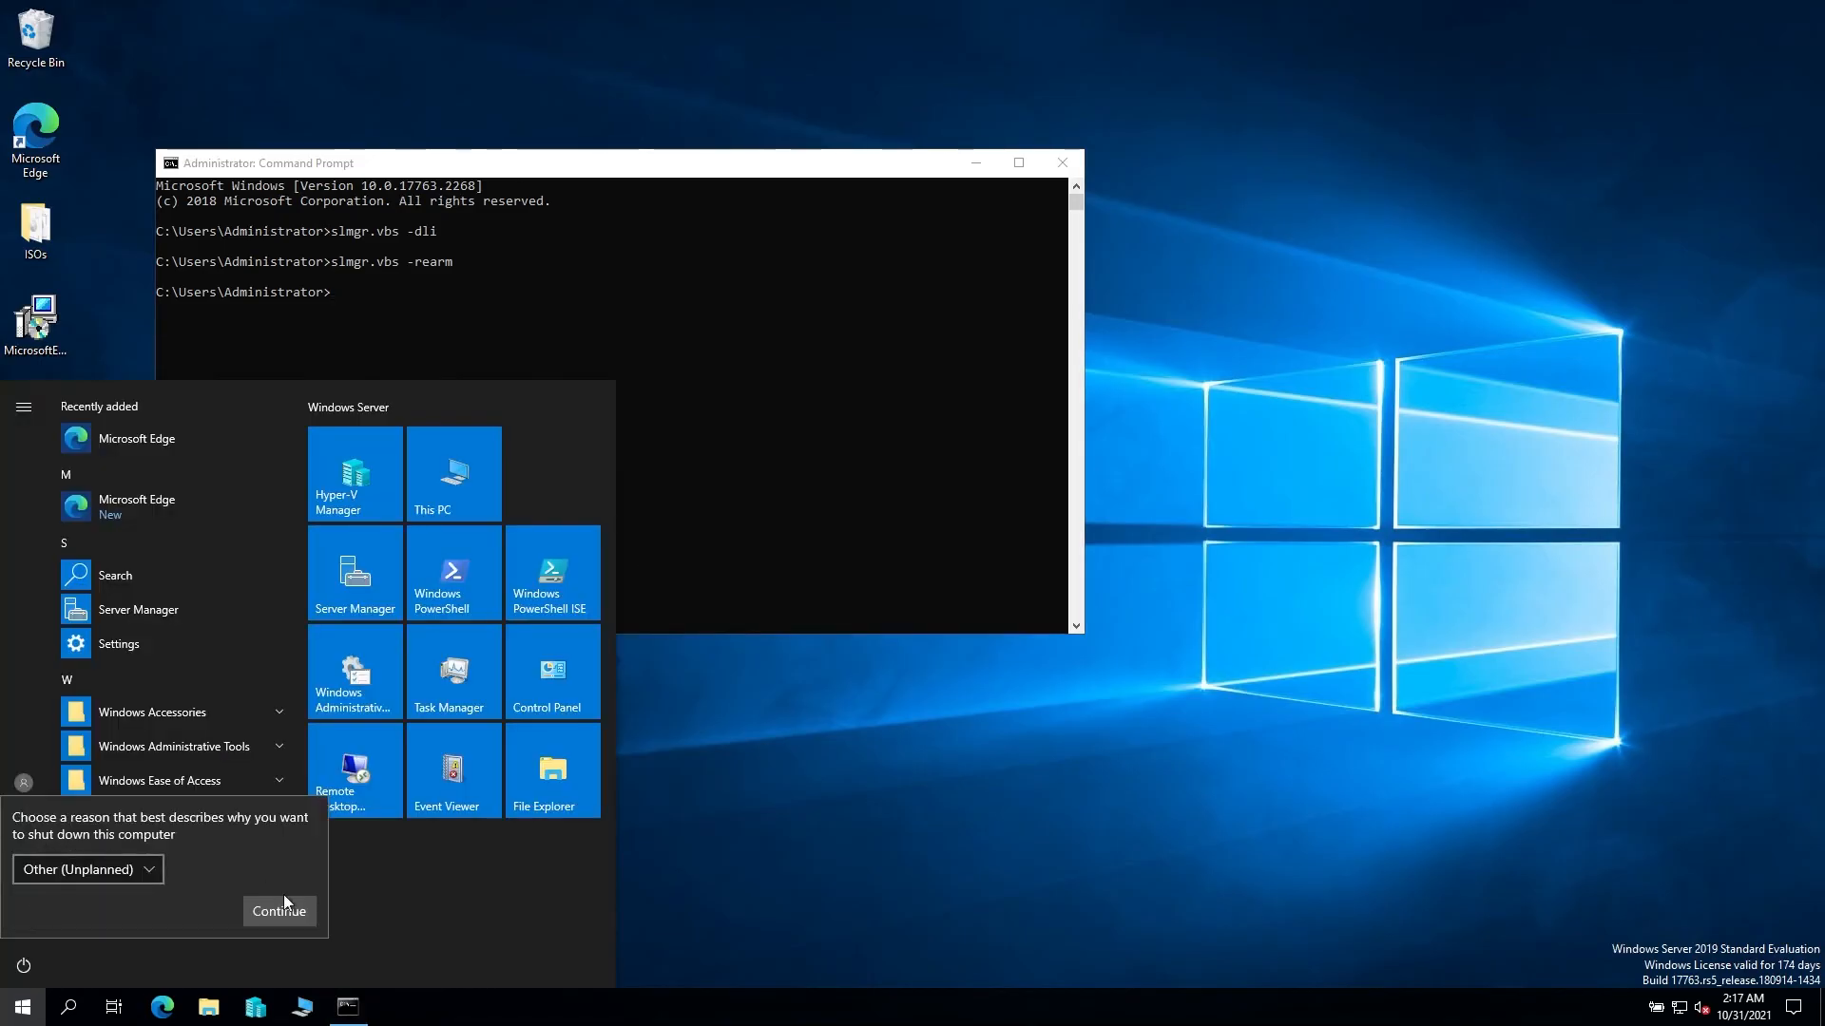
pyautogui.click(279, 912)
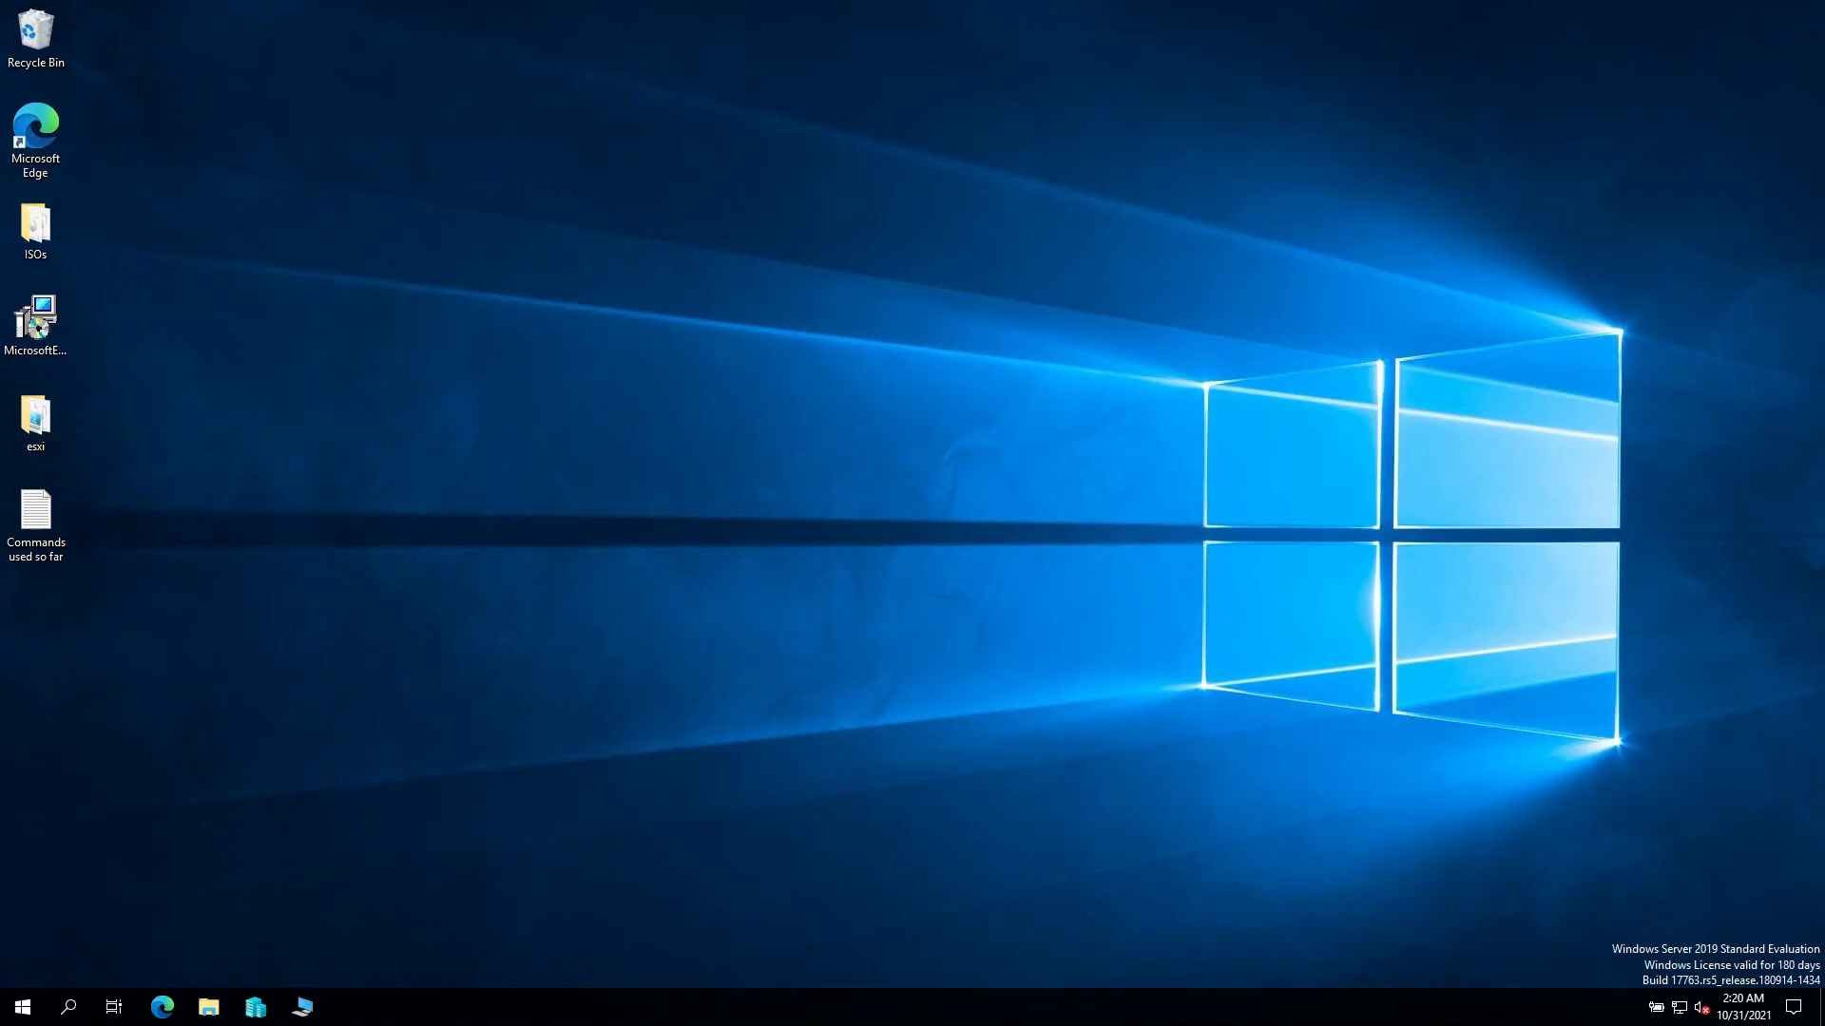
pyautogui.click(255, 1006)
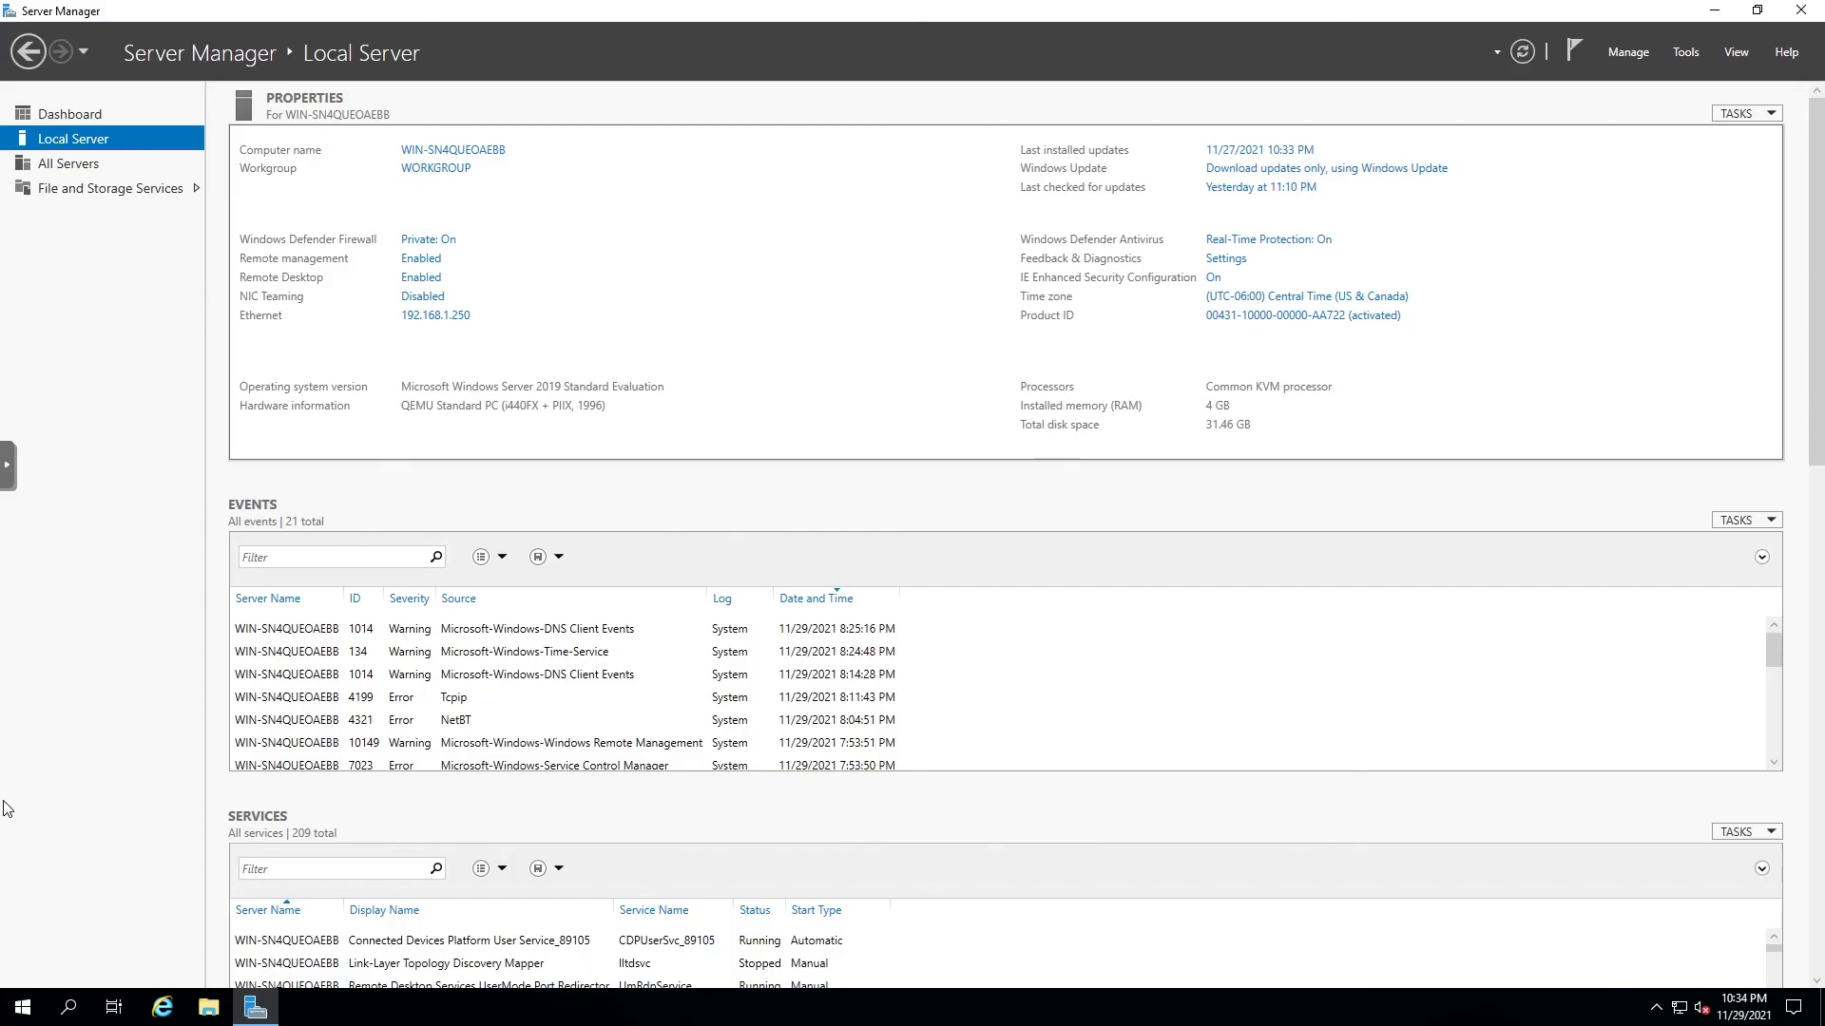
pyautogui.moveTo(1214, 278)
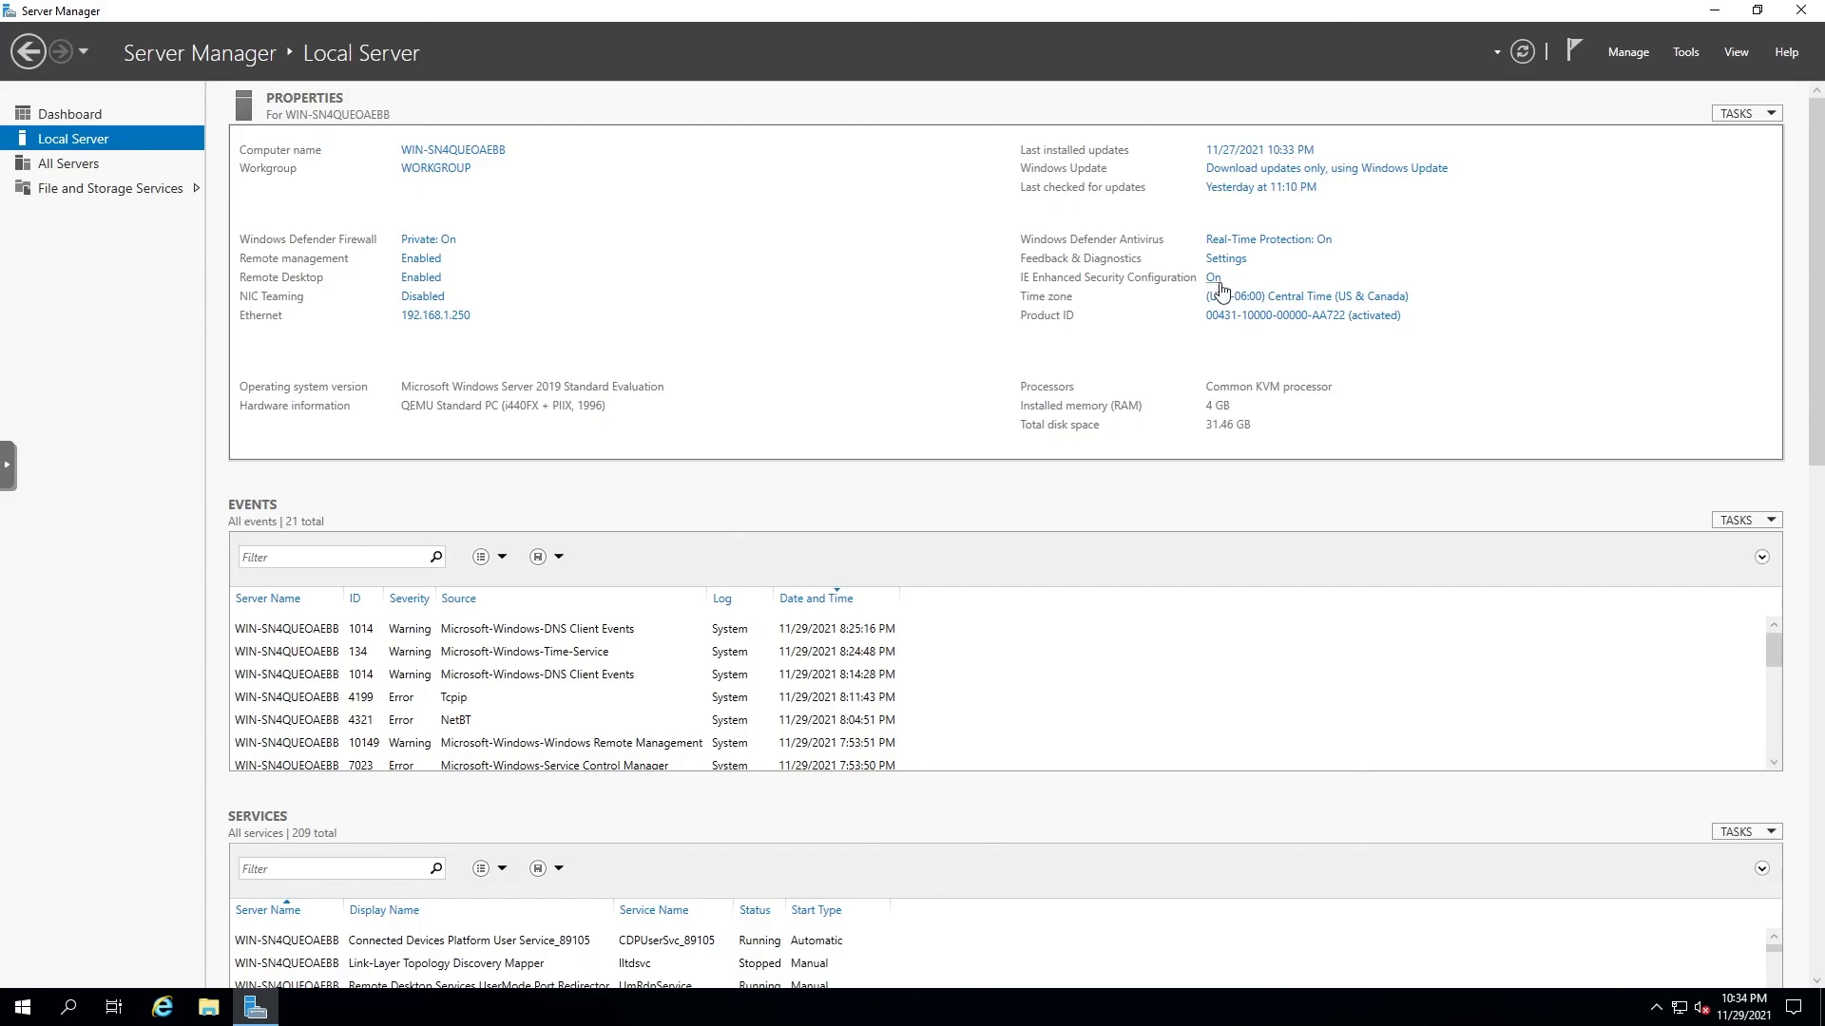
# Turn IE Enhanced Security Configuration off for Administrators and launch Internet Explorer.
pyautogui.click(1212, 277)
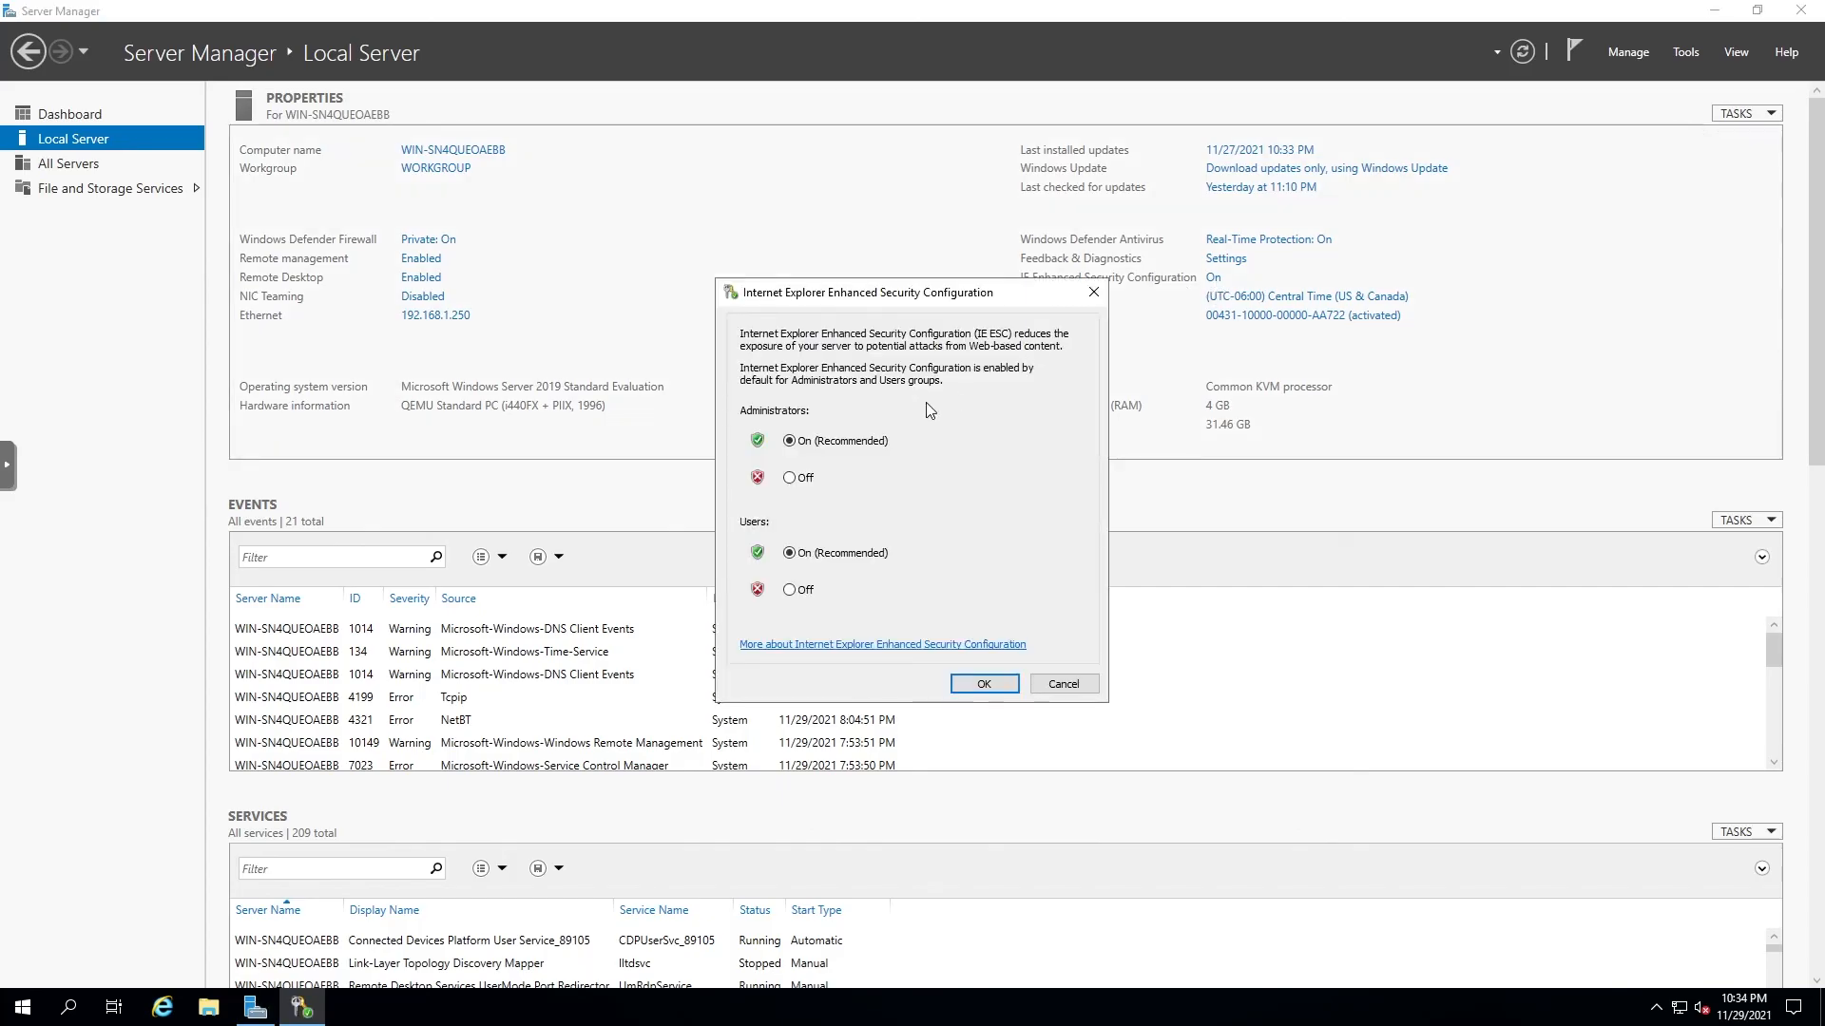
pyautogui.click(790, 477)
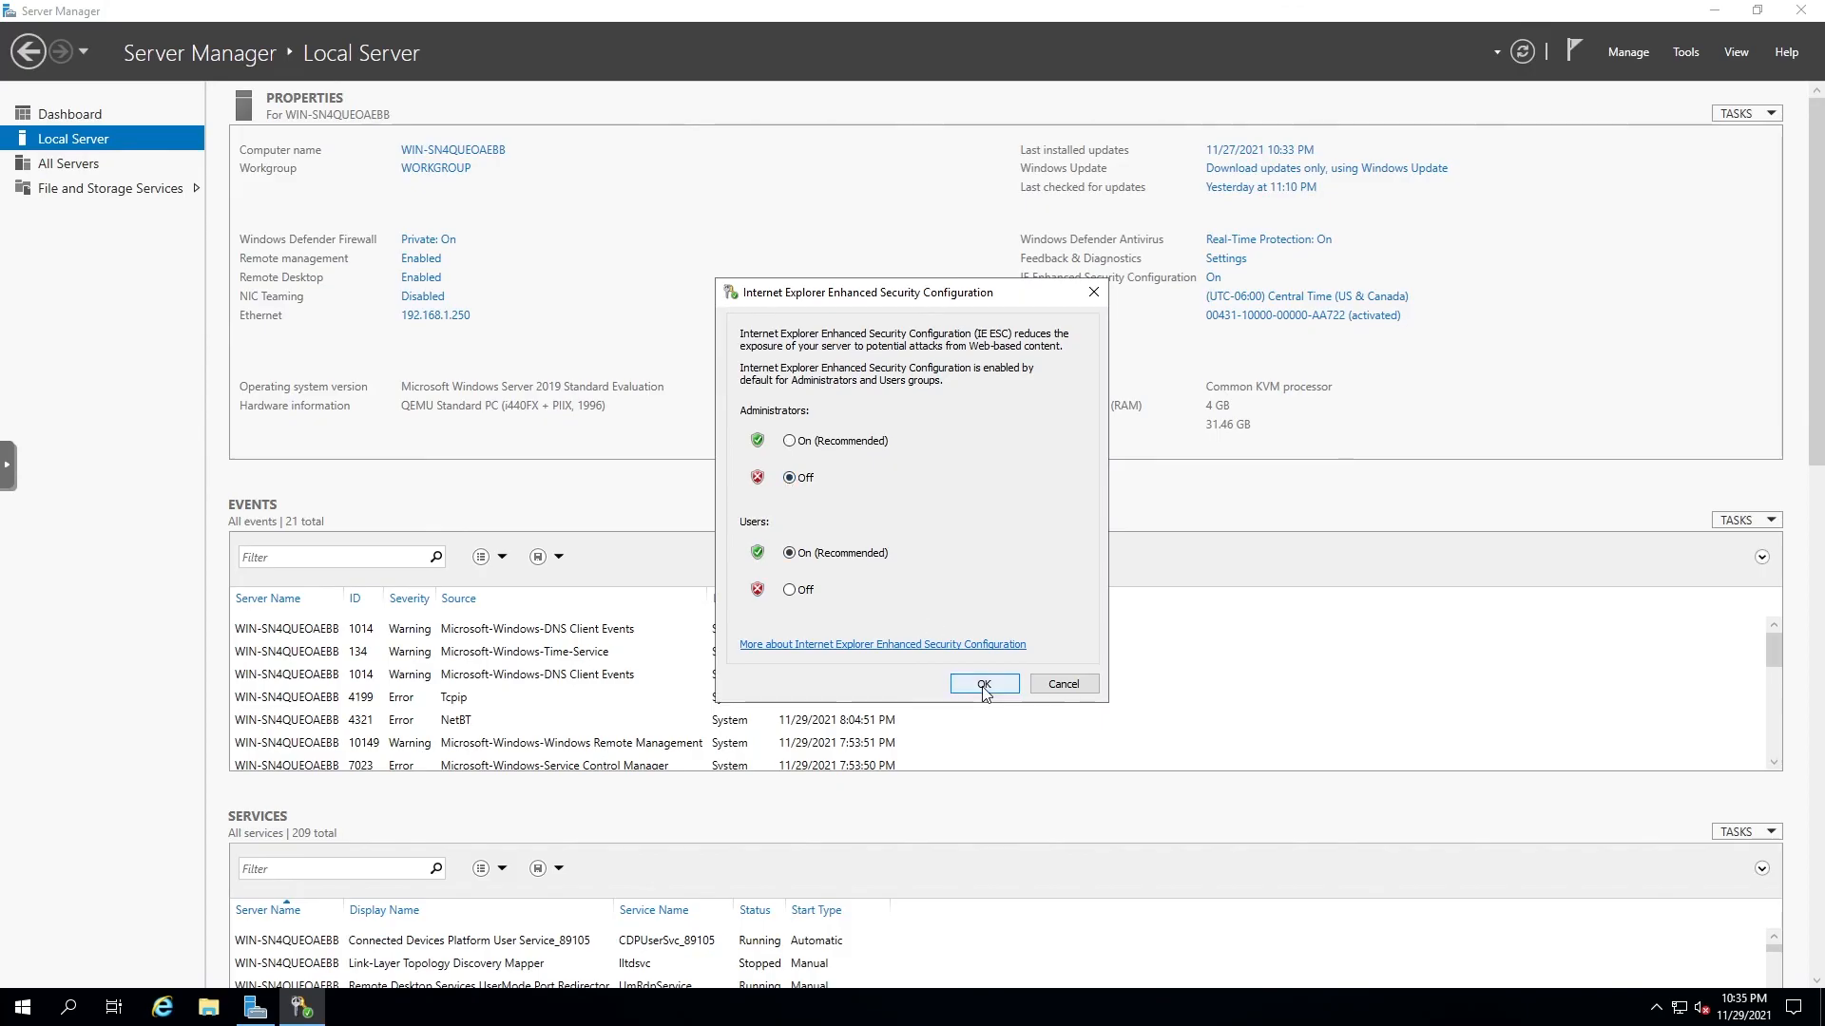
pyautogui.click(983, 683)
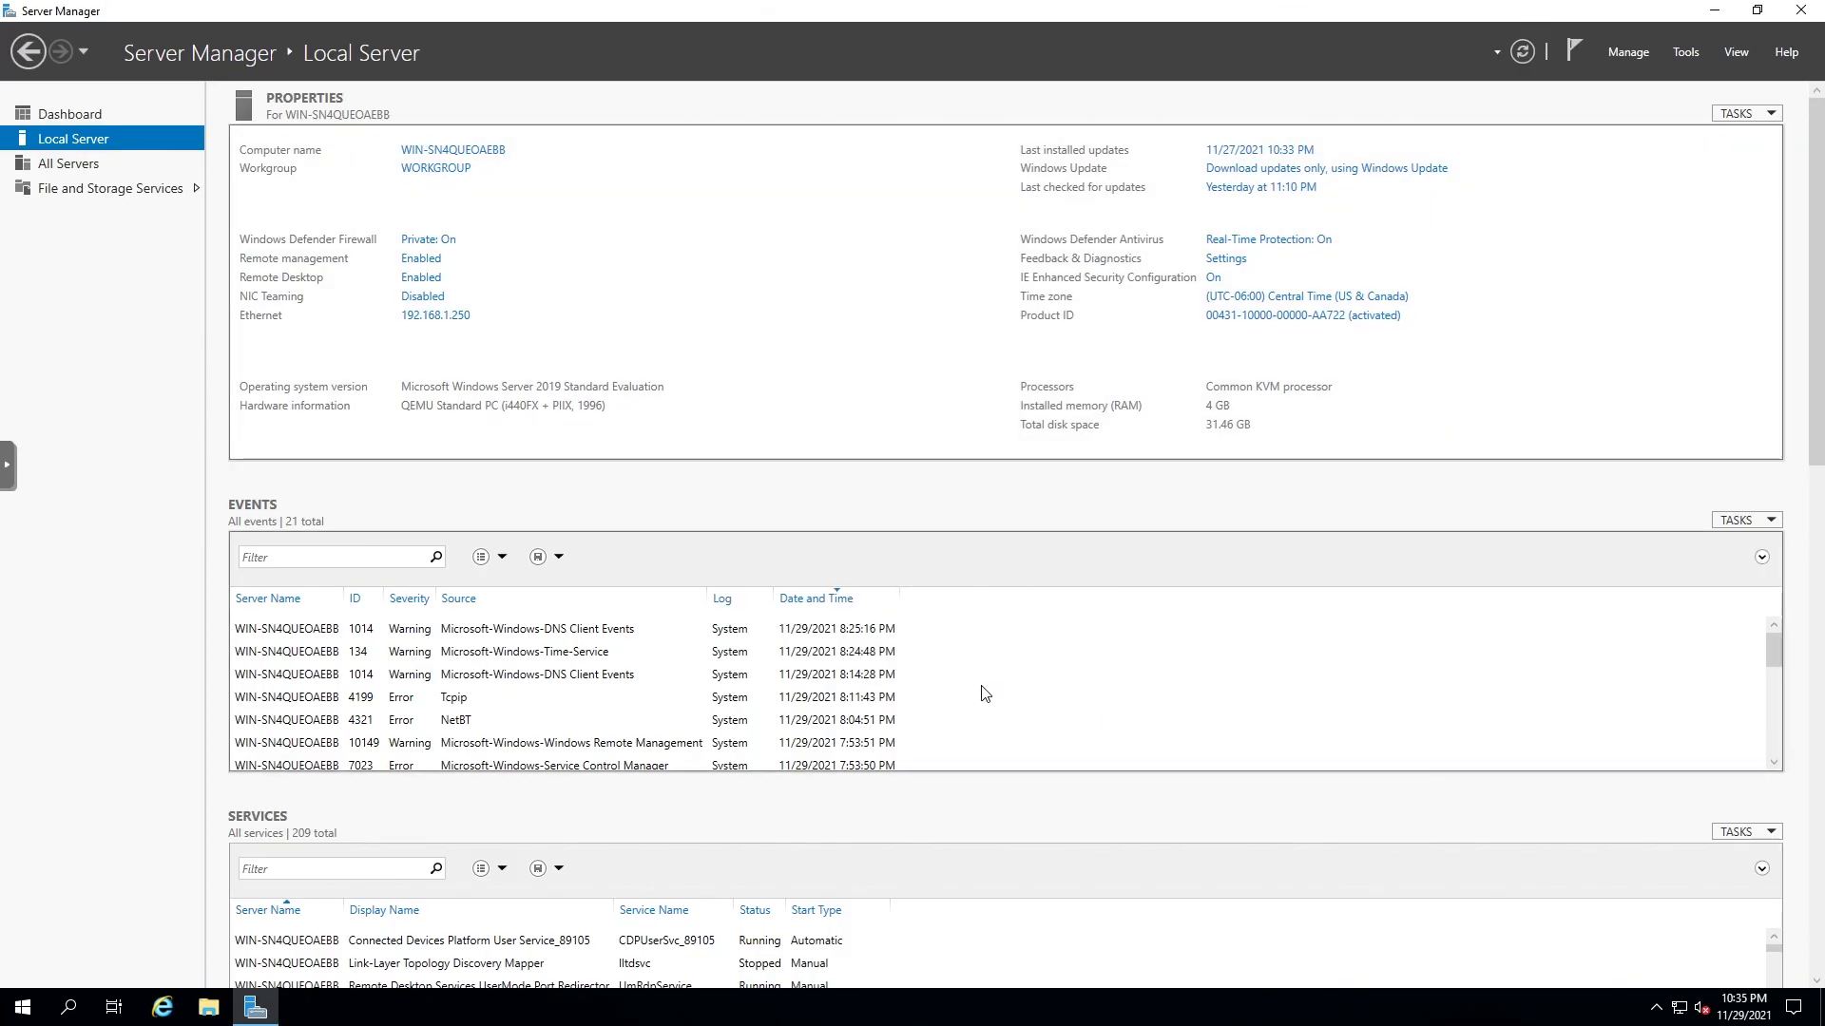
pyautogui.moveTo(161, 1006)
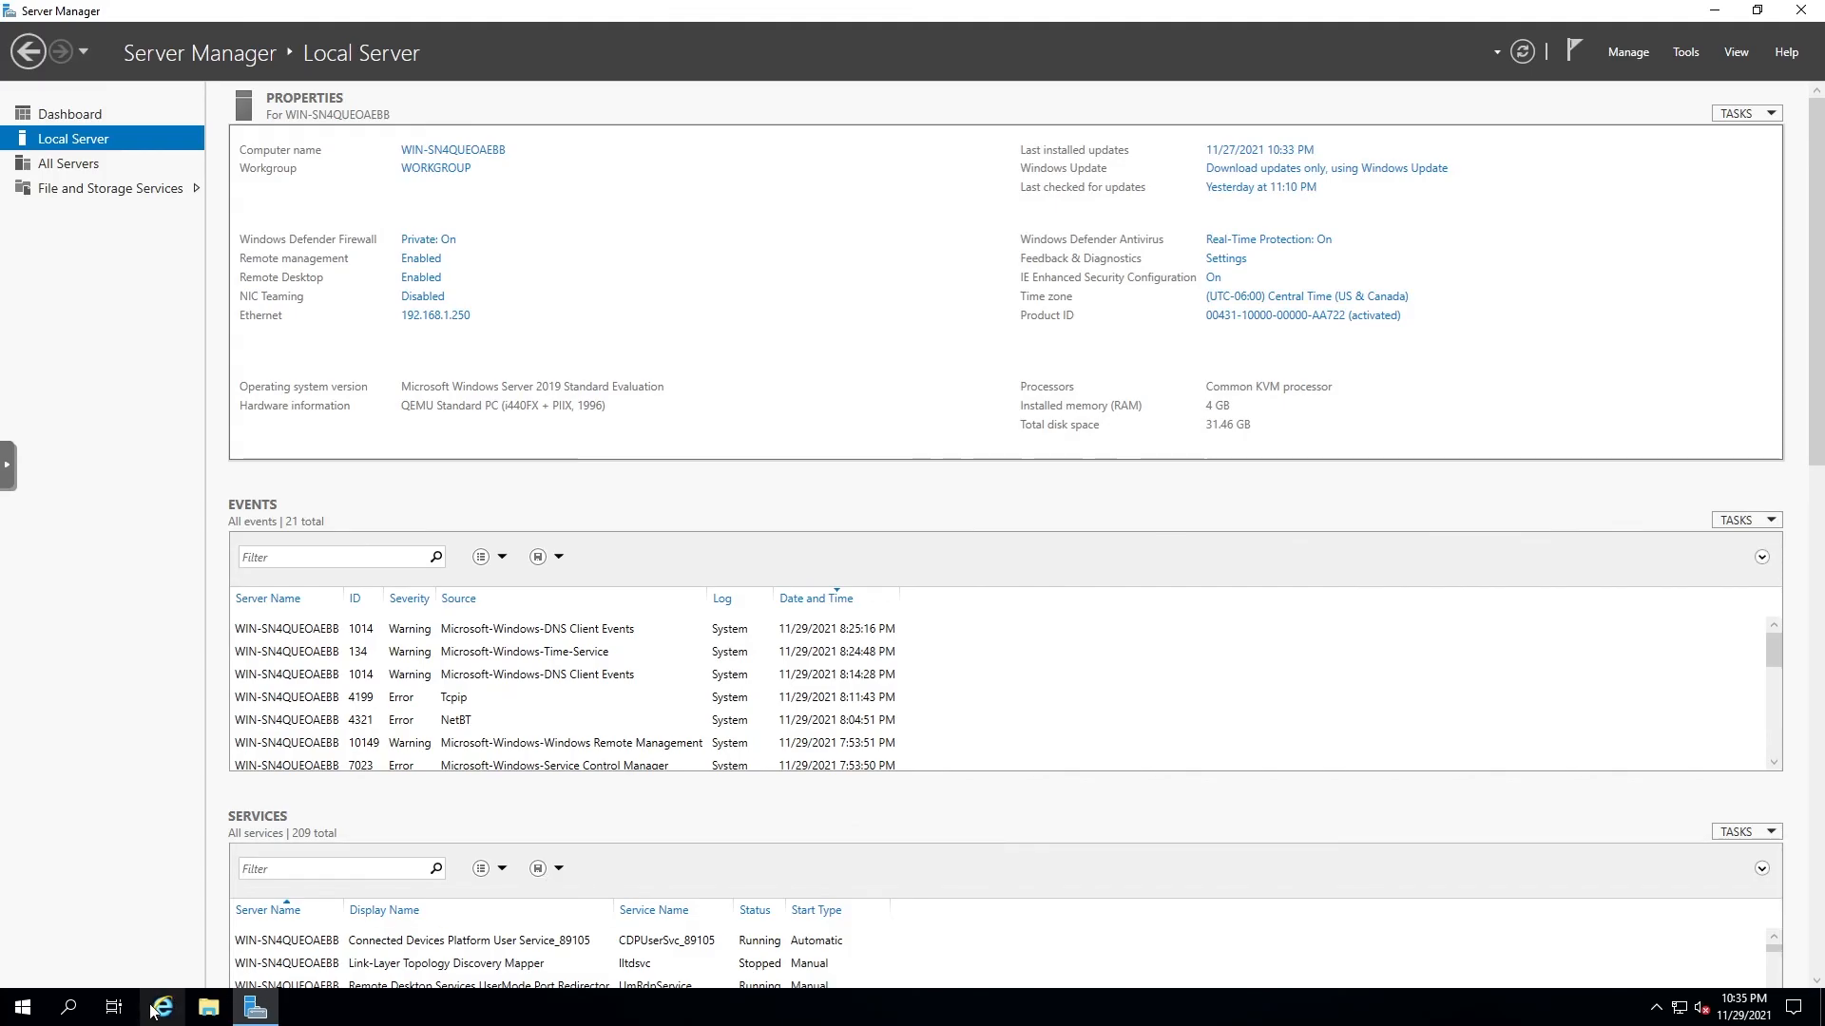
pyautogui.click(161, 1007)
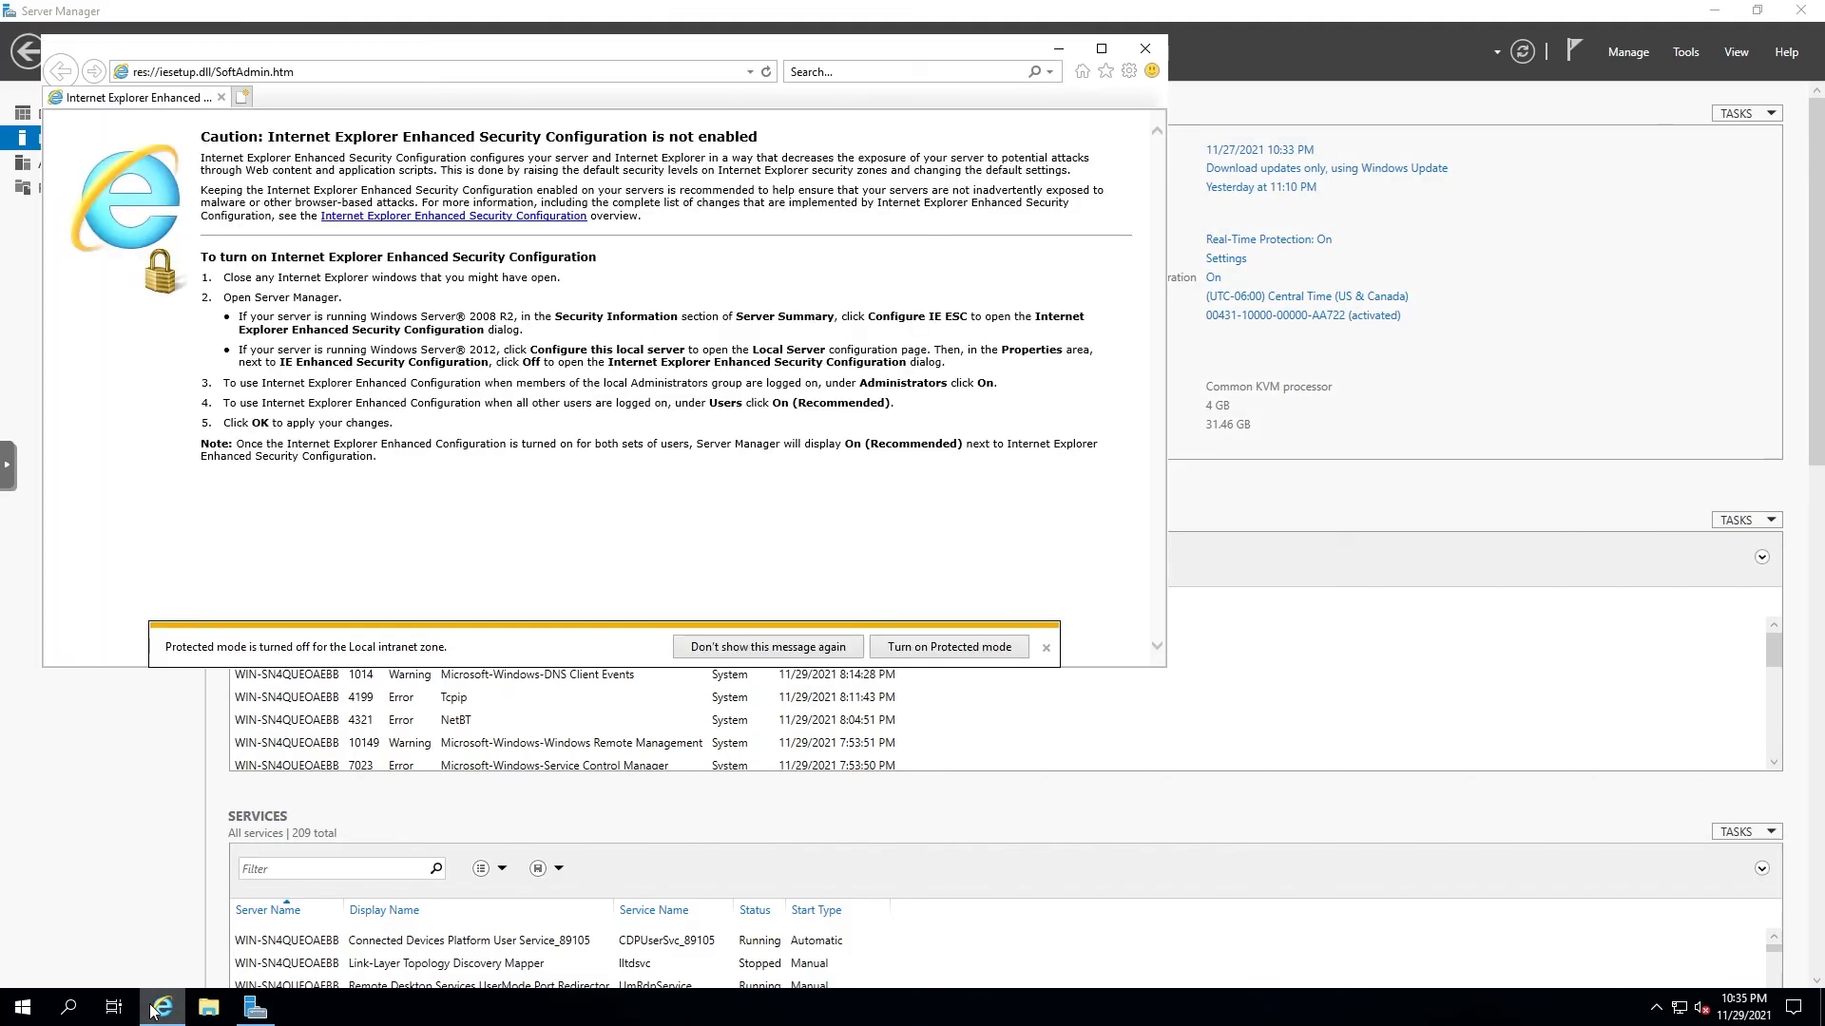
# Search for 'edge for business installer' in Internet Explorer, then close the browser.
pyautogui.click(1043, 647)
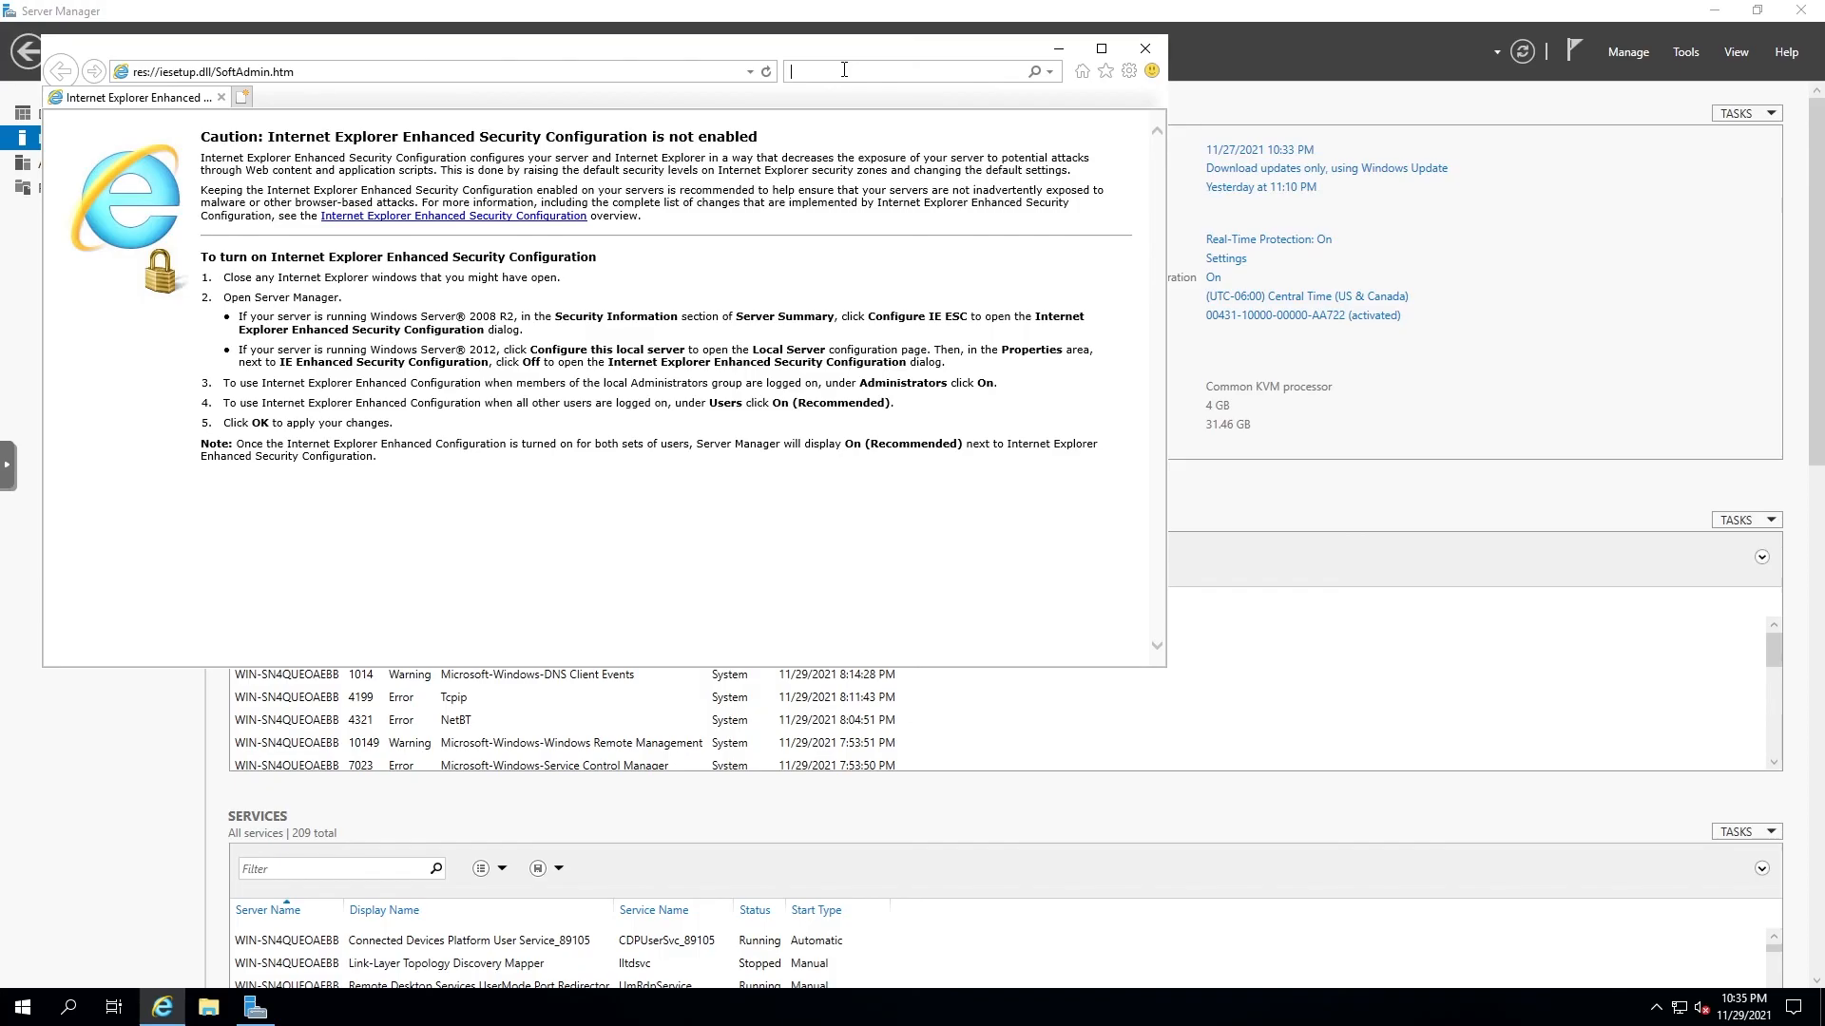
pyautogui.press('Return')
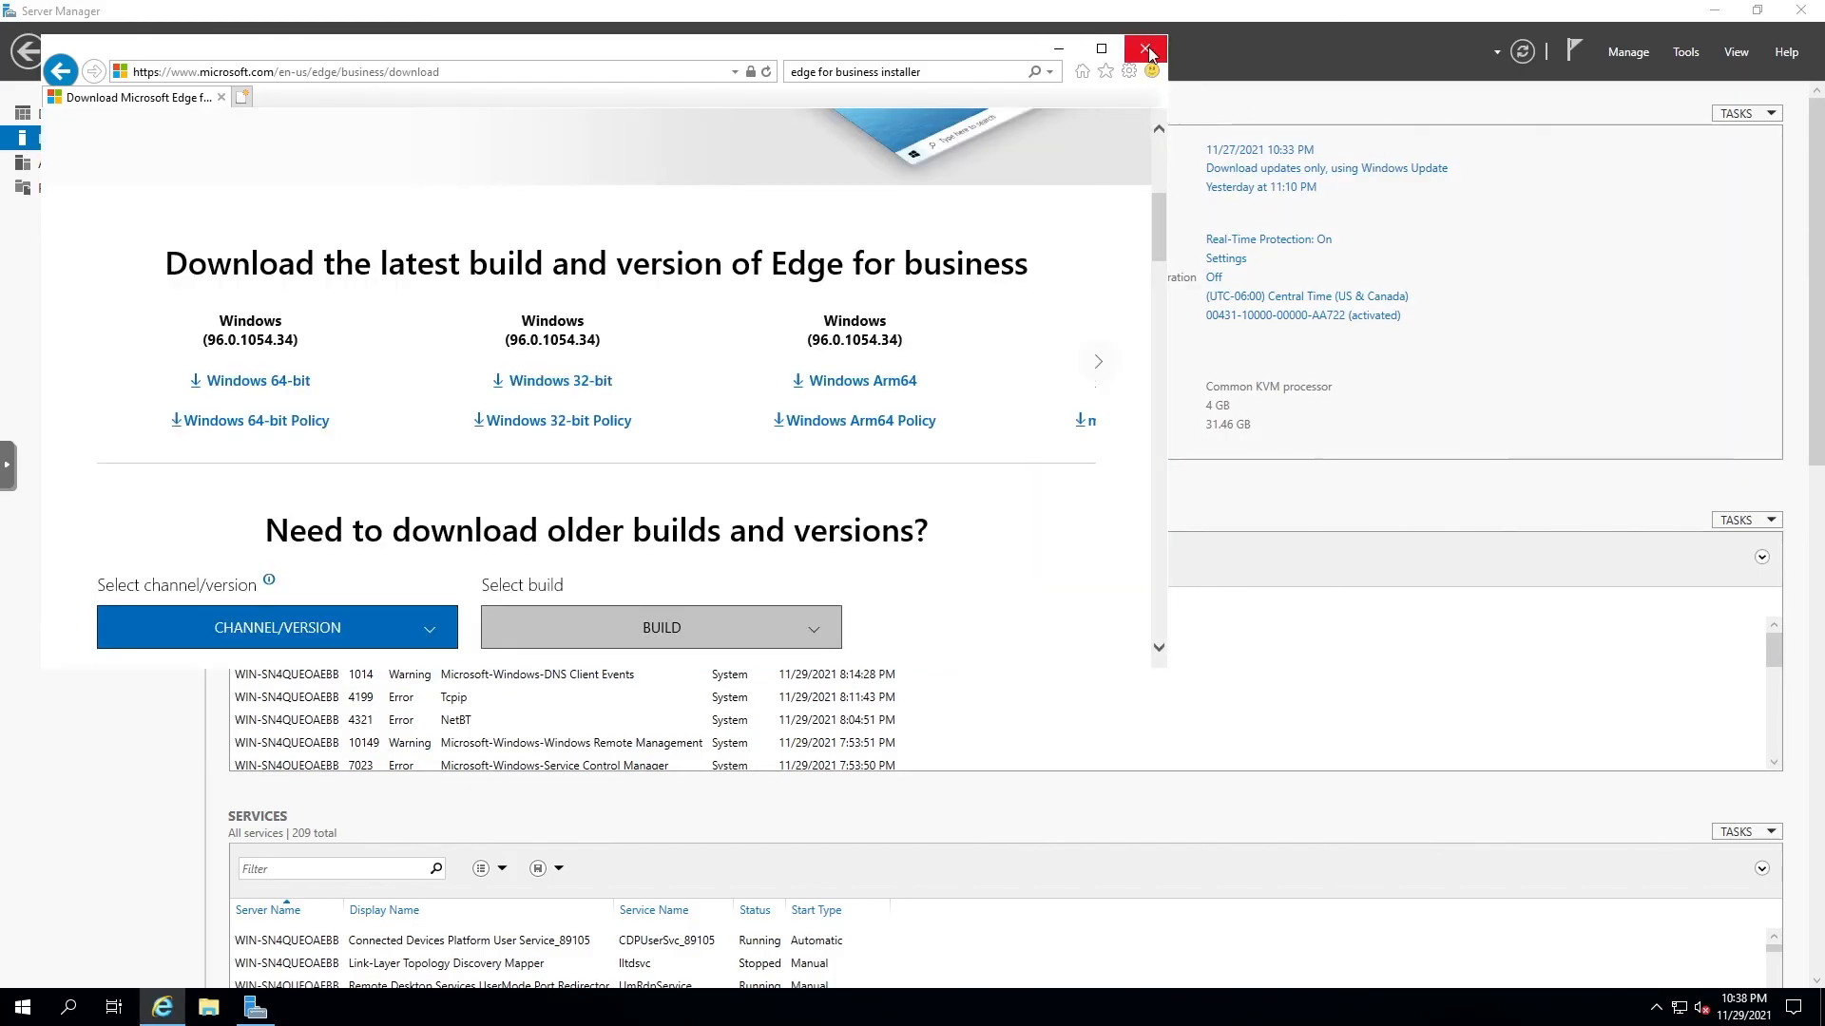
pyautogui.click(1145, 52)
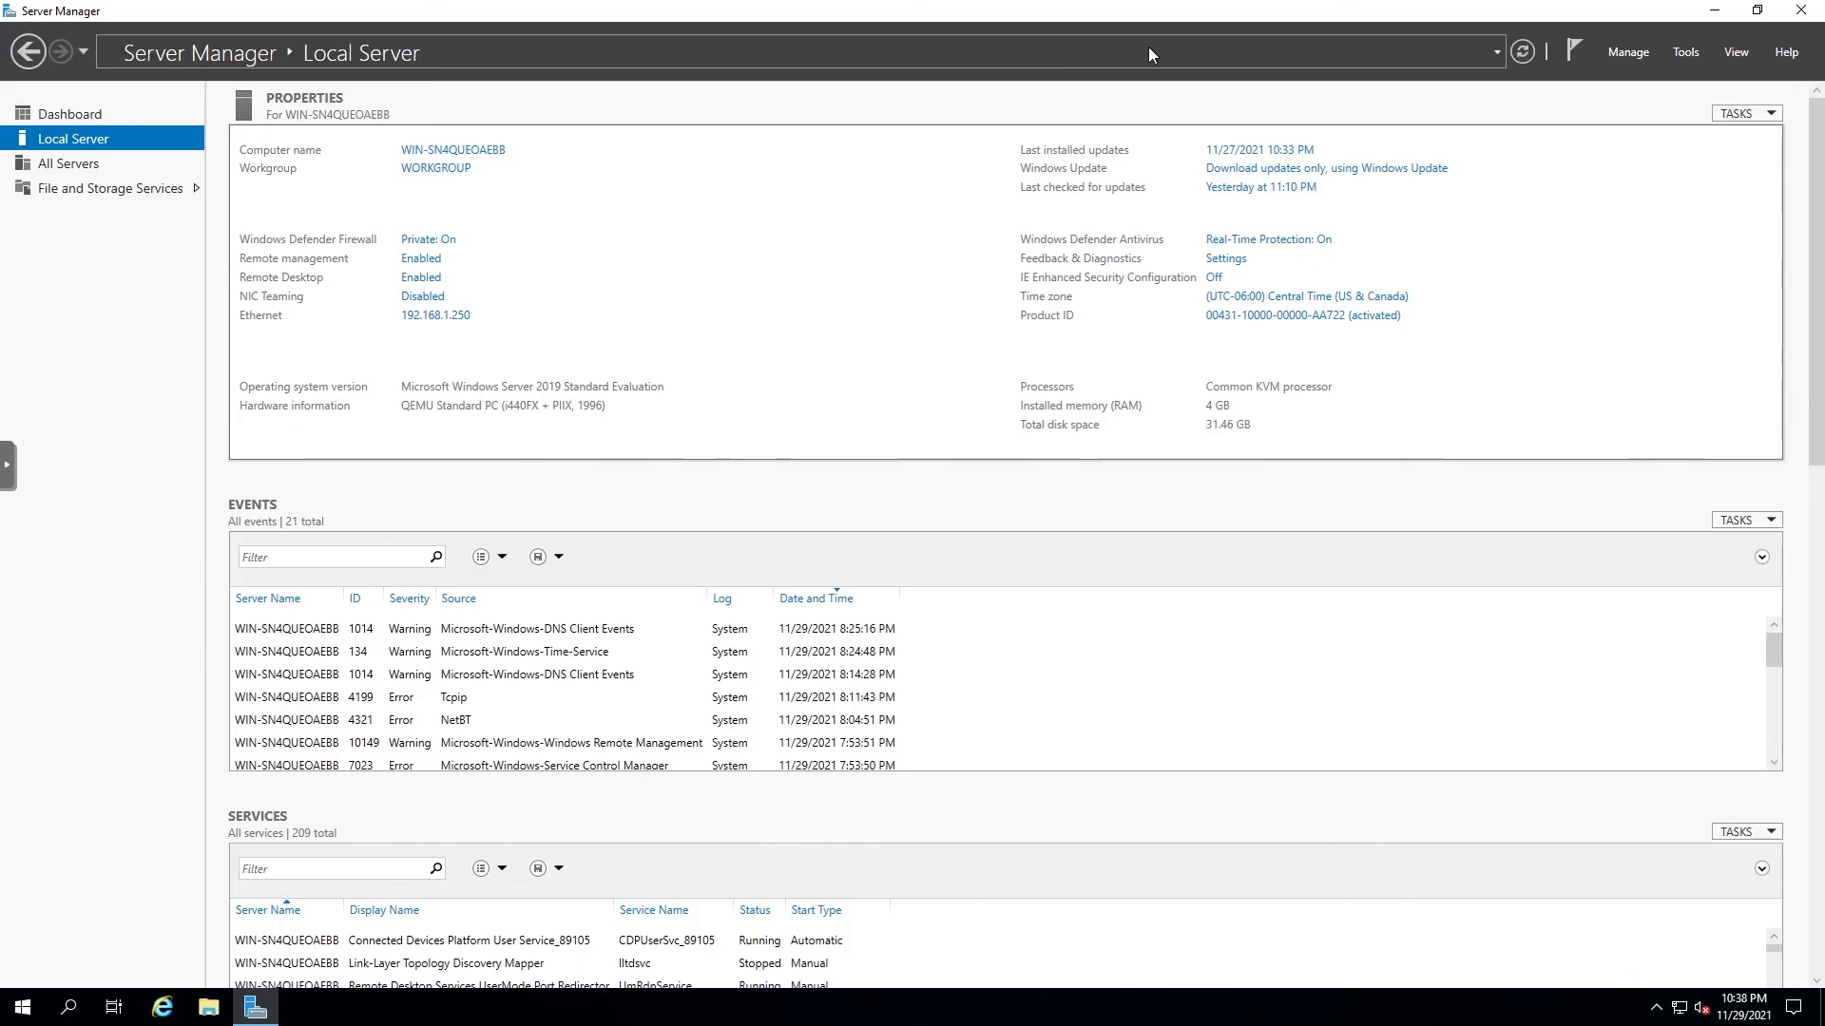
pyautogui.moveTo(1259, 187)
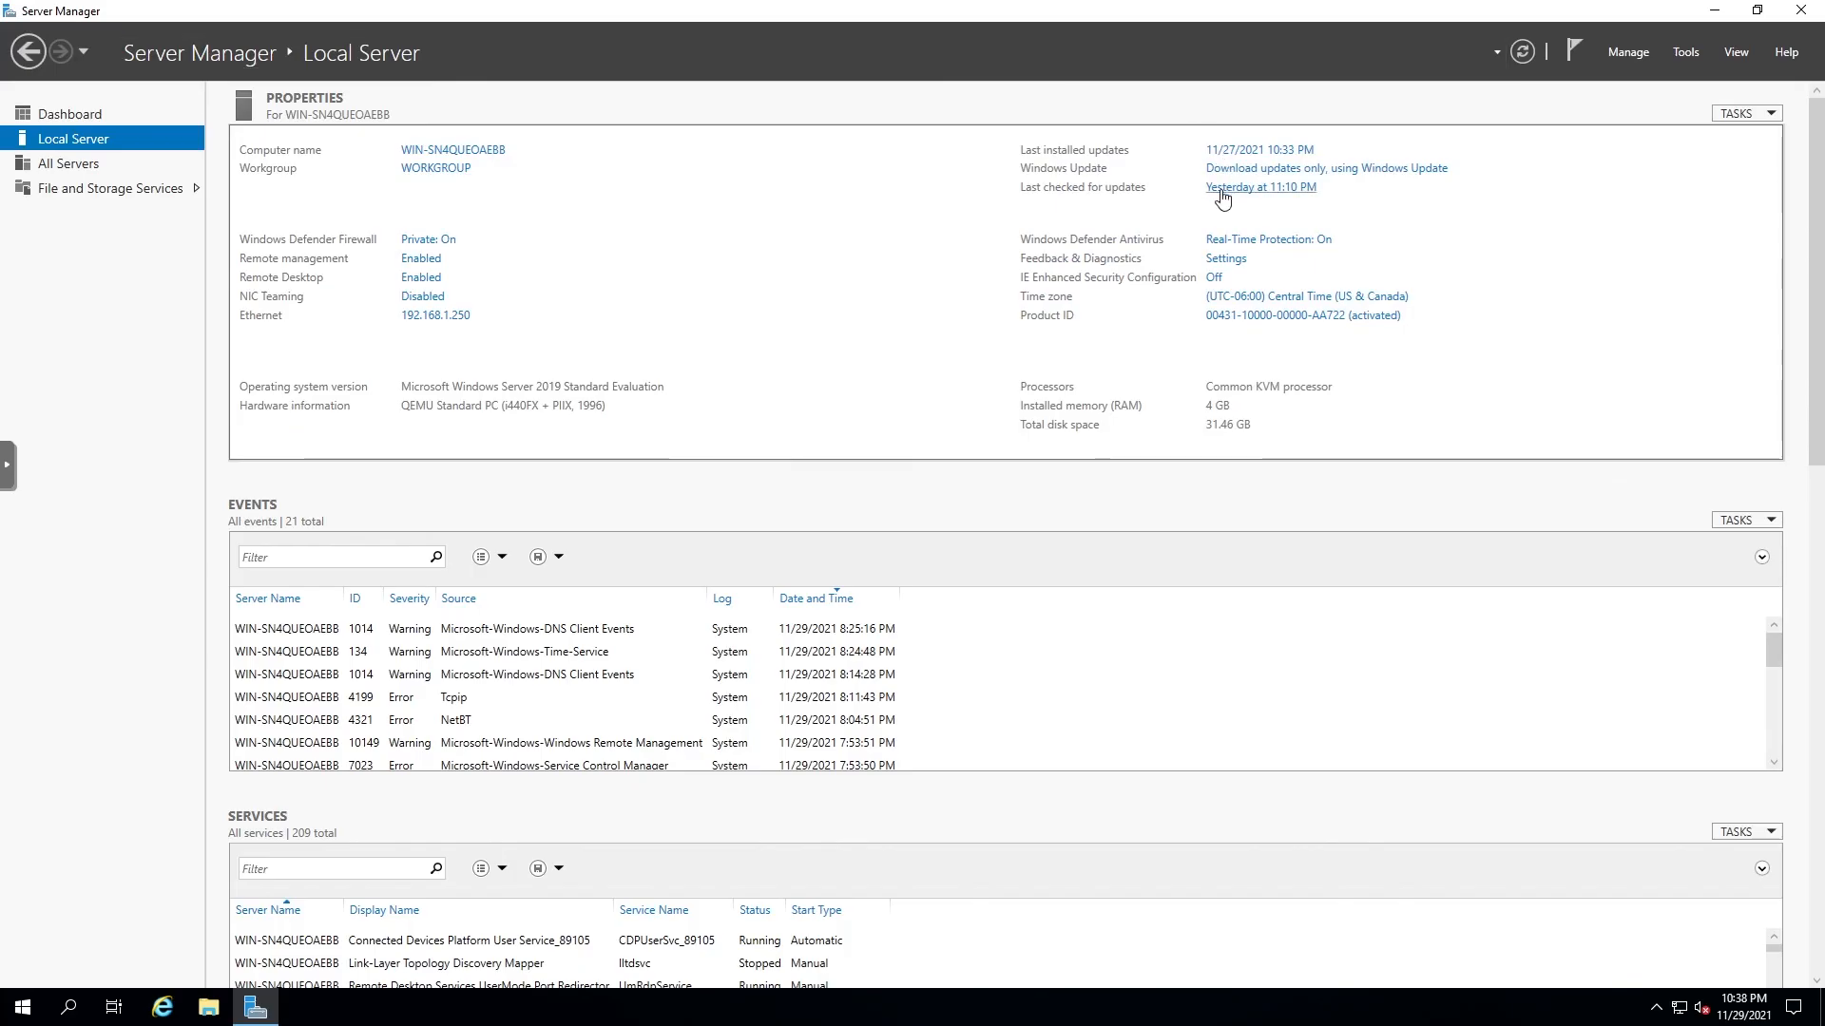
# Turn IE Enhanced Security Configuration back On (Recommended) for Administrators.
pyautogui.click(1214, 277)
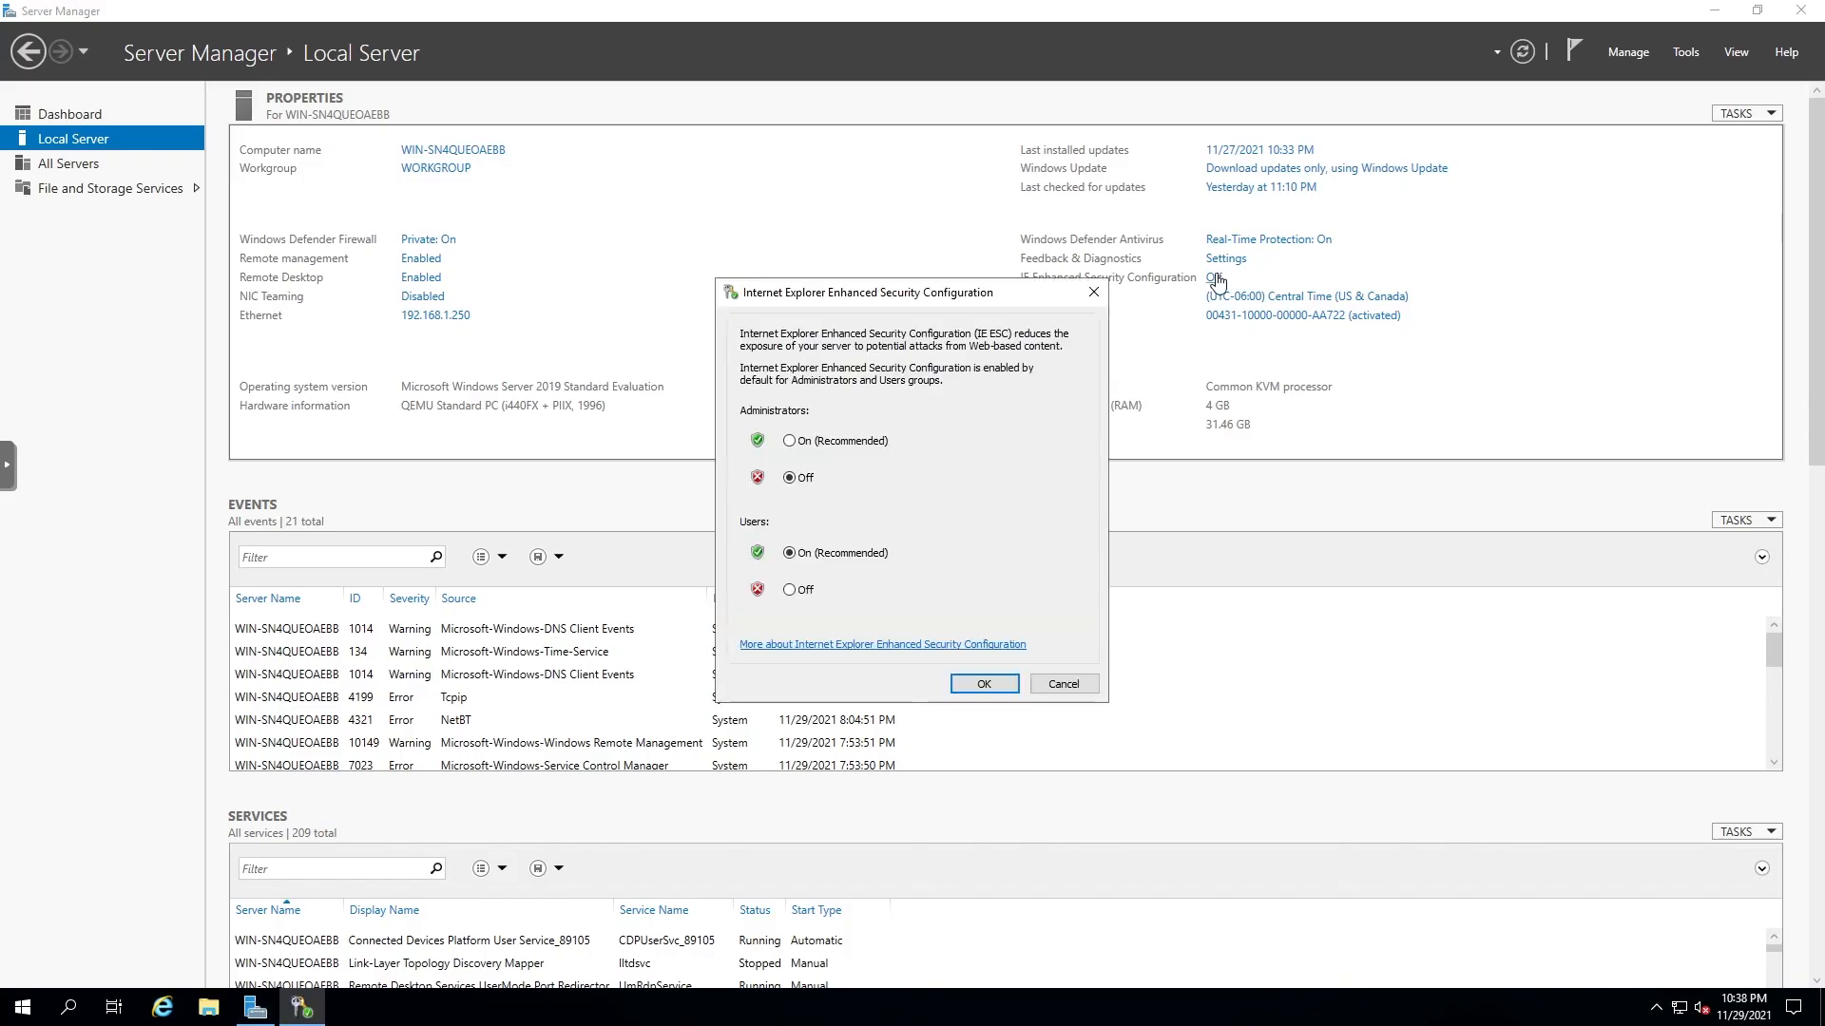
pyautogui.click(790, 440)
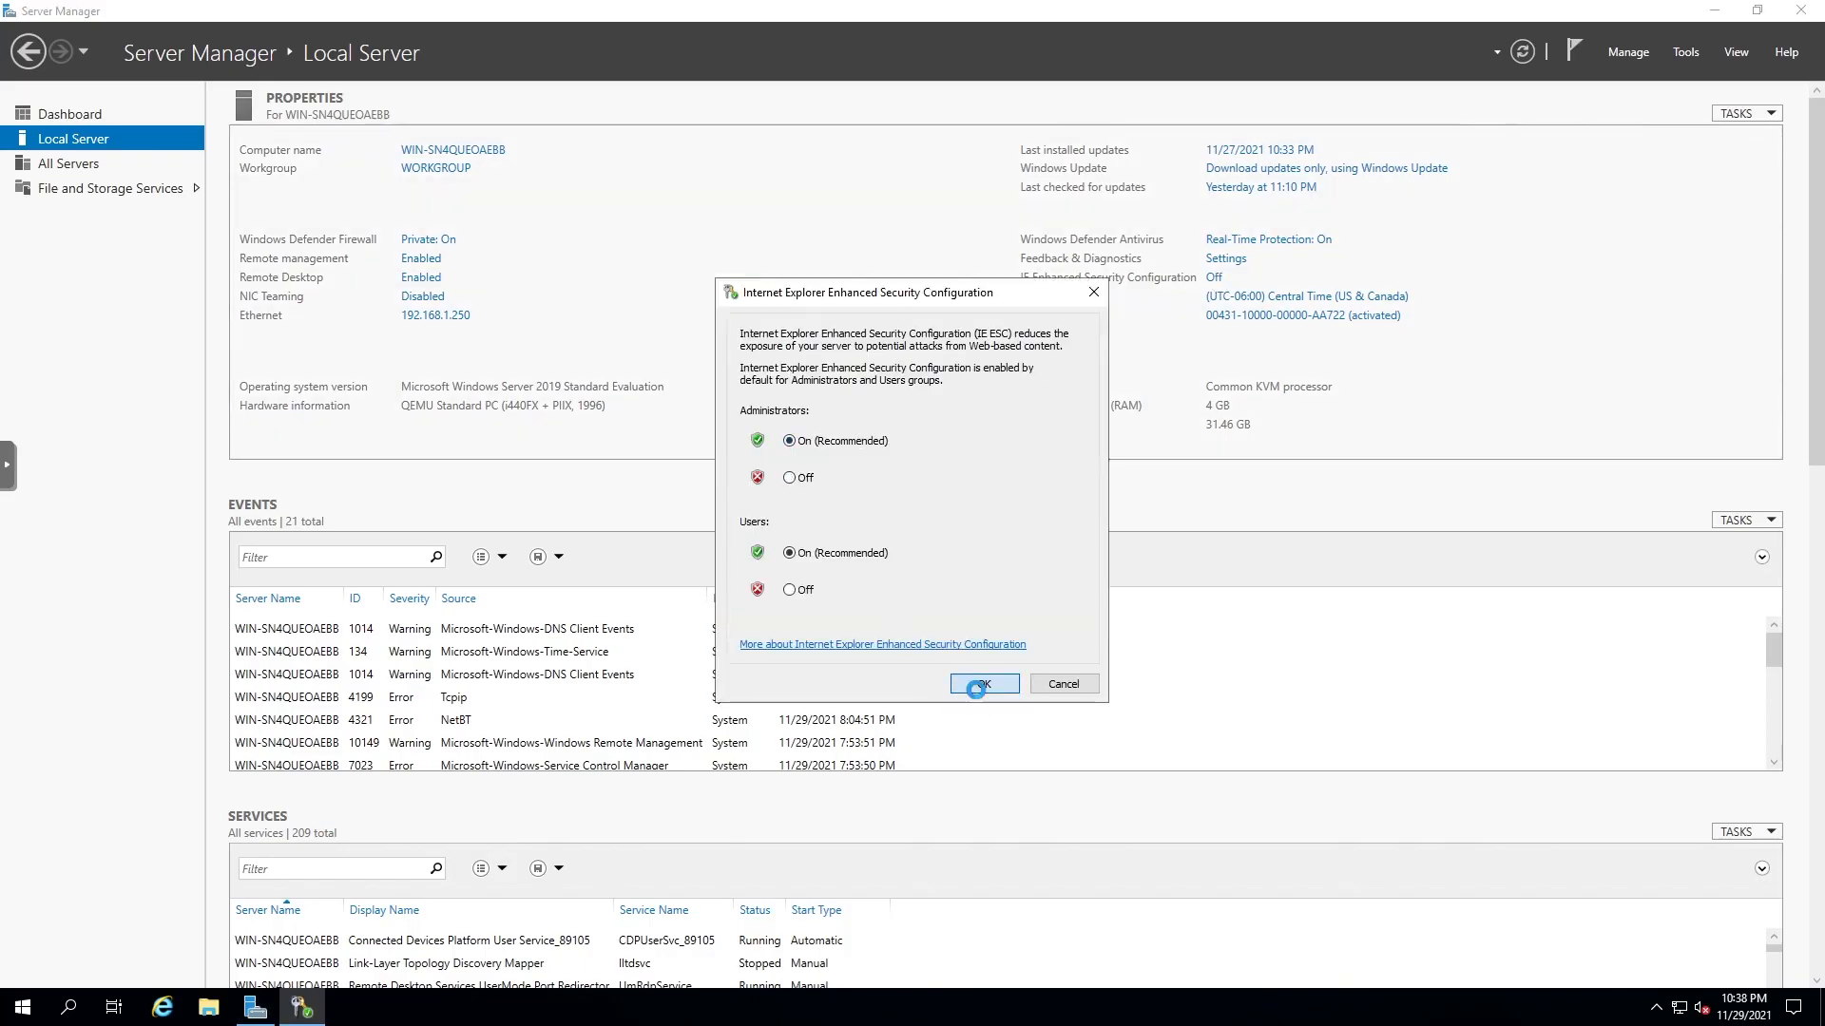
pyautogui.click(981, 683)
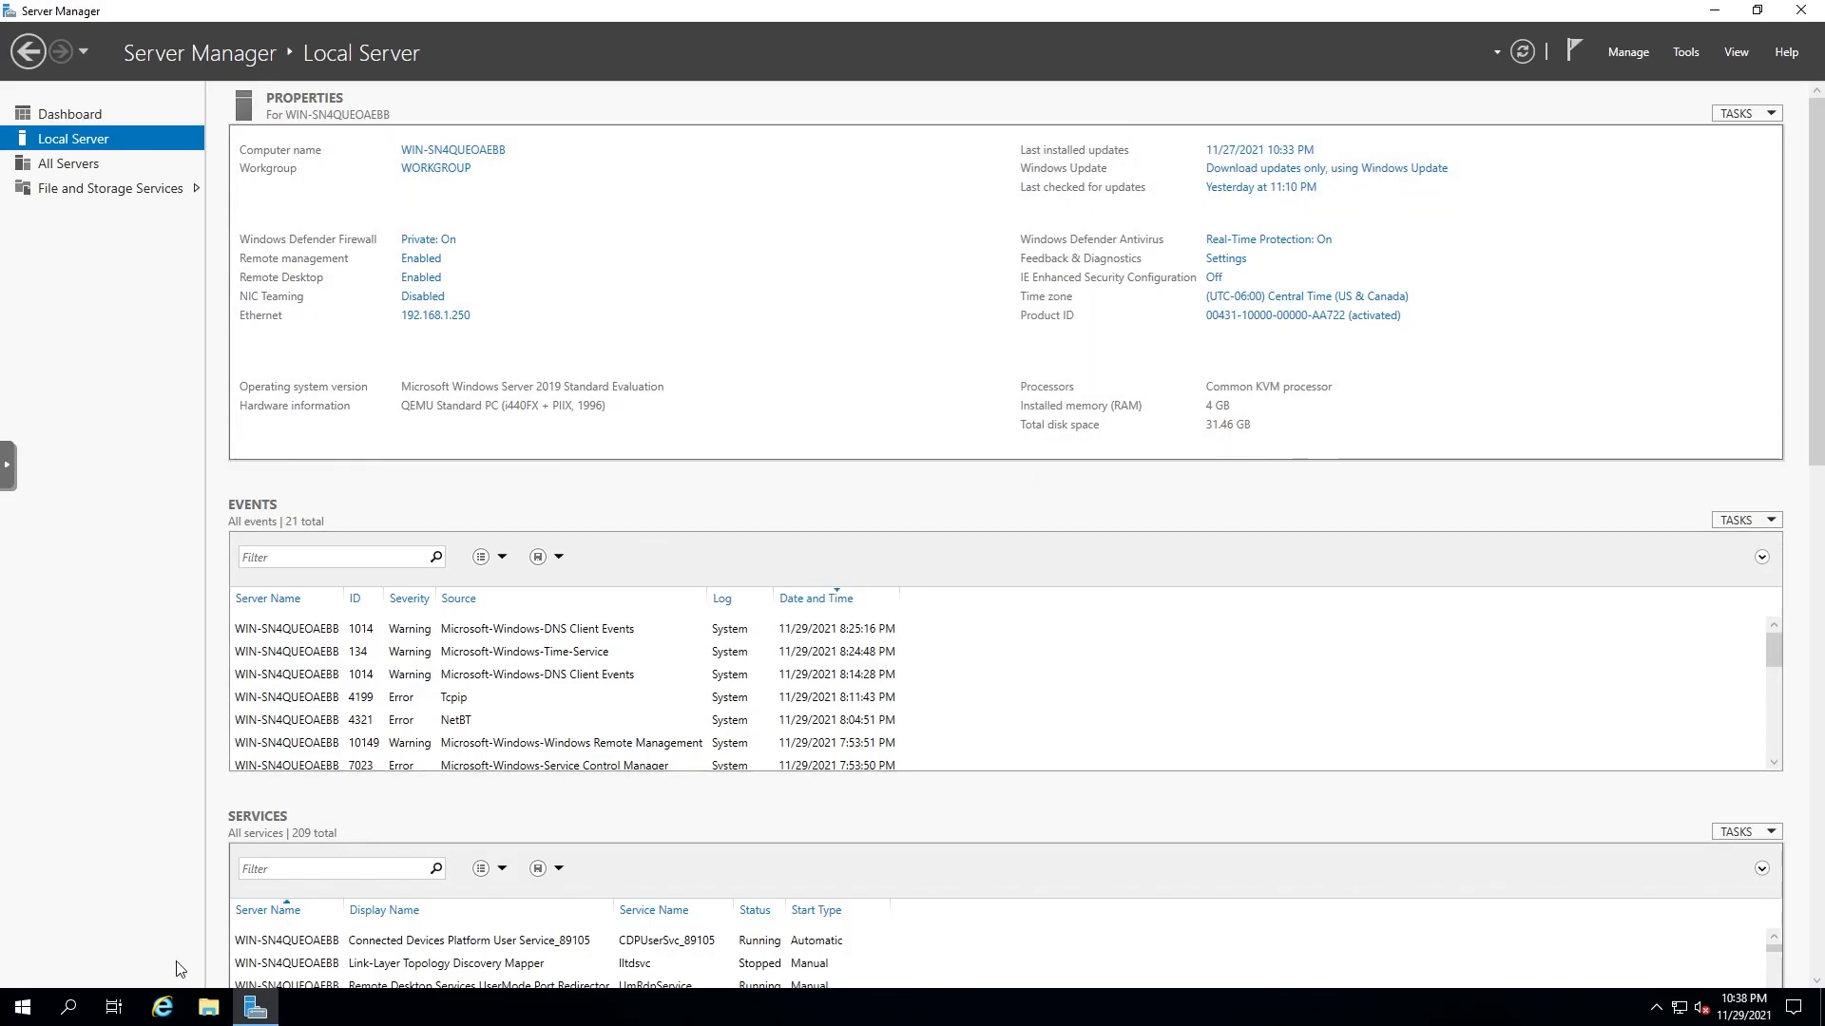
# Restart the server from the Start power menu, continuing with the default reason.
pyautogui.click(21, 1007)
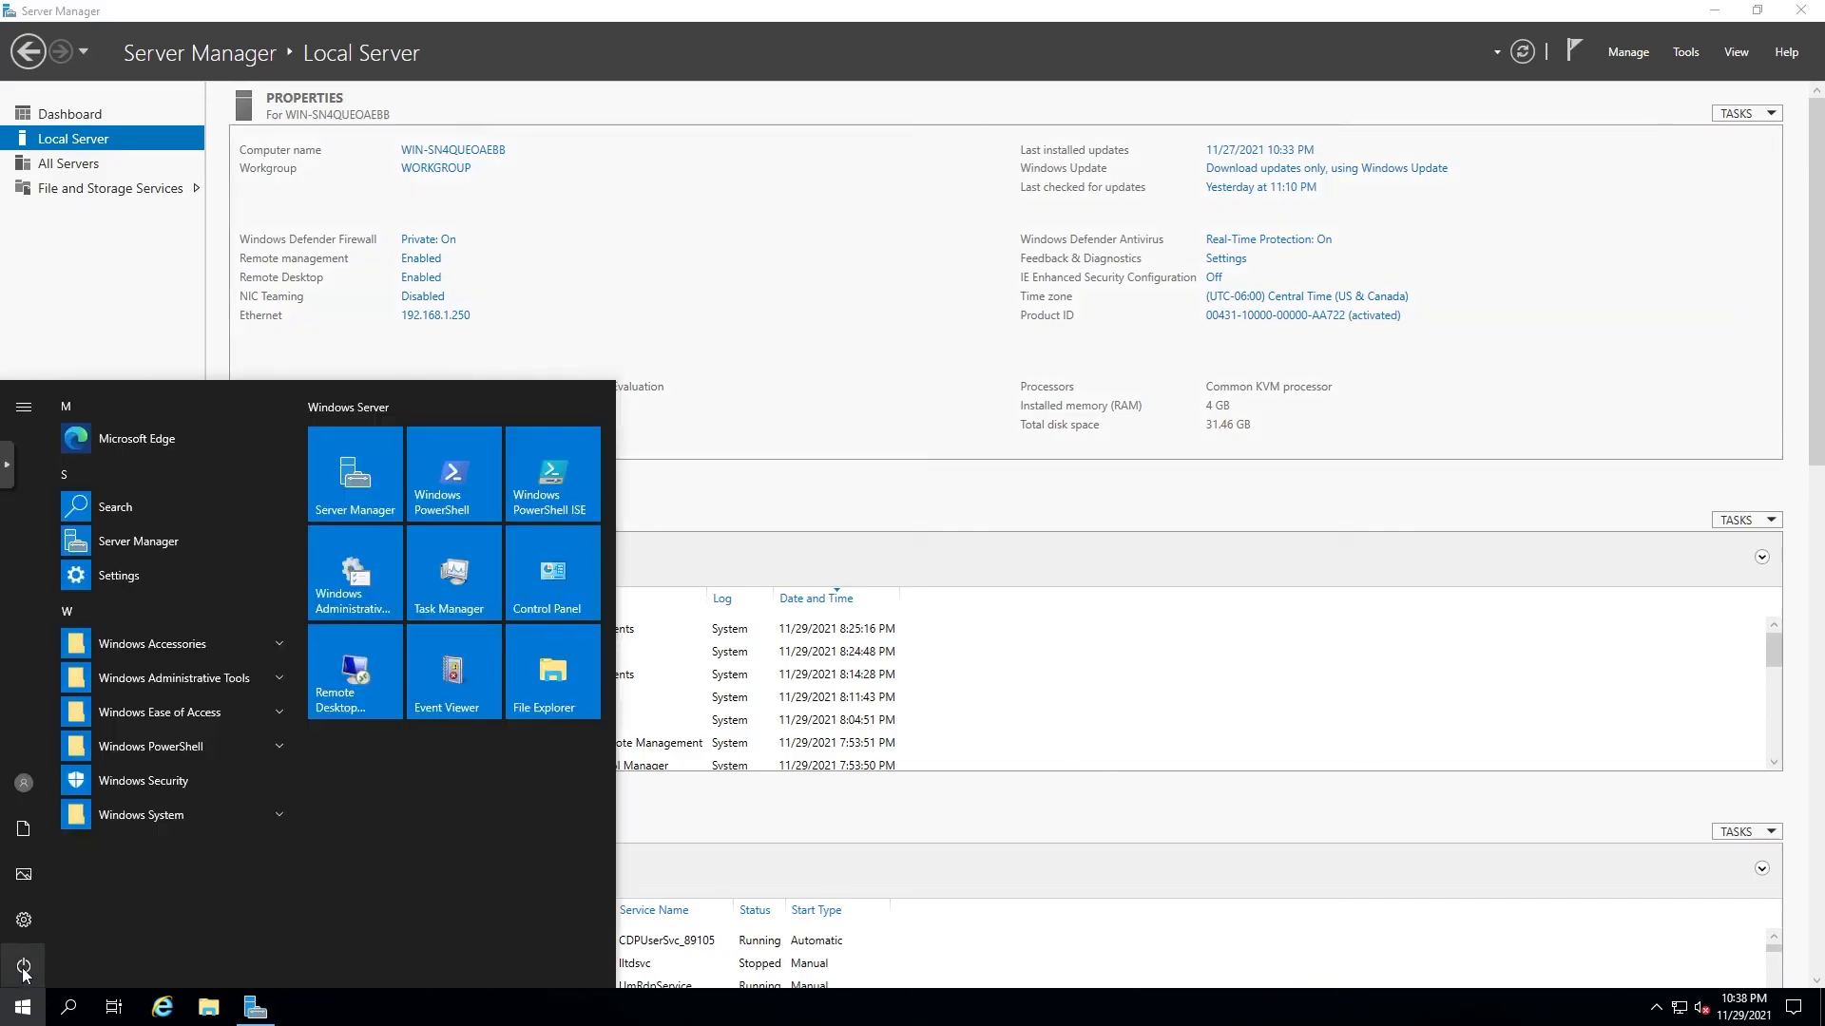
pyautogui.click(23, 965)
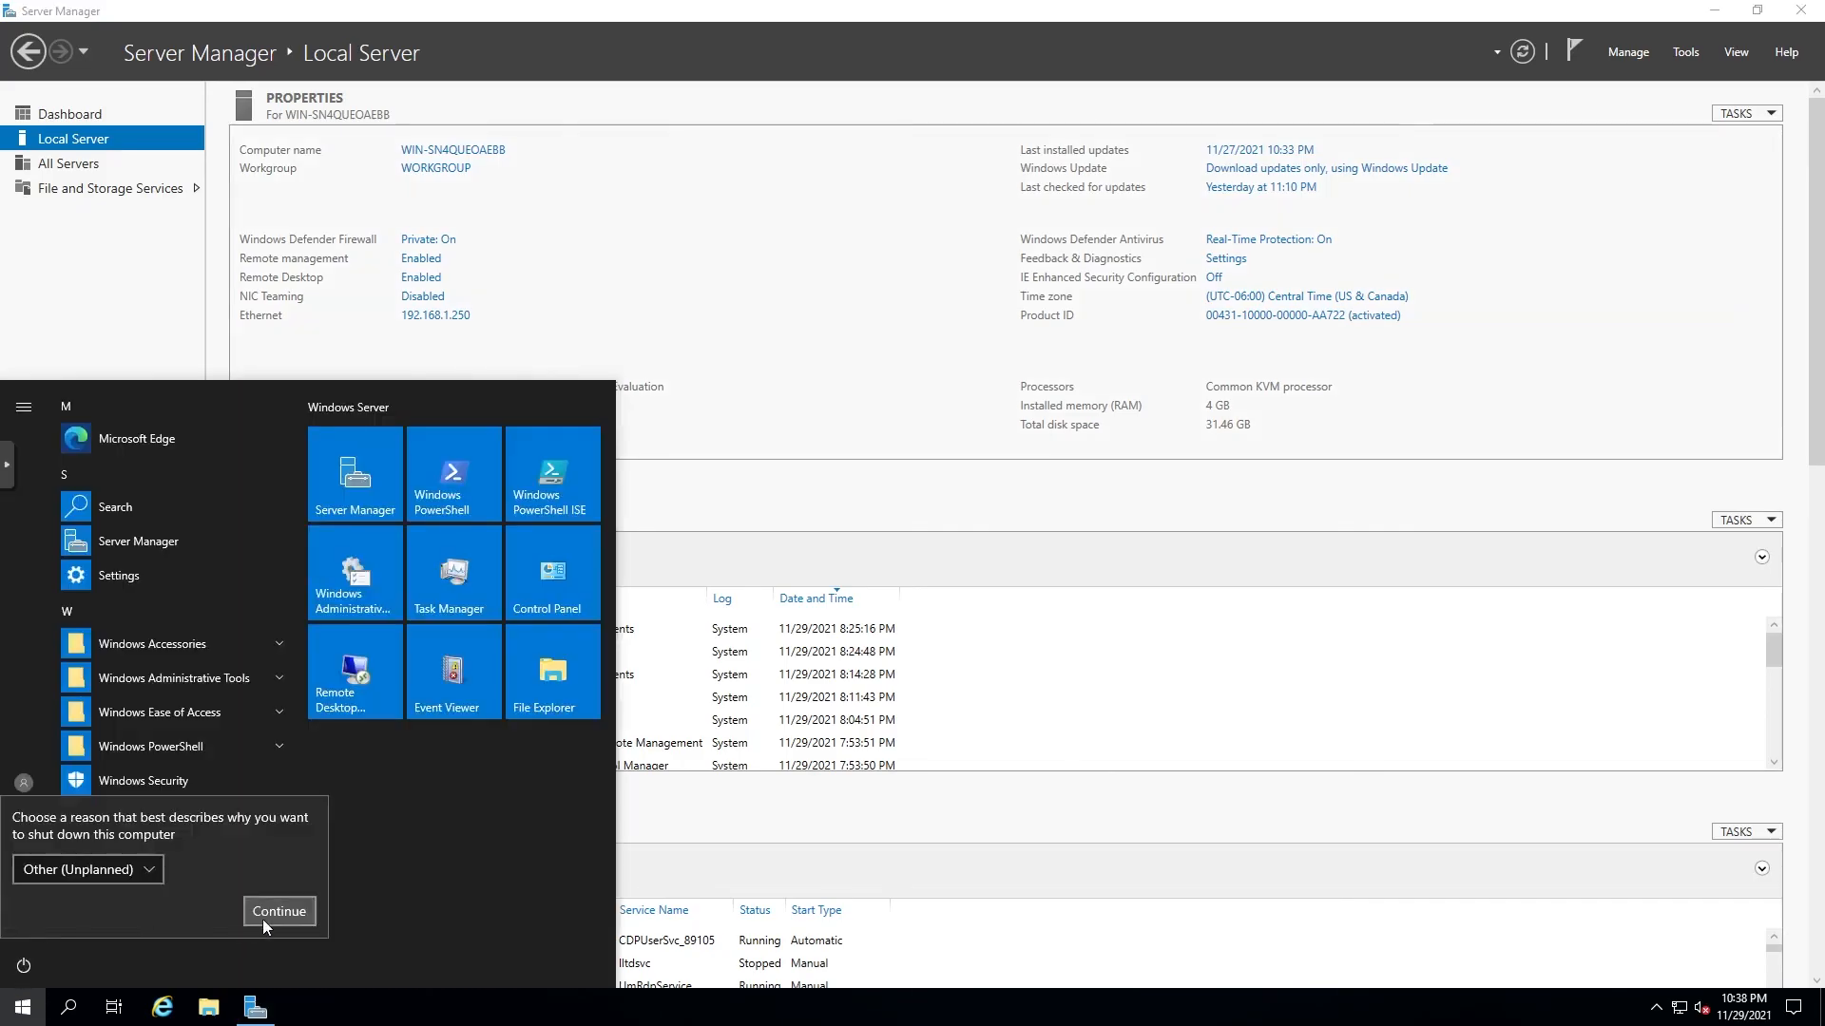
pyautogui.click(279, 912)
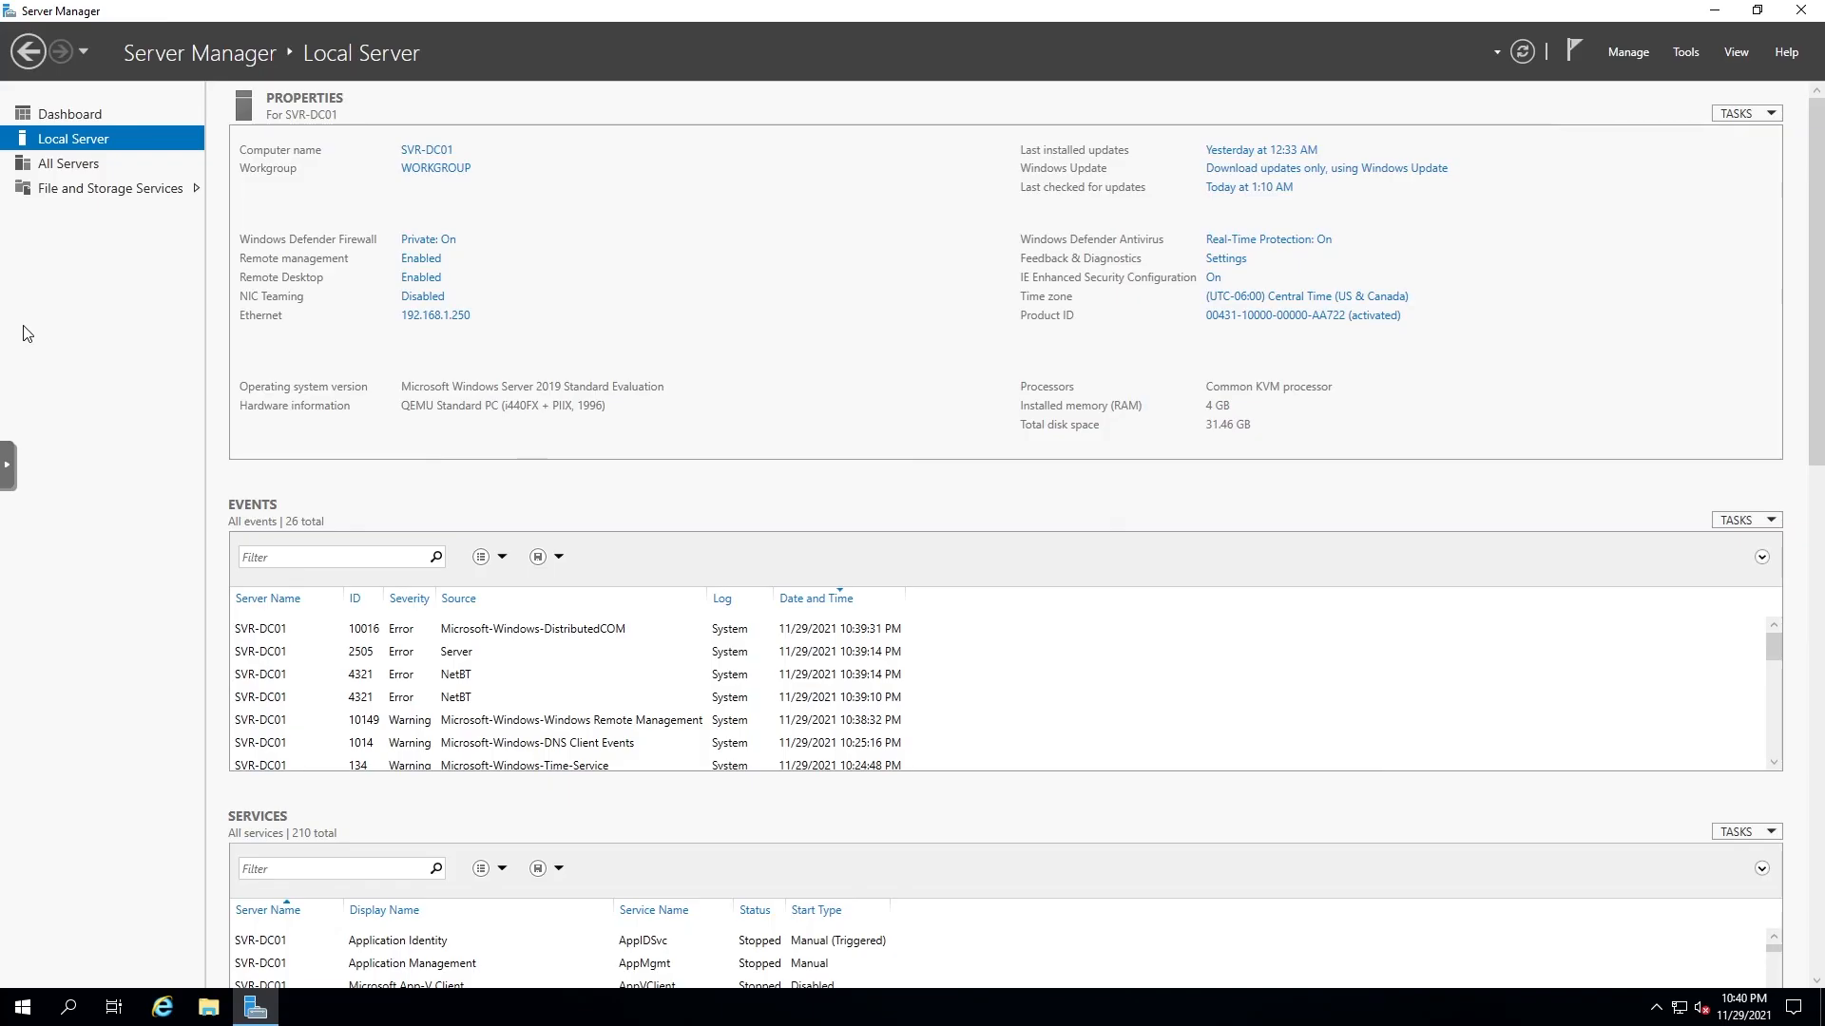